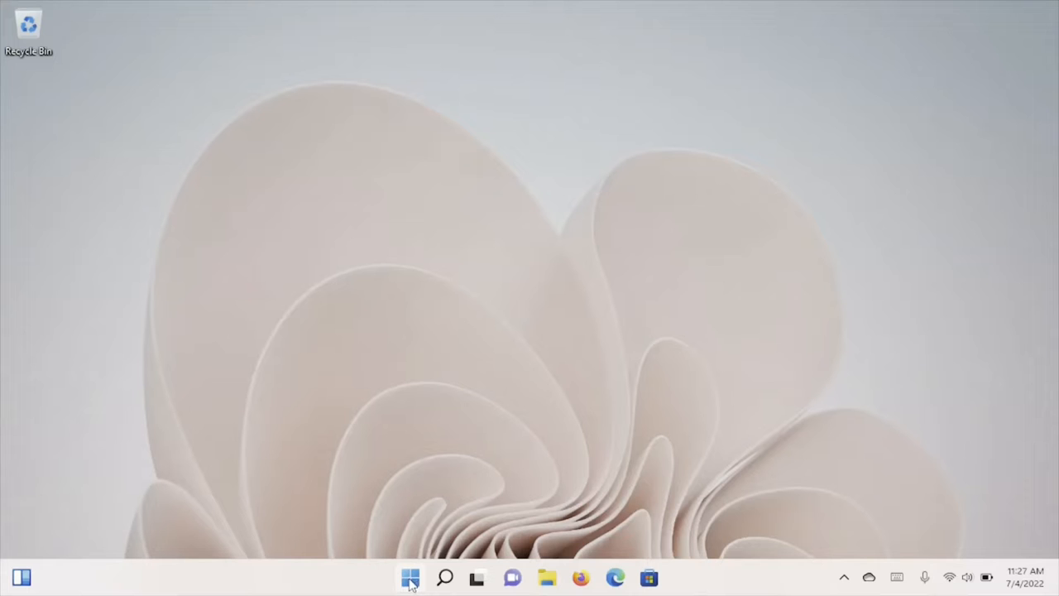
pyautogui.moveTo(410, 578)
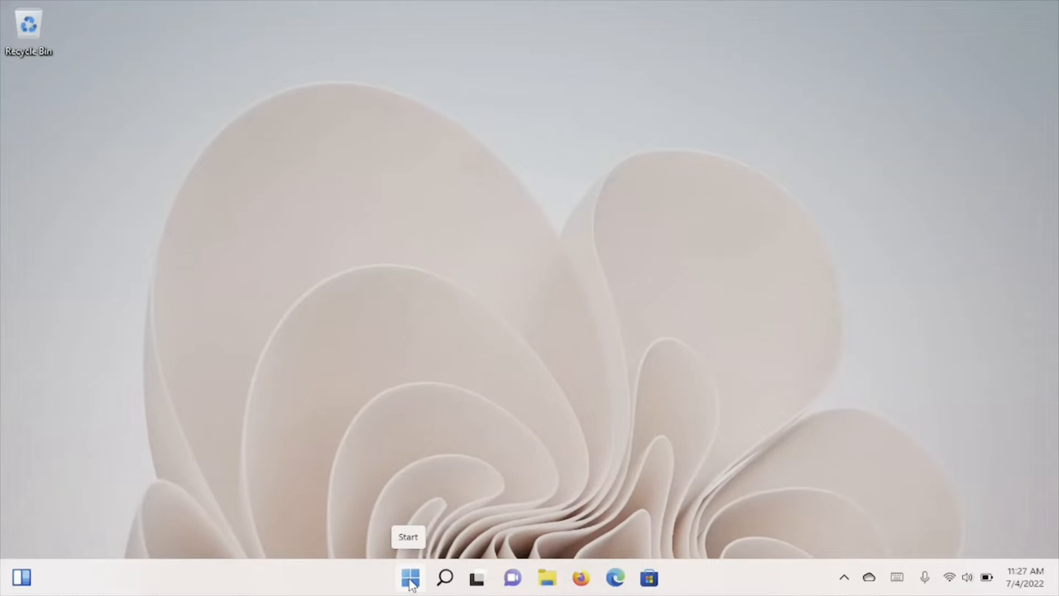
pyautogui.moveTo(615, 578)
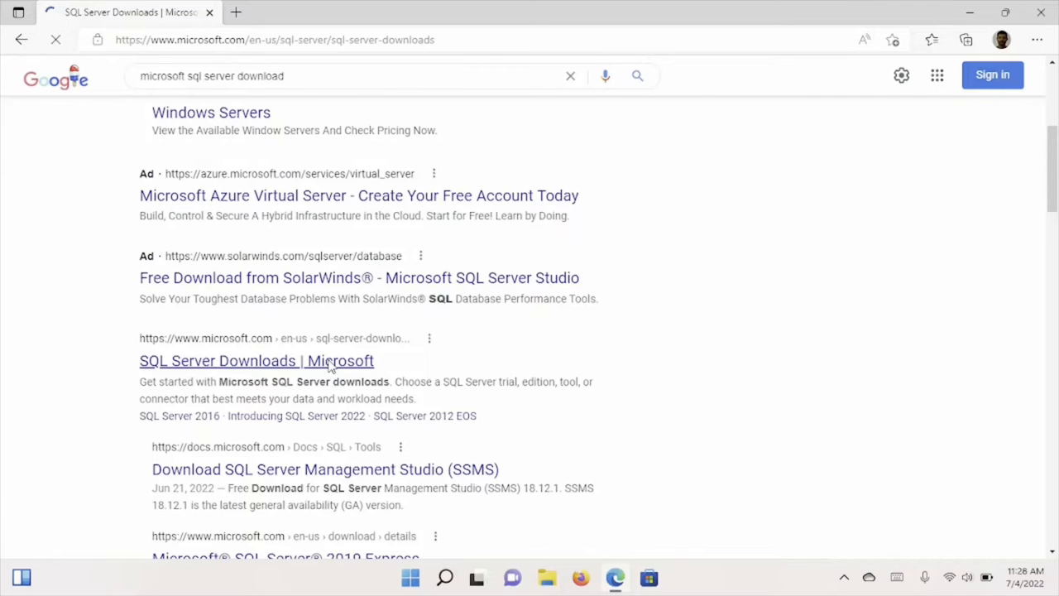
# Download the SQL Server 2019 Developer installer and launch SQL2019-SSEI-Dev.exe.
pyautogui.click(257, 360)
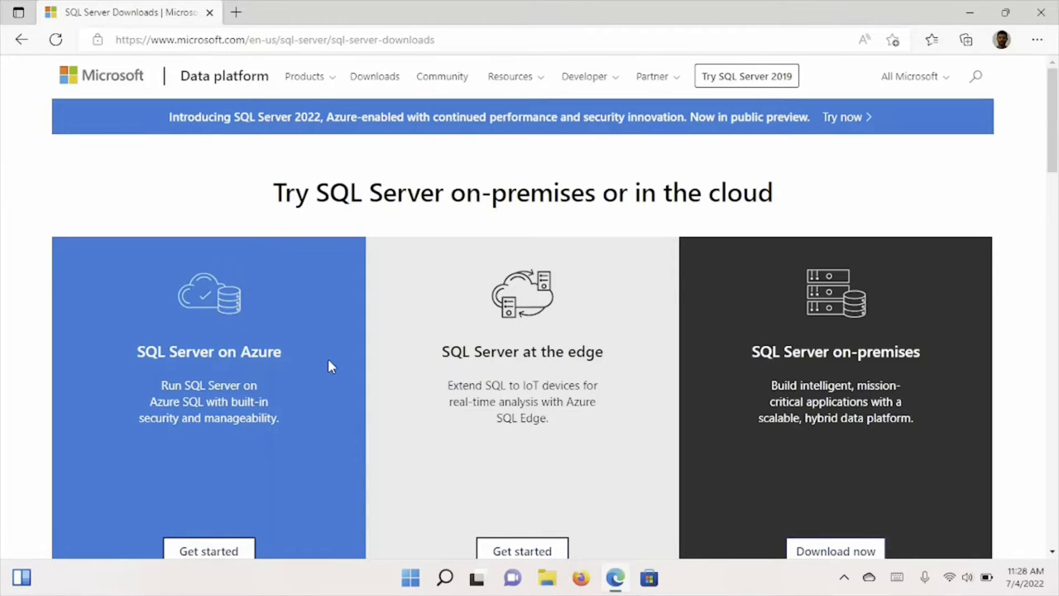
pyautogui.moveTo(694, 439)
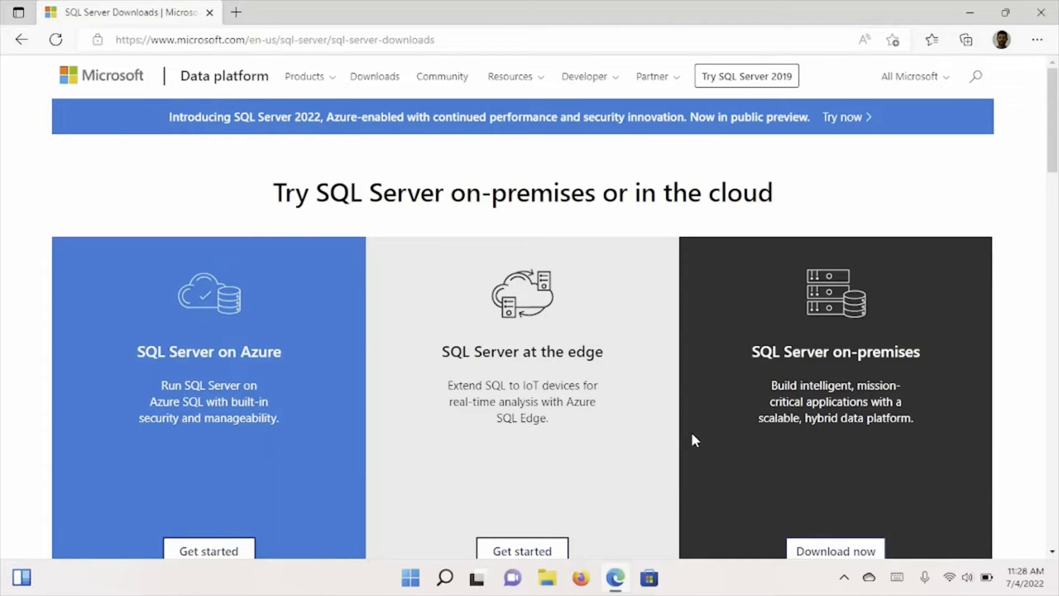
pyautogui.scroll(-3)
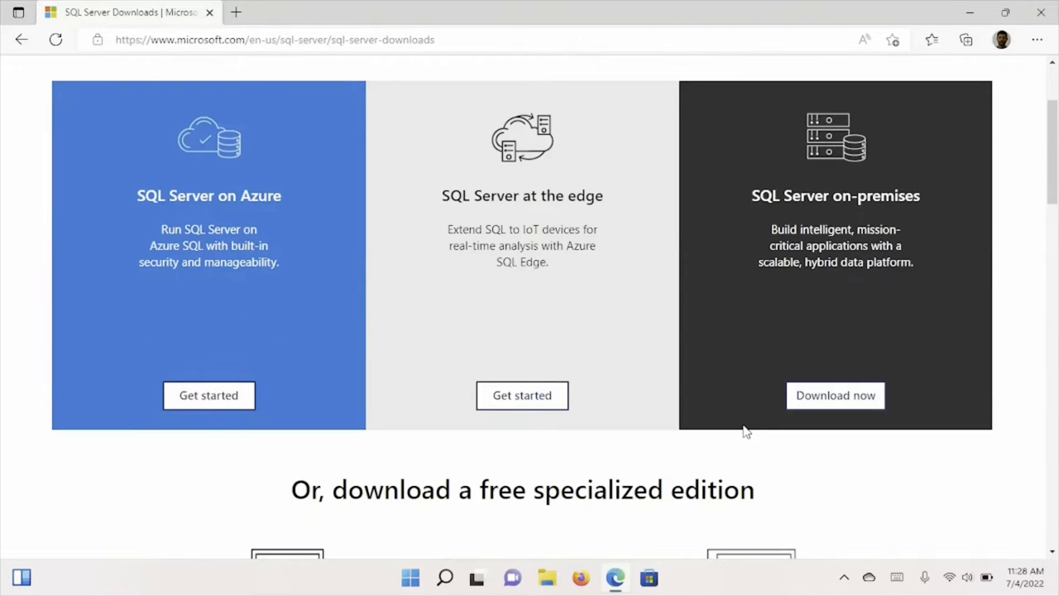
pyautogui.scroll(-3)
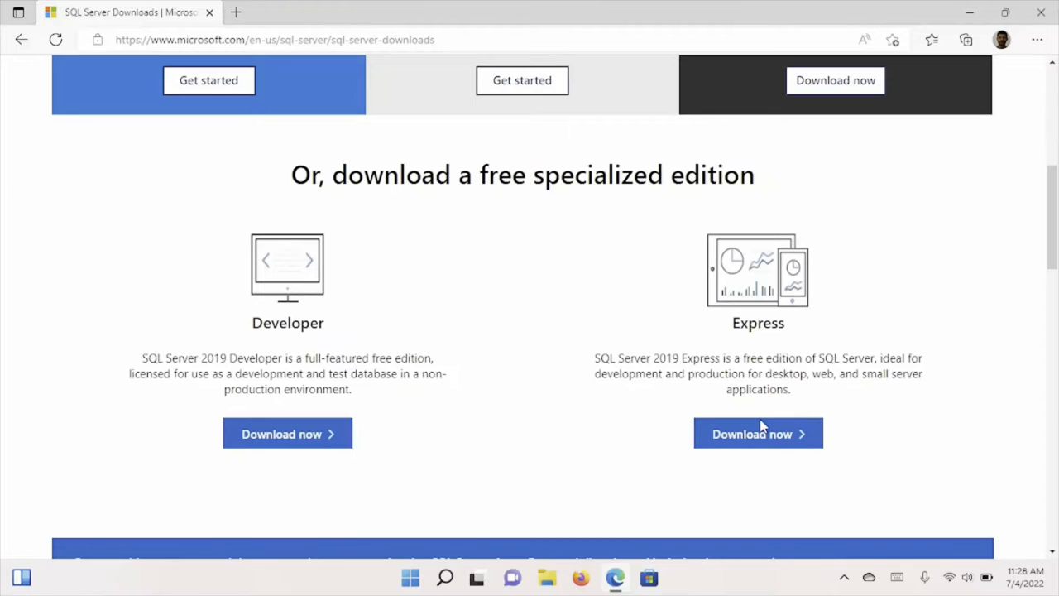
pyautogui.moveTo(478, 440)
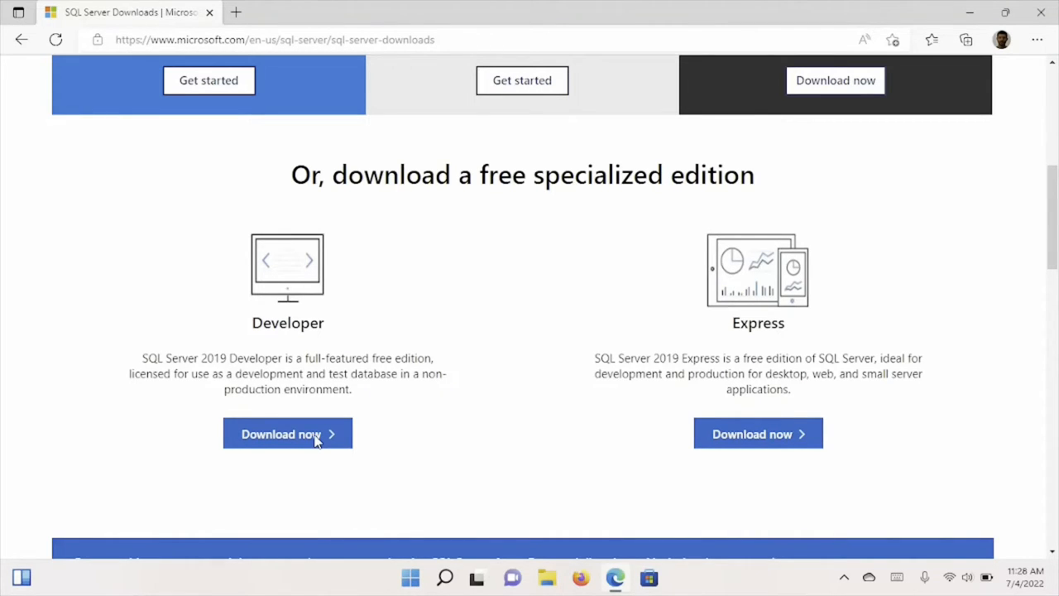
pyautogui.click(287, 433)
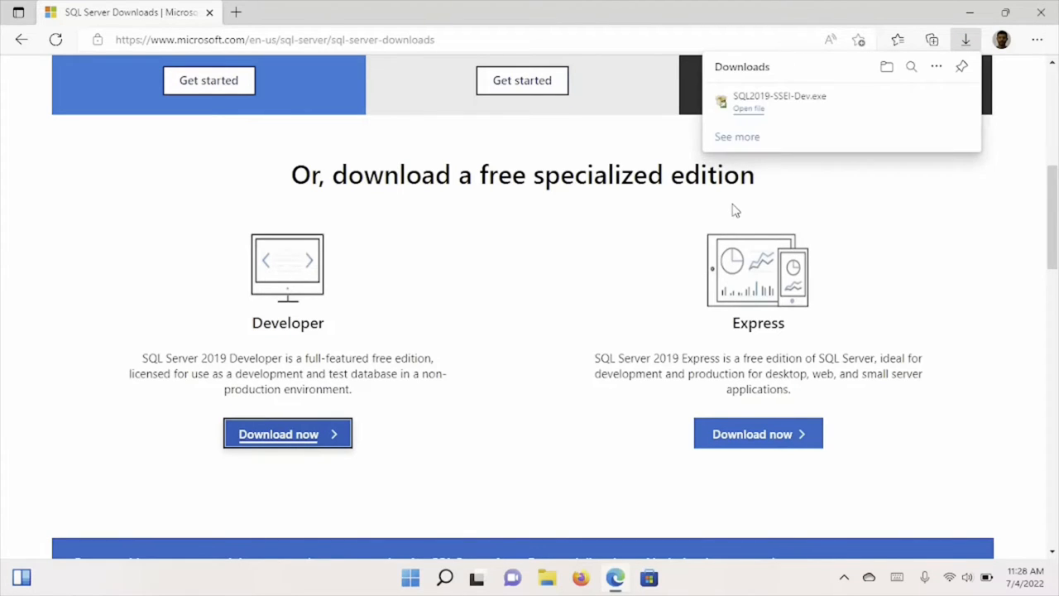
pyautogui.moveTo(766, 101)
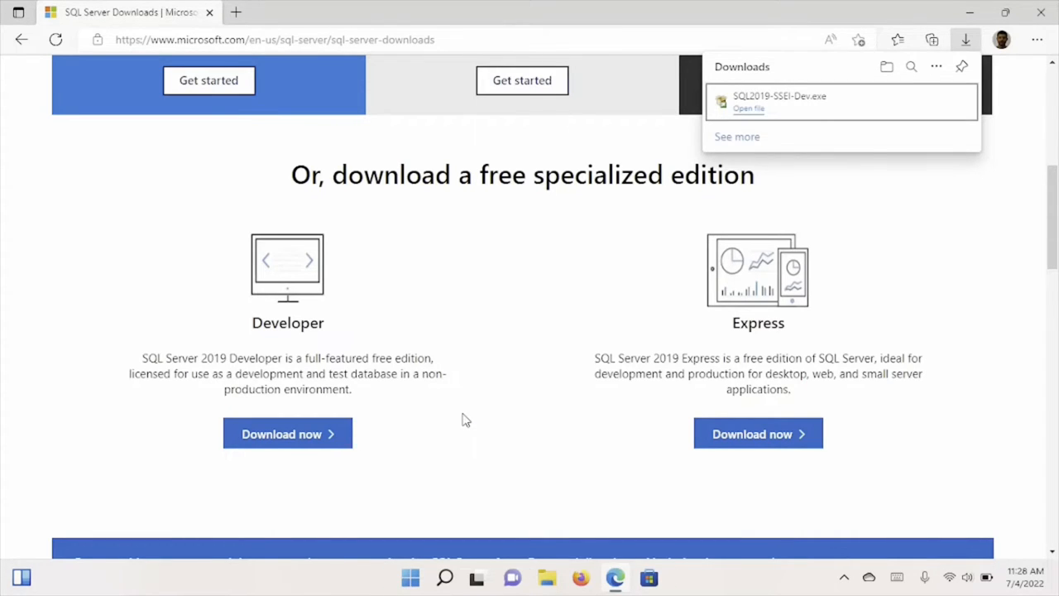
pyautogui.click(749, 108)
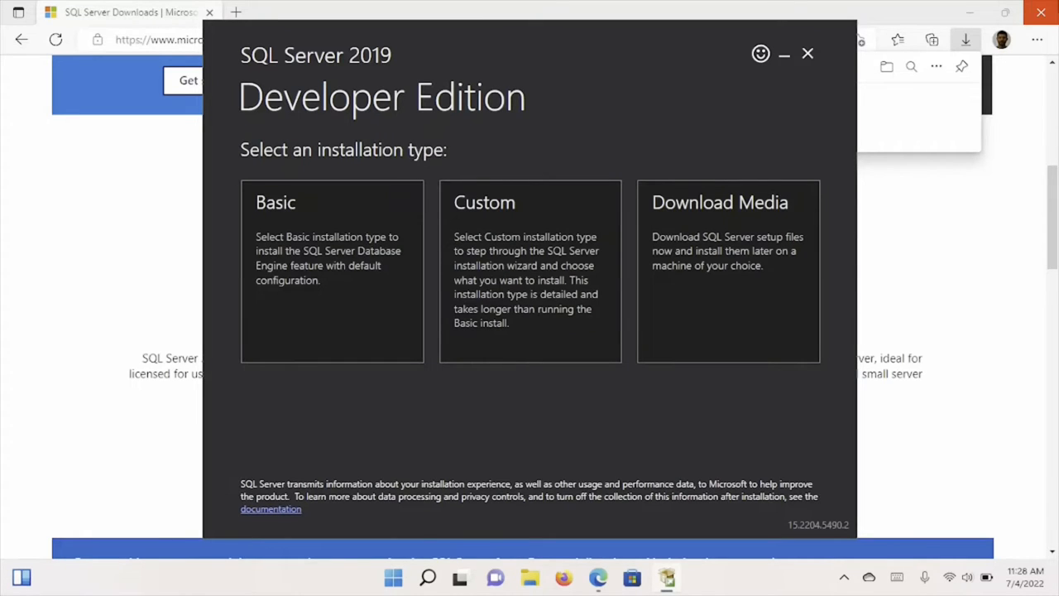
# Choose the Download Media installation type.
pyautogui.click(808, 53)
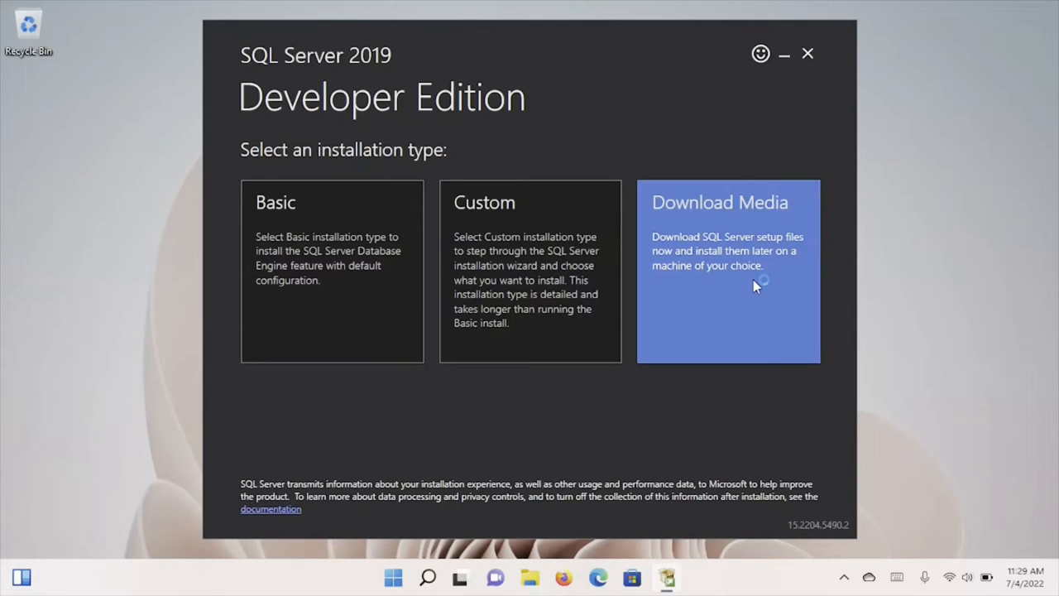
pyautogui.click(728, 273)
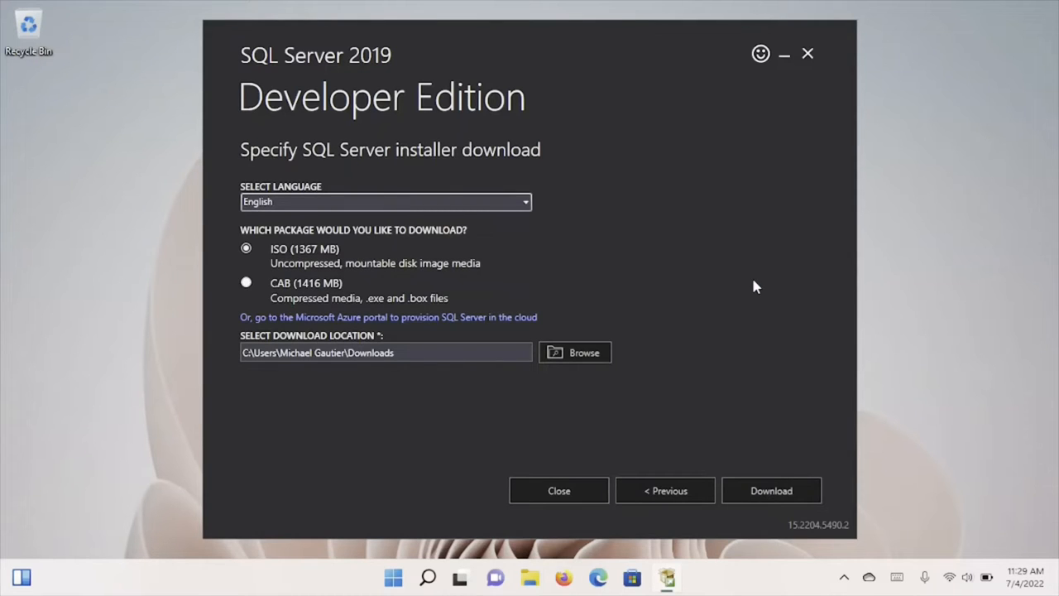
pyautogui.moveTo(645, 449)
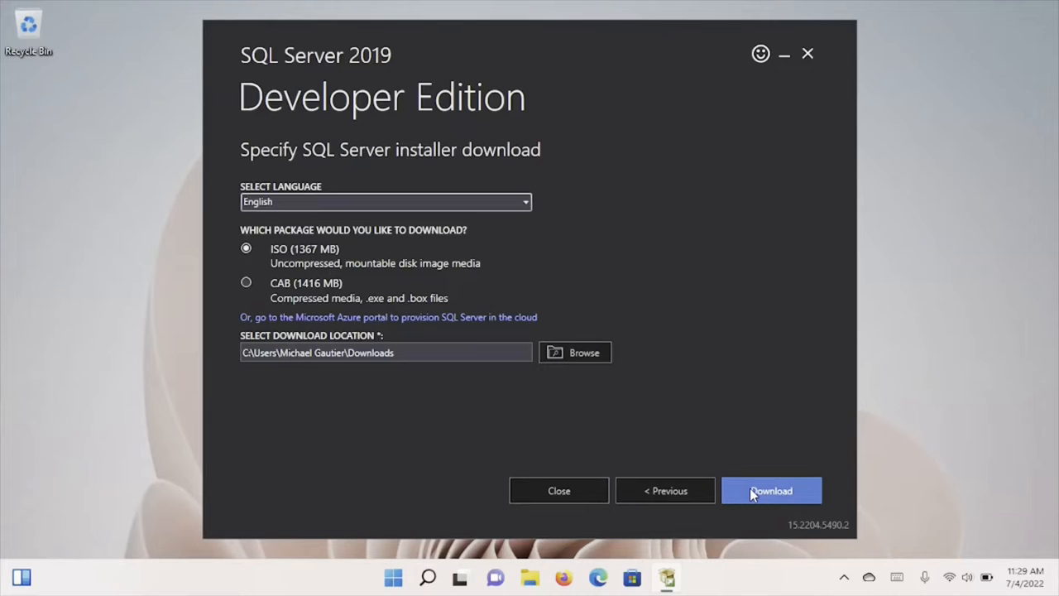
# Download the ISO setup package to Downloads, then close and confirm exiting the installer.
pyautogui.click(770, 490)
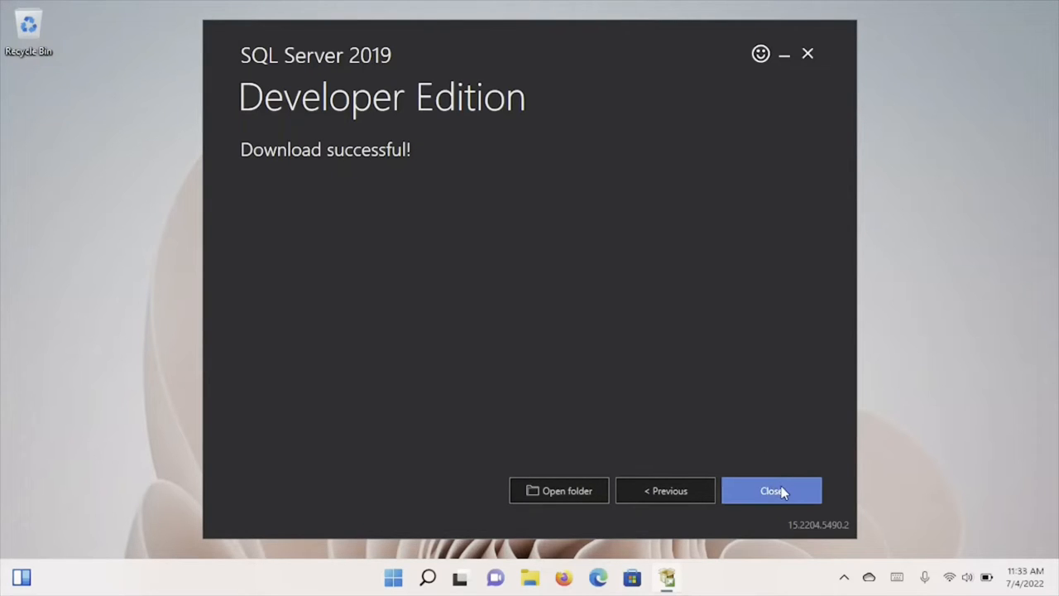
pyautogui.click(771, 490)
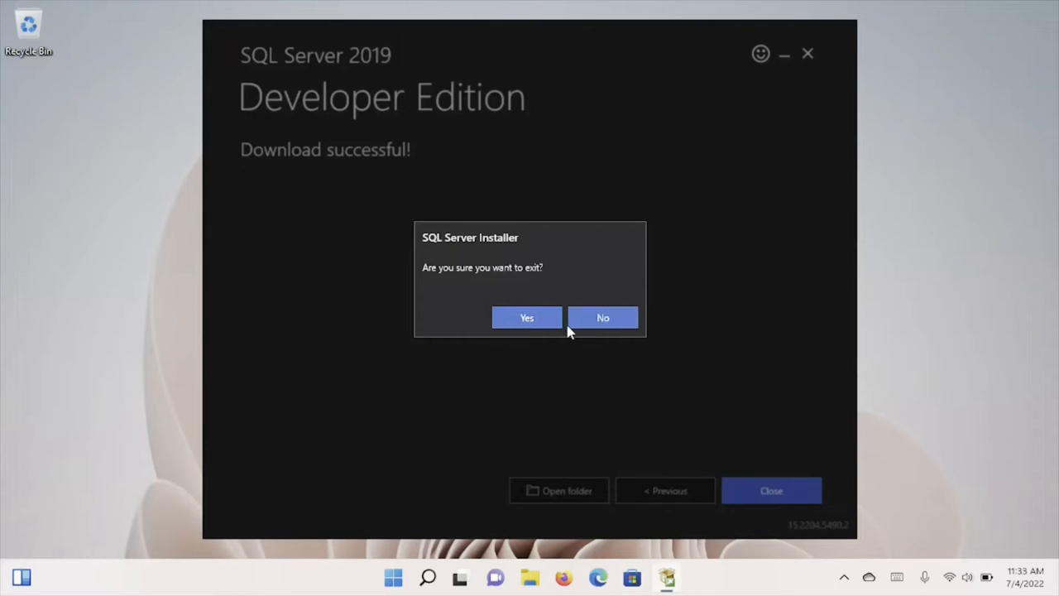
pyautogui.moveTo(527, 318)
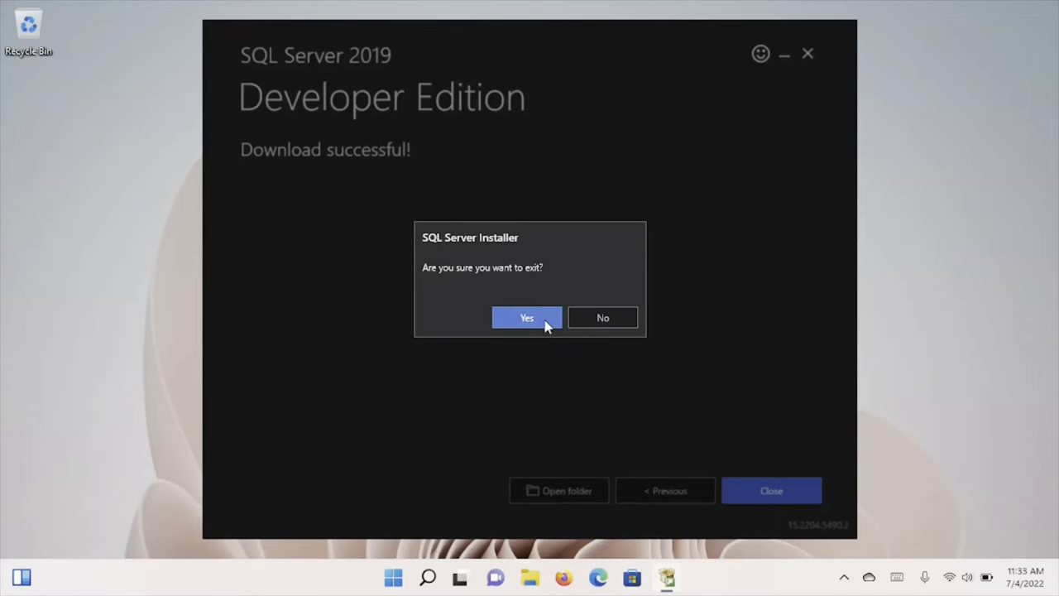
pyautogui.click(527, 318)
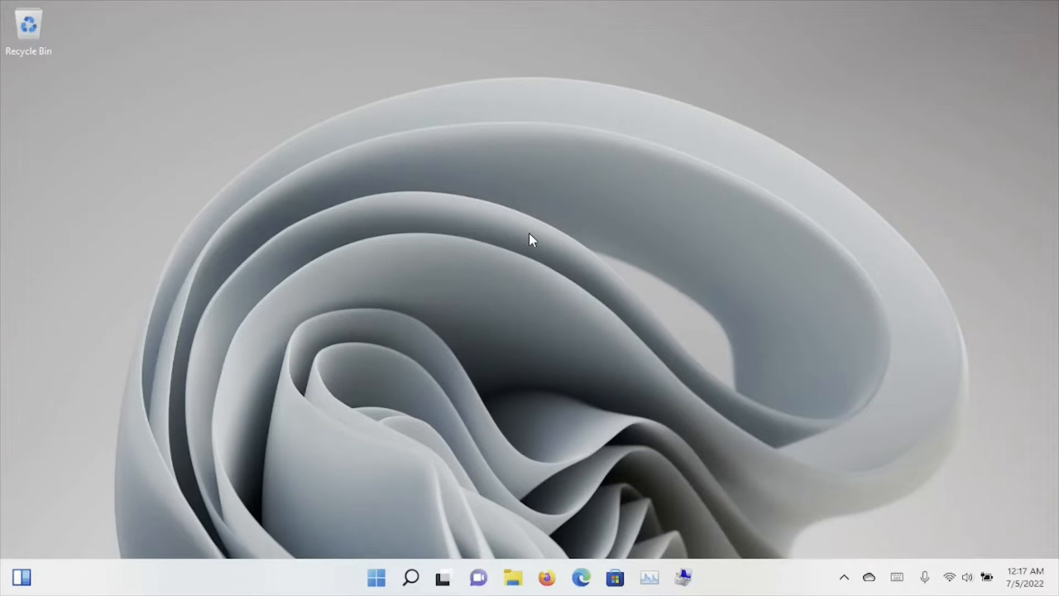
pyautogui.moveTo(523, 274)
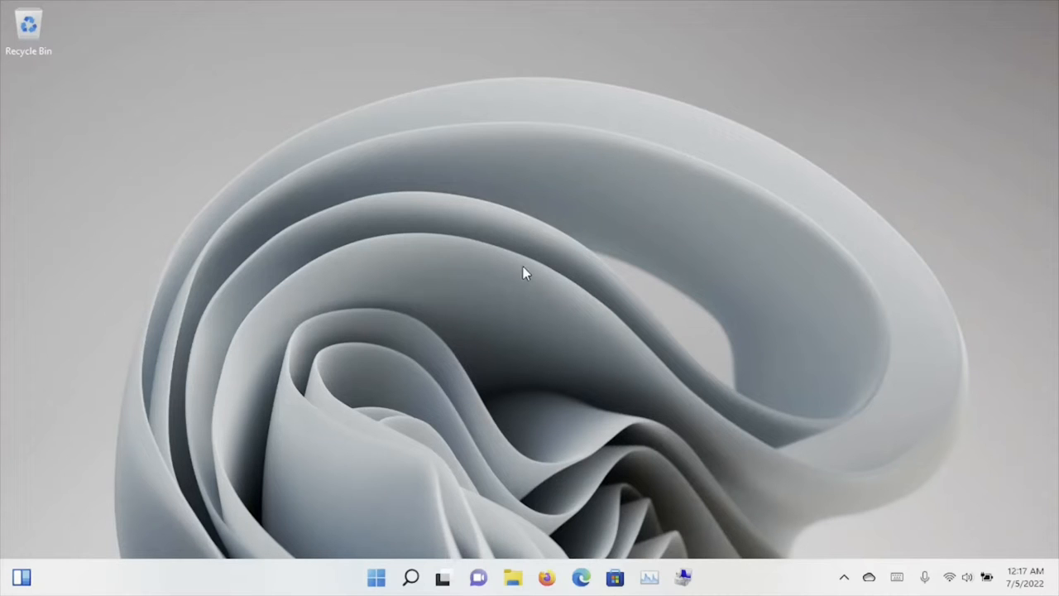
pyautogui.moveTo(471, 556)
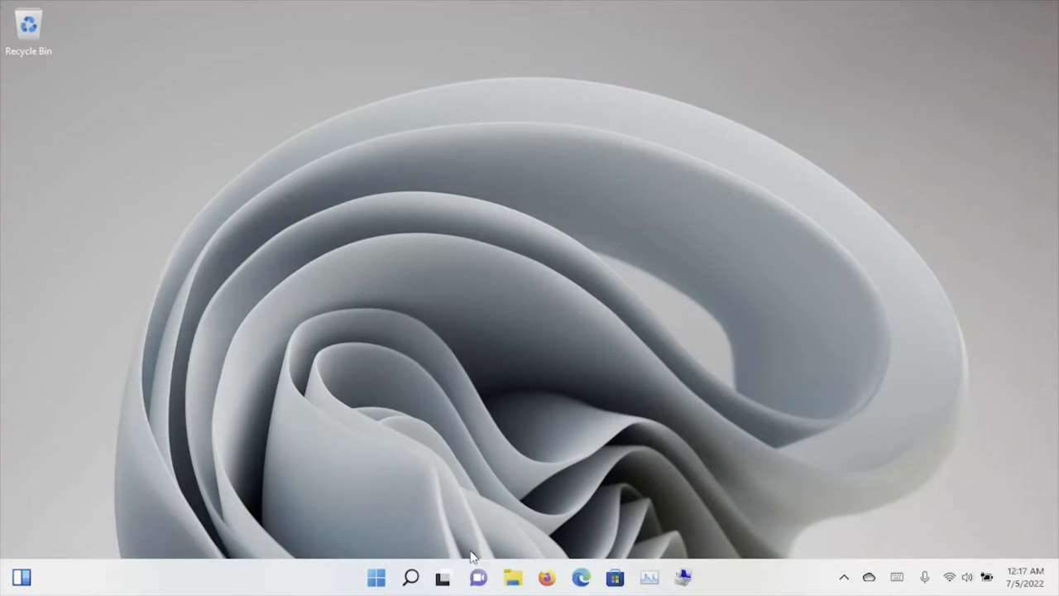
# Mount SQLServer2019-x64-ENU-Dev from the Downloads folder as DVD Drive E:.
pyautogui.click(512, 577)
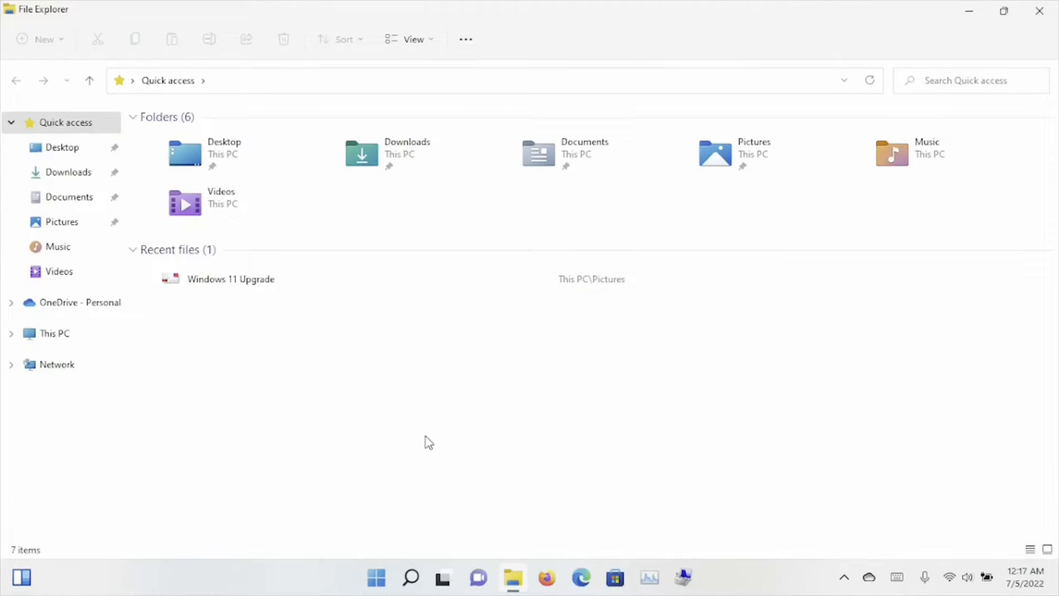
pyautogui.click(69, 171)
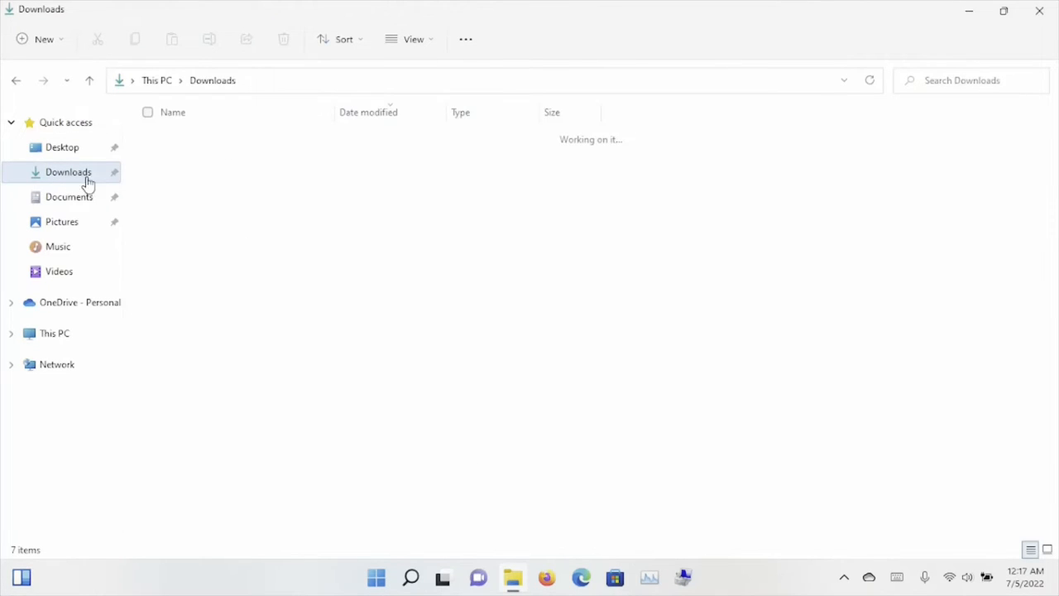
pyautogui.moveTo(302, 243)
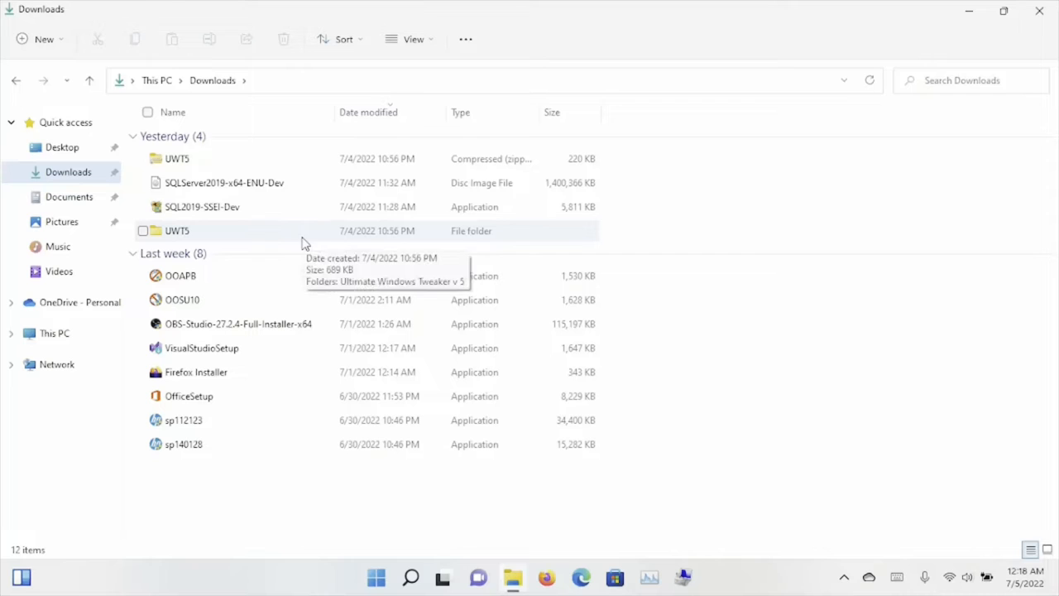
pyautogui.moveTo(240, 182)
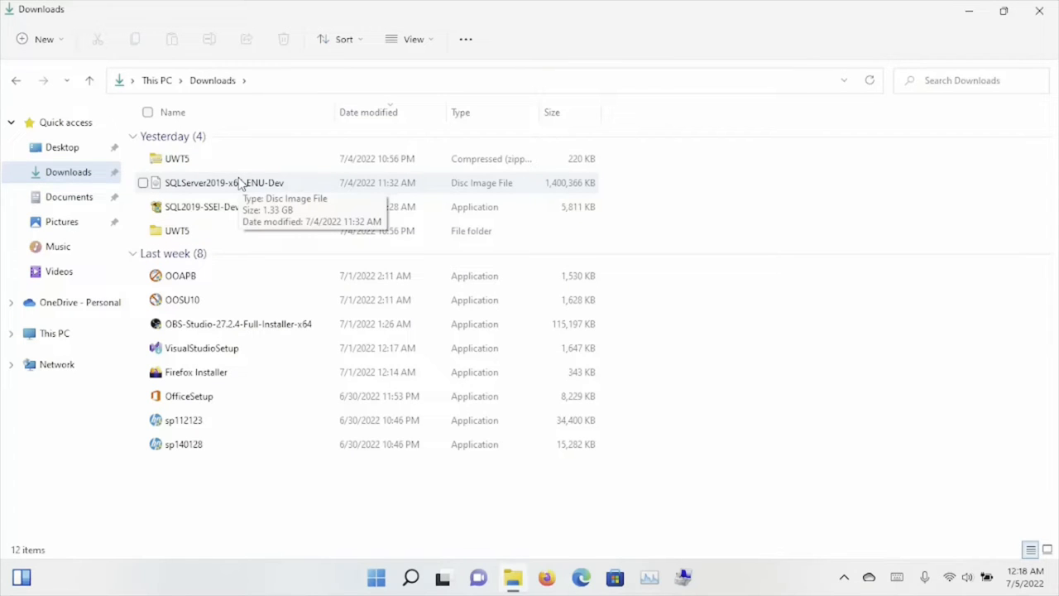
pyautogui.click(224, 182)
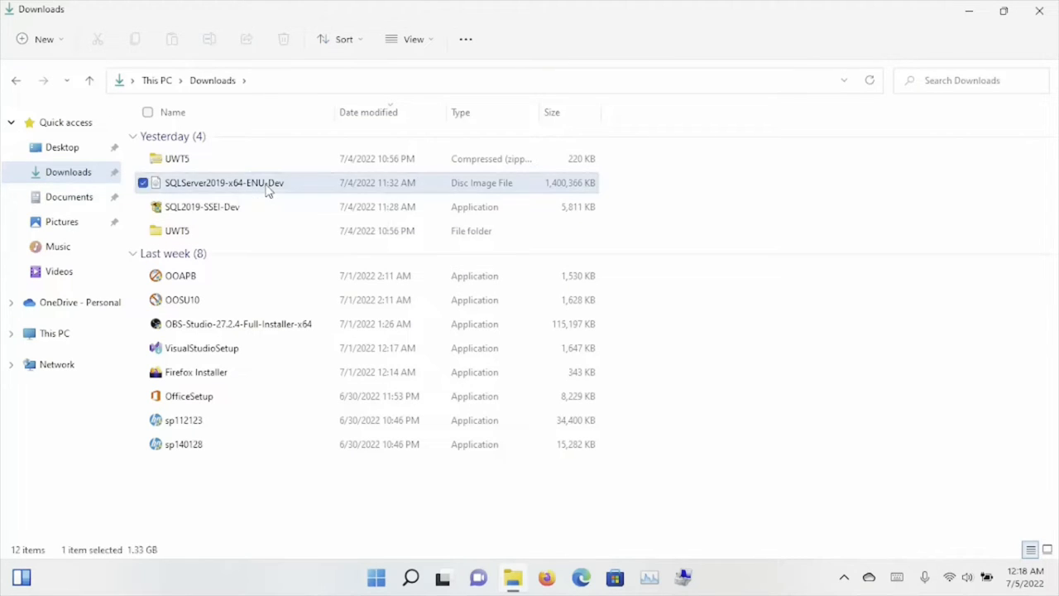
pyautogui.click(224, 182)
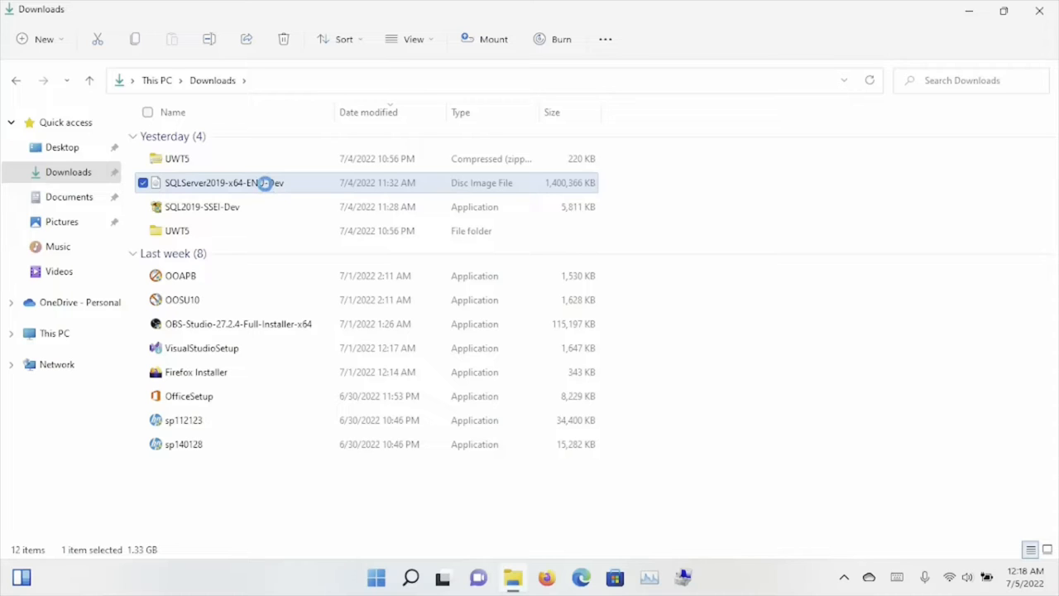
pyautogui.doubleClick(223, 183)
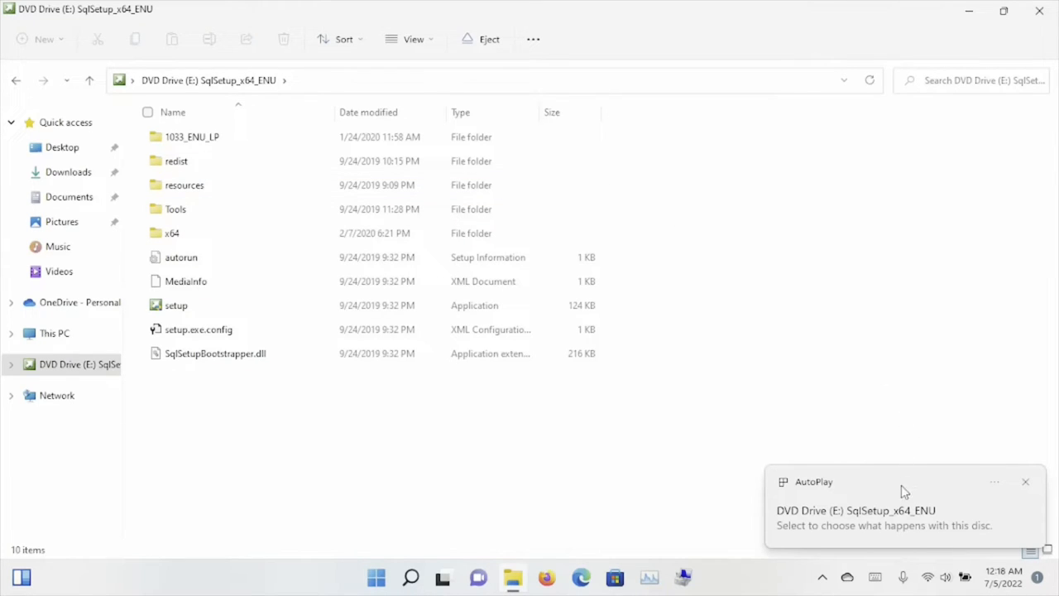
# Dismiss the AutoPlay notification and run setup from DVD Drive (E:).
pyautogui.click(884, 510)
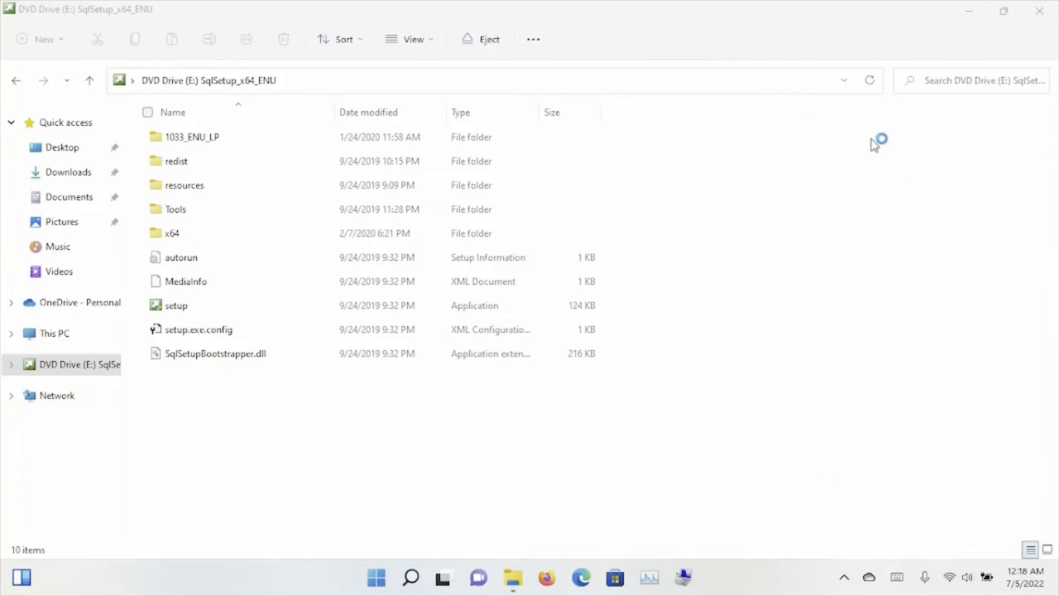
pyautogui.moveTo(486, 417)
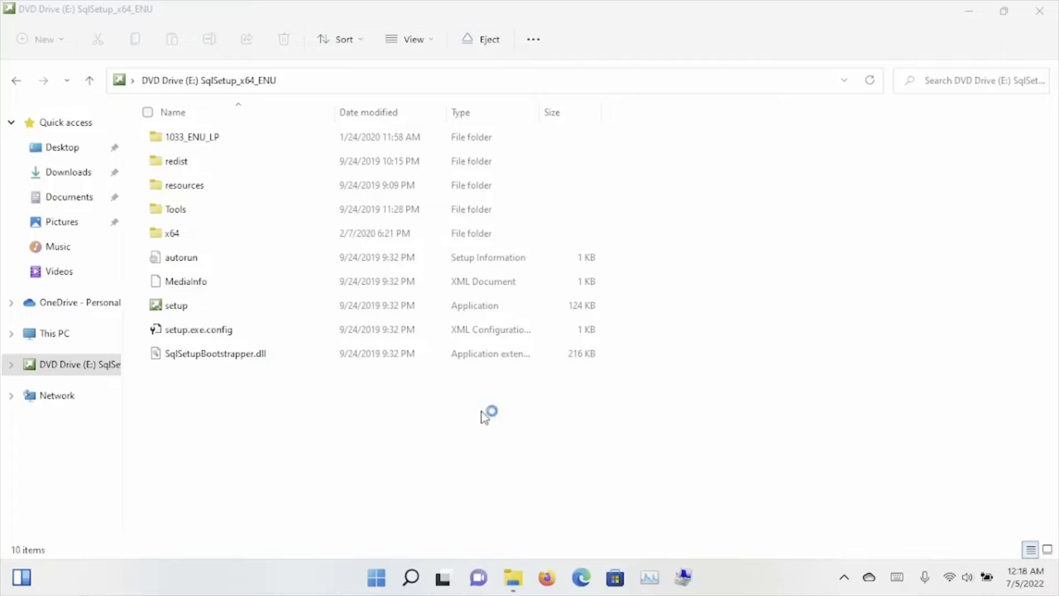
pyautogui.moveTo(757, 373)
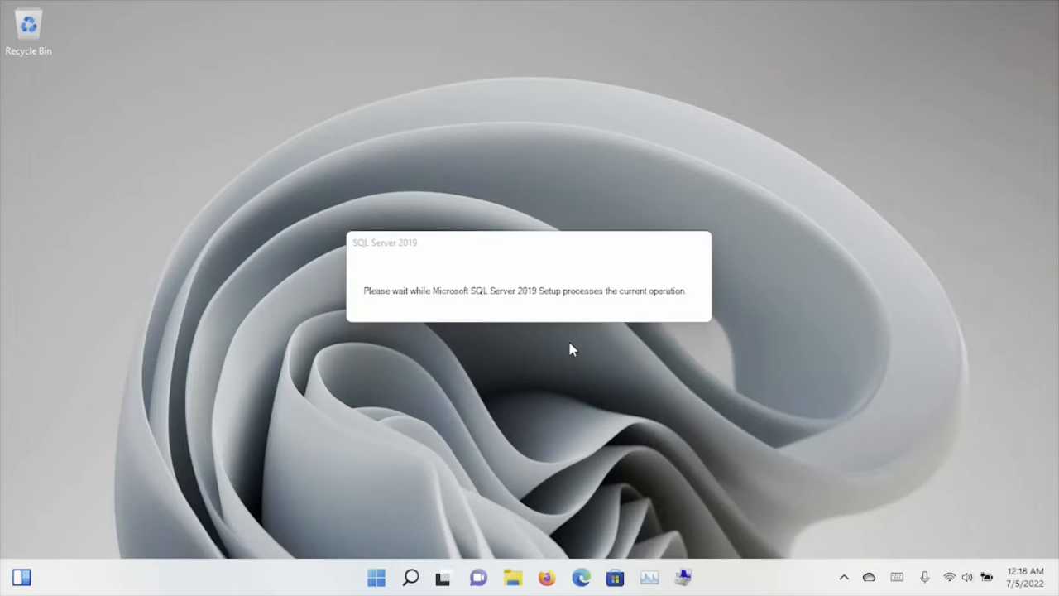
pyautogui.moveTo(604, 385)
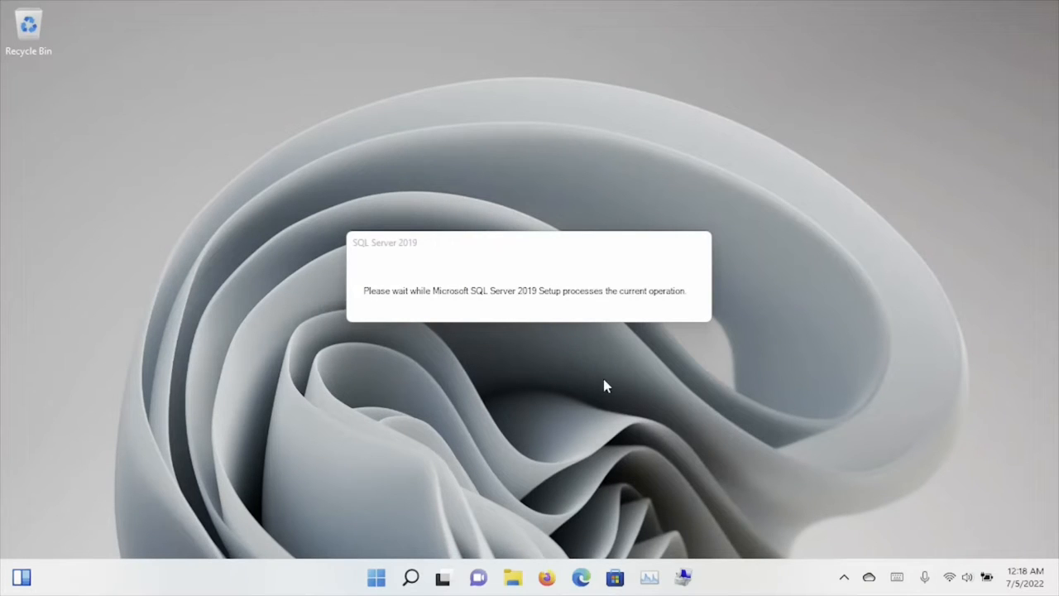
pyautogui.click(843, 577)
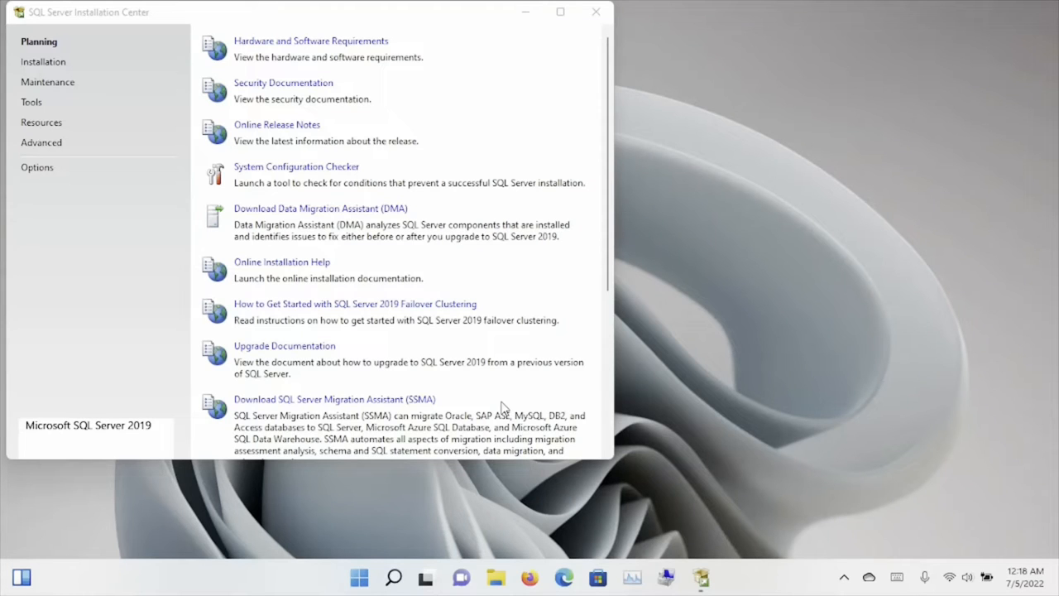
pyautogui.moveTo(294, 41)
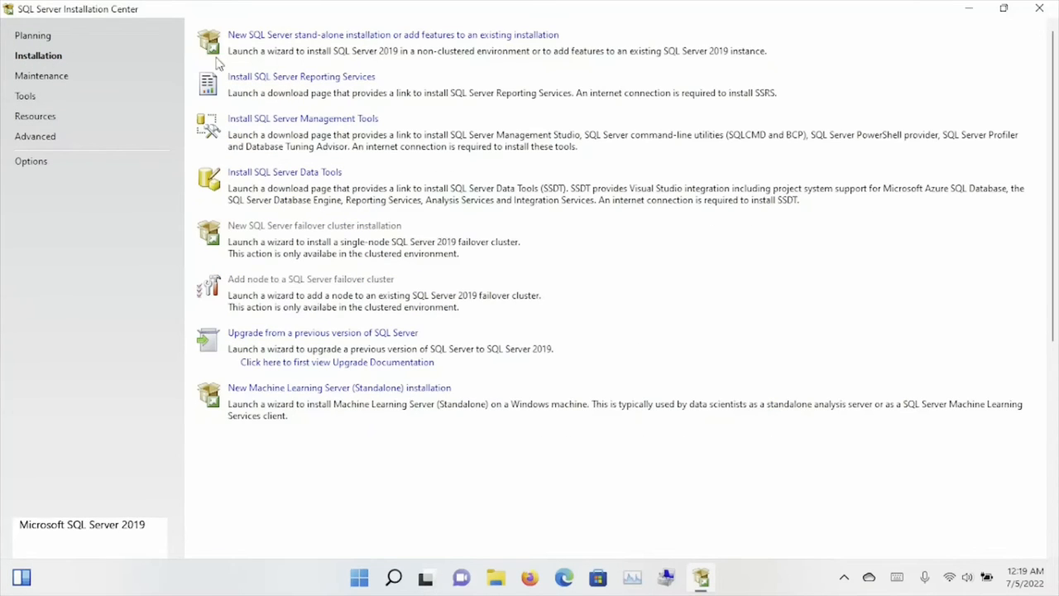
pyautogui.moveTo(443, 106)
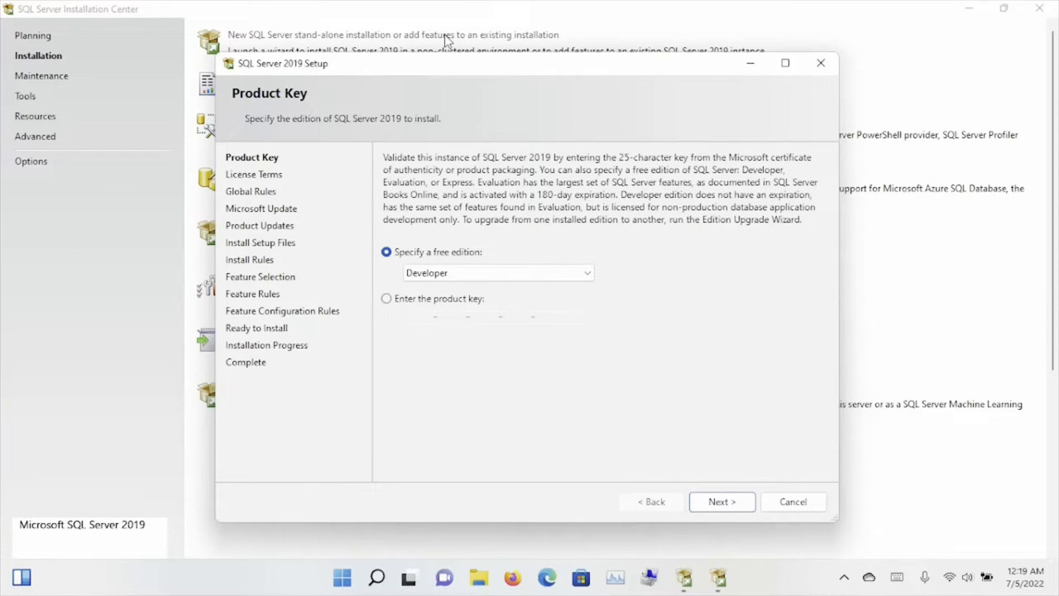
pyautogui.moveTo(600, 309)
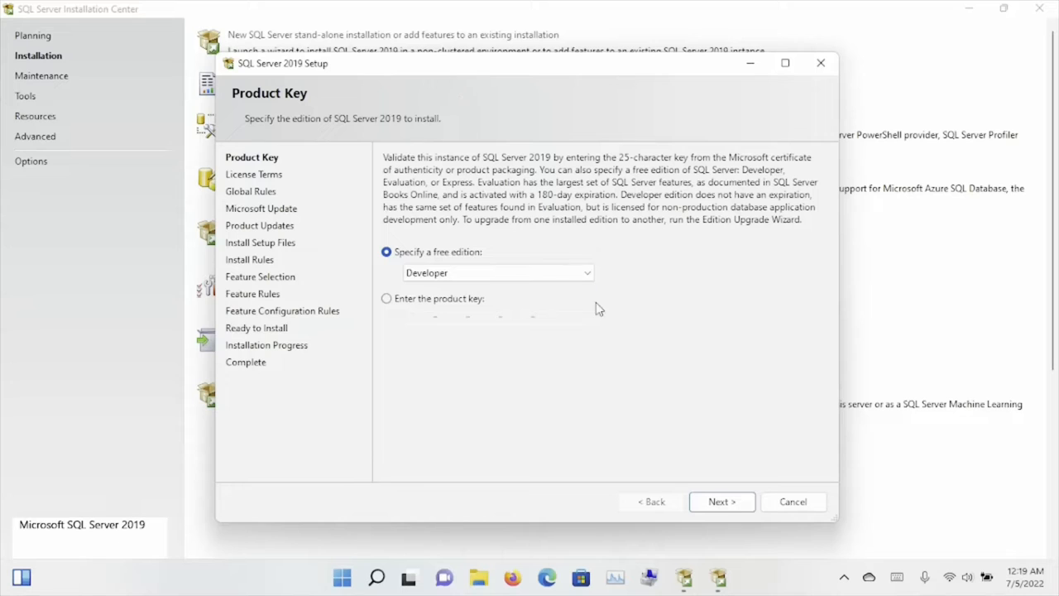
# Keep Developer as the free edition on the Product Key page.
pyautogui.click(587, 273)
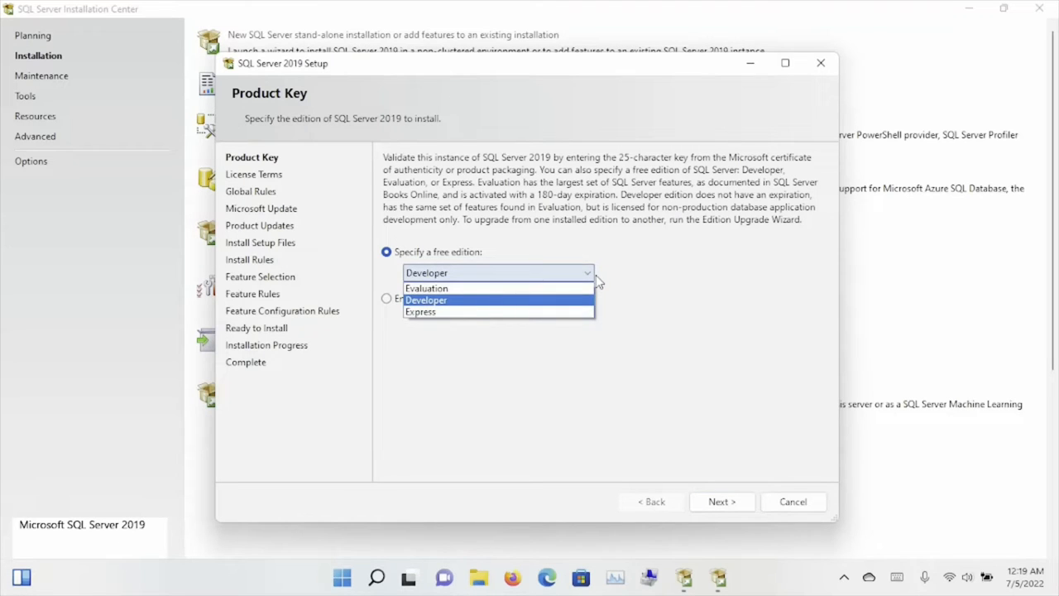
pyautogui.click(426, 300)
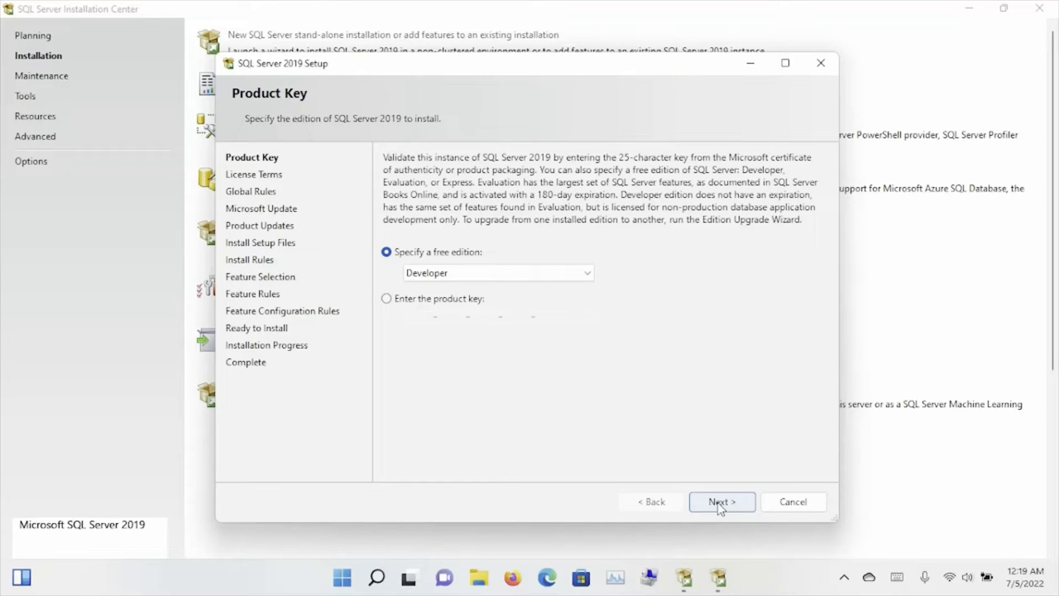
# Maximize setup, pass License Terms and Global Rules, and enable Microsoft Update checking.
pyautogui.click(721, 502)
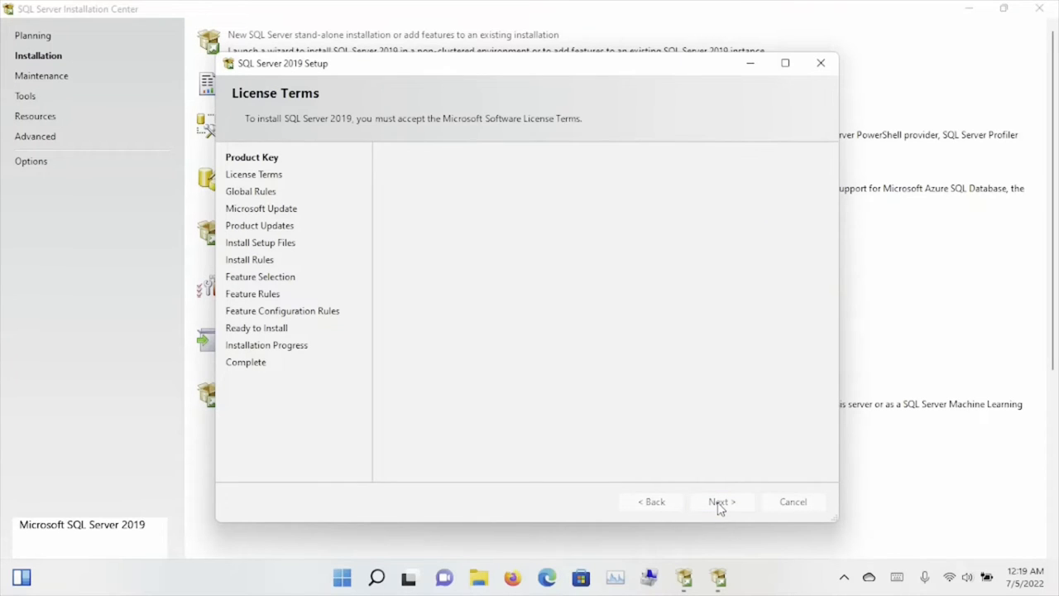
pyautogui.click(722, 502)
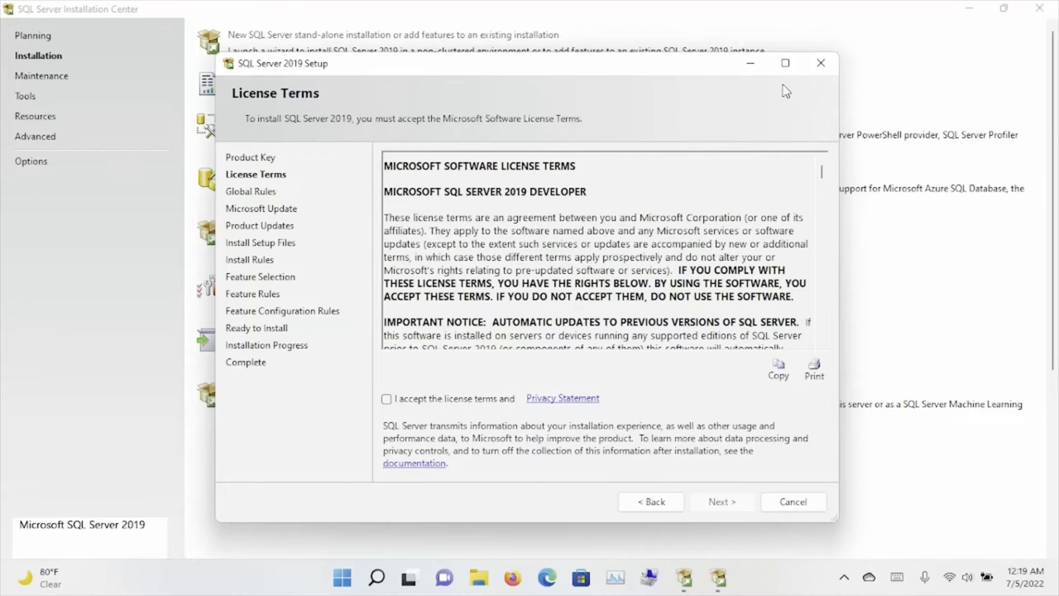
pyautogui.click(784, 63)
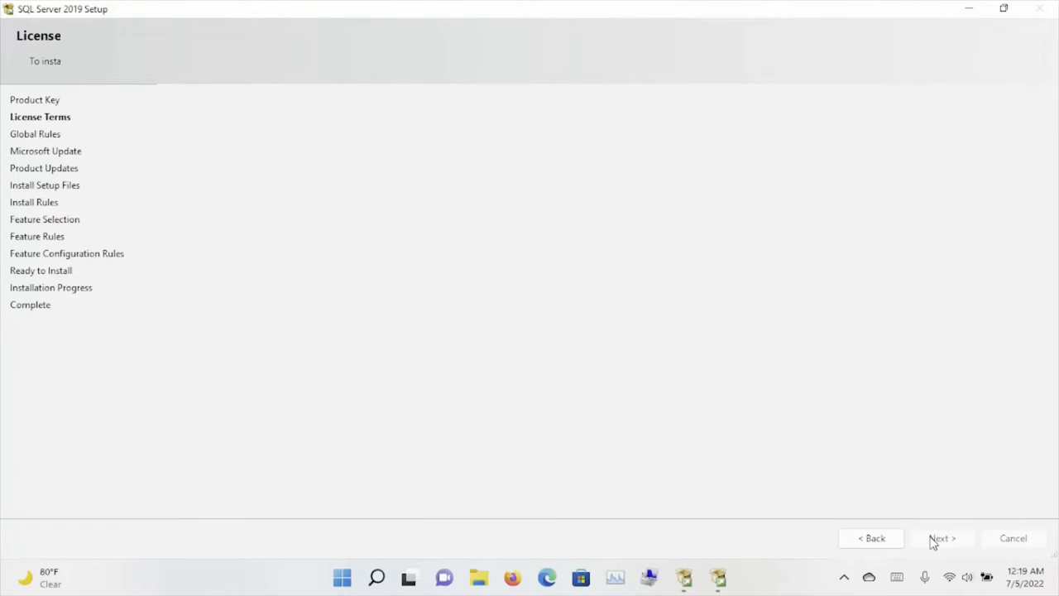
pyautogui.click(942, 538)
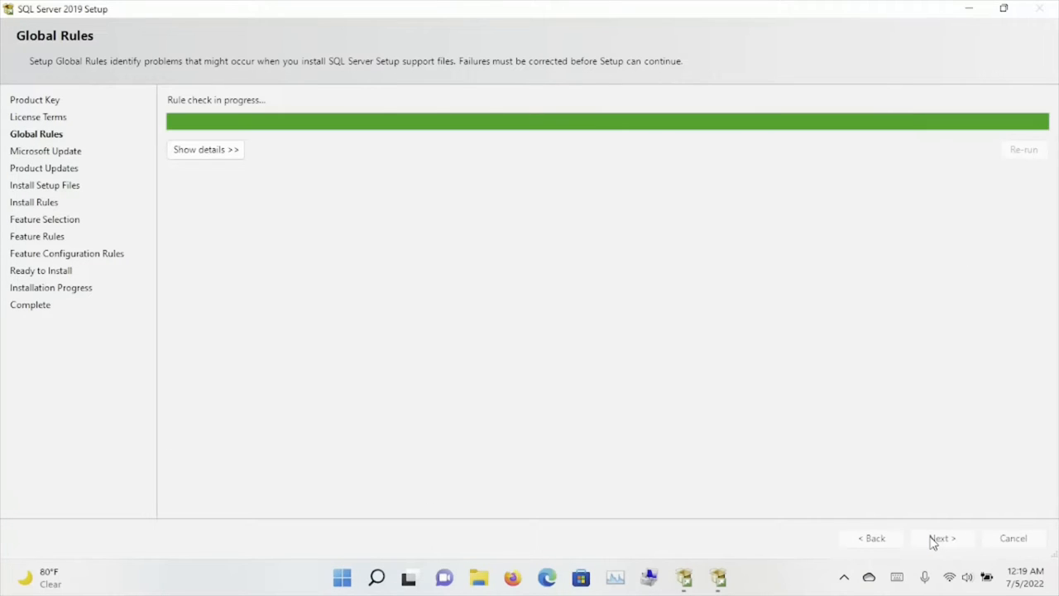
pyautogui.click(942, 538)
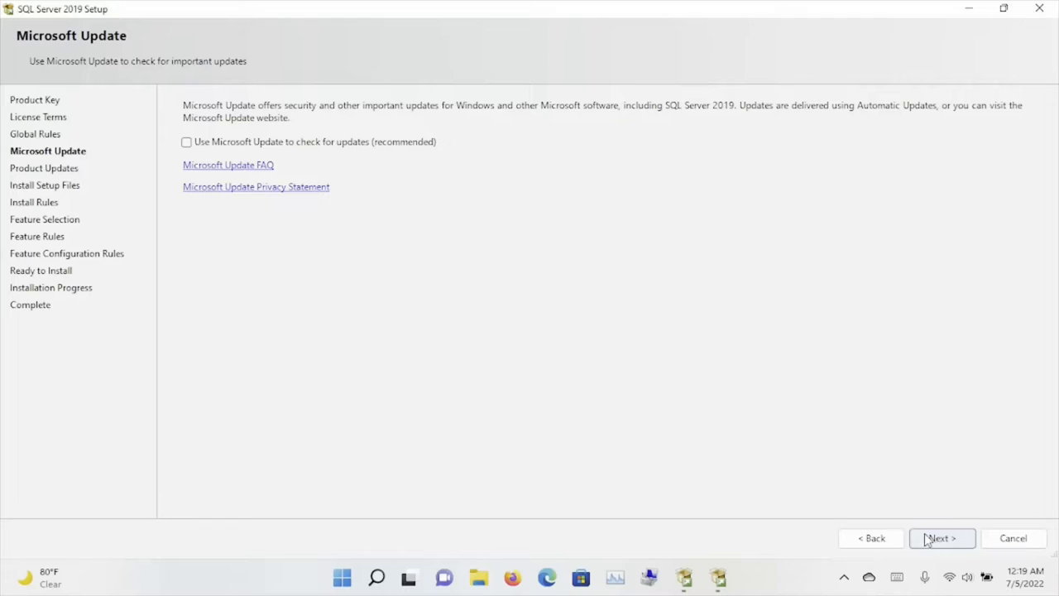
pyautogui.moveTo(666, 396)
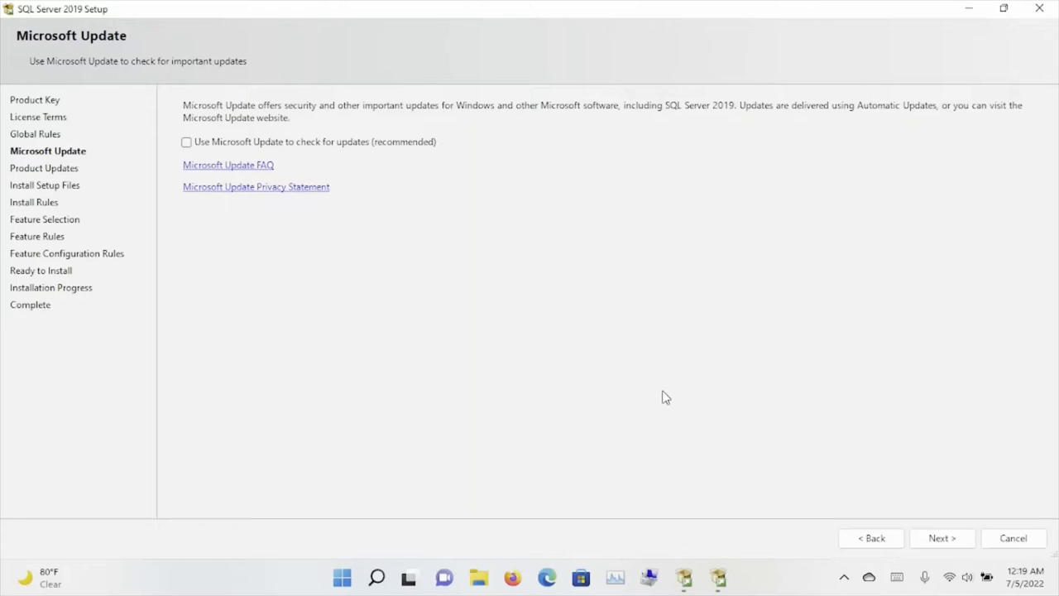
pyautogui.moveTo(914, 464)
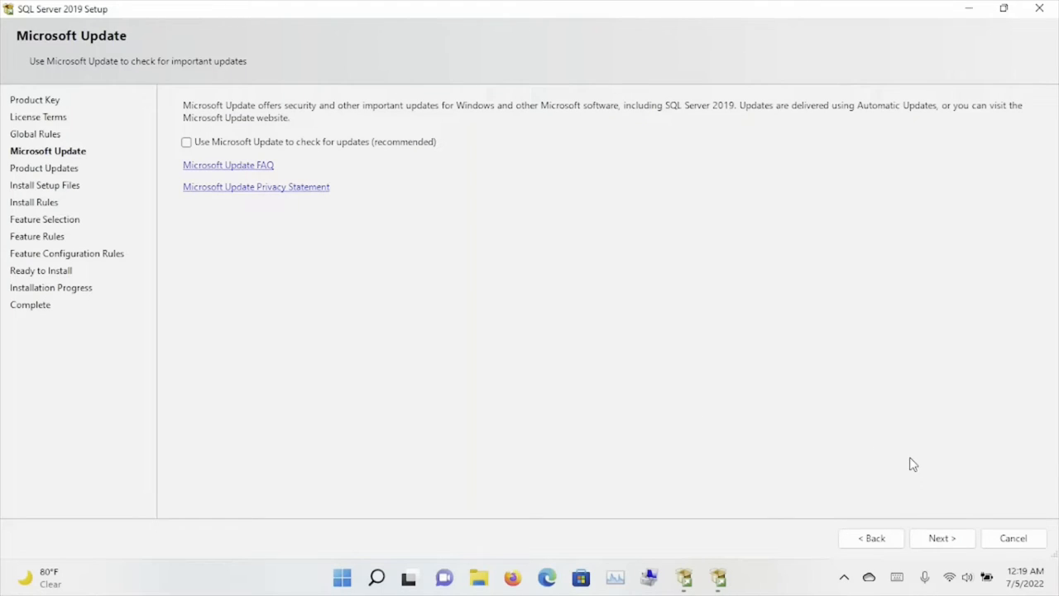
pyautogui.moveTo(492, 192)
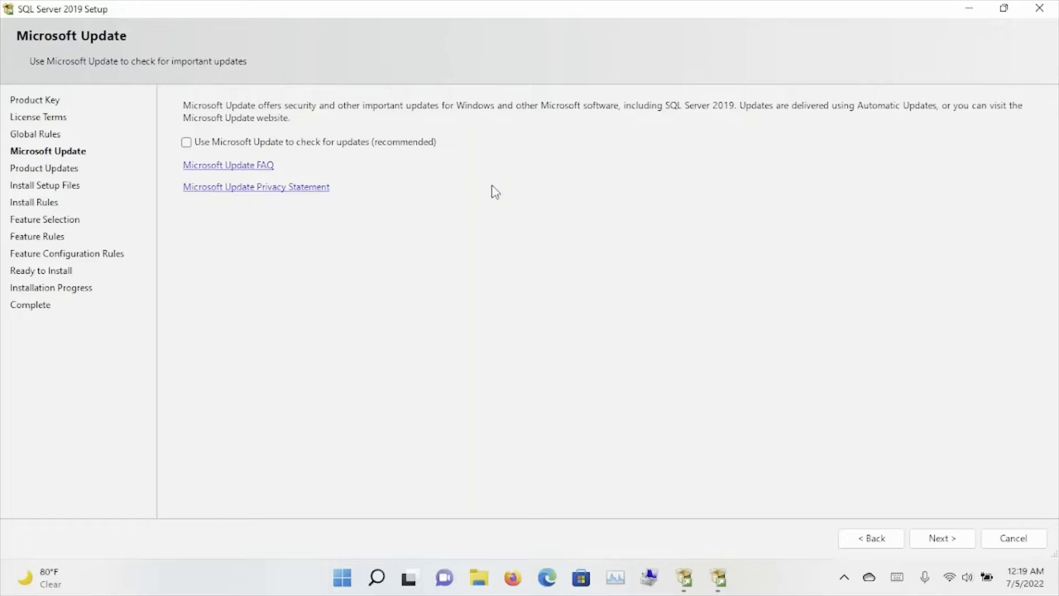
pyautogui.click(186, 141)
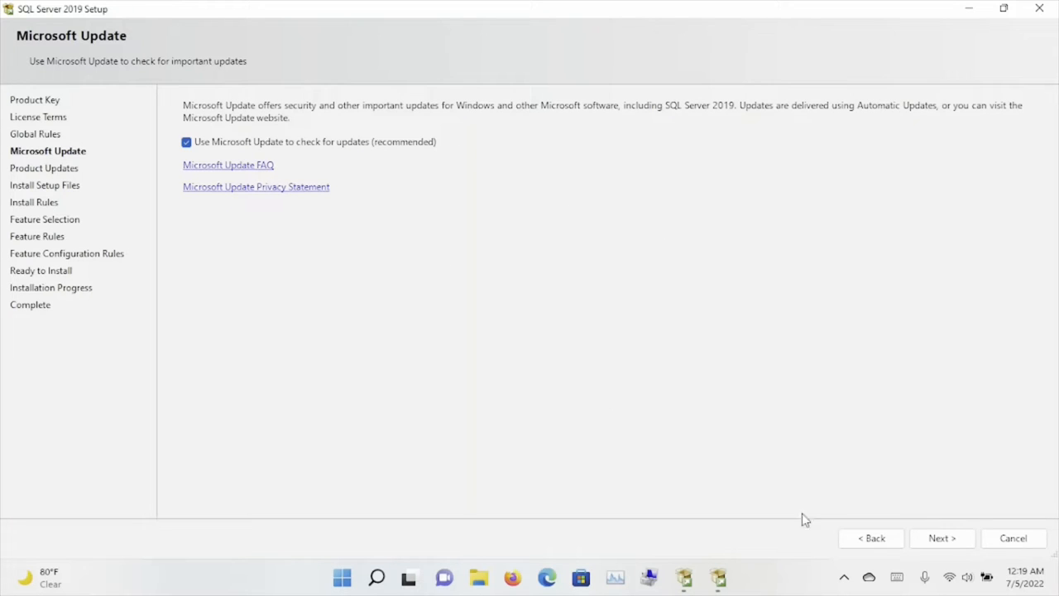
# Advance from Microsoft Update to the Install Setup Files step.
pyautogui.click(941, 538)
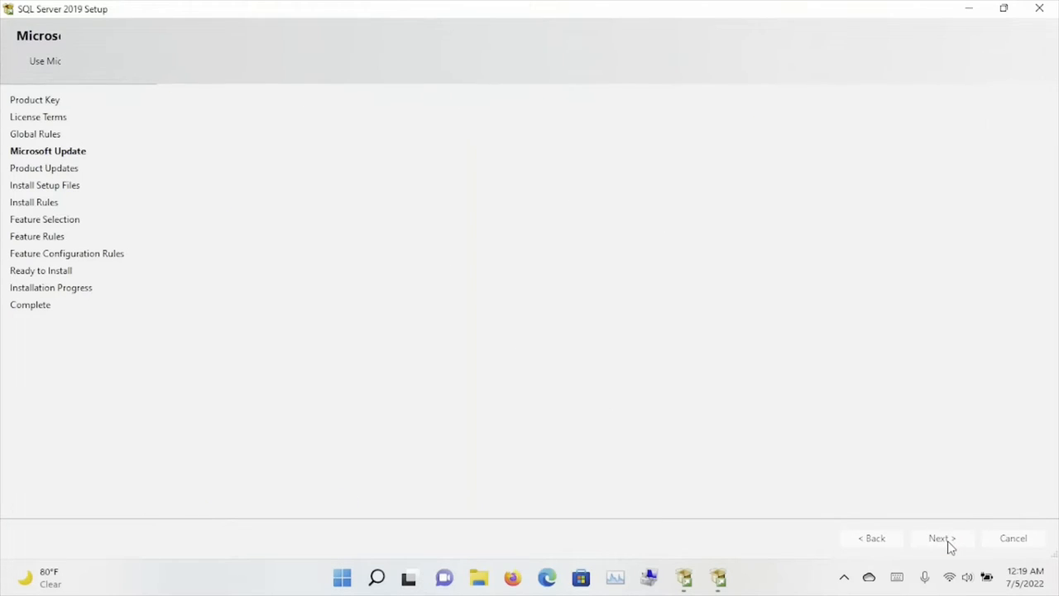
pyautogui.click(941, 538)
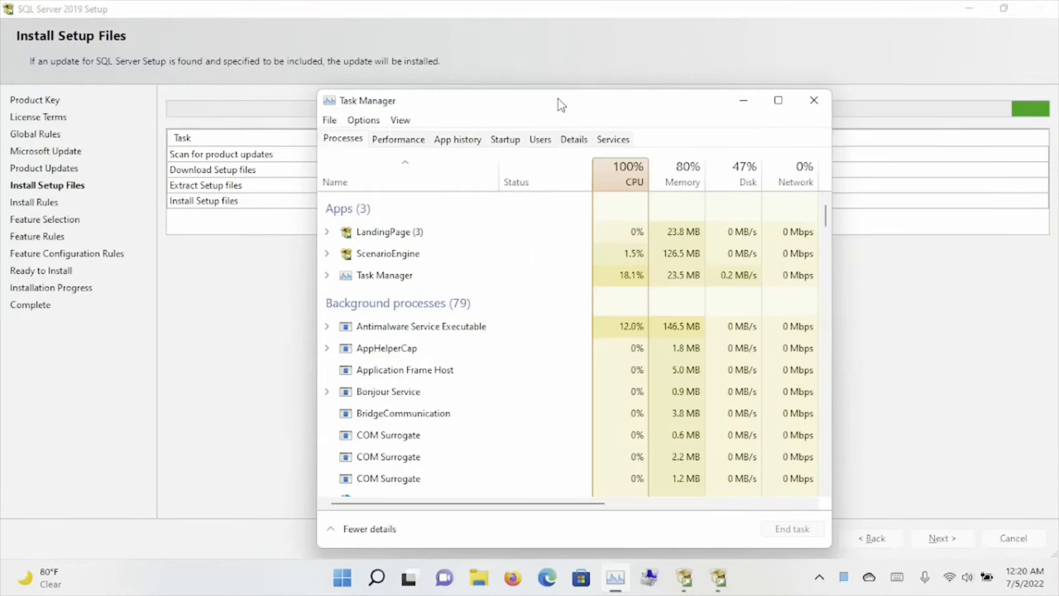
# Move Task Manager aside and view CPU at 100% on the Performance tab.
pyautogui.moveTo(561, 100); pyautogui.dragTo(495, 87)
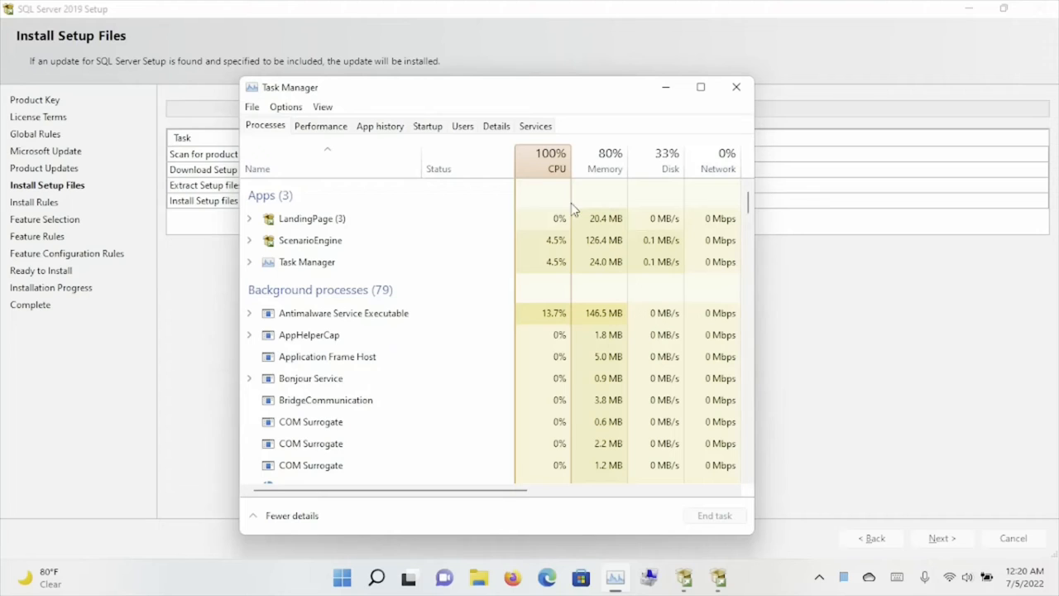
pyautogui.moveTo(782, 252)
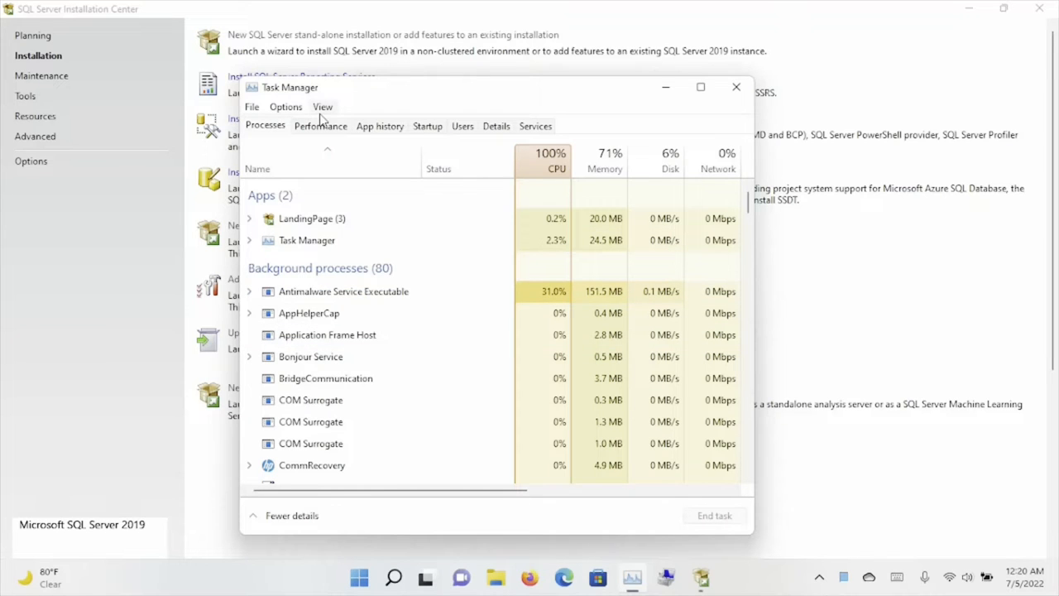
pyautogui.click(321, 126)
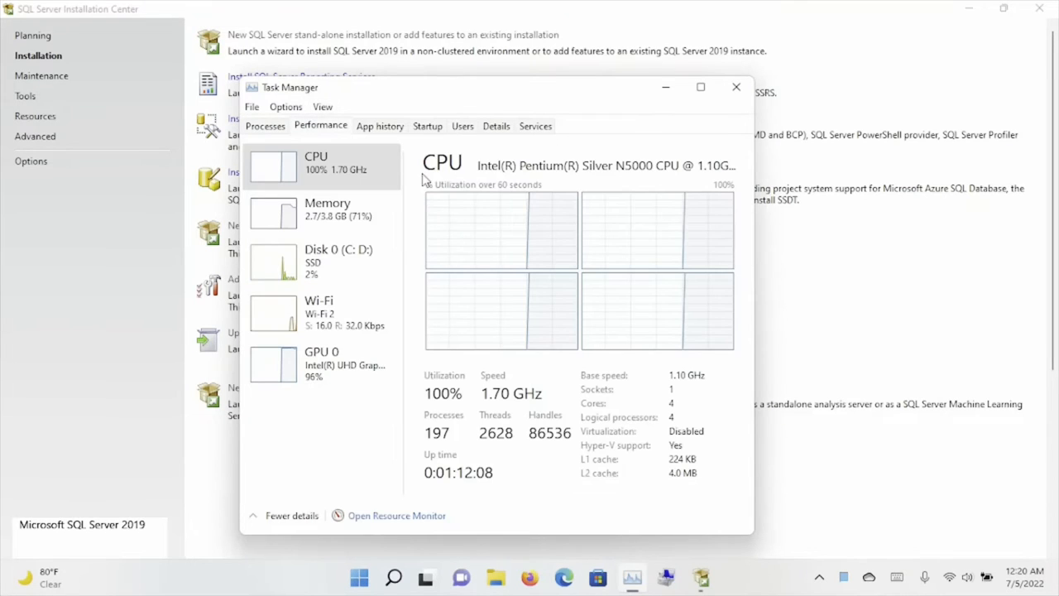
pyautogui.moveTo(683, 149)
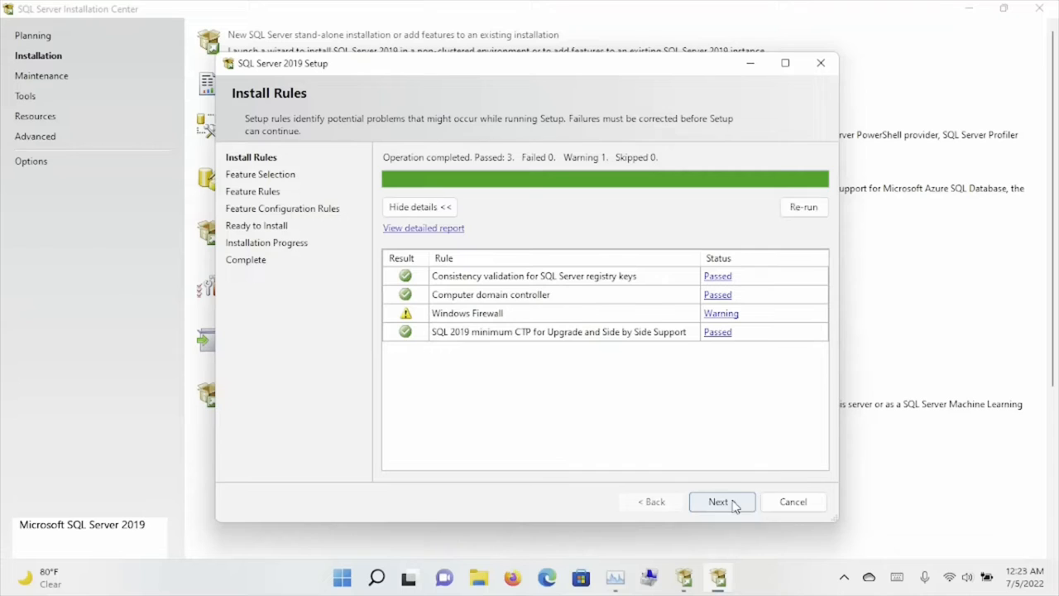
# Accept Install Rules with 3 passed and 1 Firewall warning, reaching Feature Selection.
pyautogui.click(718, 501)
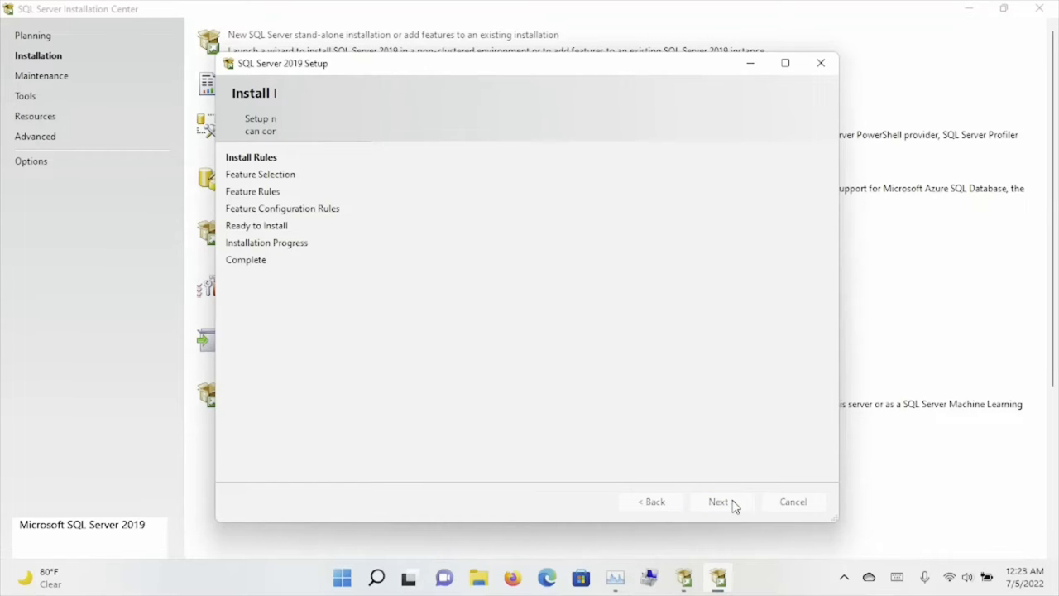
pyautogui.click(717, 501)
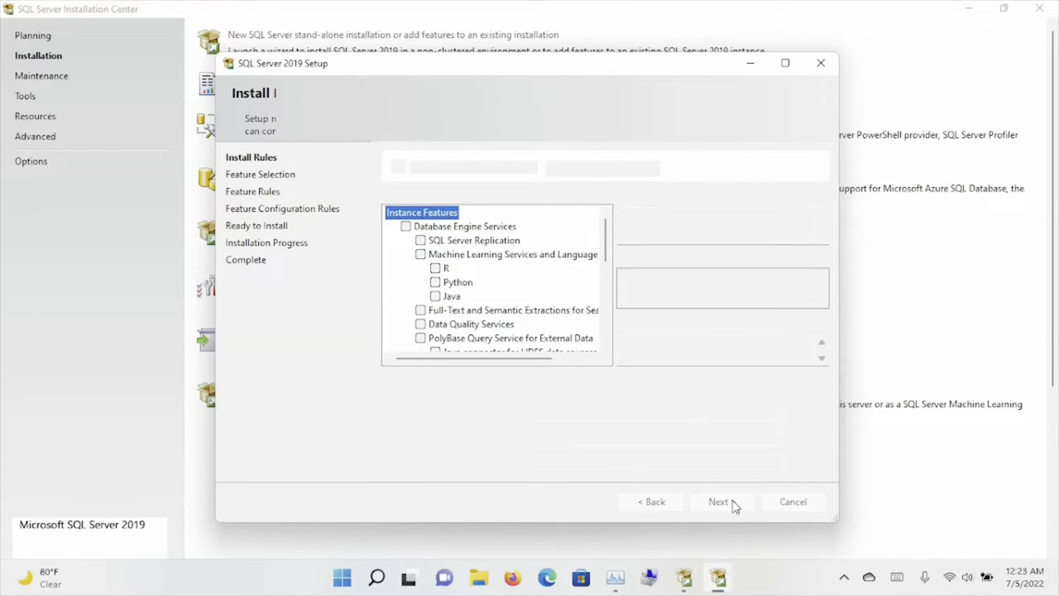
pyautogui.click(718, 502)
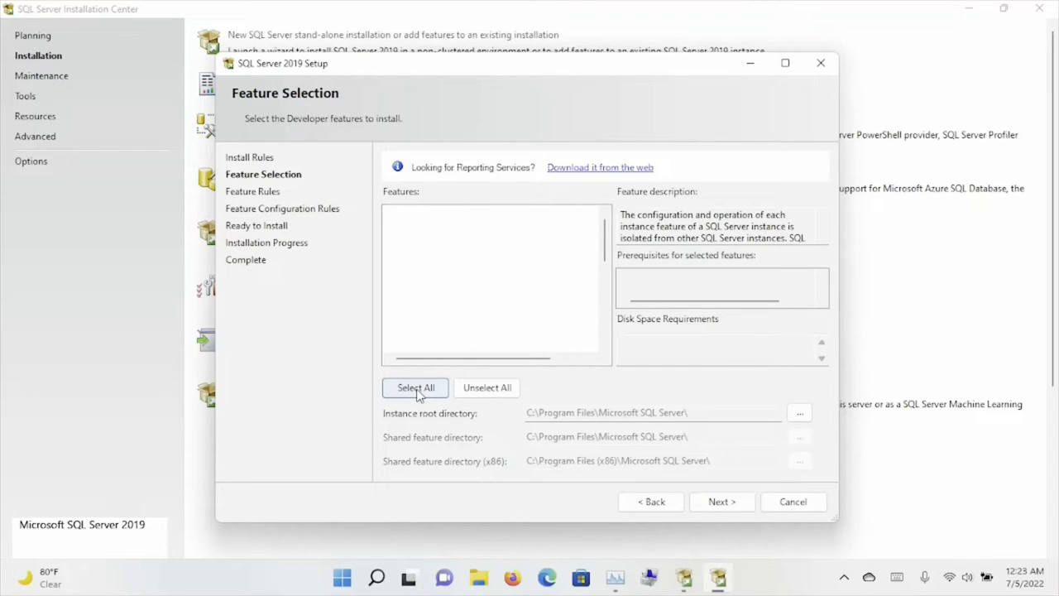
# Select all features, then untick Machine Learning Services, SQL Server Replication and the HDFS Java connector.
pyautogui.click(416, 387)
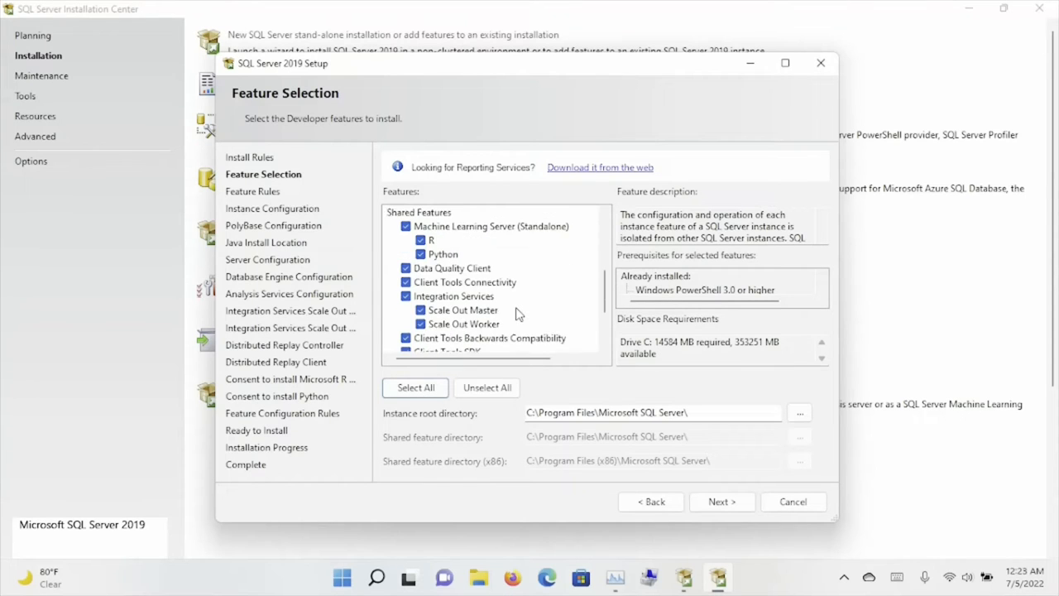
pyautogui.scroll(-3)
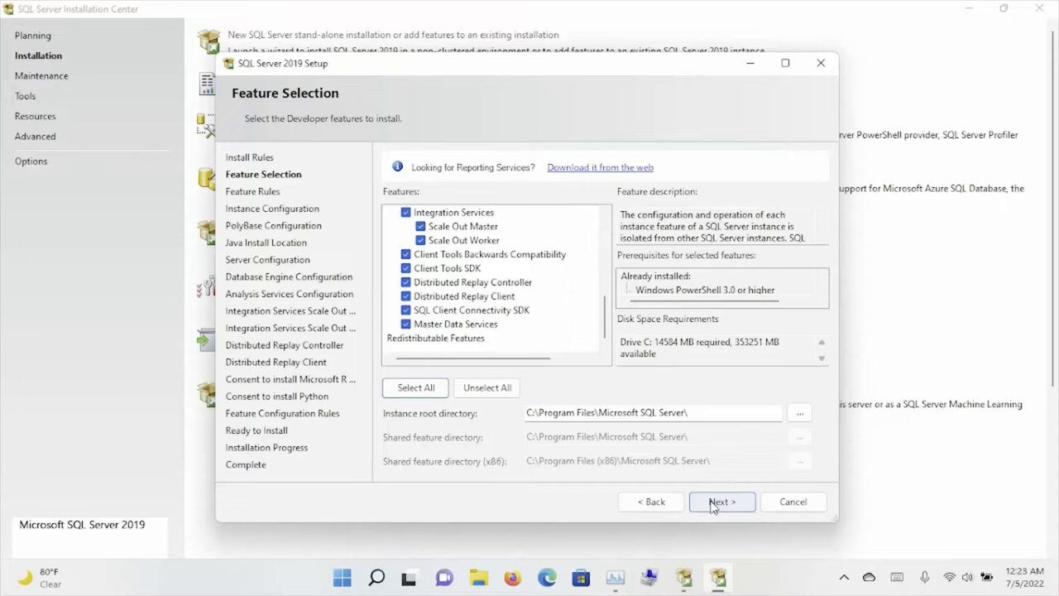
pyautogui.scroll(-3)
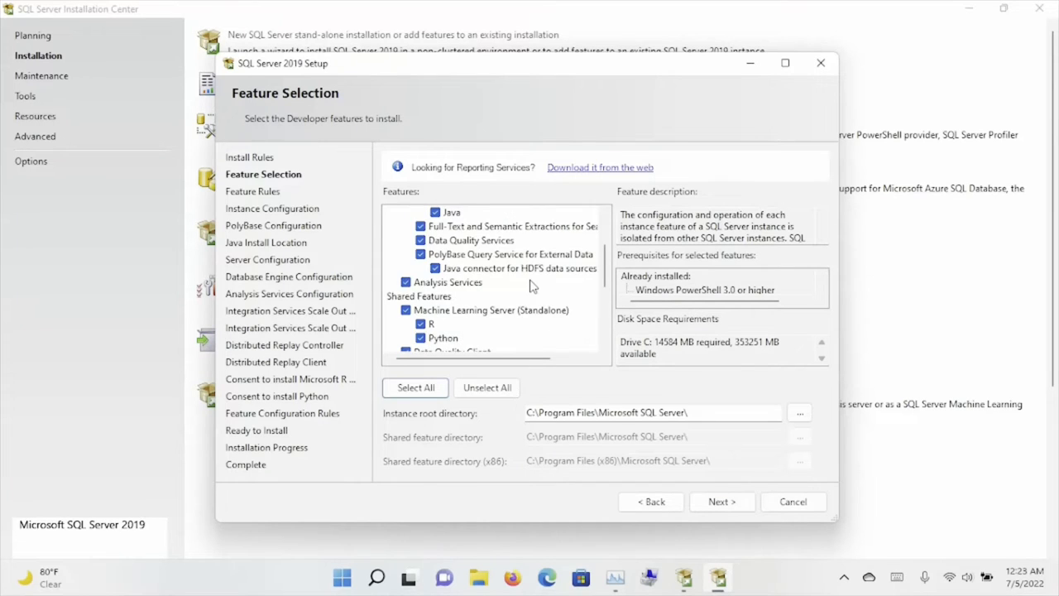
pyautogui.scroll(3)
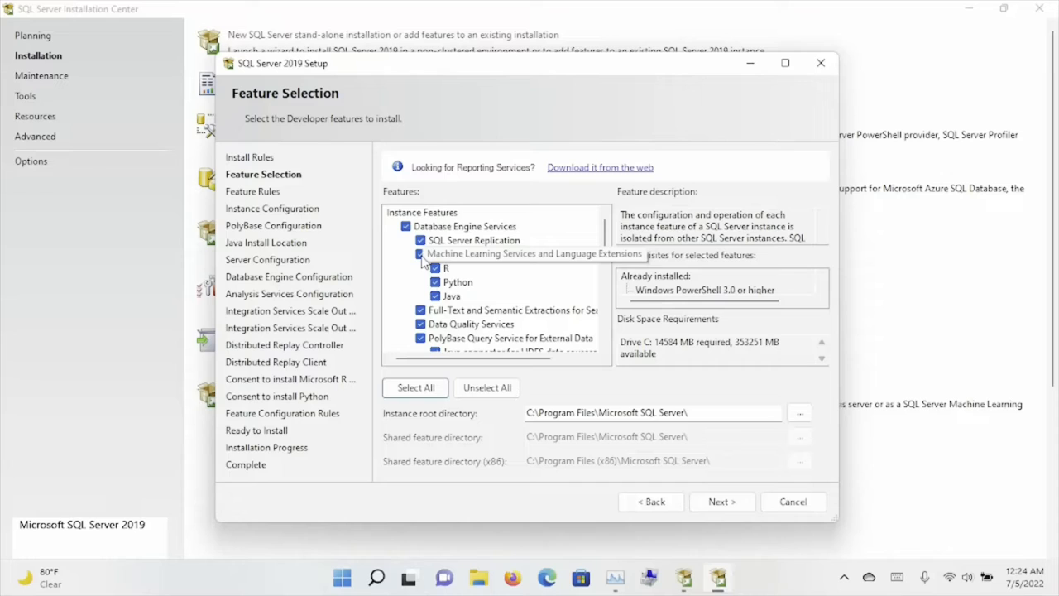
pyautogui.click(420, 253)
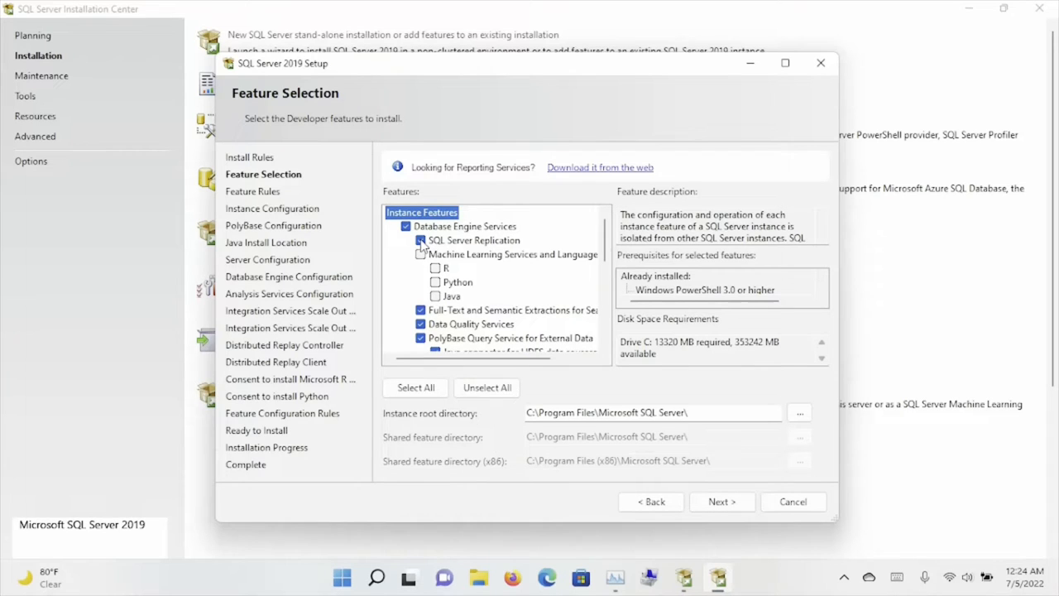
pyautogui.click(421, 241)
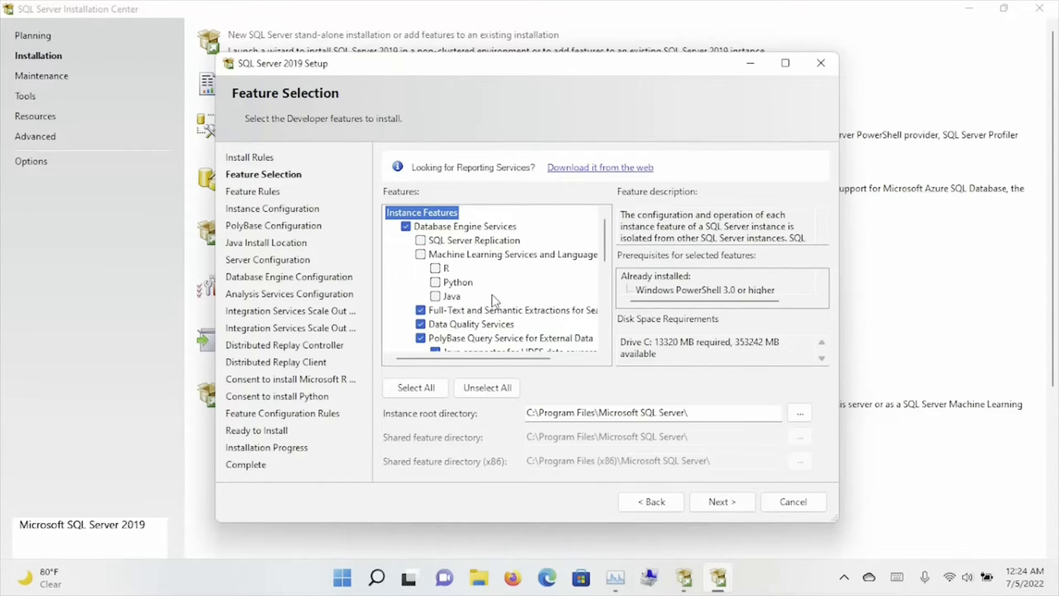
pyautogui.moveTo(472, 310)
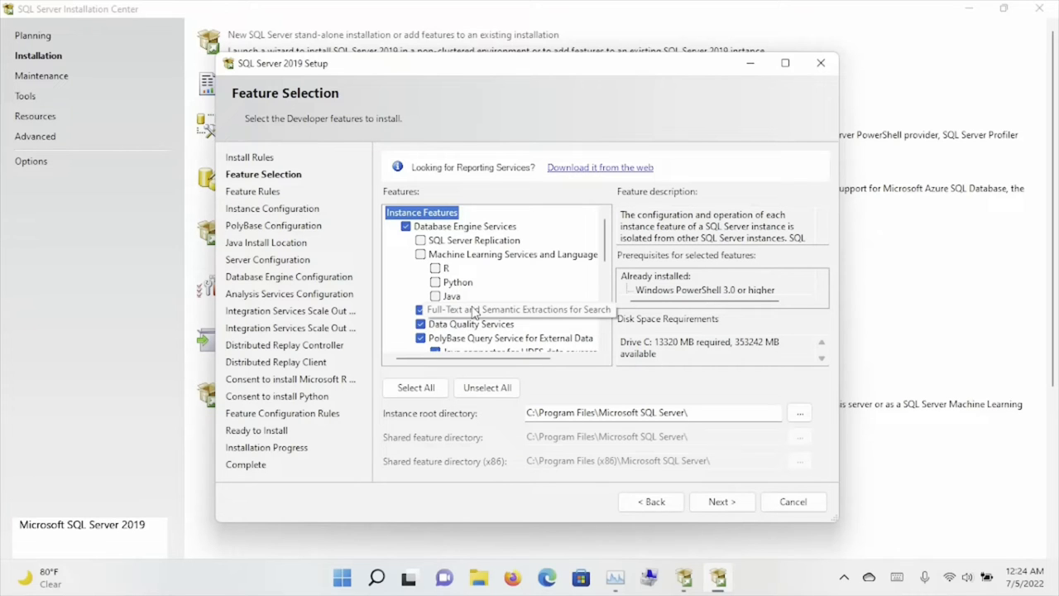
pyautogui.scroll(-3)
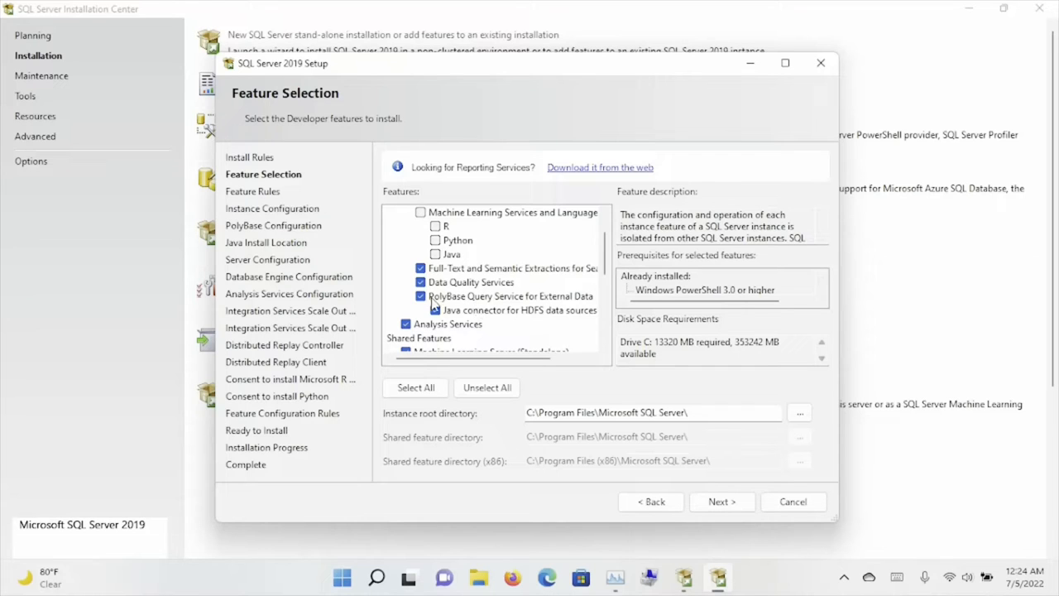
pyautogui.click(434, 310)
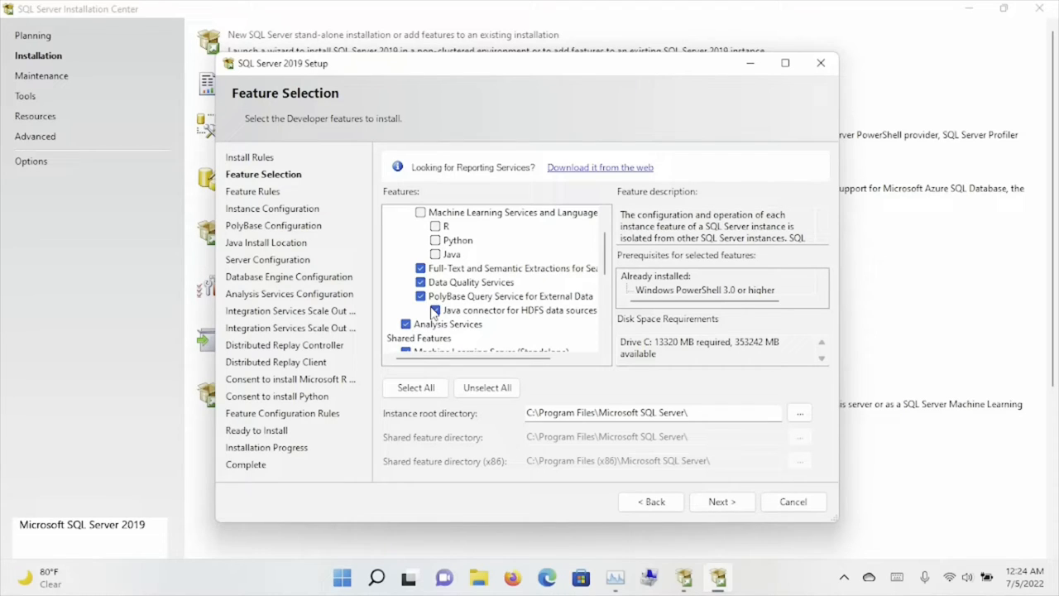
pyautogui.click(434, 310)
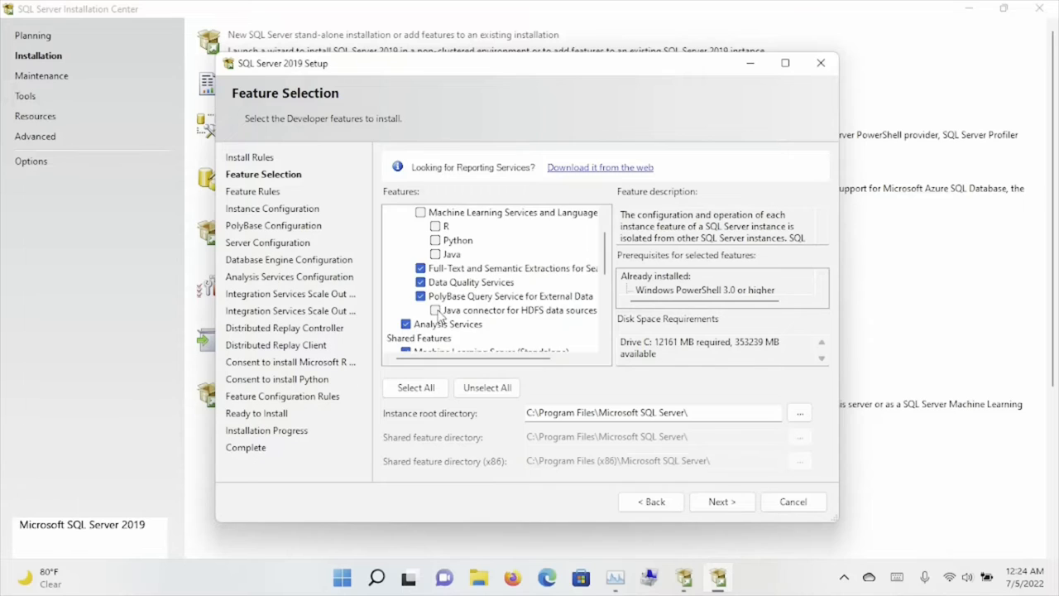
# Re-tick R and Python under Machine Learning Services, and tick SQL Server Replication again.
pyautogui.scroll(-3)
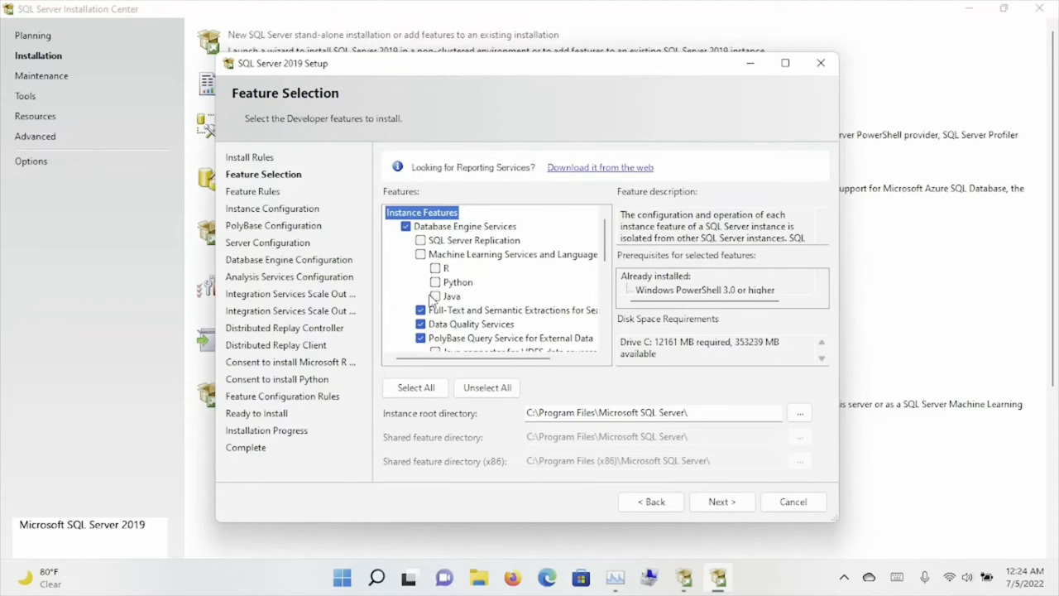
pyautogui.click(419, 254)
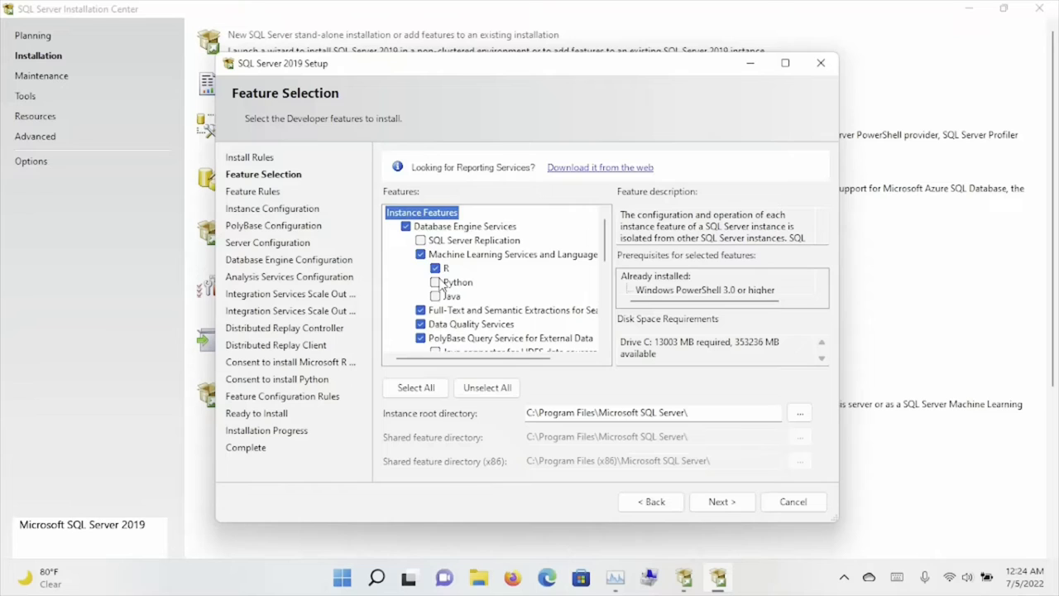
pyautogui.click(435, 282)
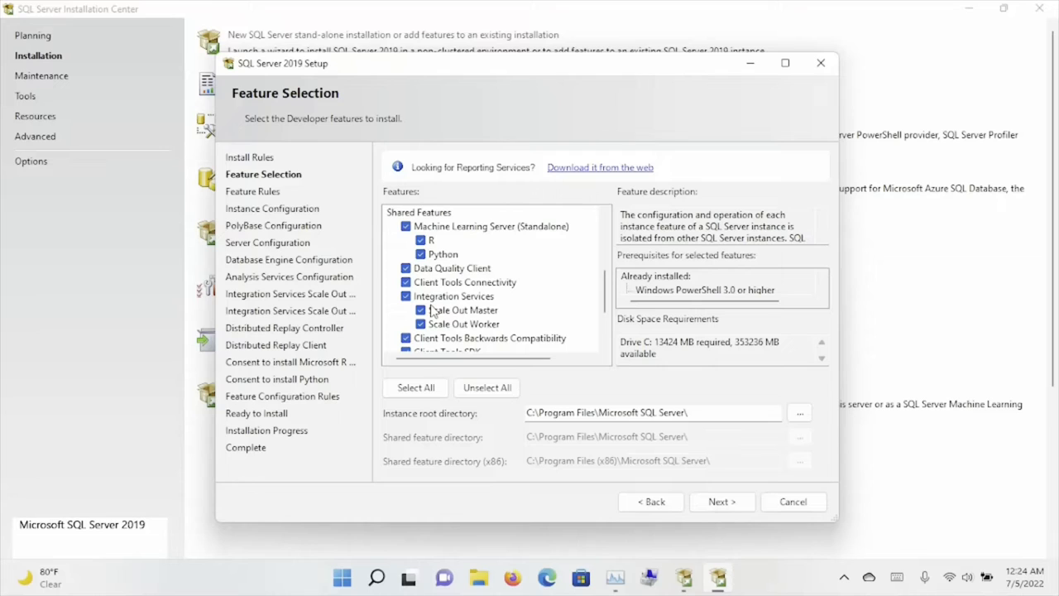
pyautogui.scroll(-3)
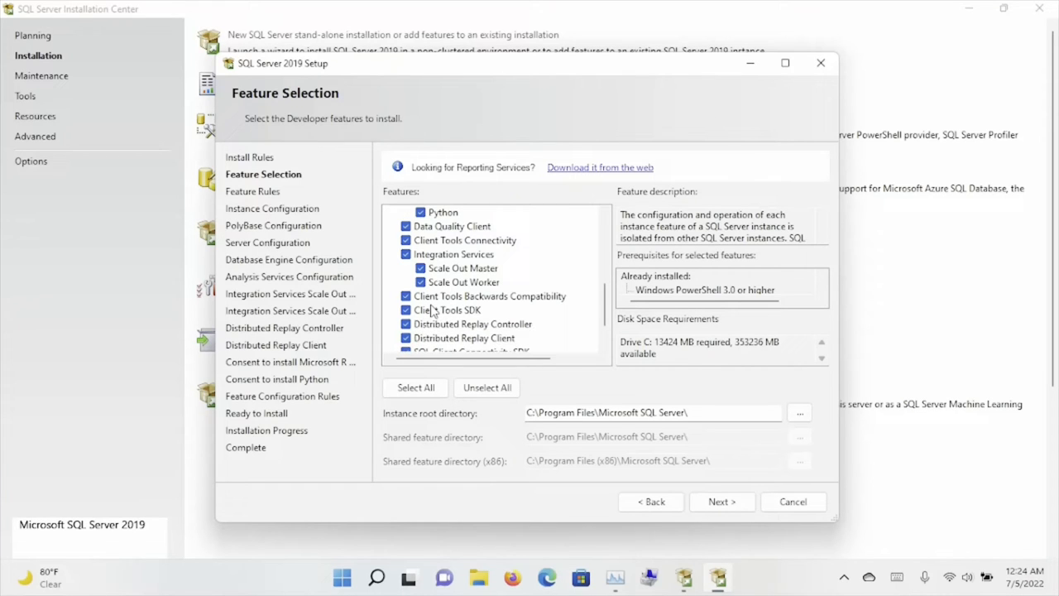
pyautogui.scroll(-3)
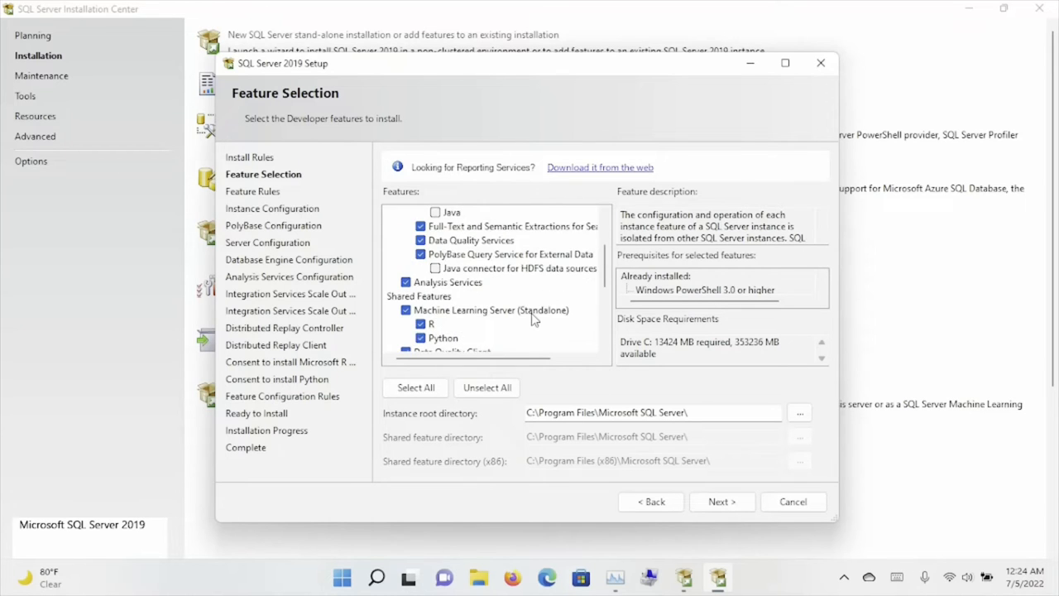
pyautogui.scroll(3)
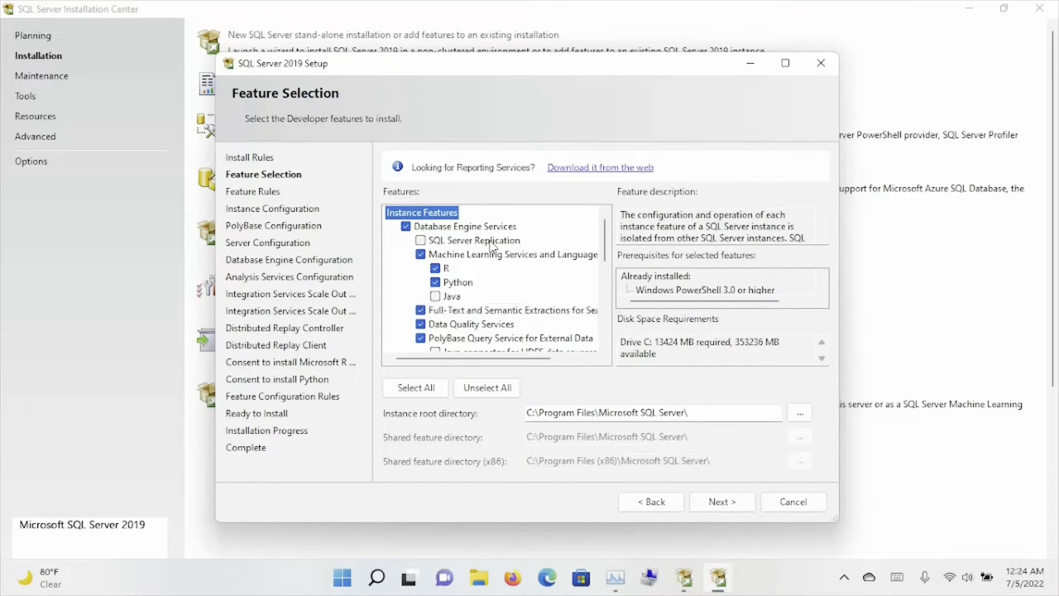
pyautogui.click(474, 241)
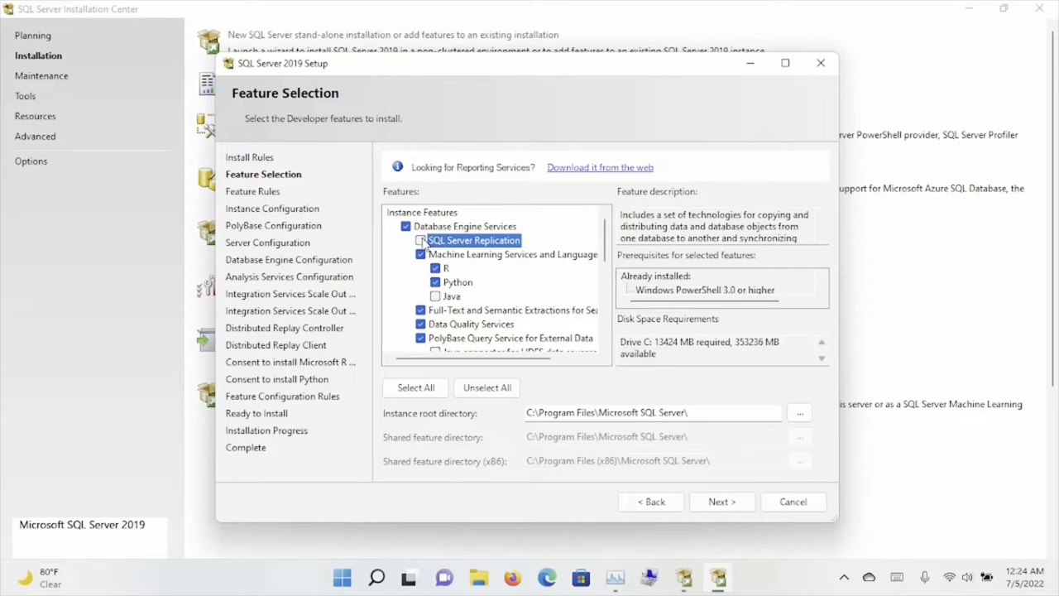
pyautogui.click(420, 240)
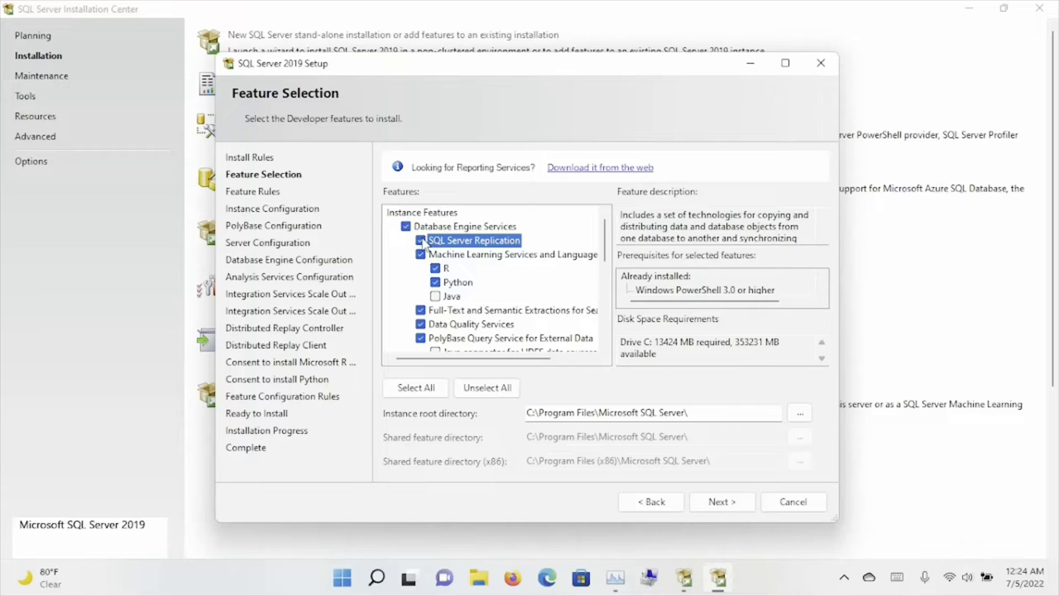
pyautogui.scroll(-3)
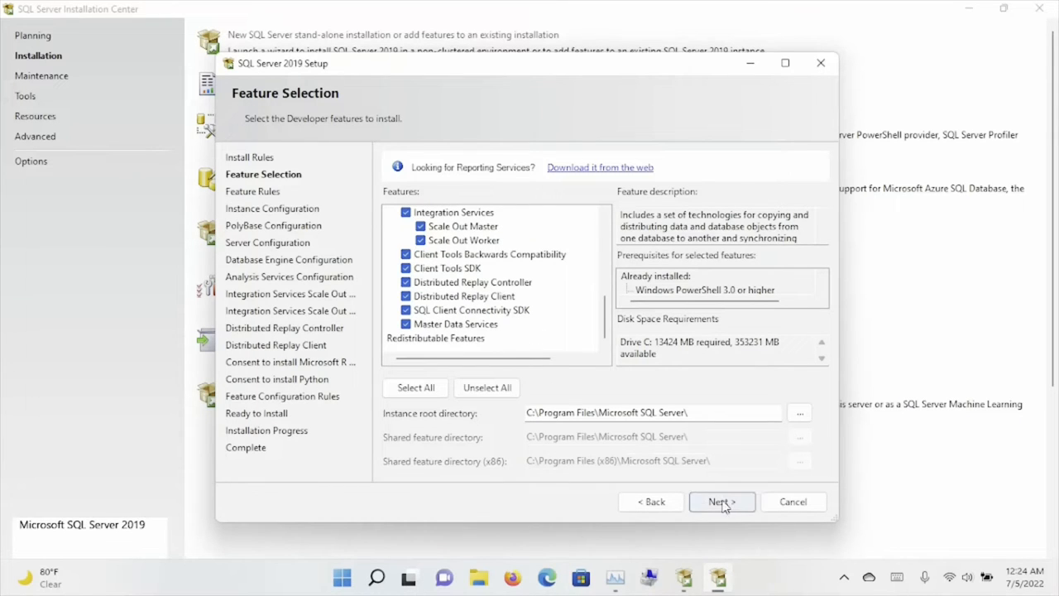
# Continue past Feature Selection and the Feature Rules check to Instance Configuration.
pyautogui.click(721, 501)
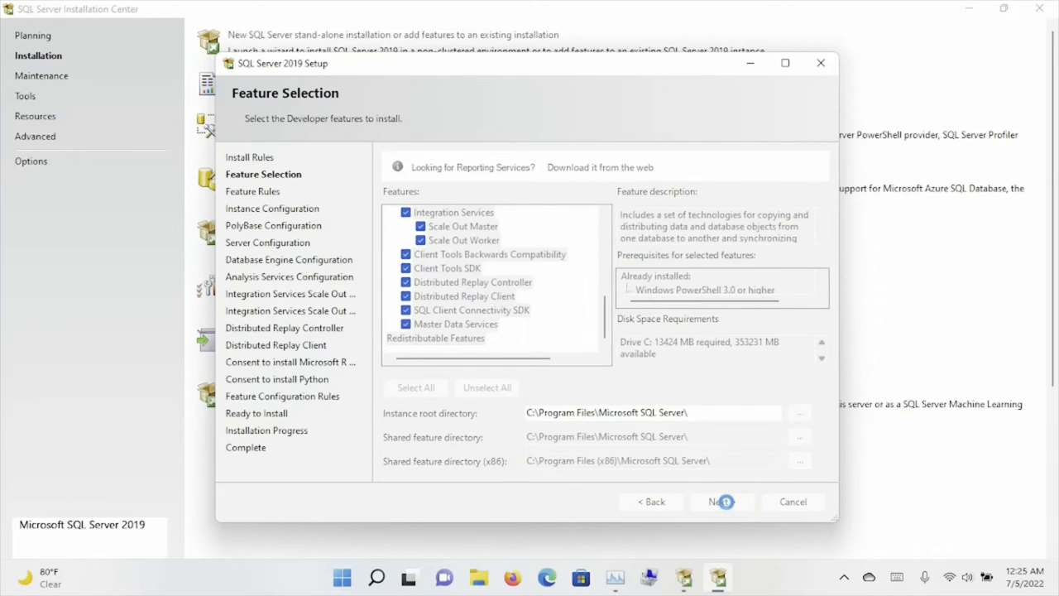
pyautogui.click(722, 501)
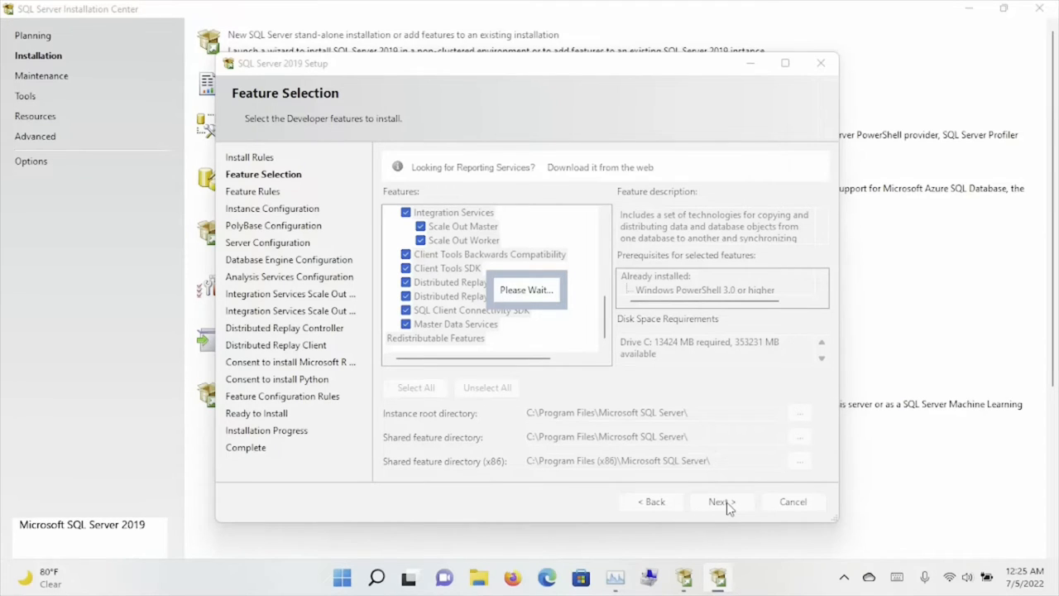
pyautogui.click(720, 502)
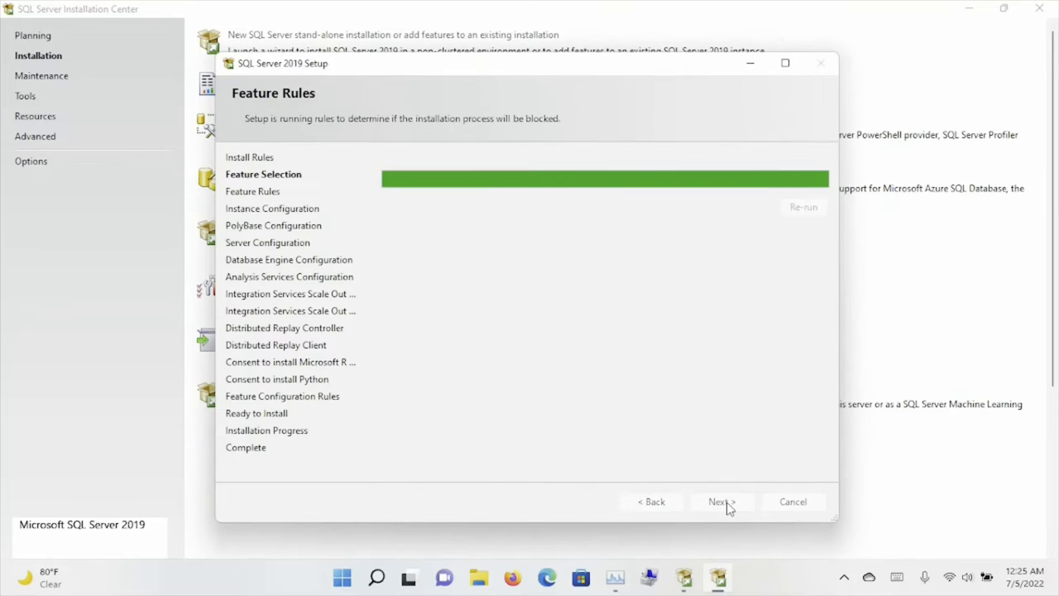
pyautogui.click(722, 502)
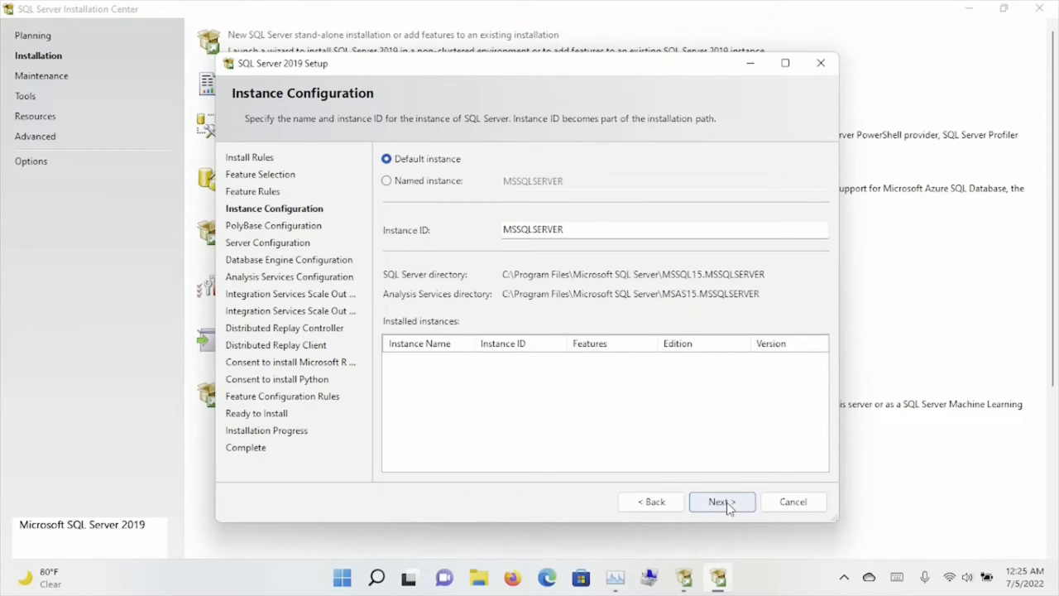
# Keep Default instance MSSQLSERVER and standalone PolyBase, advancing to Server Configuration.
pyautogui.click(720, 501)
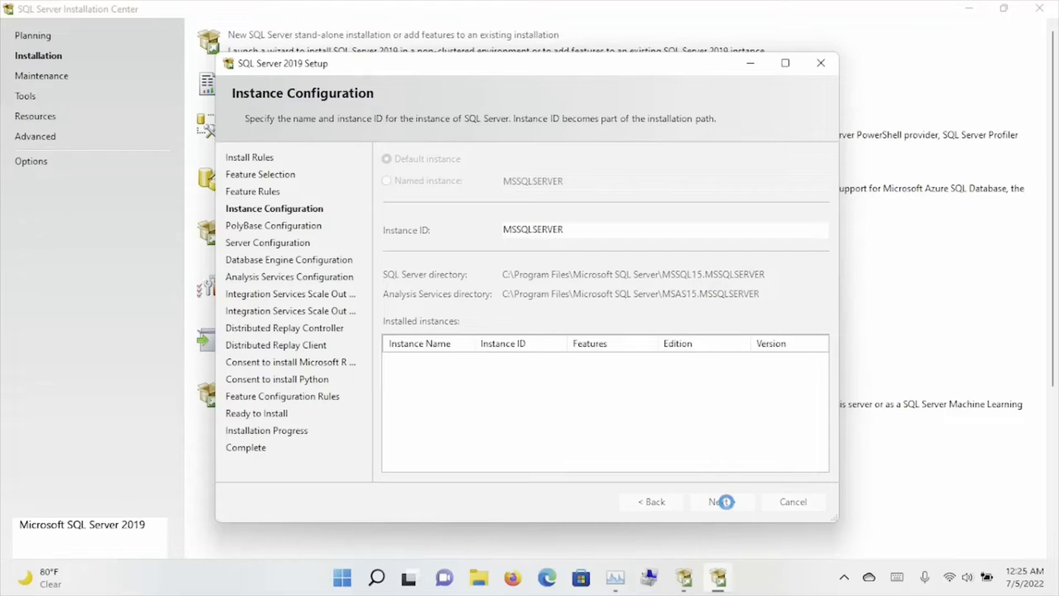
pyautogui.click(720, 502)
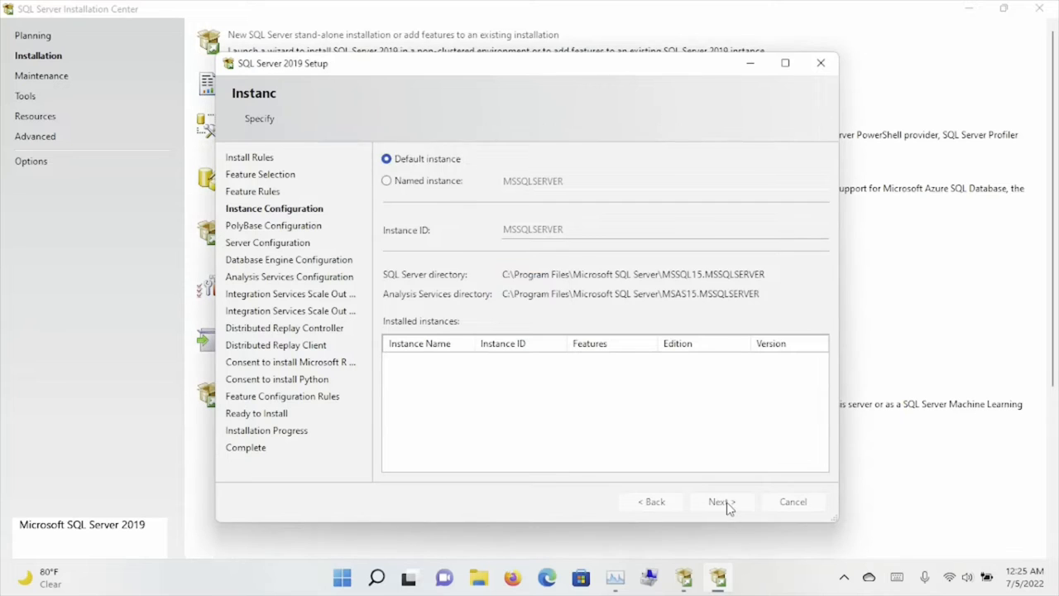
pyautogui.click(721, 501)
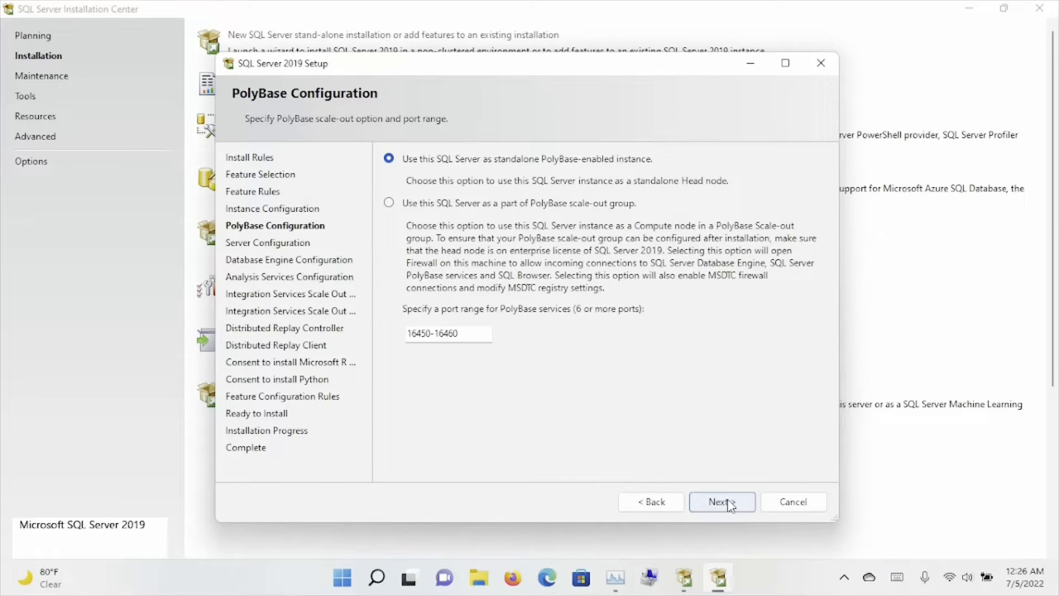
pyautogui.click(720, 502)
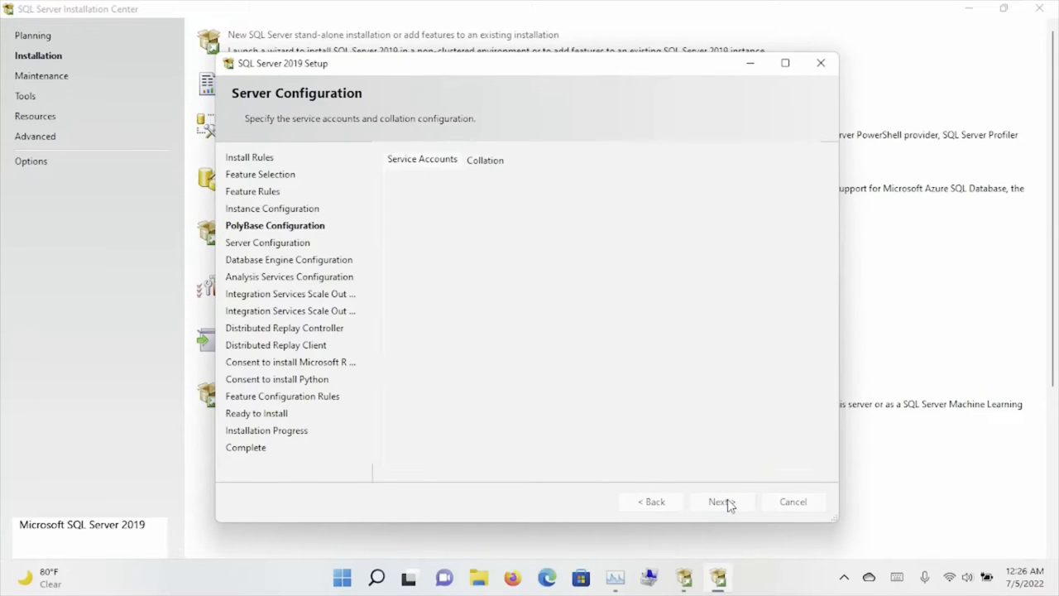
# Keep the default service accounts and startup types and advance to Database Engine Configuration.
pyautogui.click(721, 502)
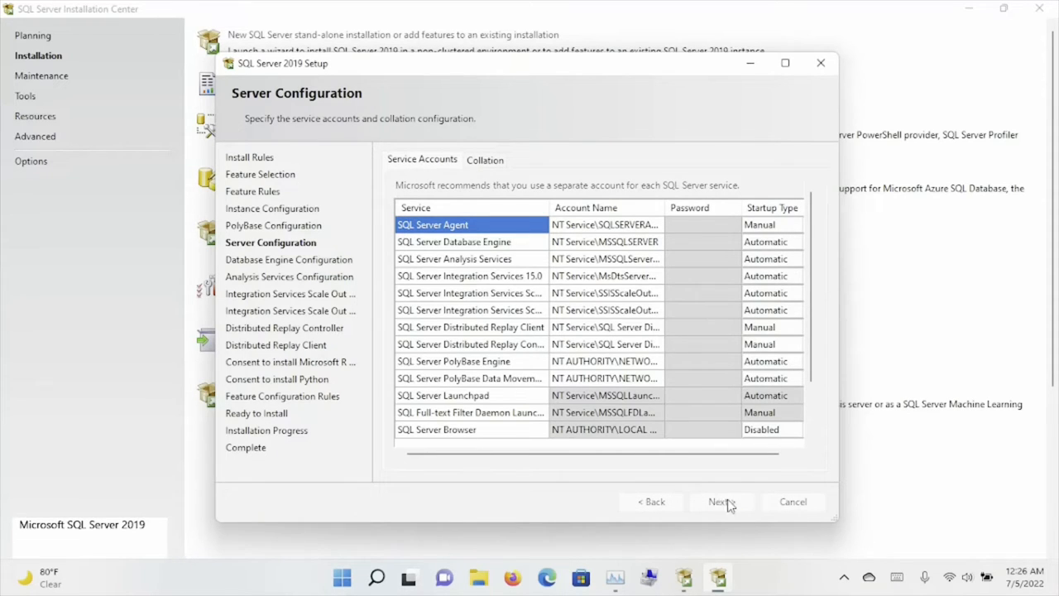
pyautogui.click(720, 501)
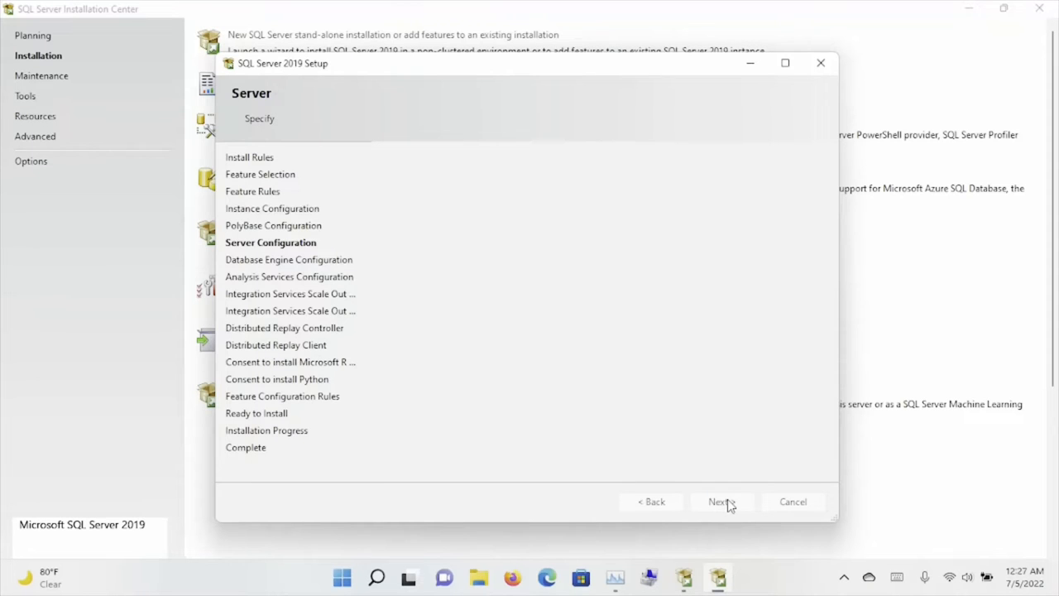
pyautogui.click(721, 502)
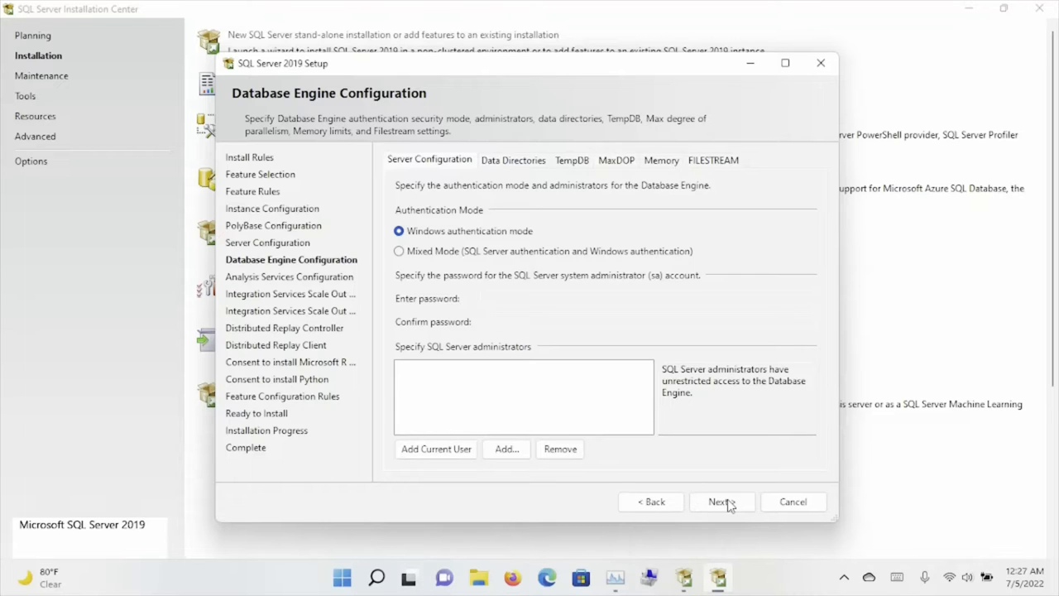
pyautogui.moveTo(662, 293)
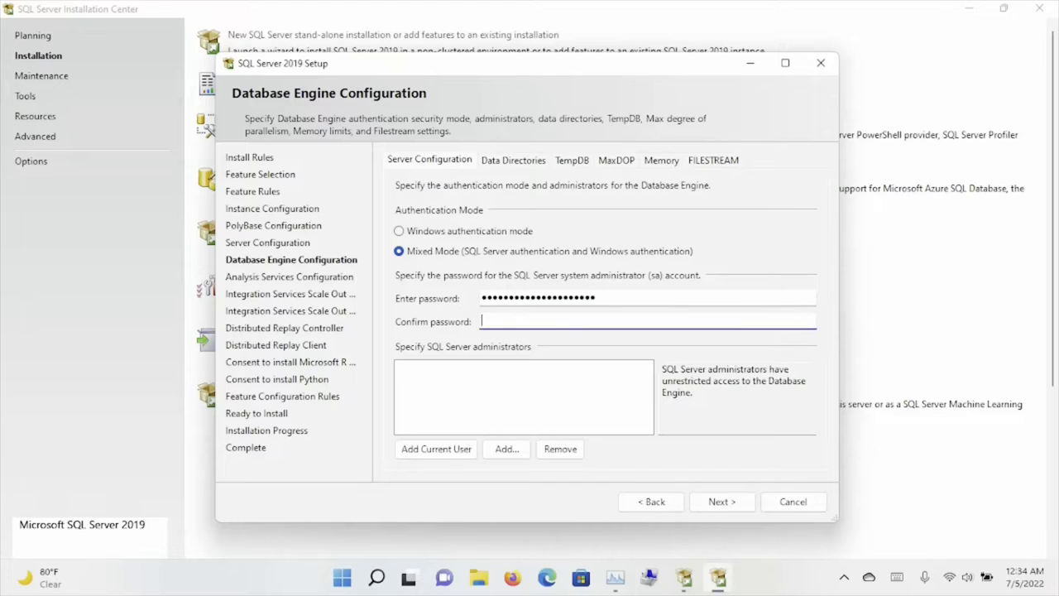
# Use Mixed Mode with a confirmed sa password and add the current user as administrator.
pyautogui.write('••')
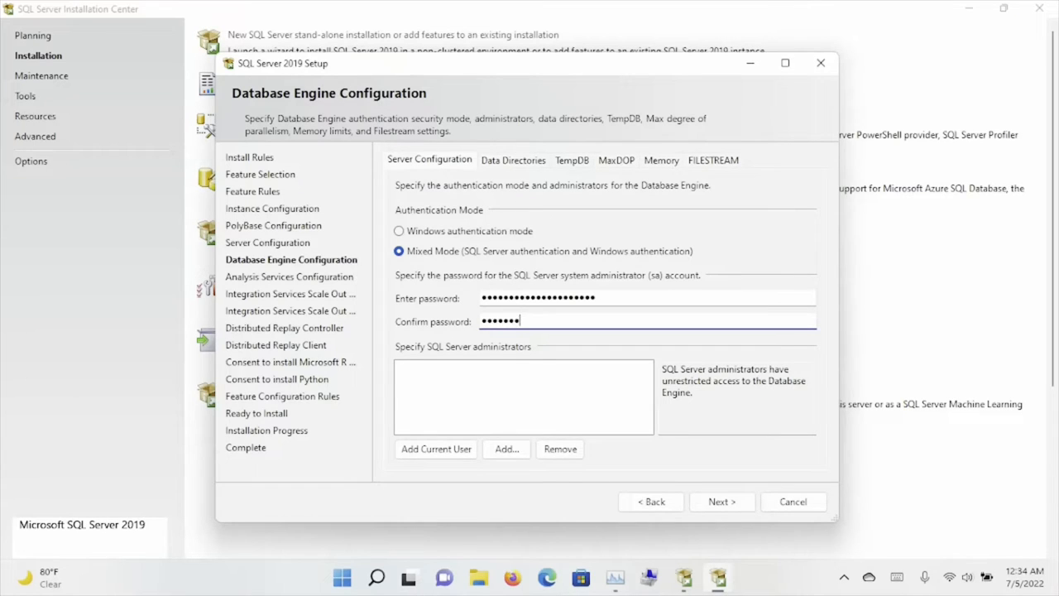
pyautogui.write('••••')
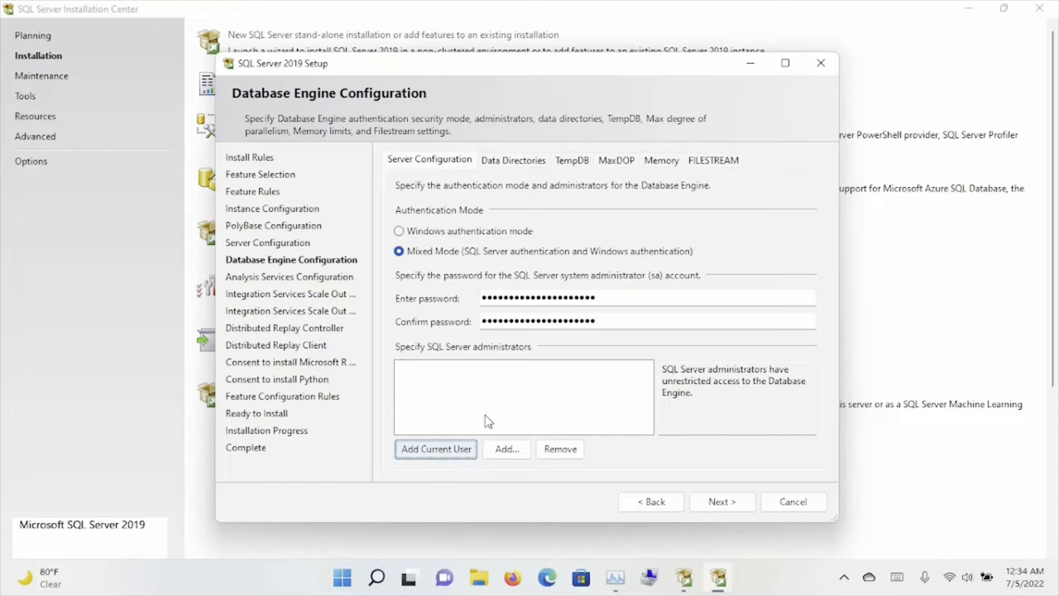
pyautogui.click(435, 449)
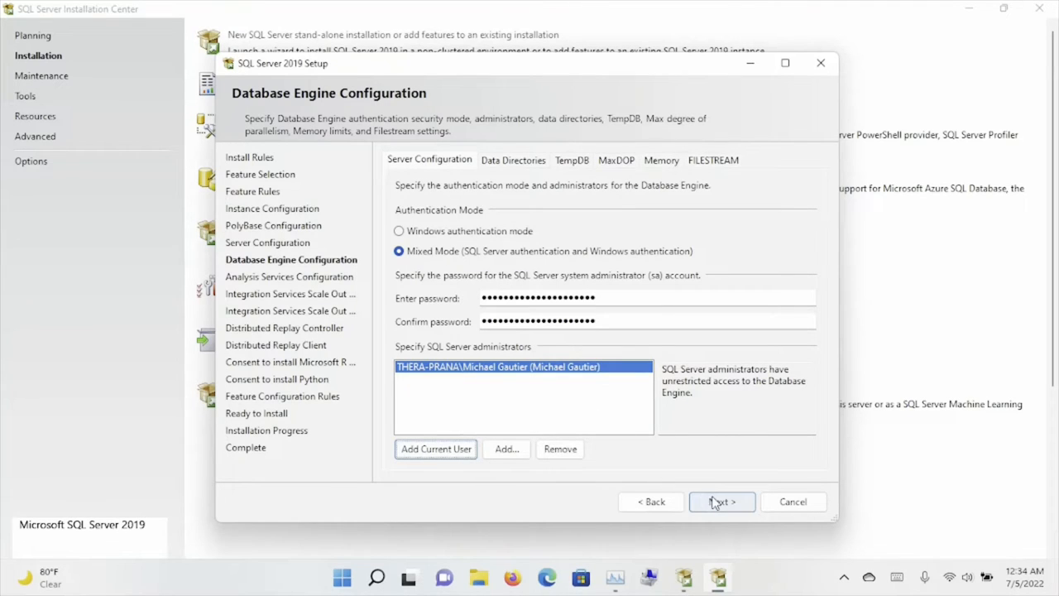
pyautogui.click(721, 502)
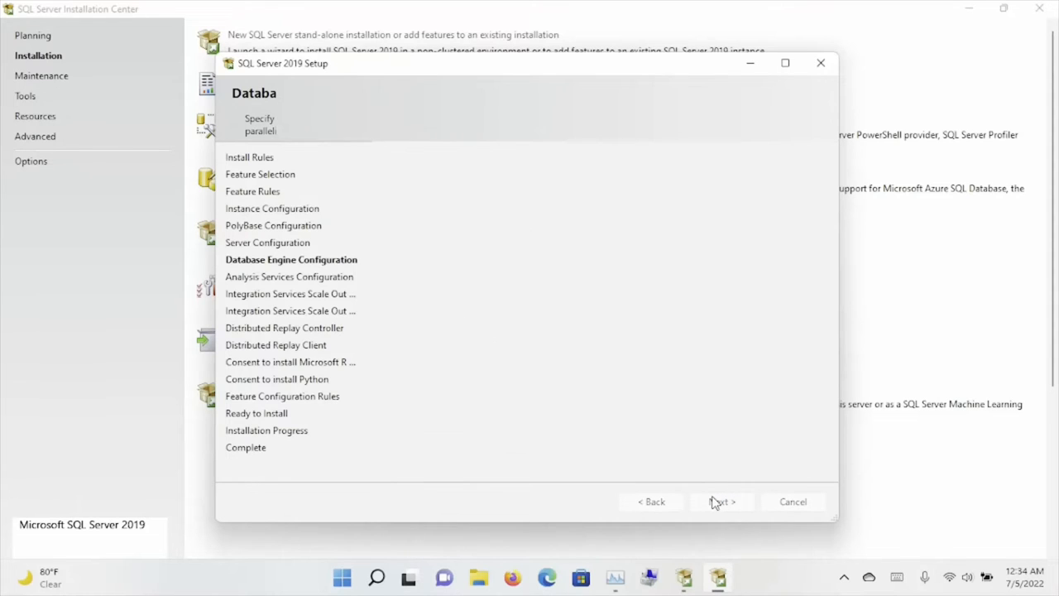
# Add the current user as Analysis Services admin in Tabular mode and pass Scale Out Master.
pyautogui.click(720, 501)
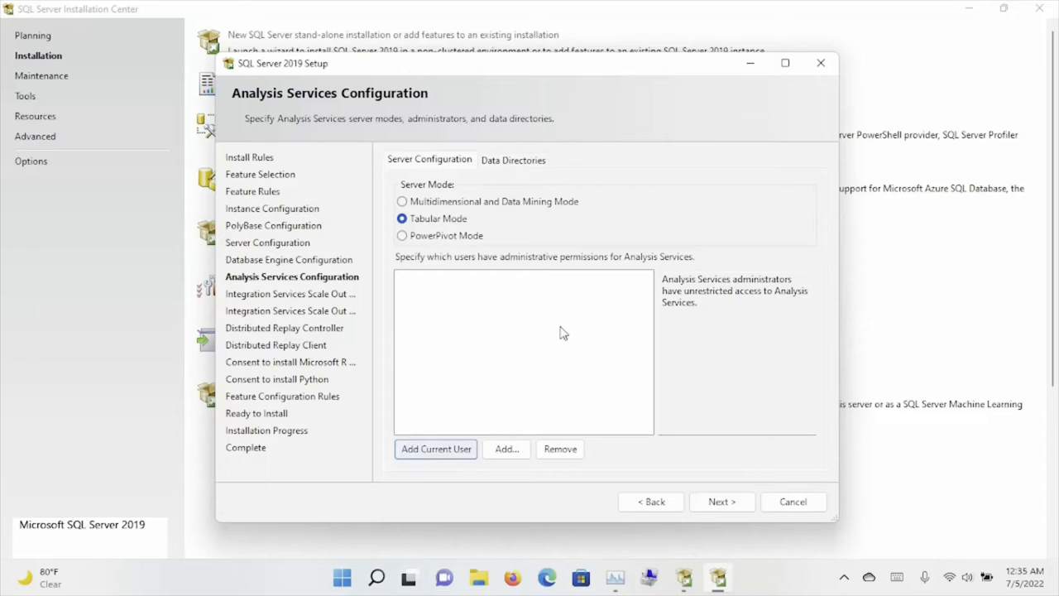
pyautogui.click(436, 449)
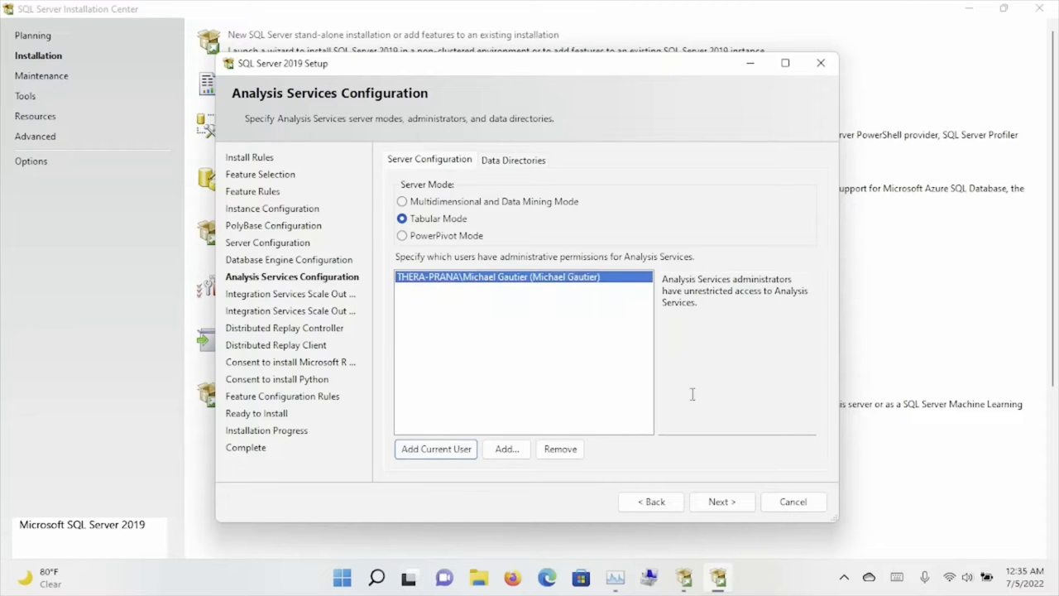
pyautogui.click(513, 159)
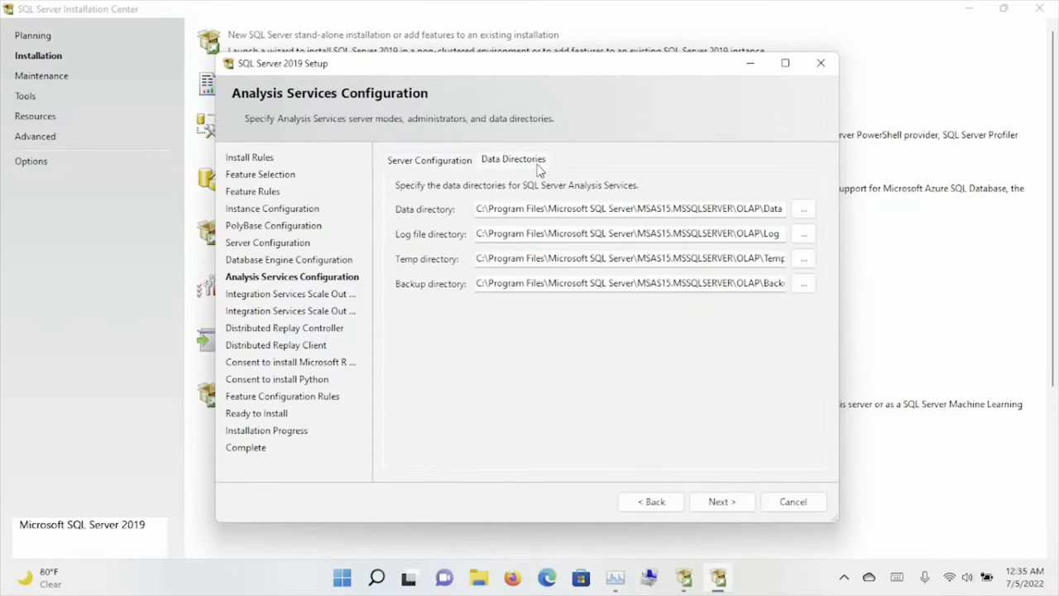
pyautogui.click(429, 159)
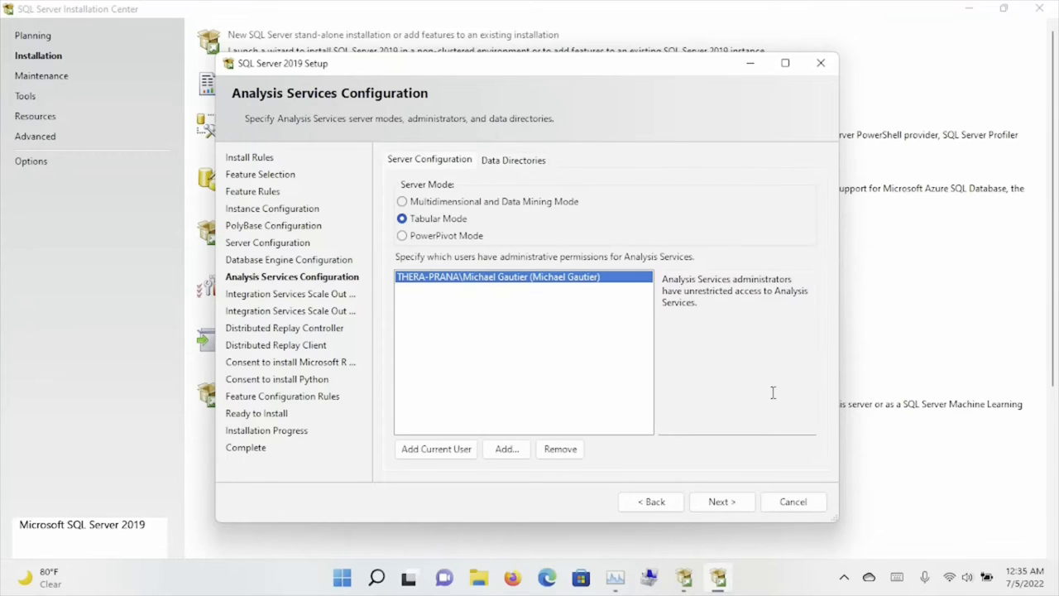
pyautogui.moveTo(727, 489)
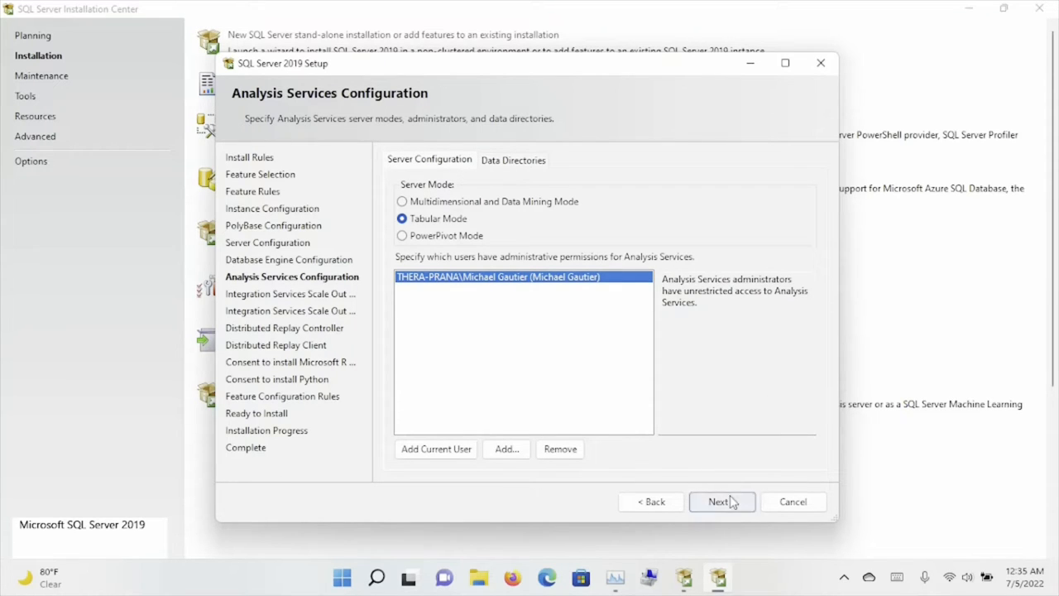
pyautogui.click(720, 501)
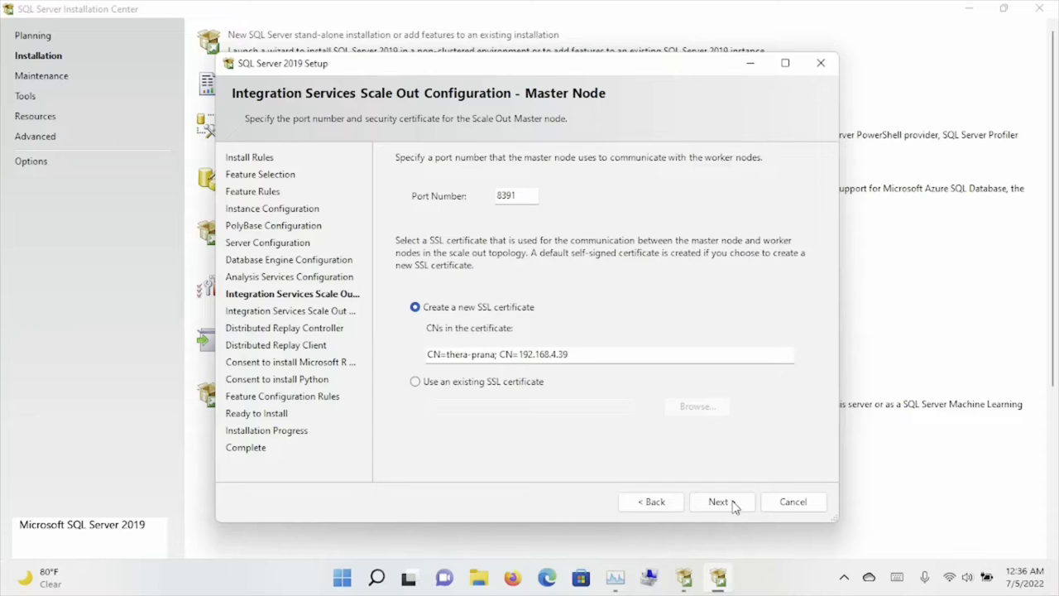
pyautogui.click(717, 502)
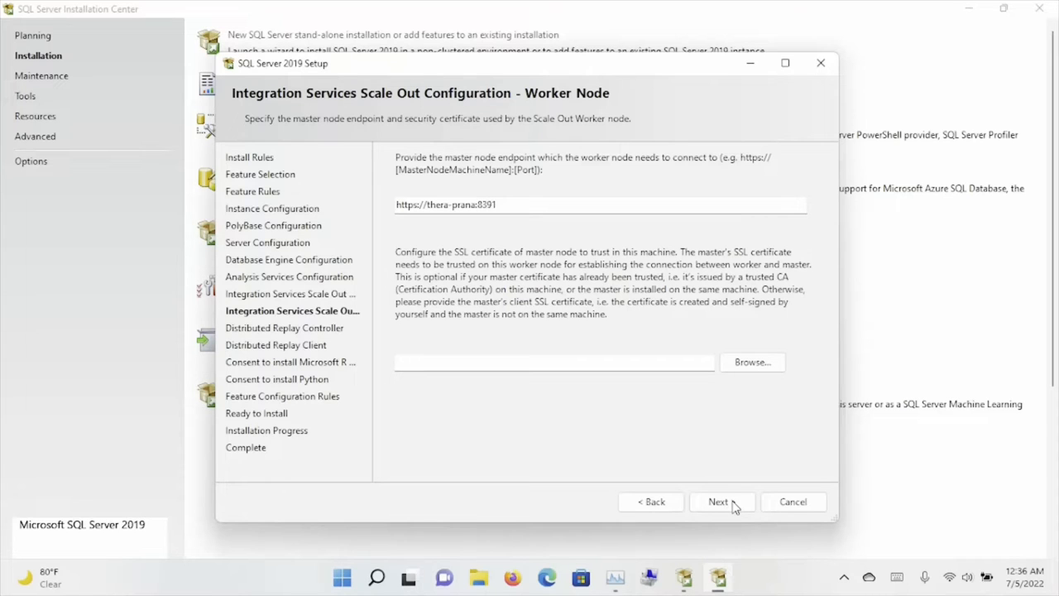
# Grant the current user Distributed Replay Controller access, keeping Worker Node and Replay Client defaults.
pyautogui.click(718, 501)
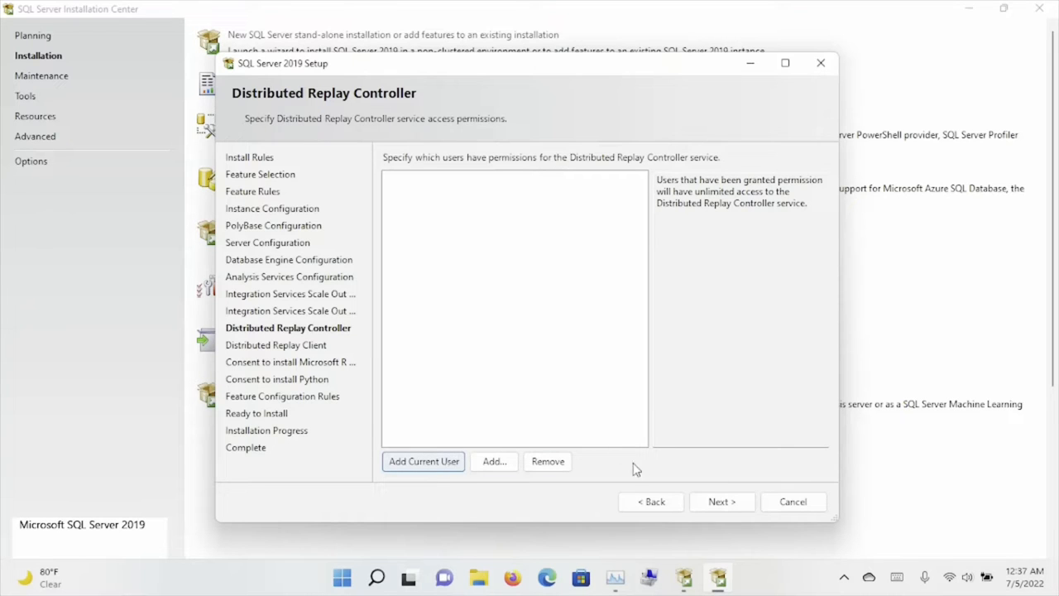
pyautogui.click(424, 461)
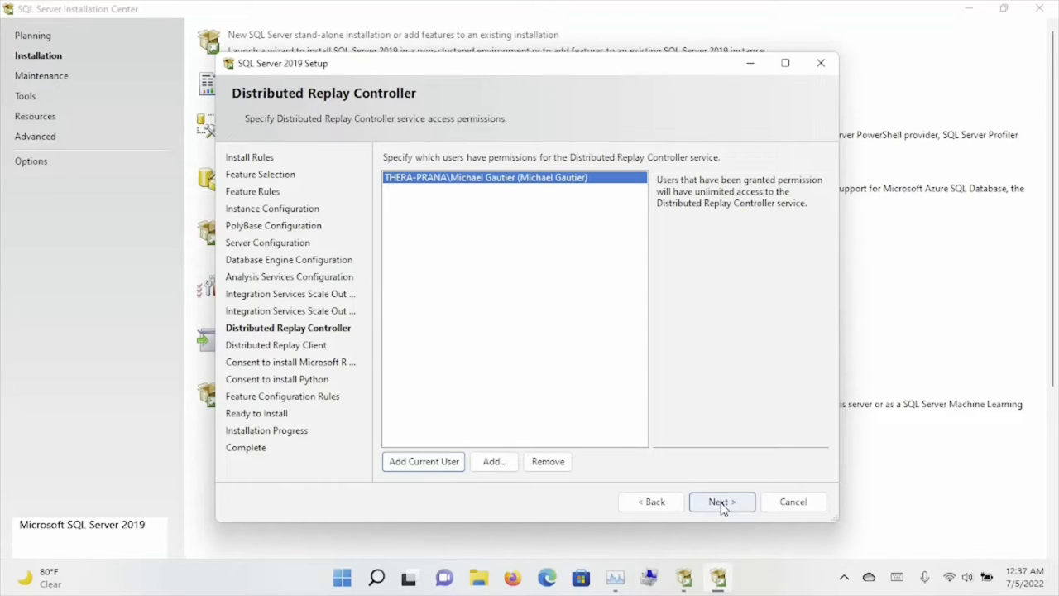
pyautogui.click(721, 501)
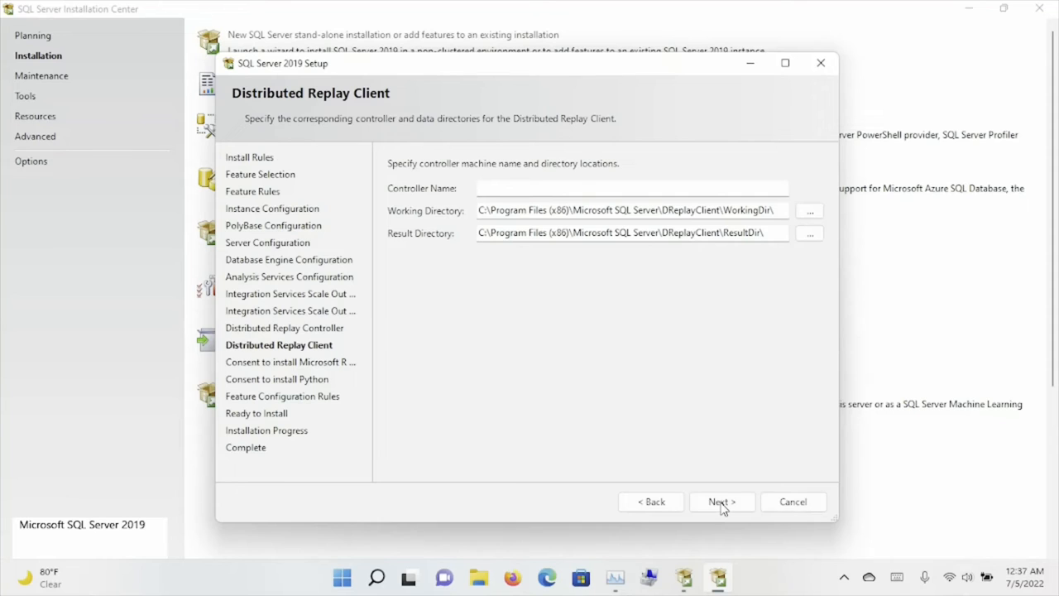
pyautogui.click(720, 502)
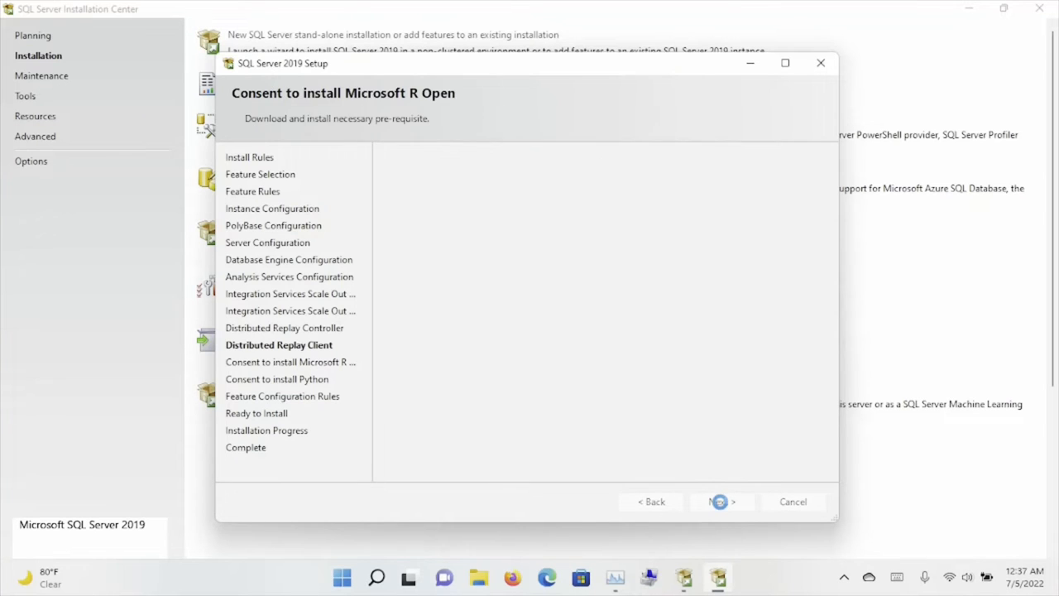
# Accept the Microsoft R Open license terms and continue toward the Python consent page.
pyautogui.click(721, 502)
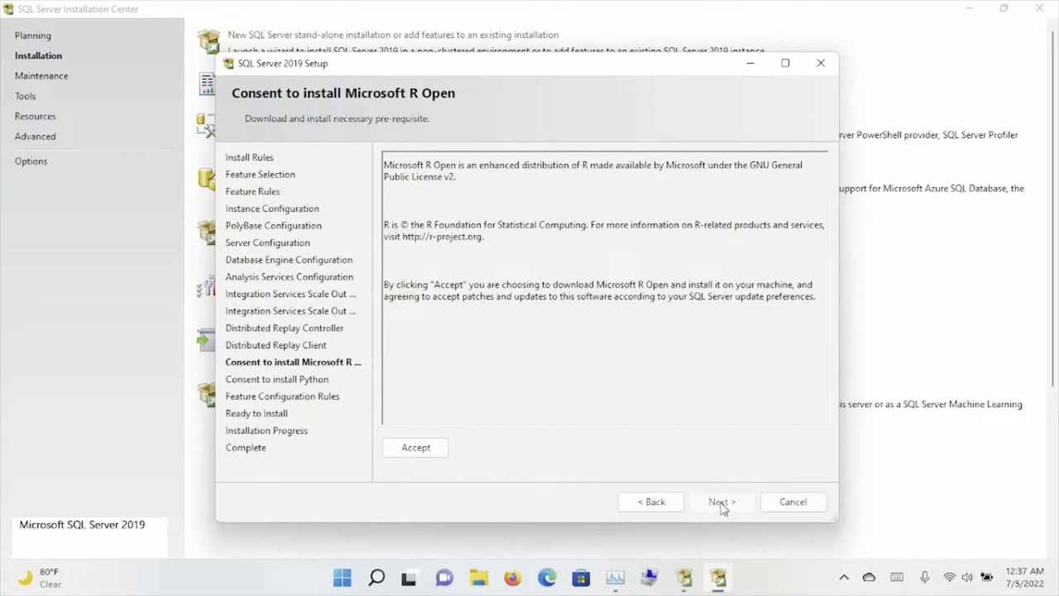
pyautogui.moveTo(461, 436)
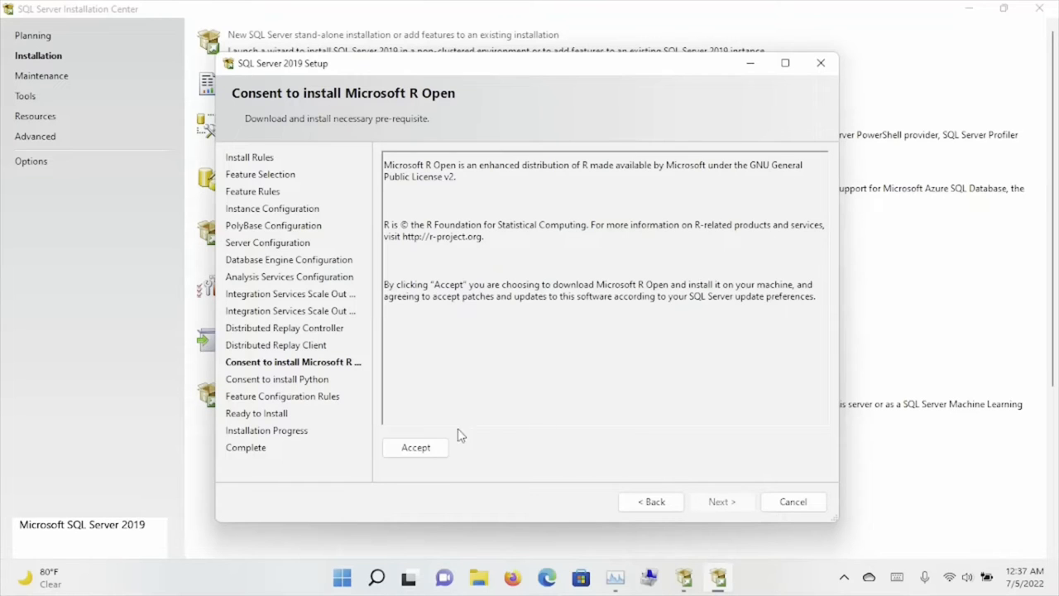
pyautogui.click(416, 447)
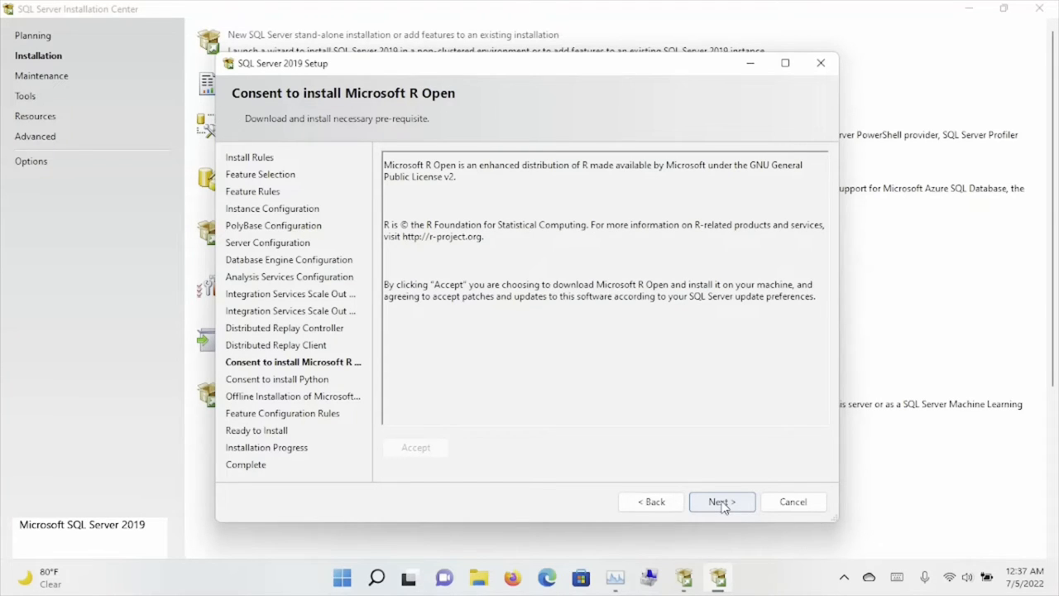
pyautogui.click(721, 502)
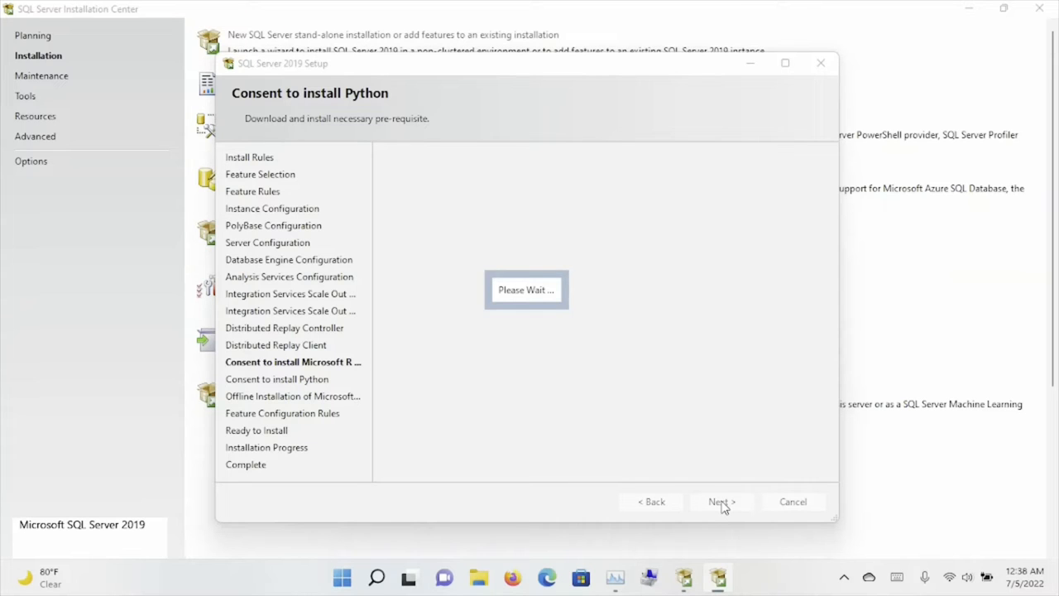
# Accept the Python download terms and continue to the Machine Learning Server offline installation page.
pyautogui.click(721, 501)
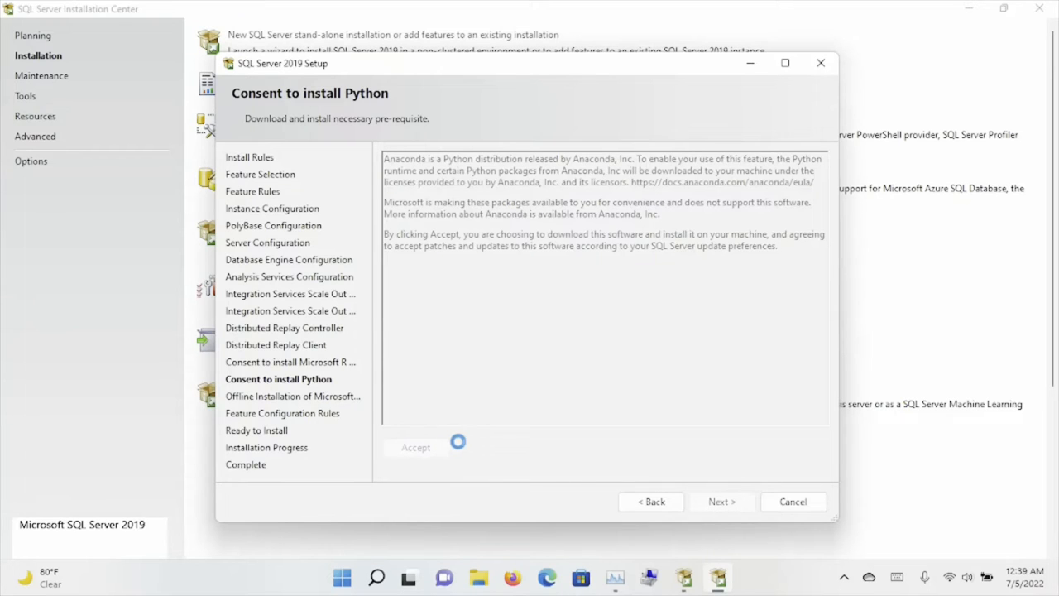
pyautogui.click(416, 447)
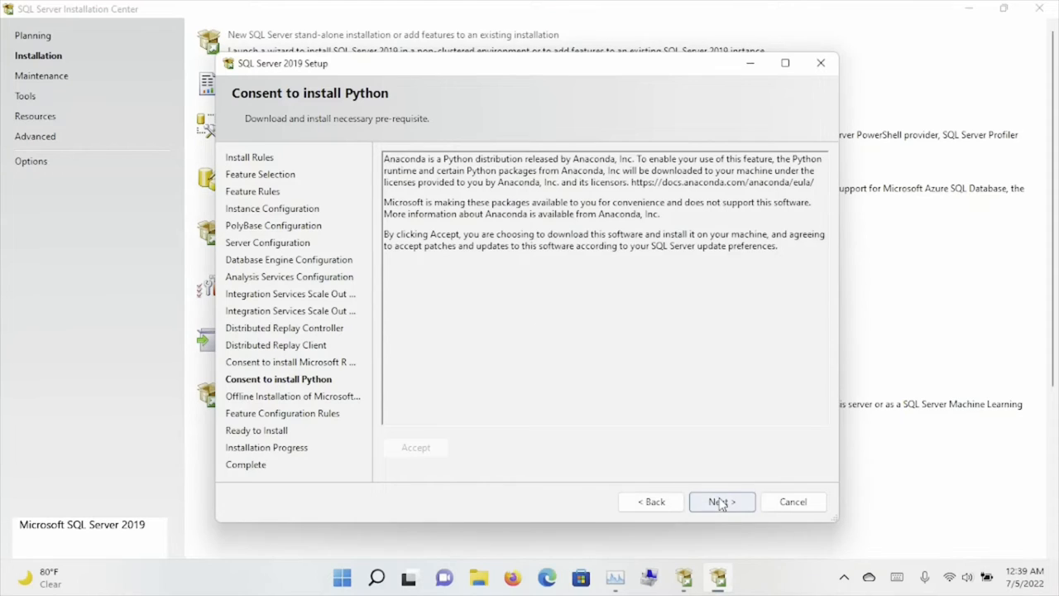
pyautogui.click(721, 501)
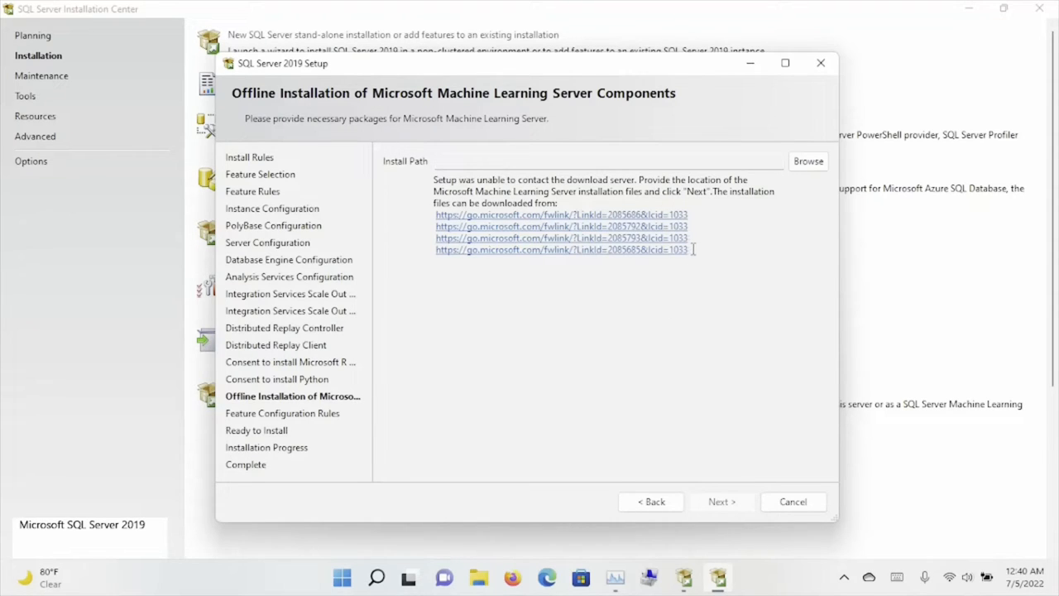
# Select and copy the four Machine Learning Server fwlink URLs, then bring up the Start menu.
pyautogui.doubleClick(561, 250)
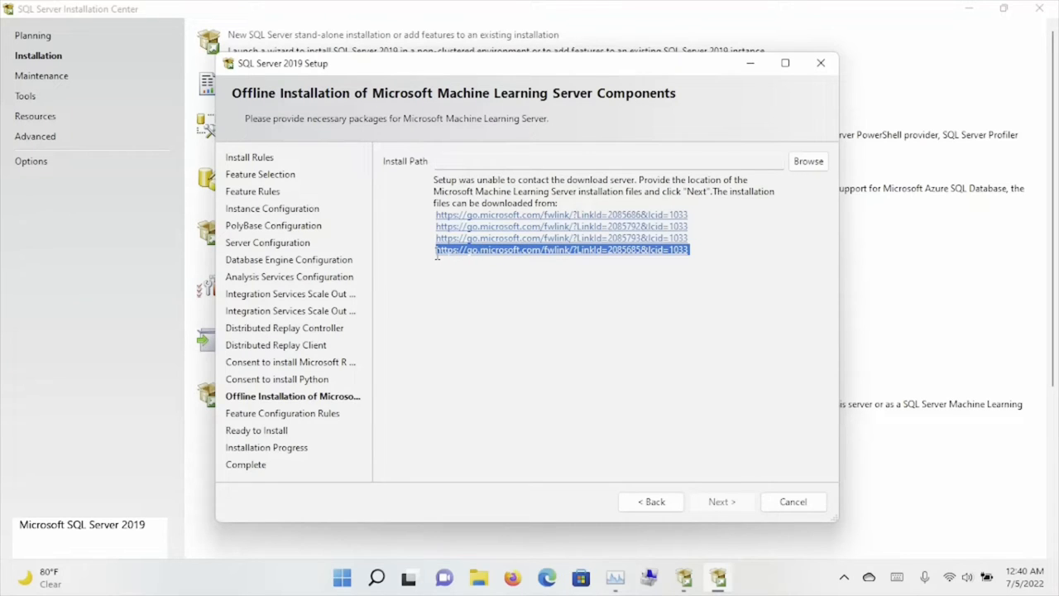
pyautogui.moveTo(673, 226)
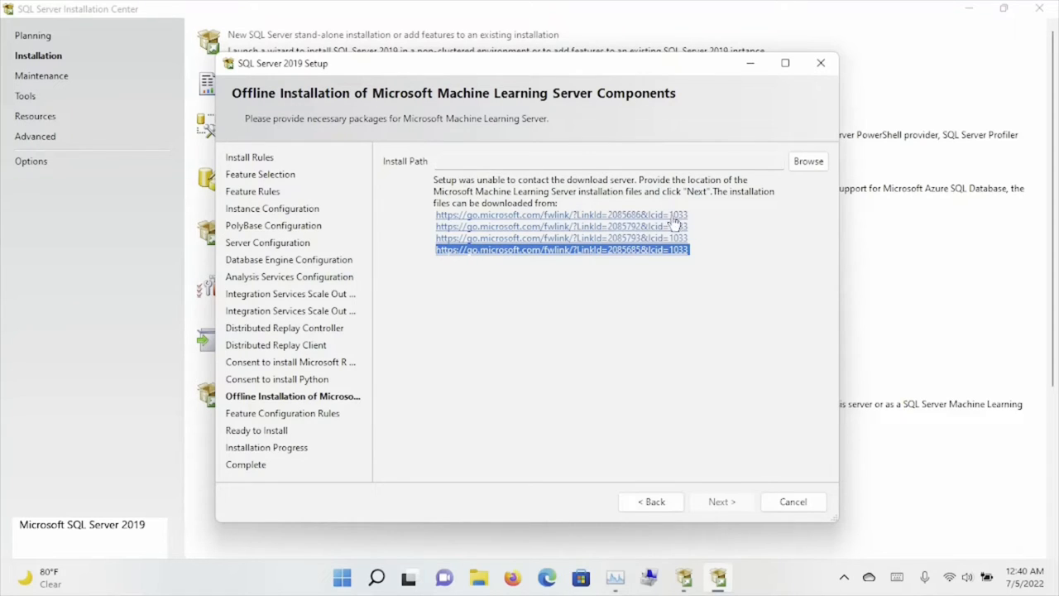
pyautogui.click(698, 250)
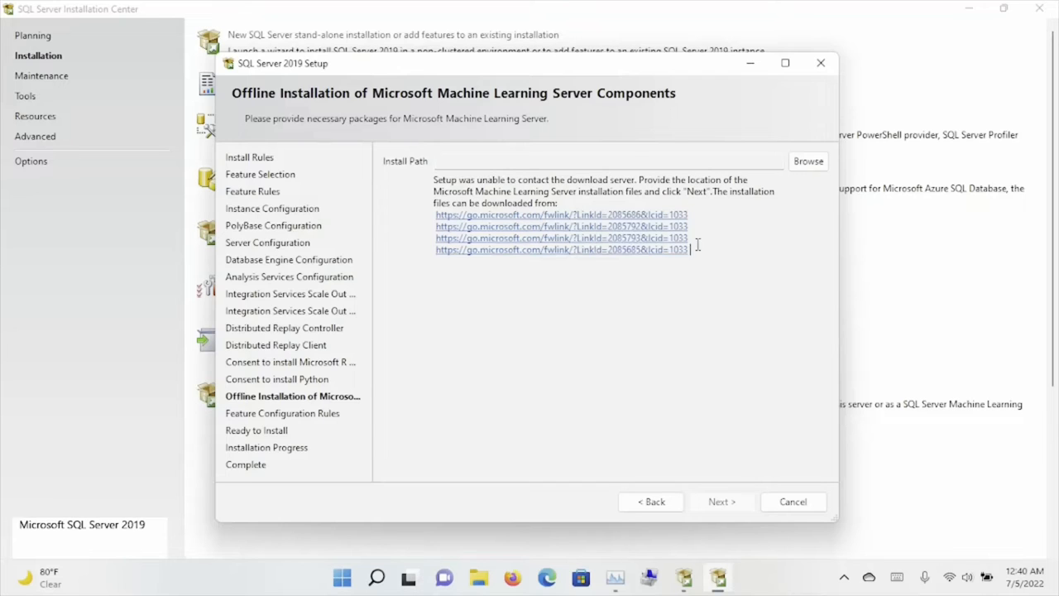
pyautogui.moveTo(437, 214); pyautogui.dragTo(687, 249)
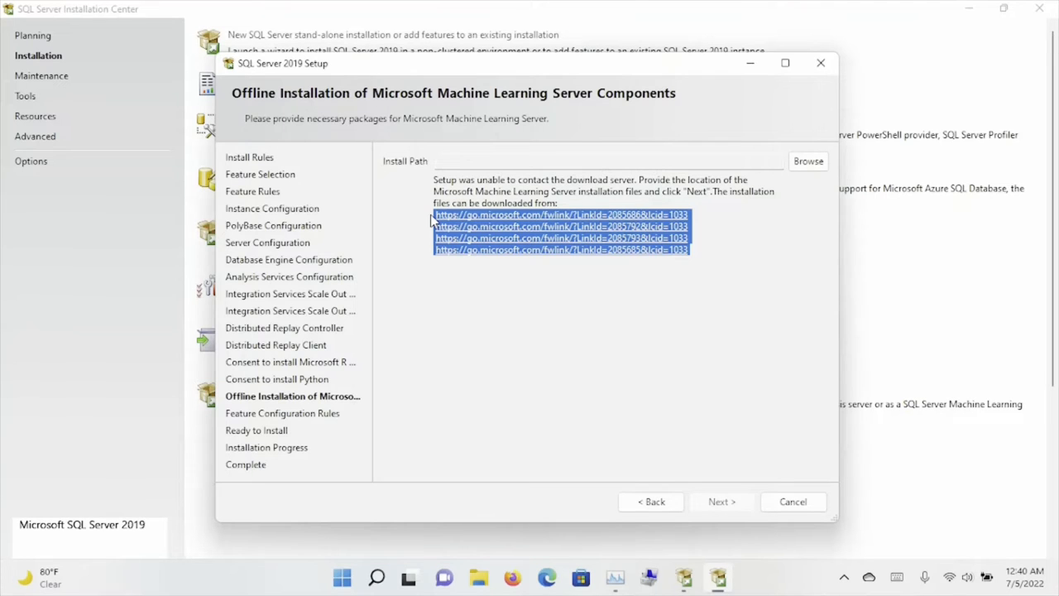
pyautogui.click(342, 577)
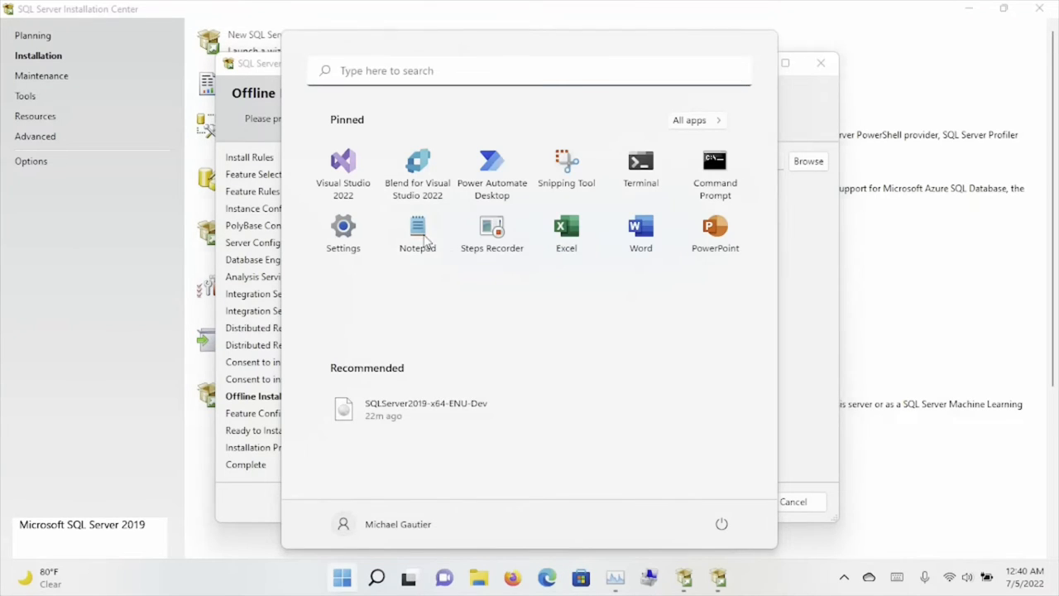
# Launch Notepad, select the first Machine Learning Server download link, and bring up Firefox.
pyautogui.click(417, 233)
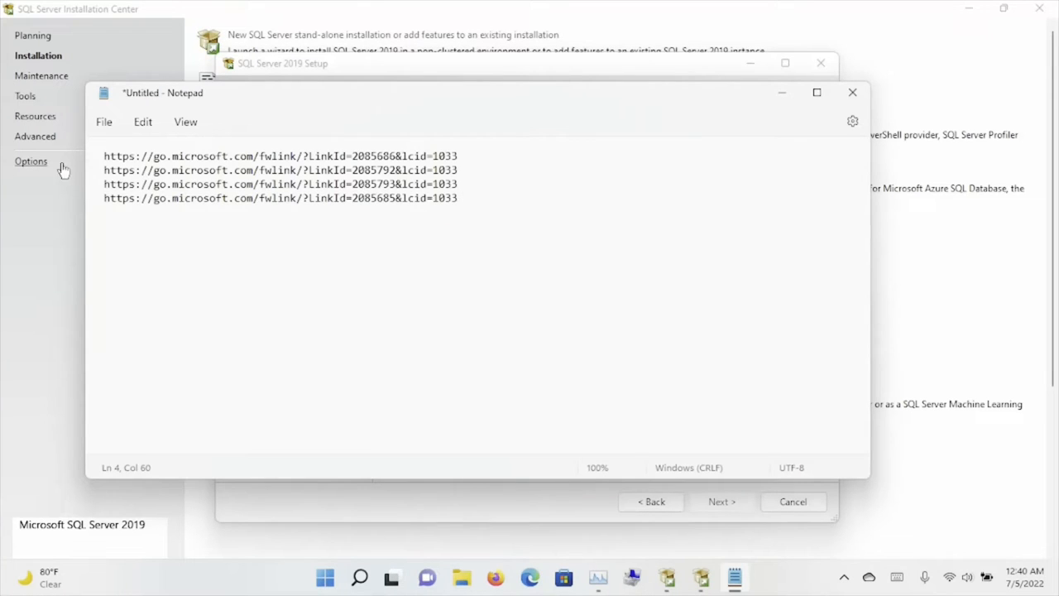
pyautogui.tripleClick(281, 156)
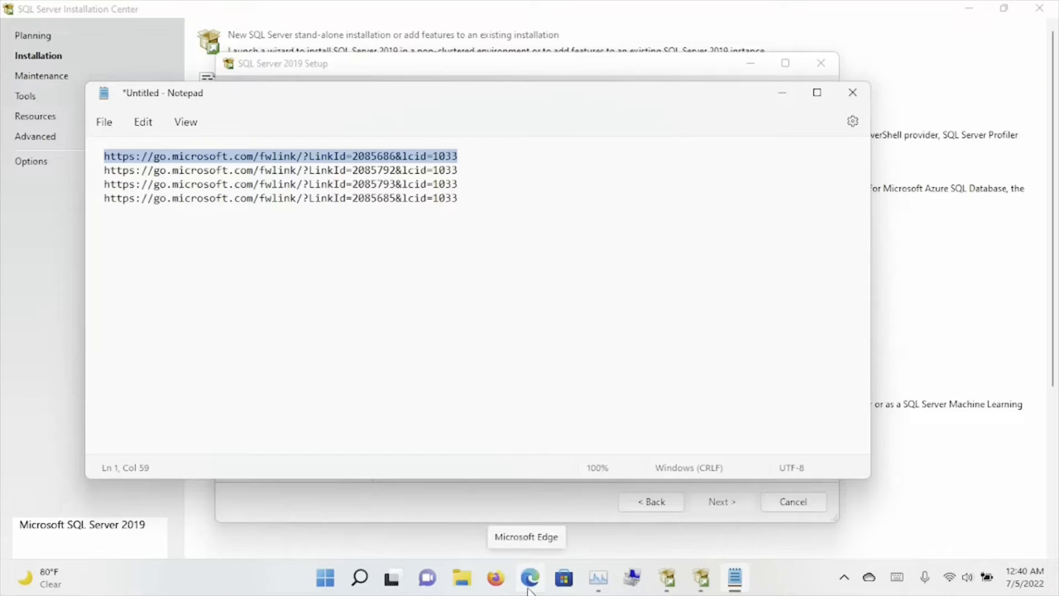
pyautogui.click(530, 577)
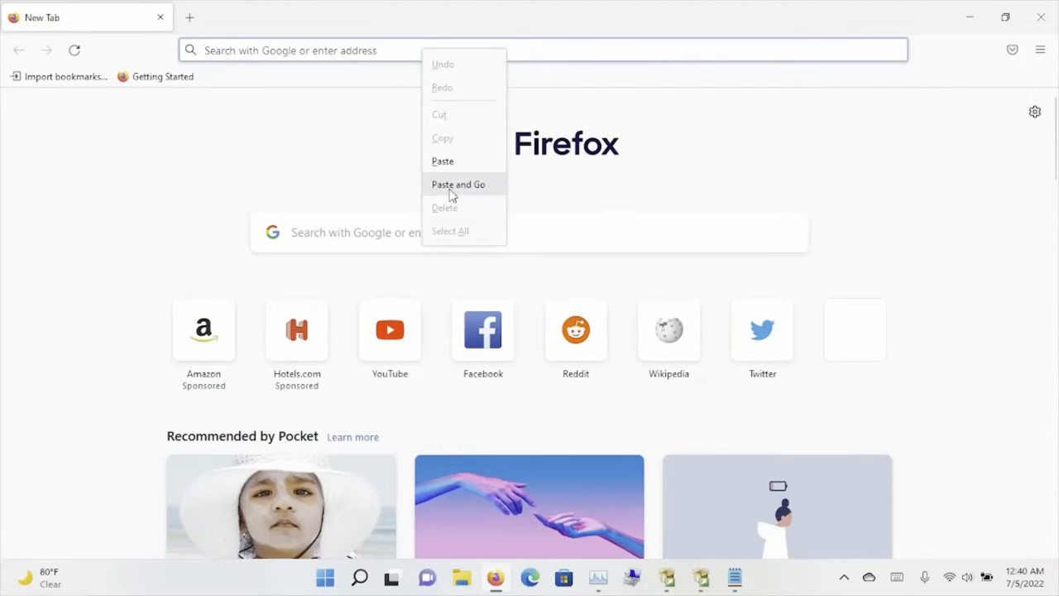
# Open each download link in Firefox to fetch the SPS, SPO, SRS and SRO cab files.
pyautogui.click(458, 183)
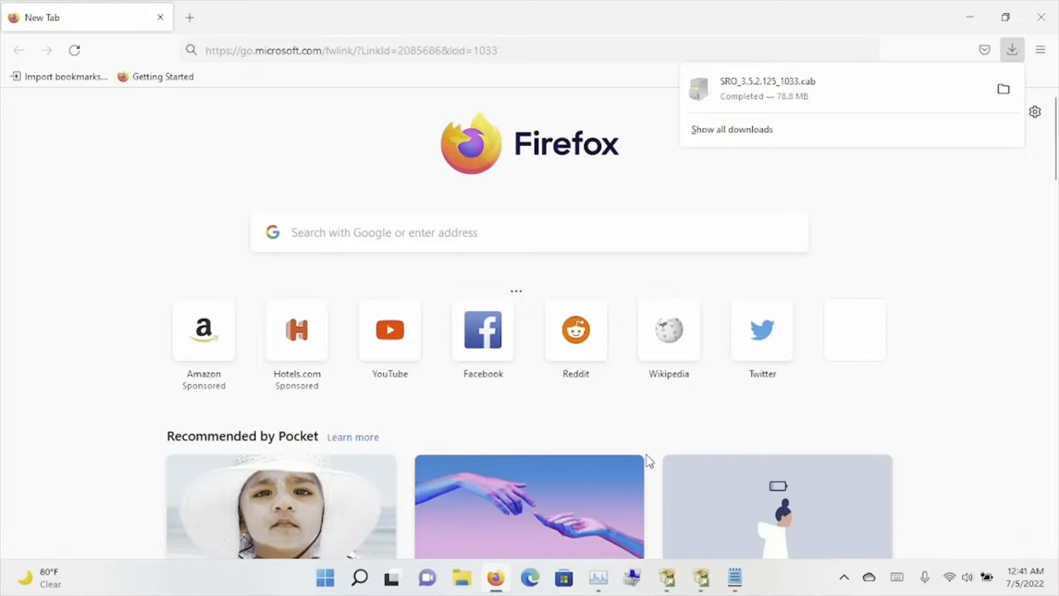
pyautogui.click(734, 577)
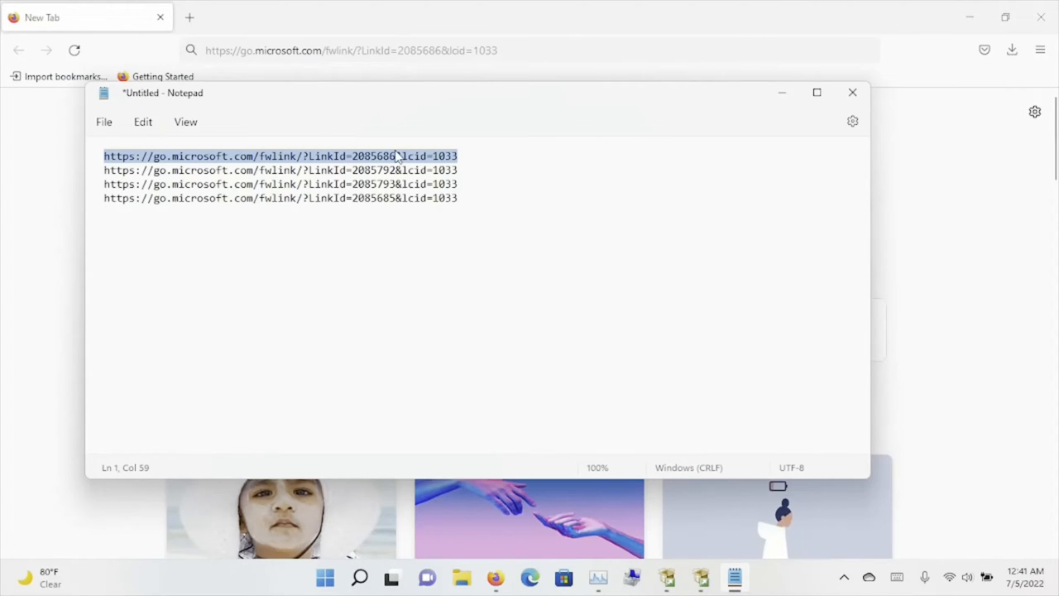
pyautogui.click(466, 169)
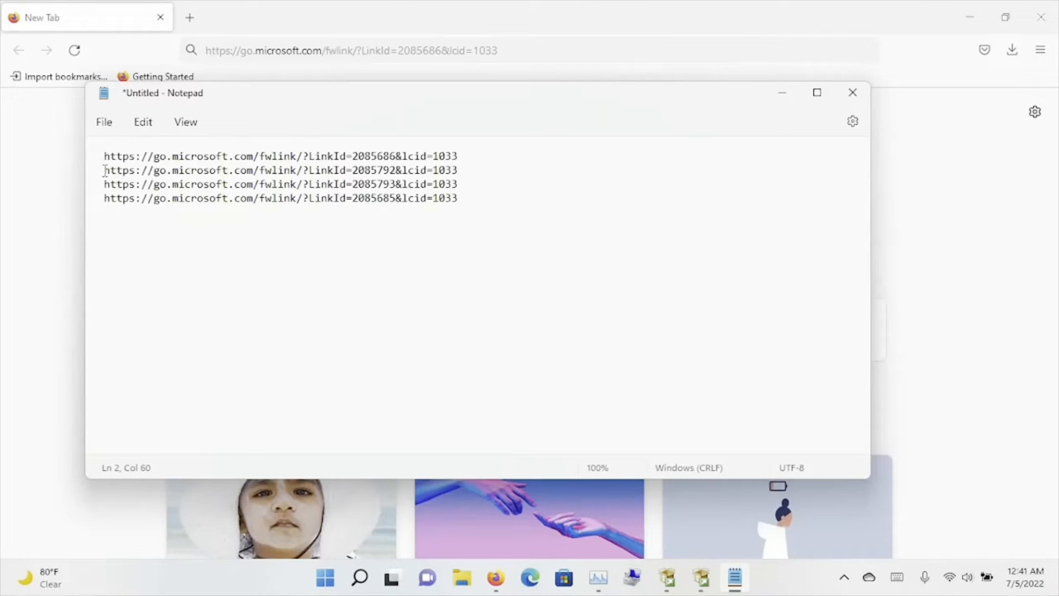
pyautogui.tripleClick(281, 169)
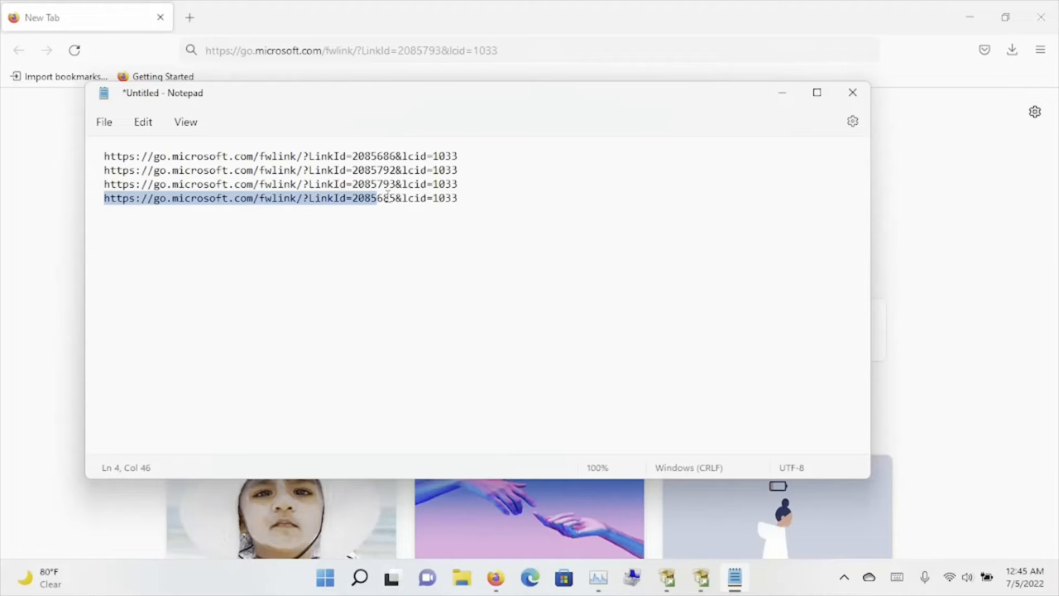
pyautogui.rightClick(447, 198)
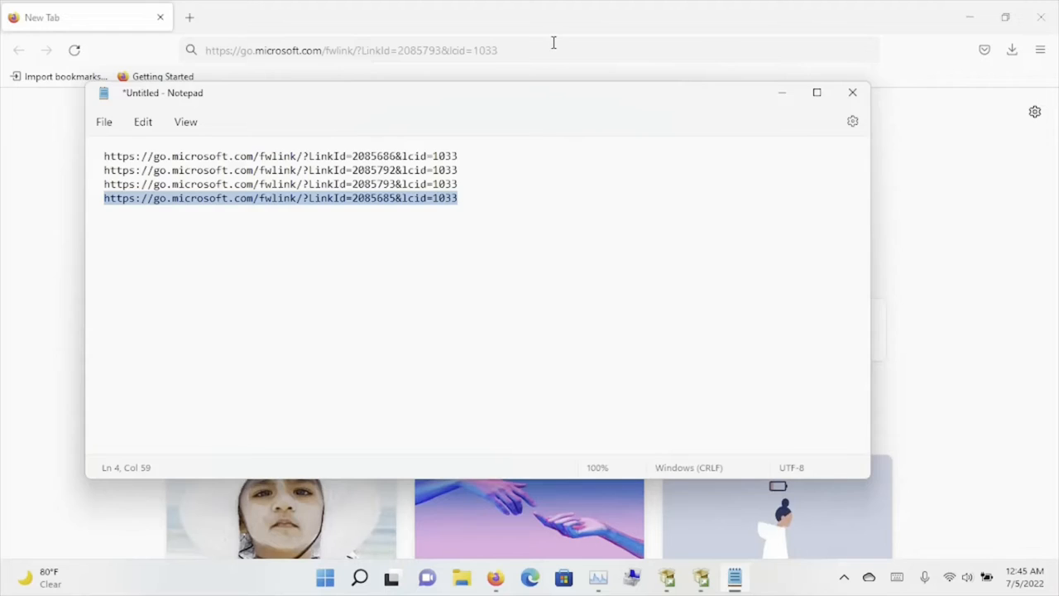
pyautogui.rightClick(350, 50)
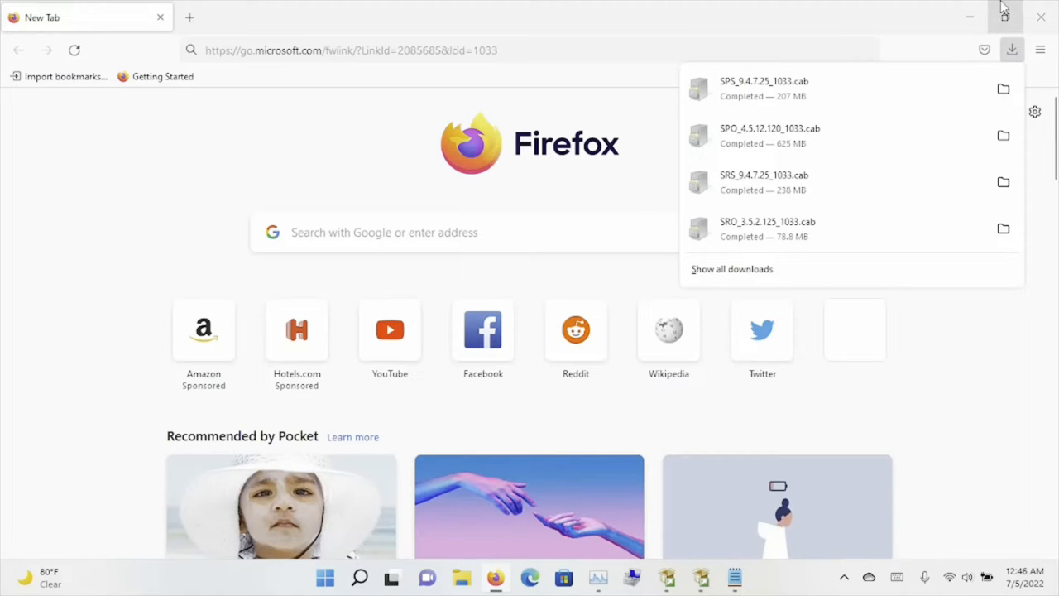
pyautogui.moveTo(1041, 16)
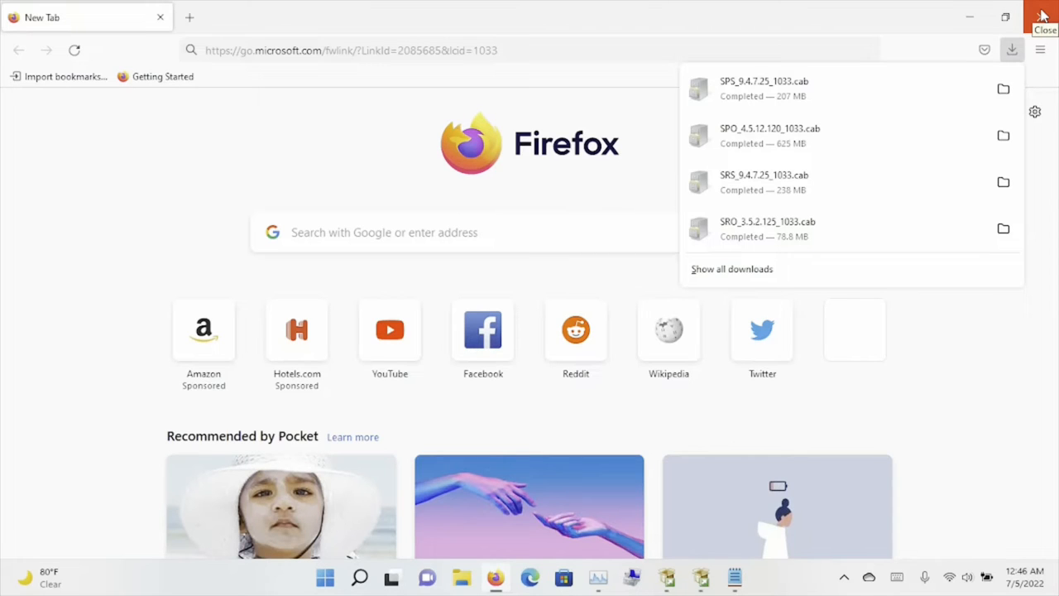
pyautogui.moveTo(1003, 90)
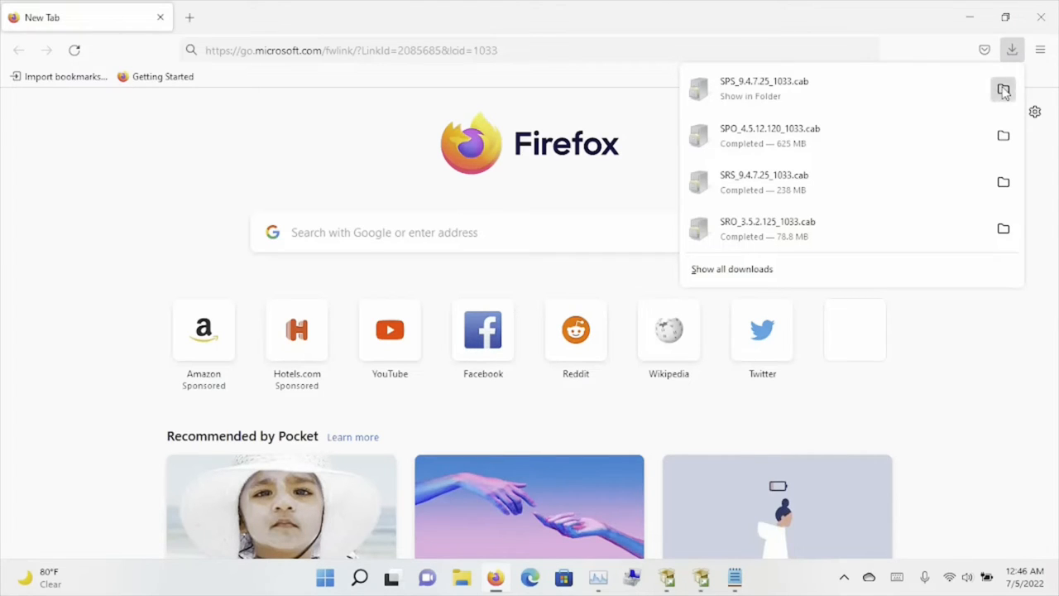
# Use Downloads as the offline package folder and advance setup to start installing SQL Server 2019.
pyautogui.click(1003, 90)
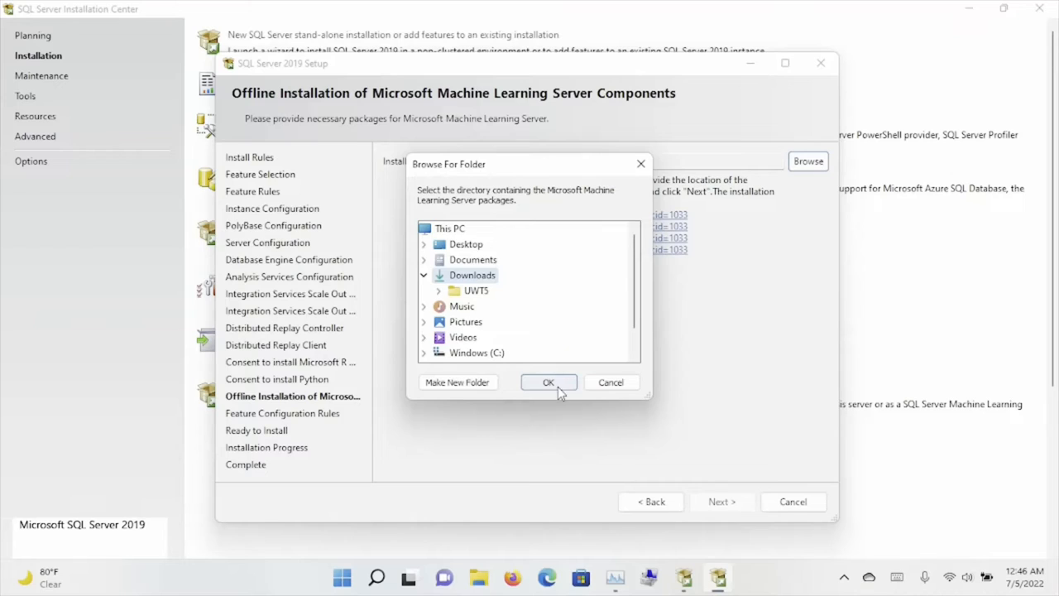
pyautogui.click(549, 381)
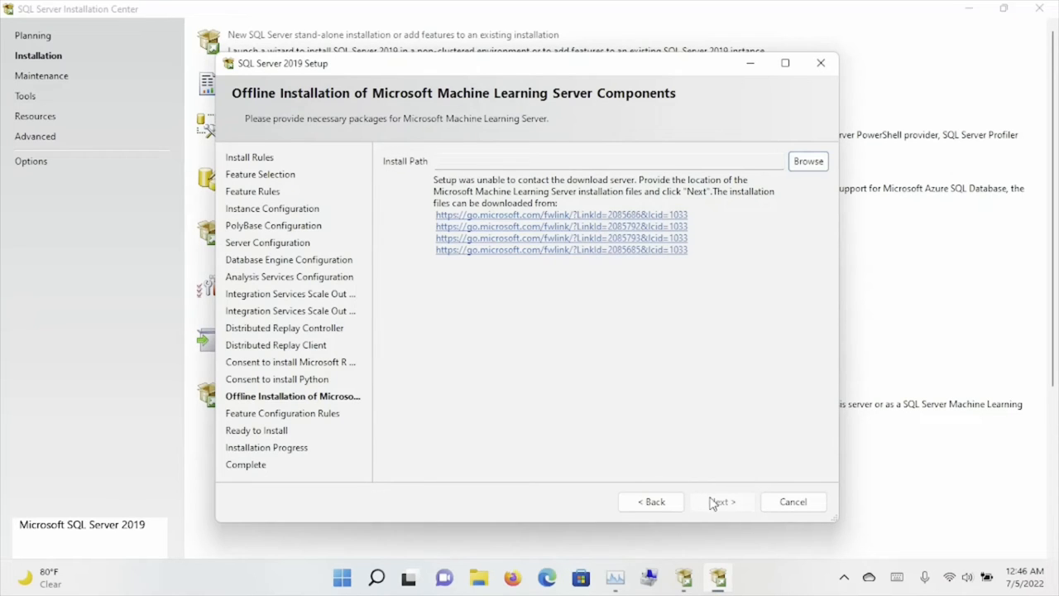
pyautogui.moveTo(704, 453)
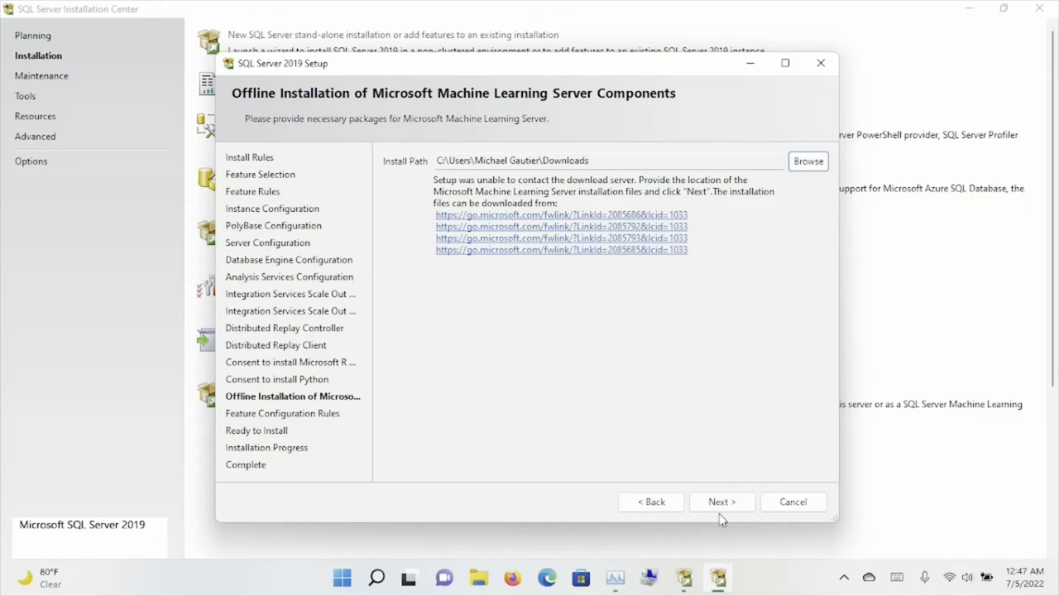
pyautogui.click(721, 502)
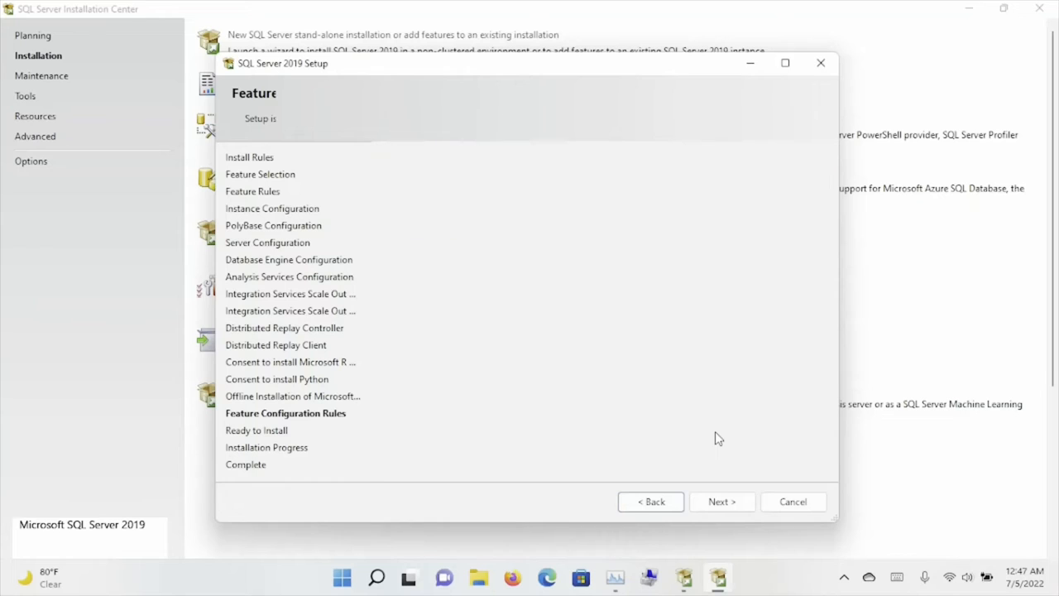
pyautogui.click(721, 501)
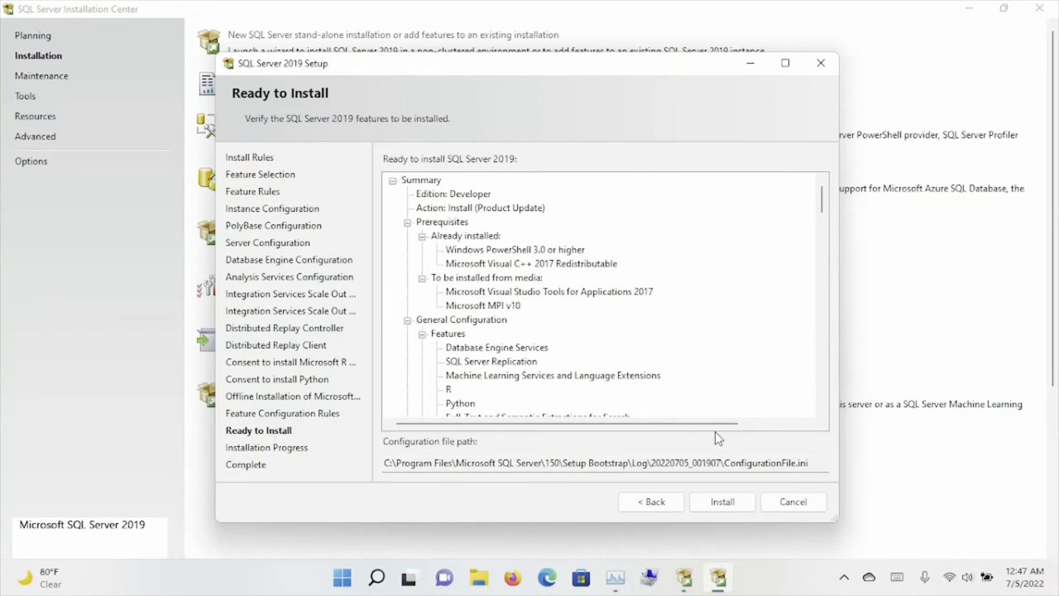
pyautogui.click(721, 502)
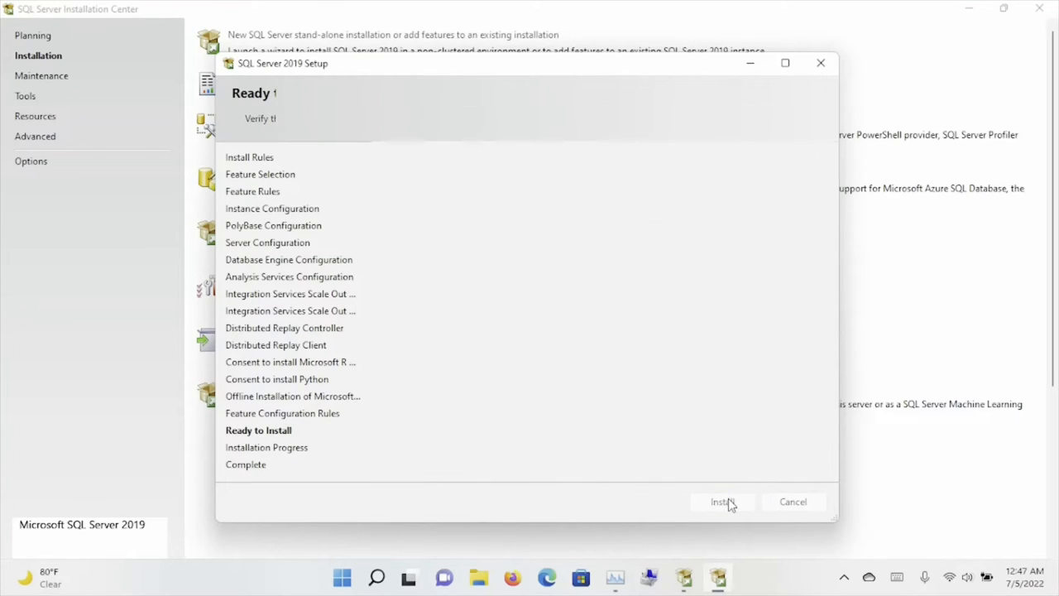
pyautogui.click(722, 502)
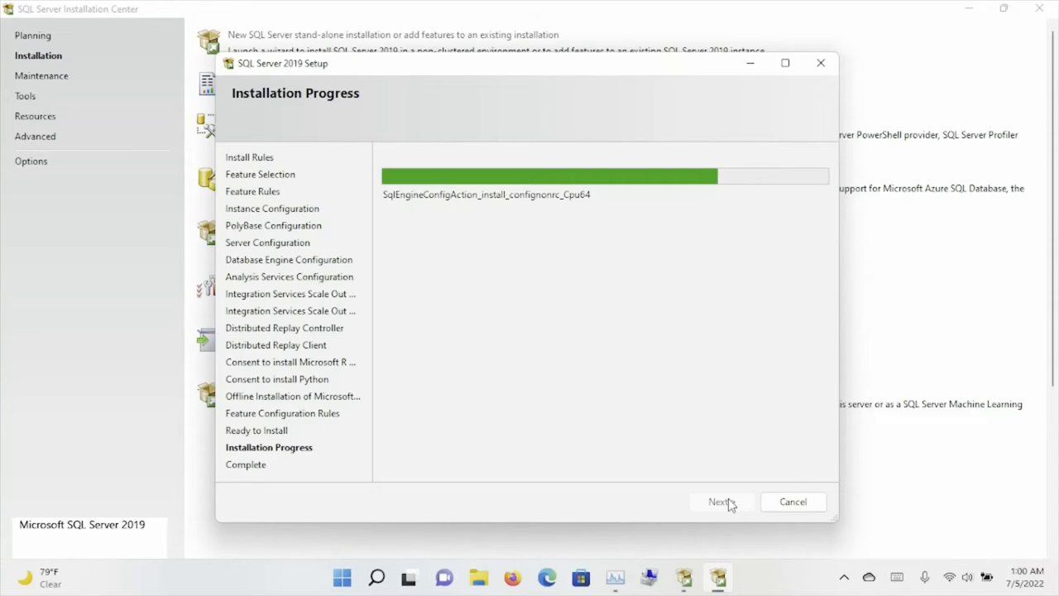
pyautogui.moveTo(762, 451)
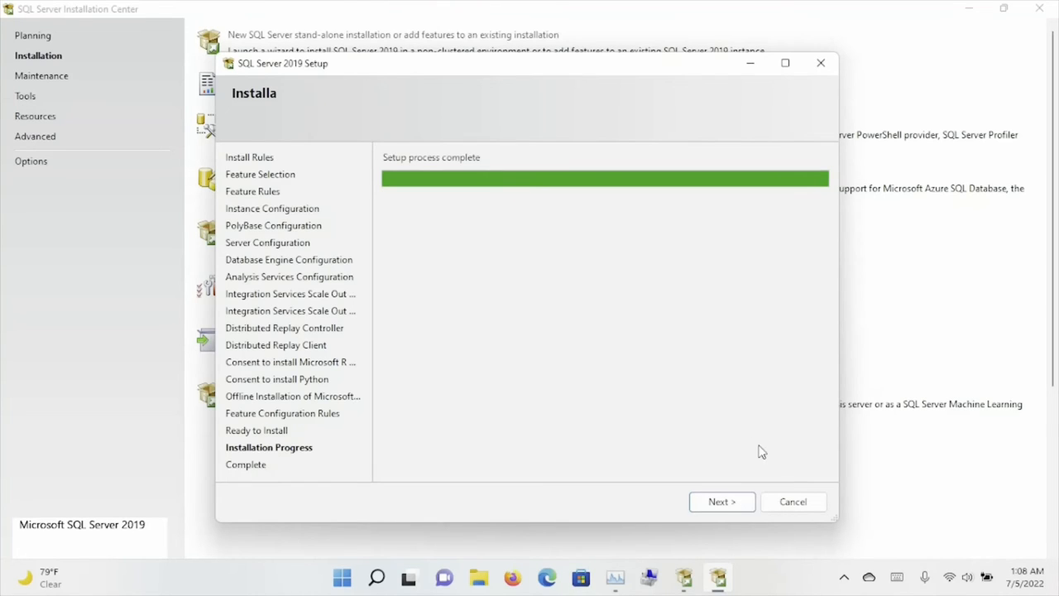
# Move past the completed SQL Server 2019 installation screen.
pyautogui.click(721, 502)
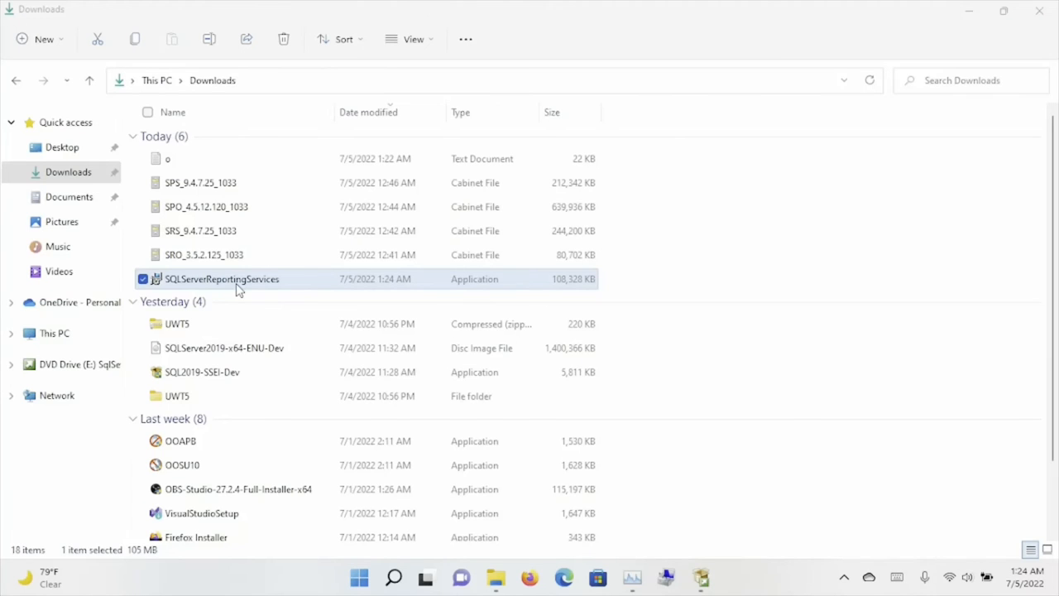
# Run the SQLServerReportingServices installer with a free edition and advance through its wizard.
pyautogui.doubleClick(222, 279)
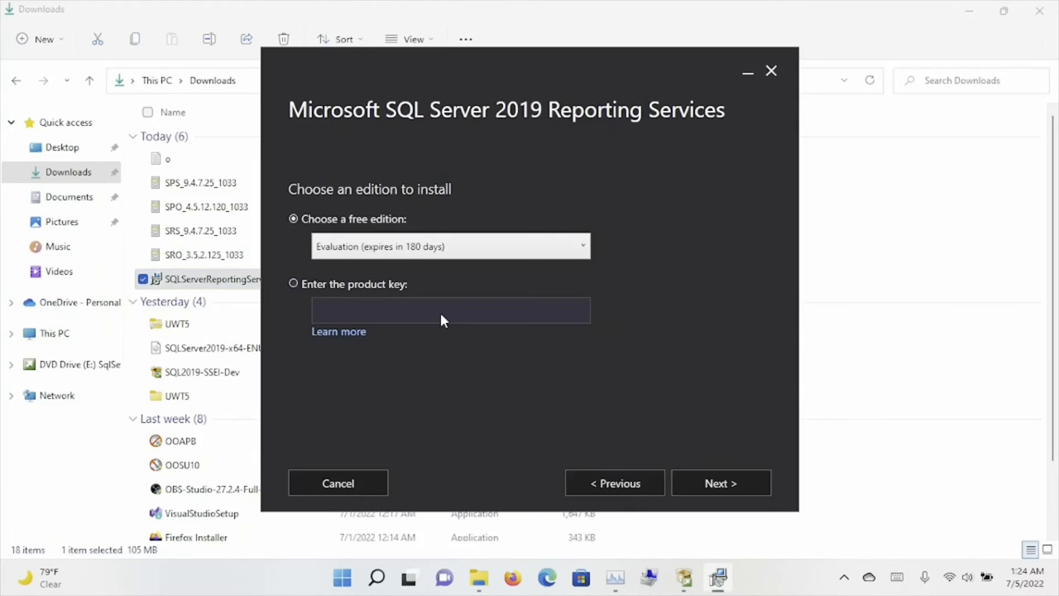
pyautogui.click(450, 246)
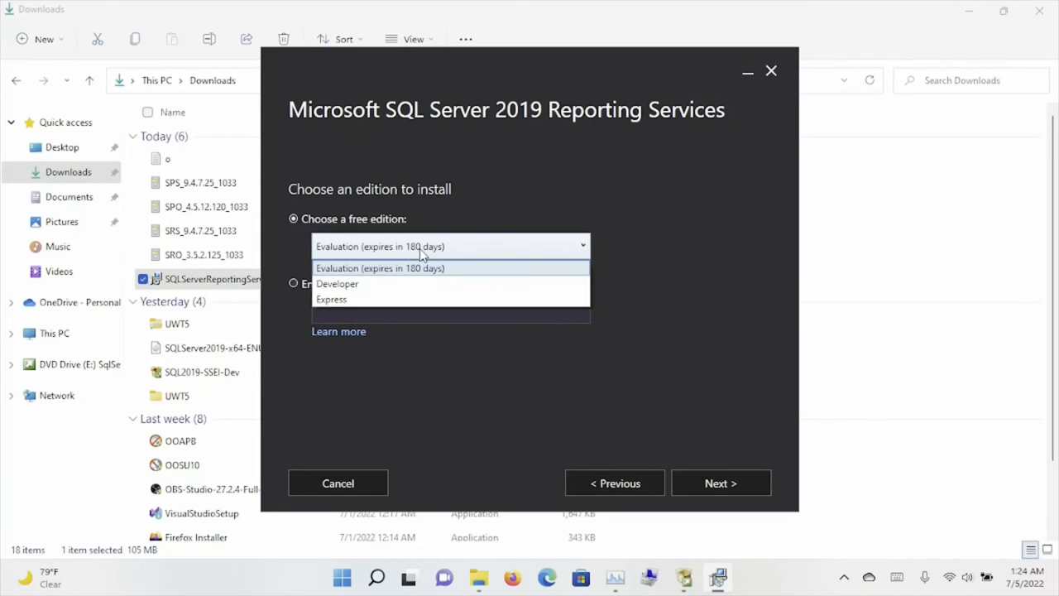
pyautogui.click(720, 482)
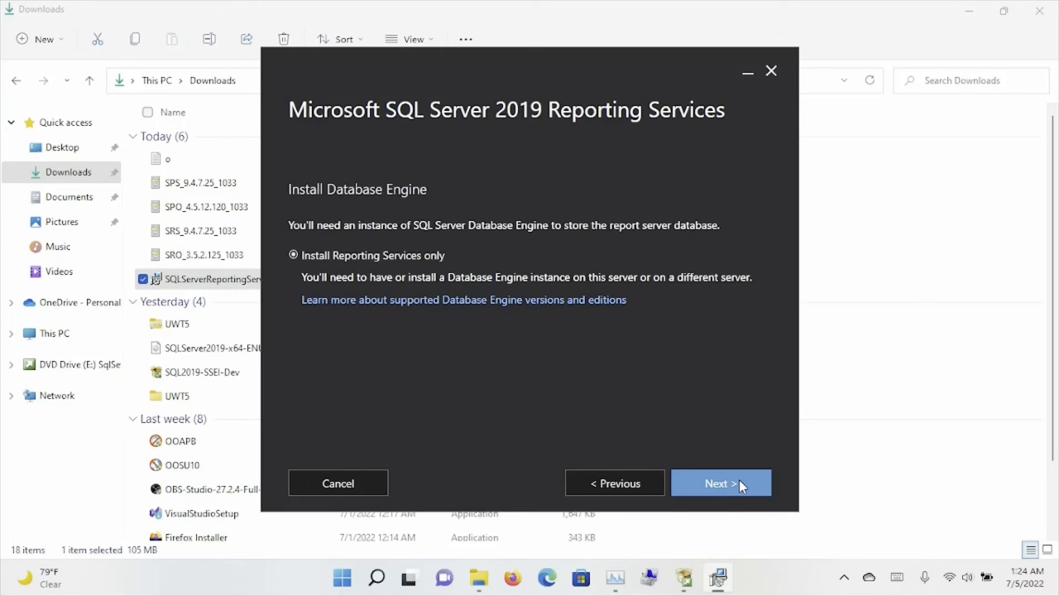
pyautogui.click(720, 483)
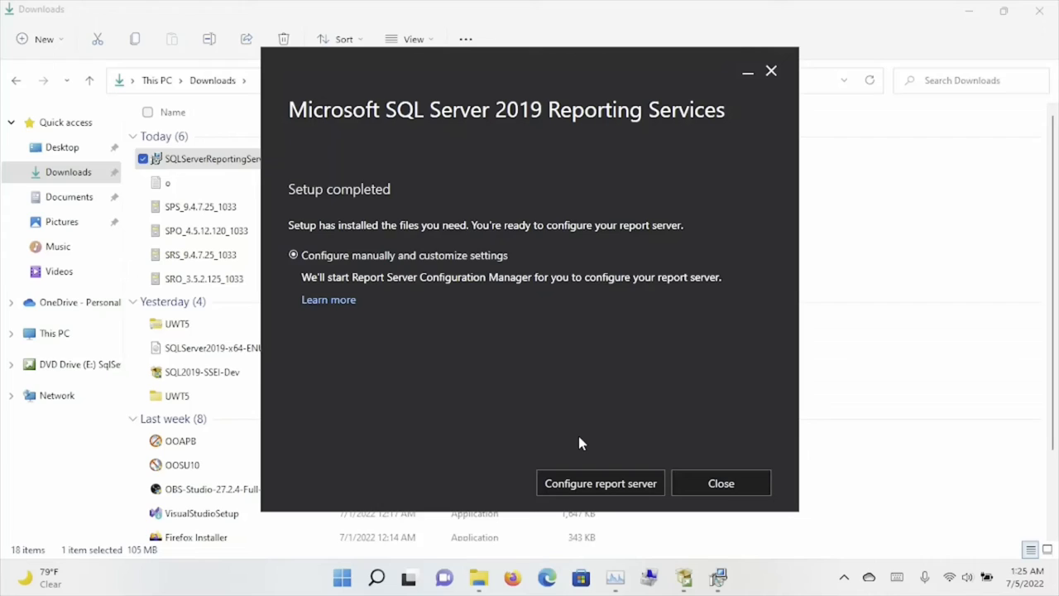
pyautogui.moveTo(600, 483)
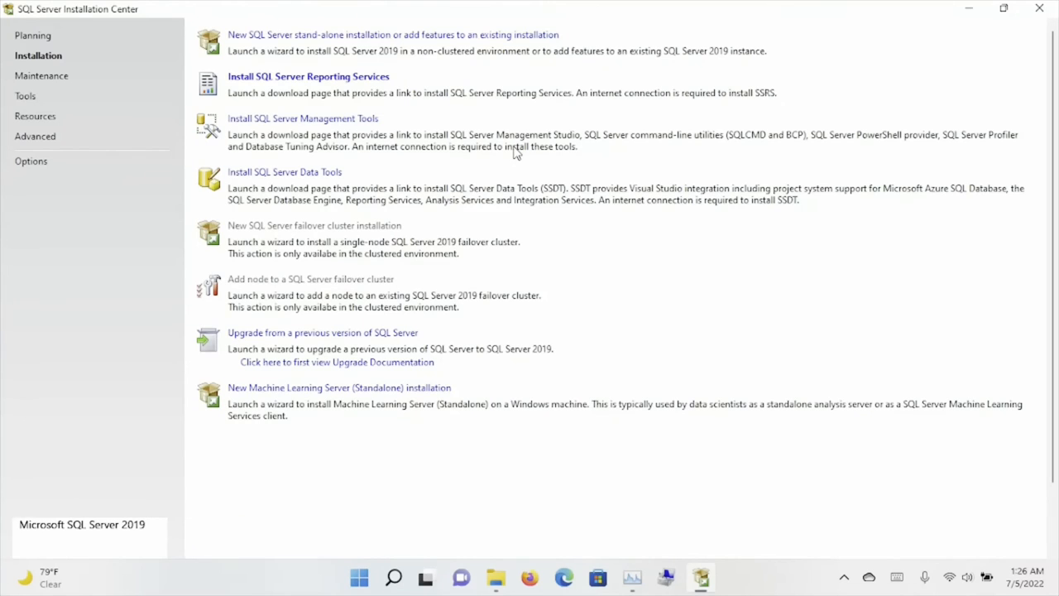
# Open the management tools download page to get the SSMS 18.12.1 installer.
pyautogui.click(302, 119)
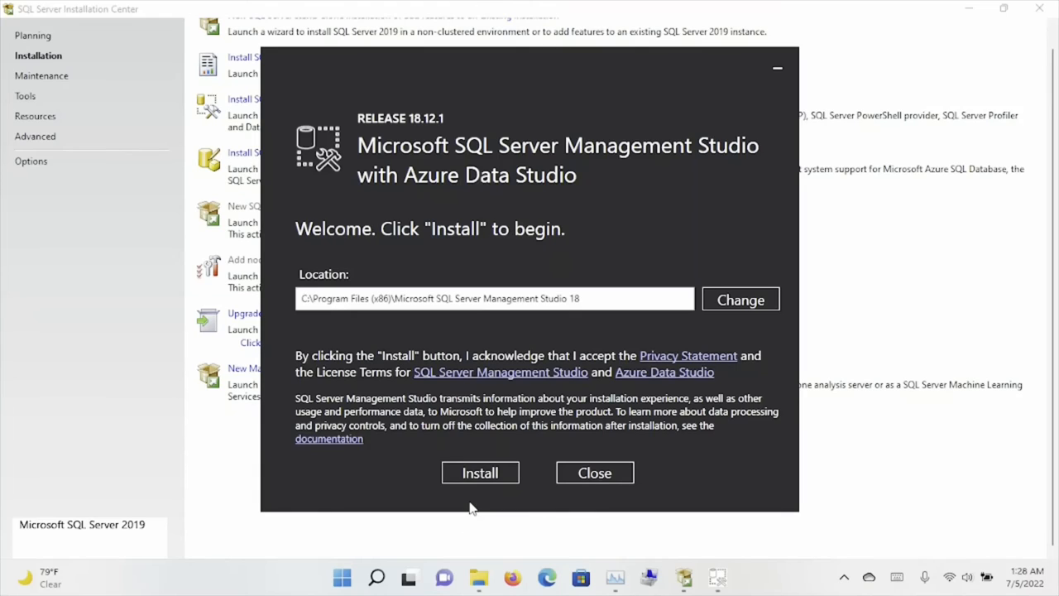
# Install Management Studio 18.12.1 to the default location.
pyautogui.click(480, 473)
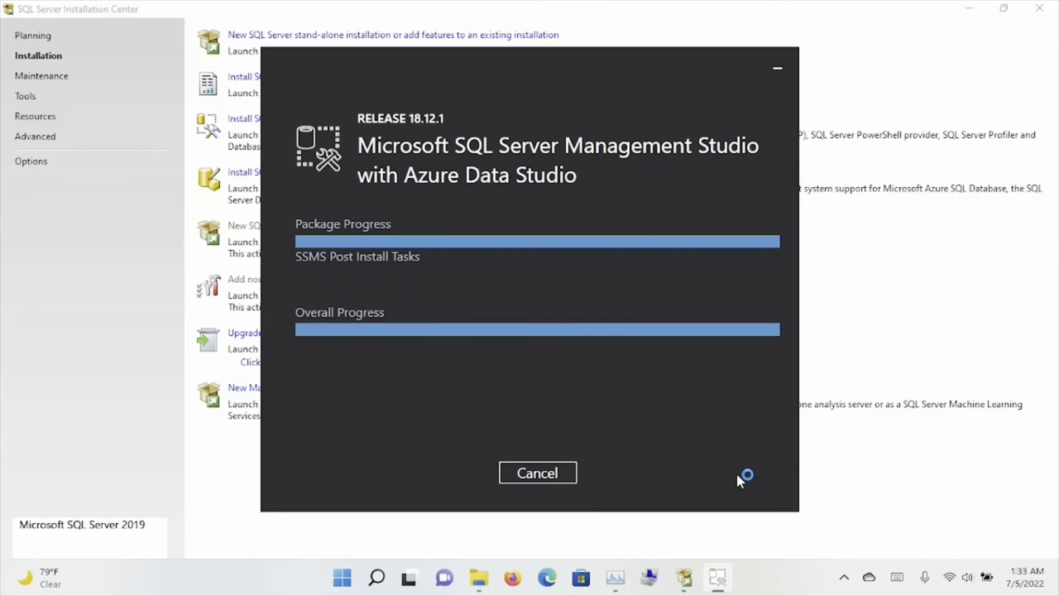
pyautogui.moveTo(740, 481)
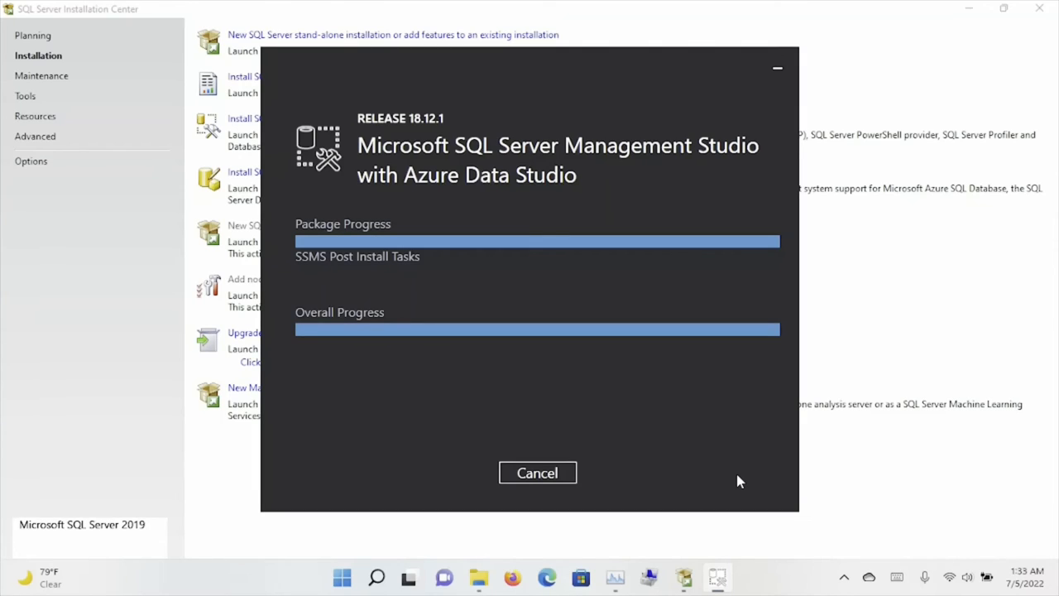
pyautogui.moveTo(699, 438)
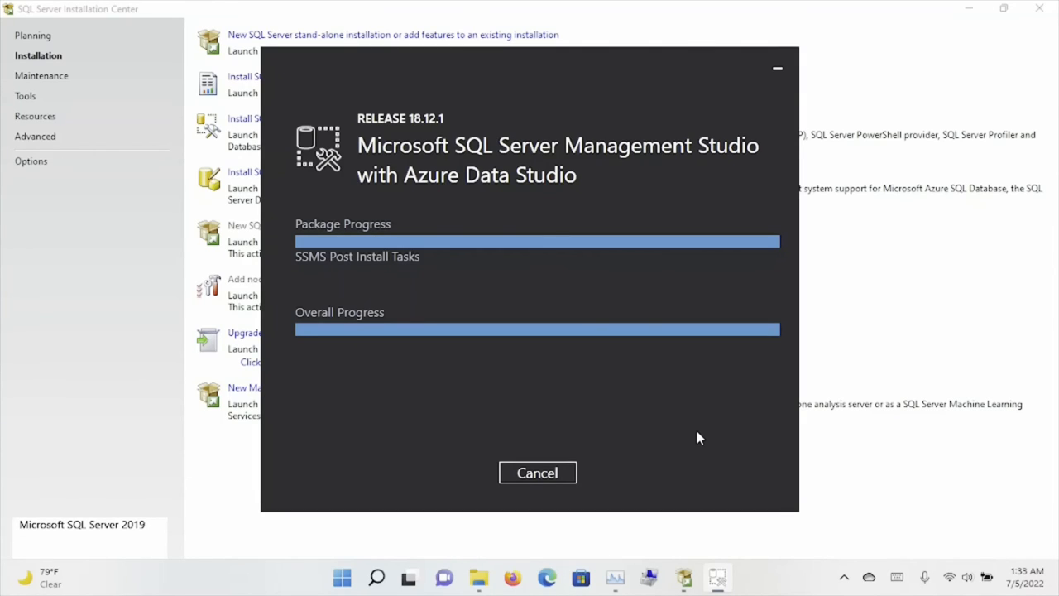
pyautogui.moveTo(650, 403)
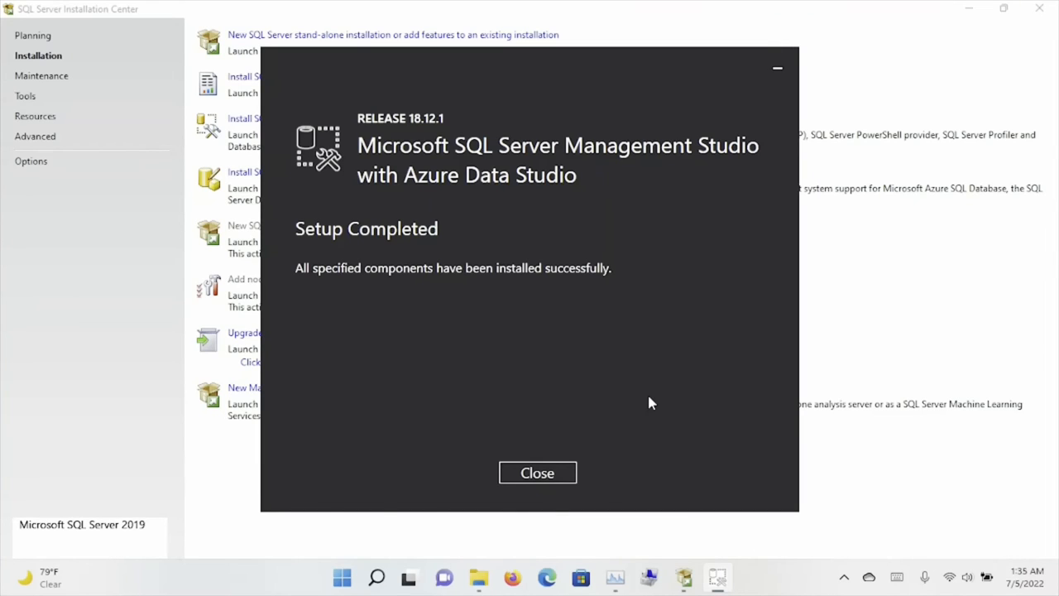
# Close the installer and Downloads window, then find SQL Server 2019 and Tools 18 in All apps.
pyautogui.click(536, 473)
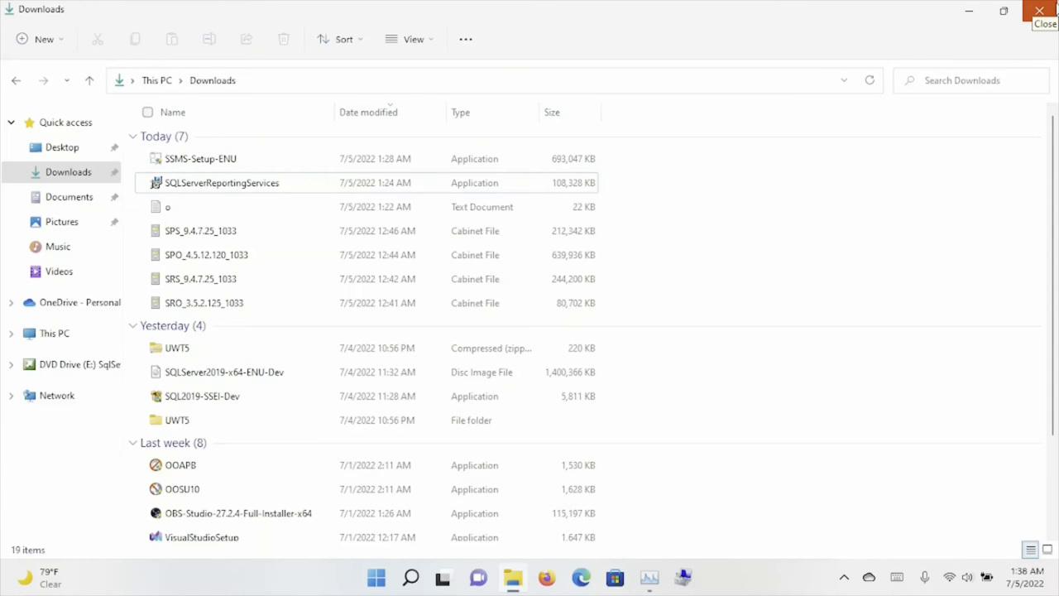
pyautogui.click(1040, 10)
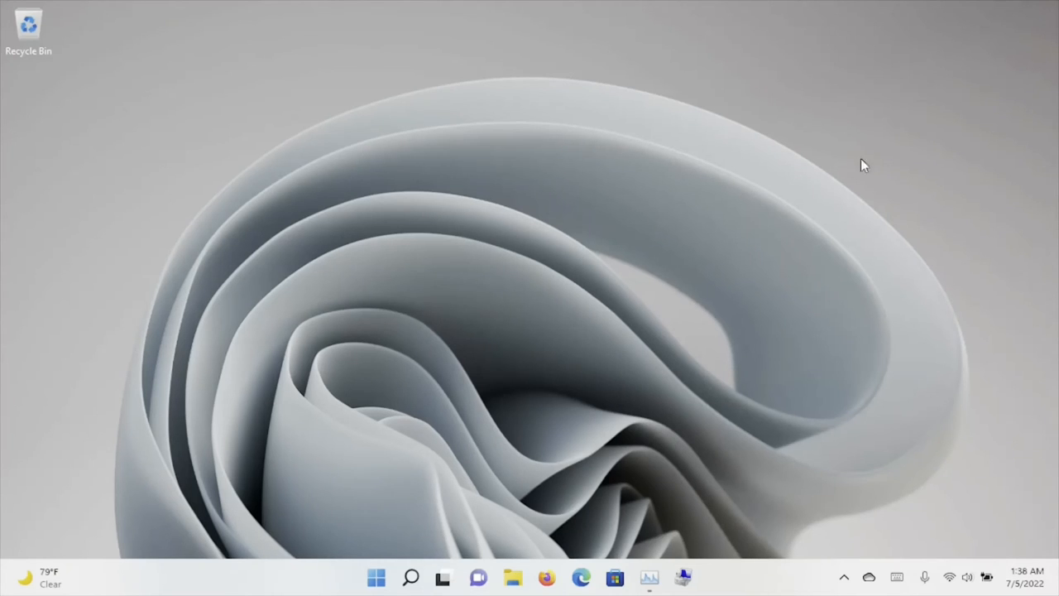
pyautogui.moveTo(704, 237)
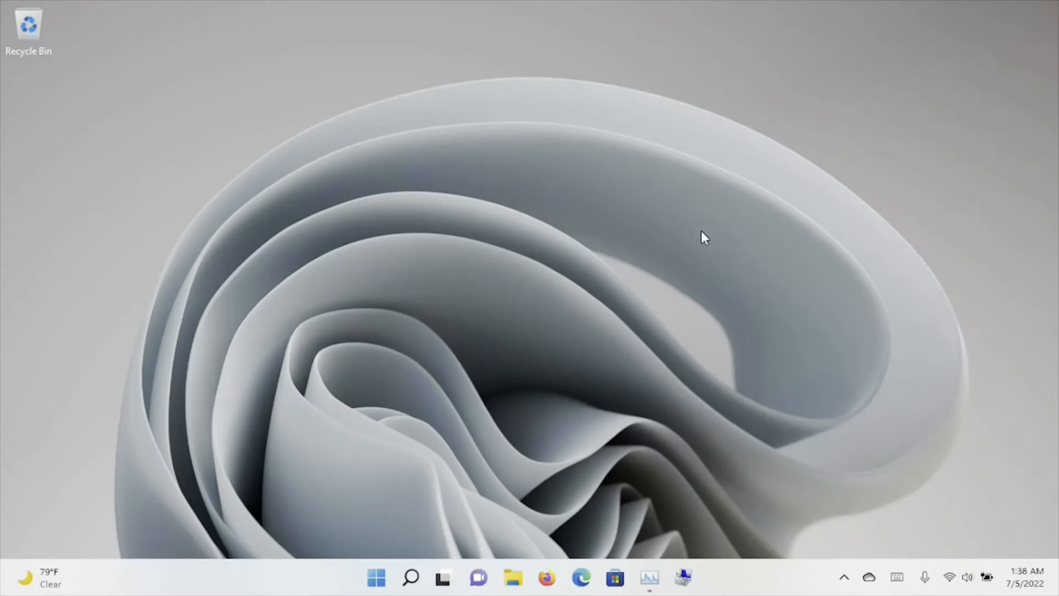
pyautogui.moveTo(377, 578)
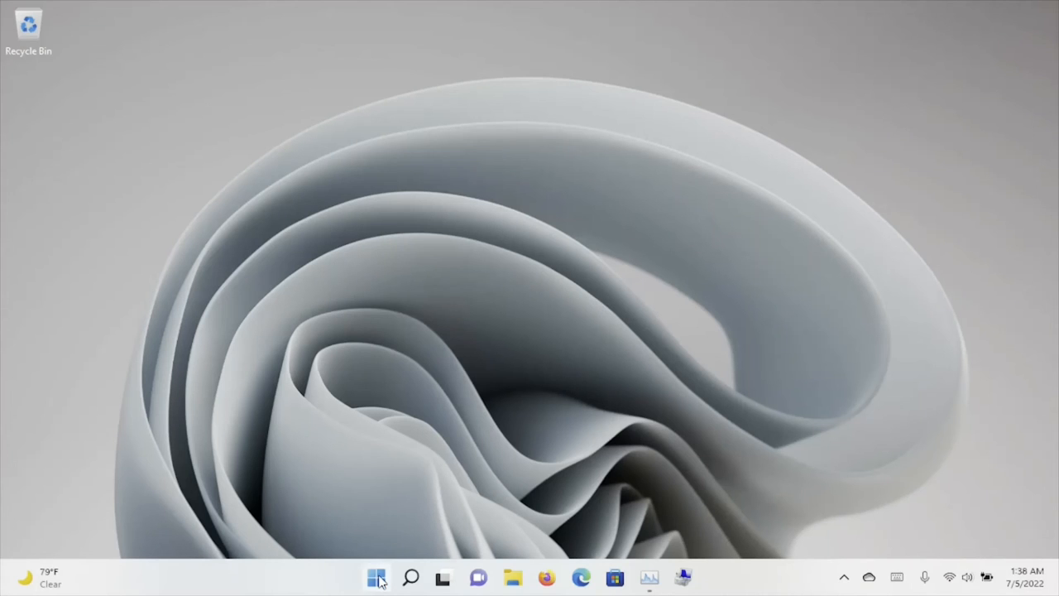
pyautogui.click(376, 577)
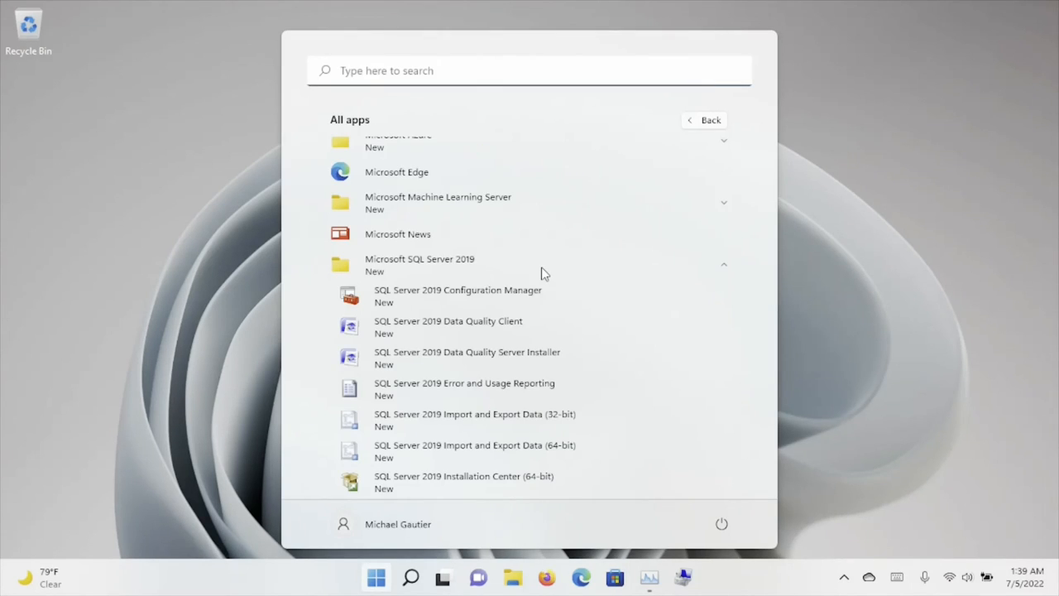
pyautogui.scroll(-3)
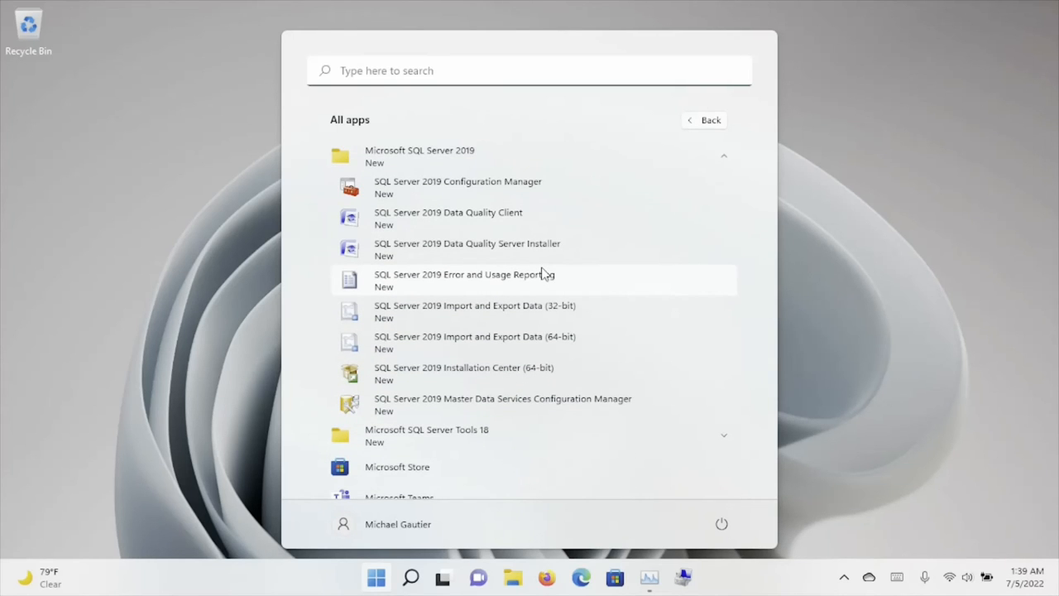
pyautogui.scroll(-3)
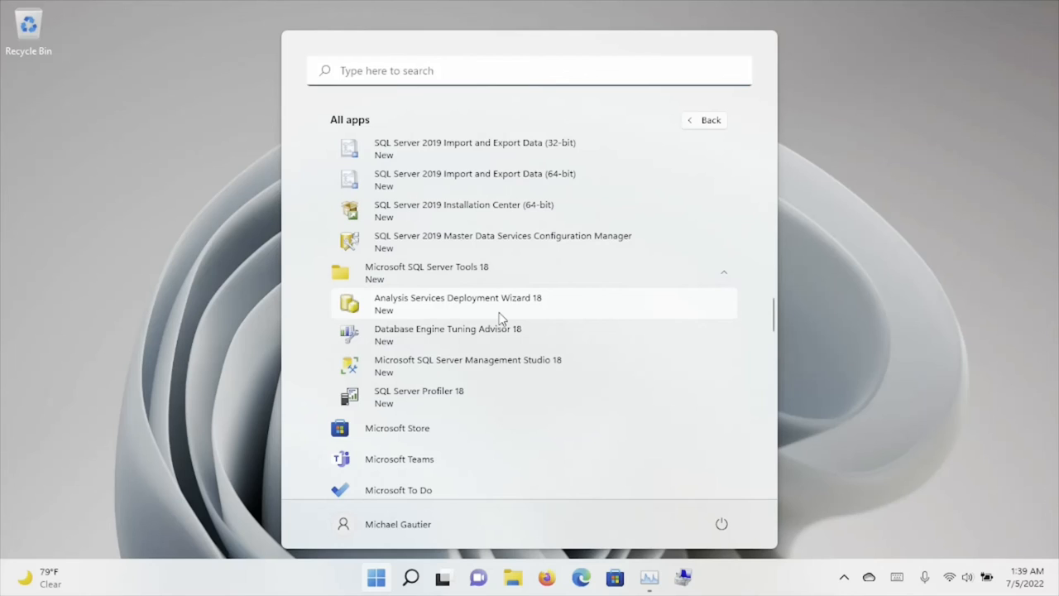
pyautogui.moveTo(506, 366)
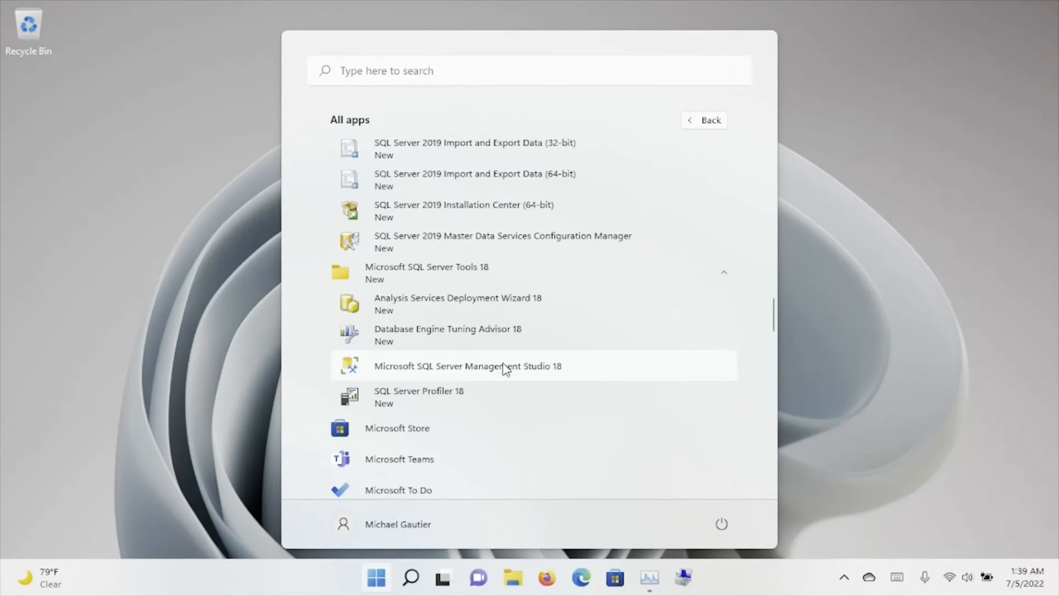
pyautogui.moveTo(534, 377)
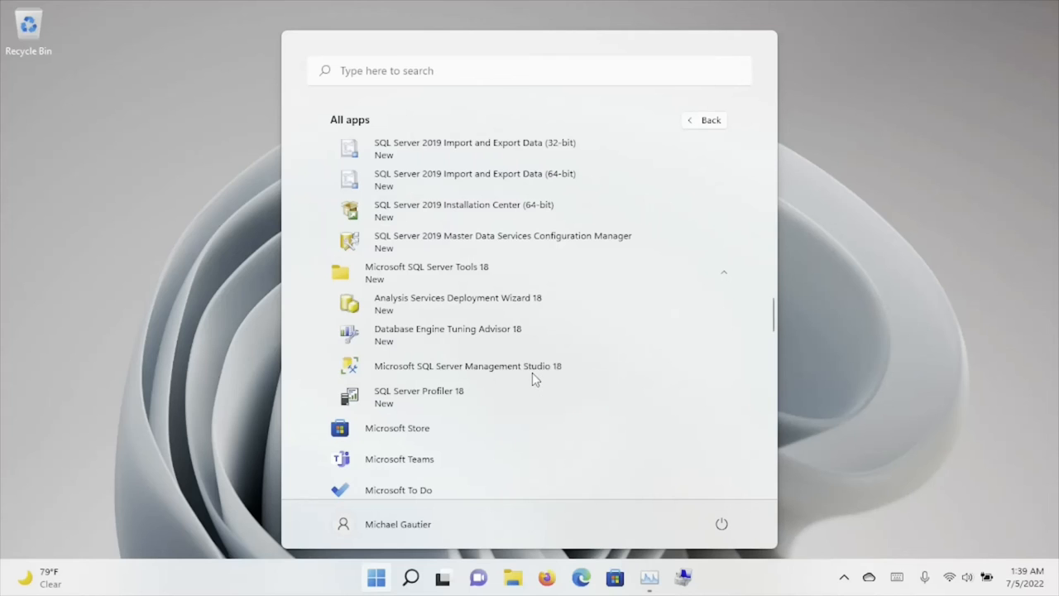
pyautogui.scroll(3)
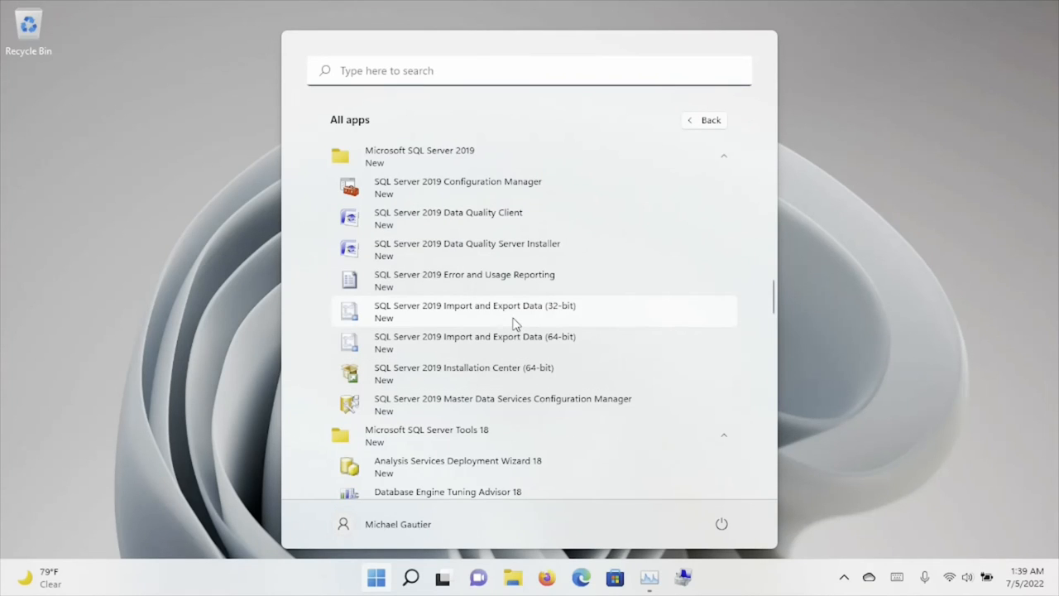
pyautogui.moveTo(515, 342)
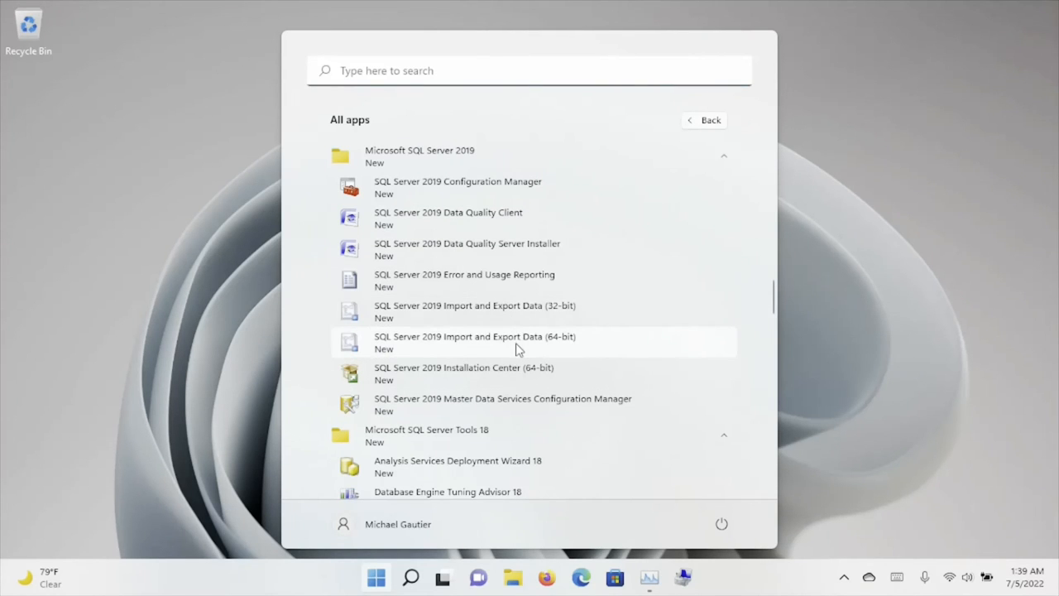
pyautogui.moveTo(547, 311)
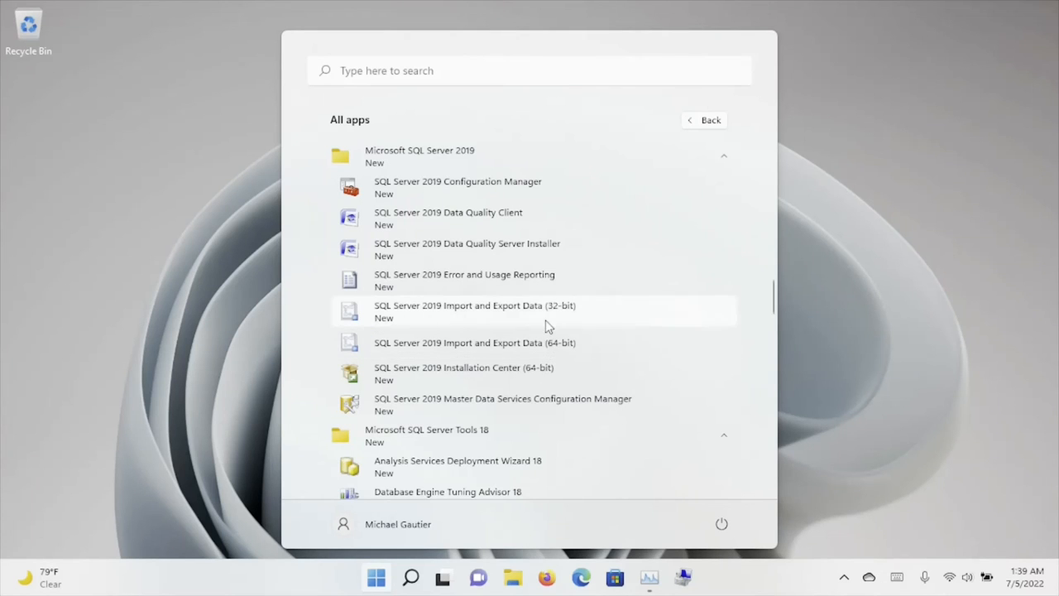
pyautogui.moveTo(577, 333)
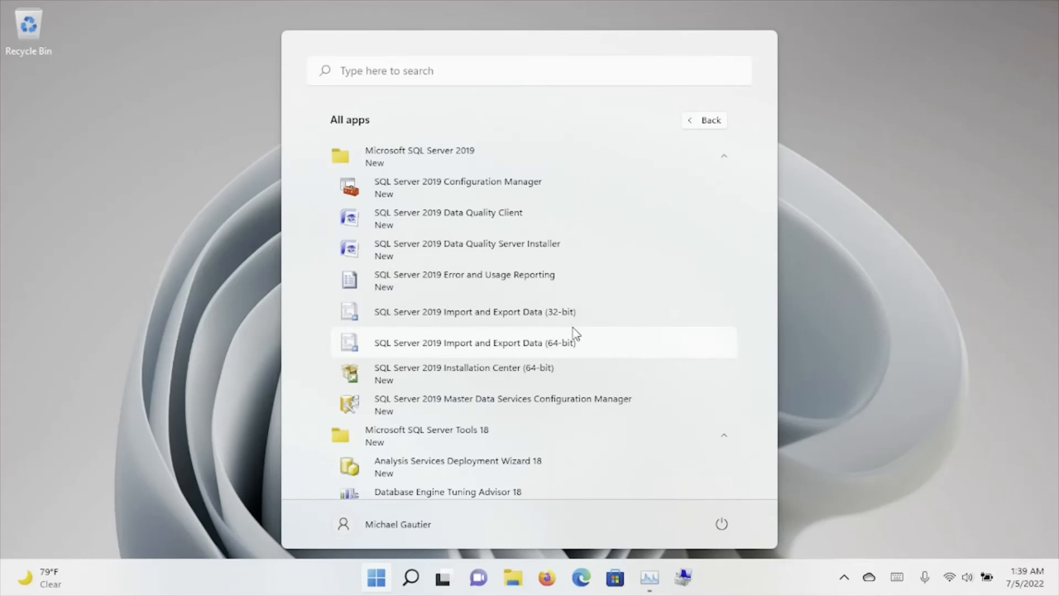
pyautogui.moveTo(571, 331)
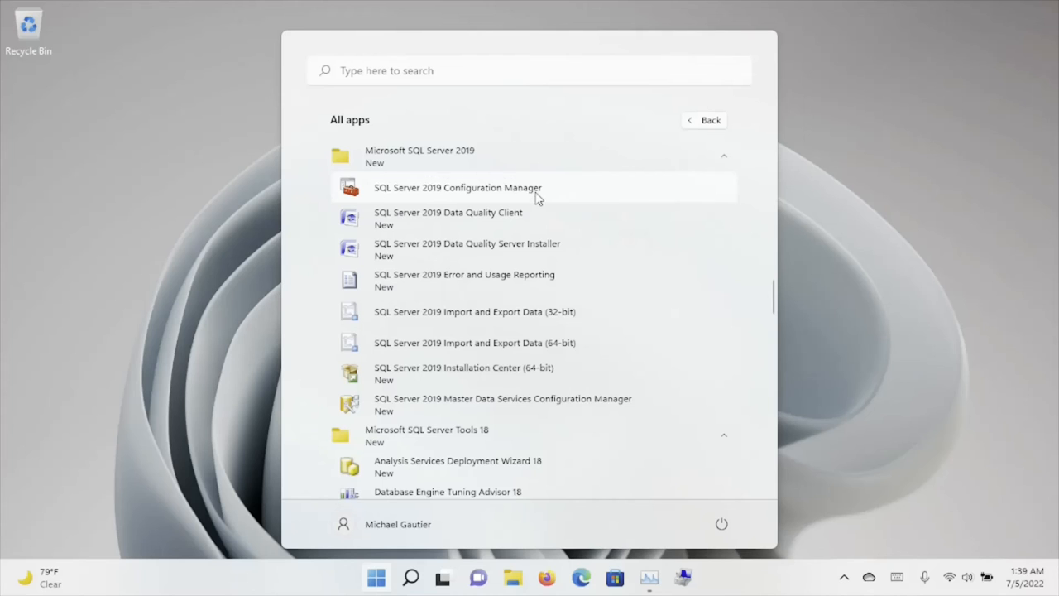
pyautogui.moveTo(561, 209)
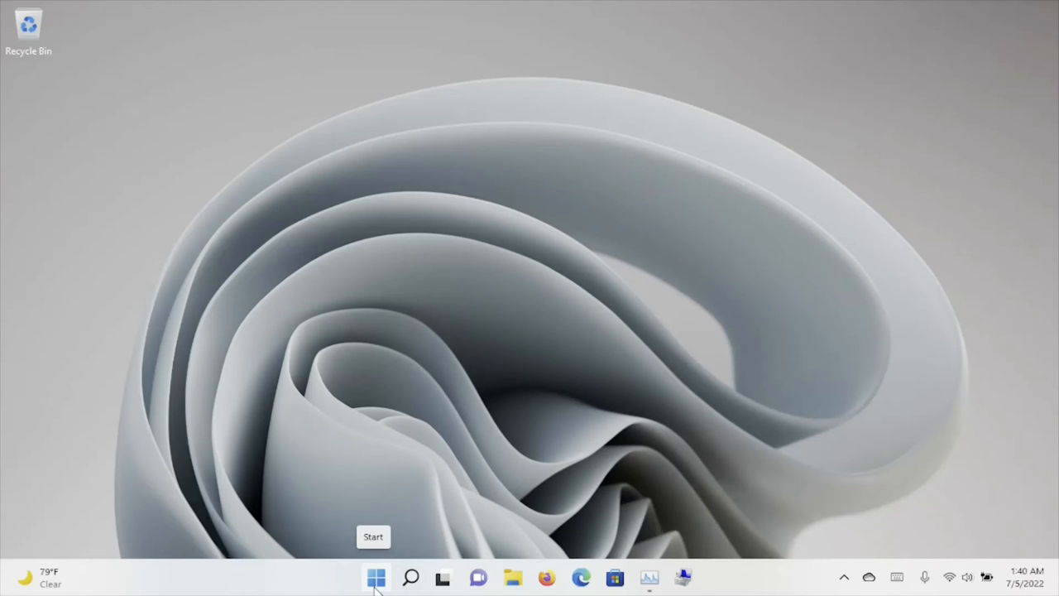
# Launch Microsoft SQL Server Management Studio 18 from the Start menu's app list.
pyautogui.click(376, 577)
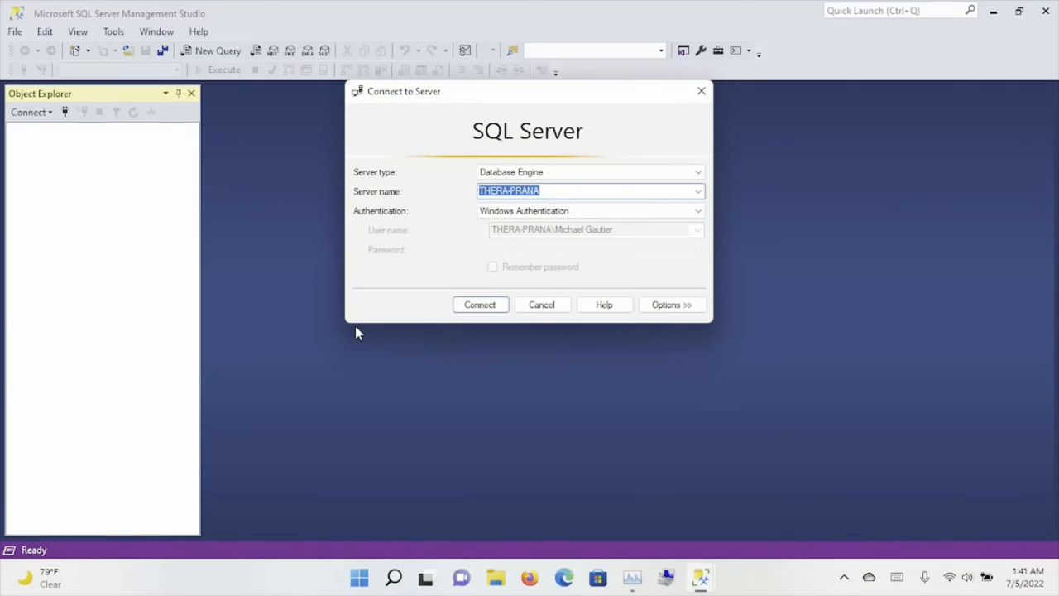
# Connect to THERA-PRANA as Database Engine using Windows Authentication.
pyautogui.click(480, 305)
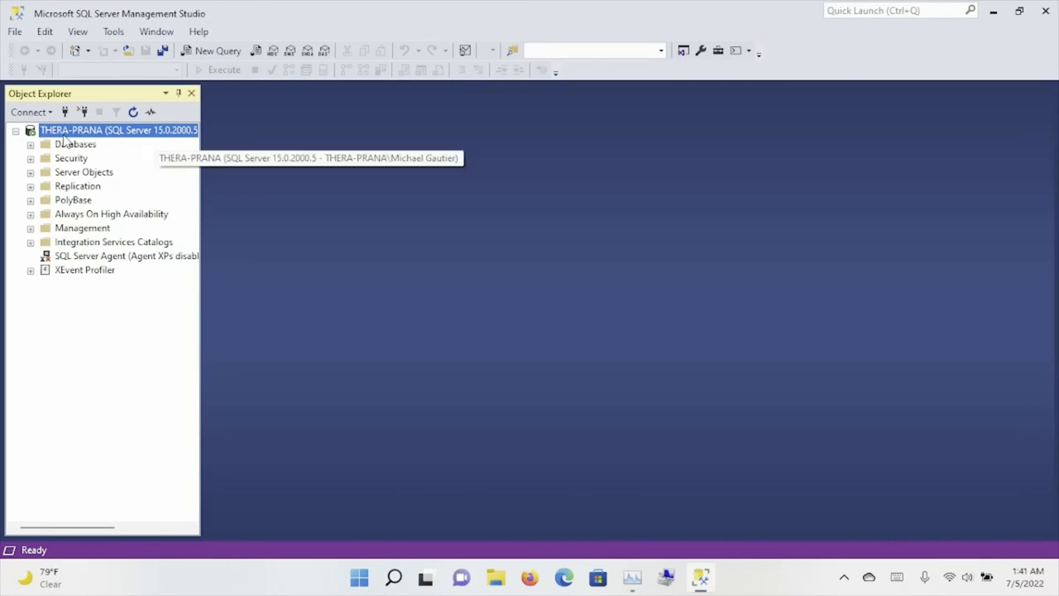
# Expand Databases on THERA-PRANA to list System Databases, DWConfiguration, DWDiagnostics and DWQueue.
pyautogui.click(31, 144)
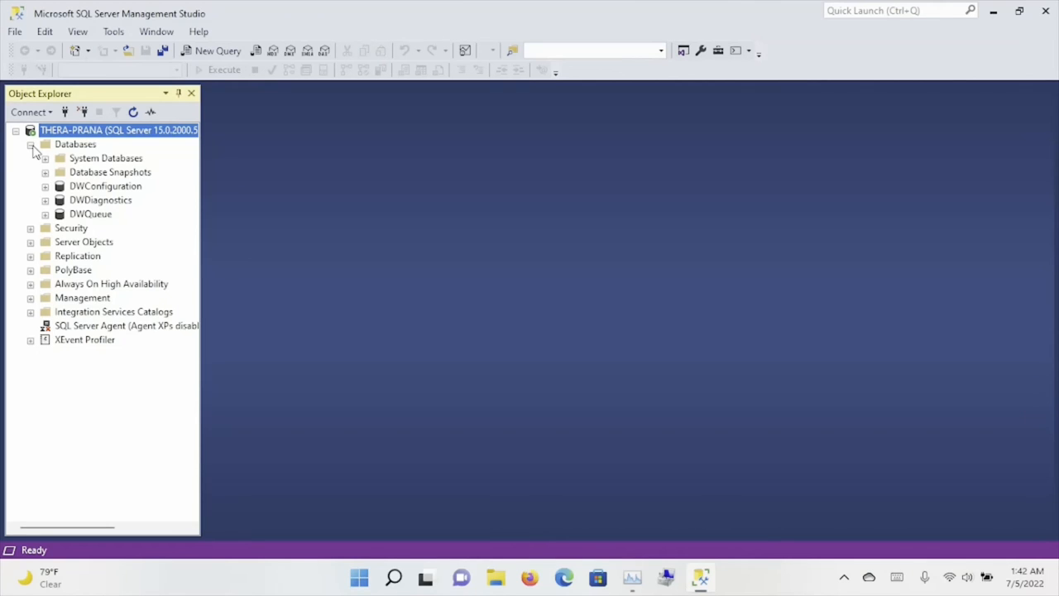
# Start a new database and enter DataAfterAll as its name.
pyautogui.click(76, 144)
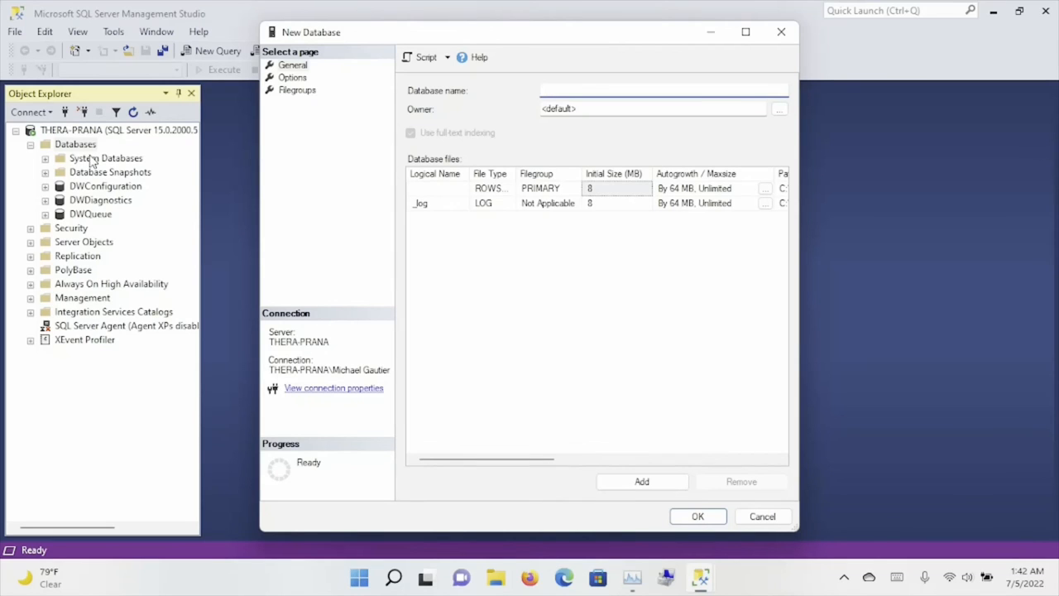
pyautogui.click(662, 91)
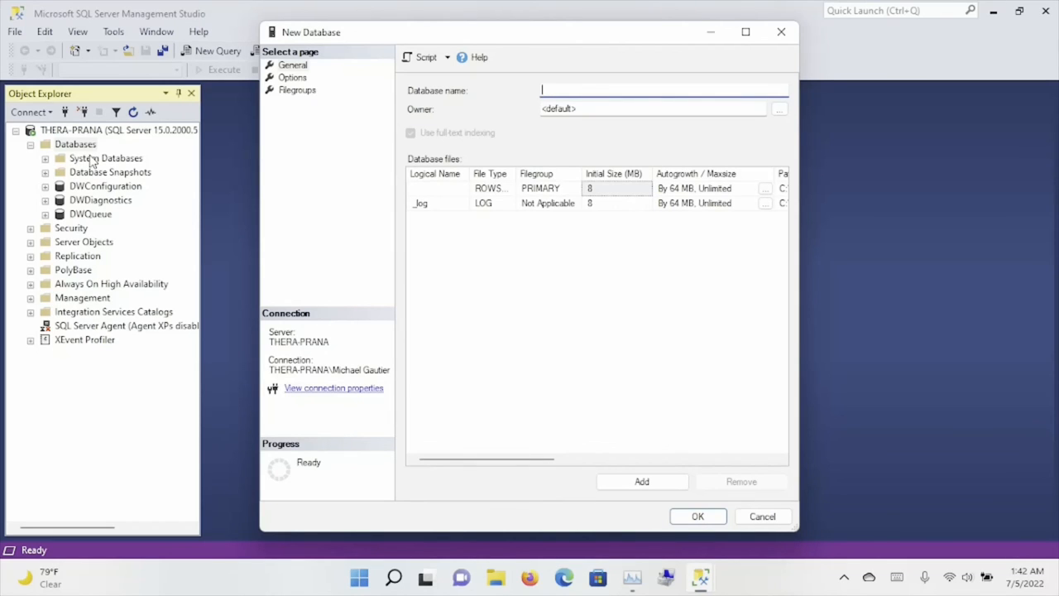
pyautogui.write('Data')
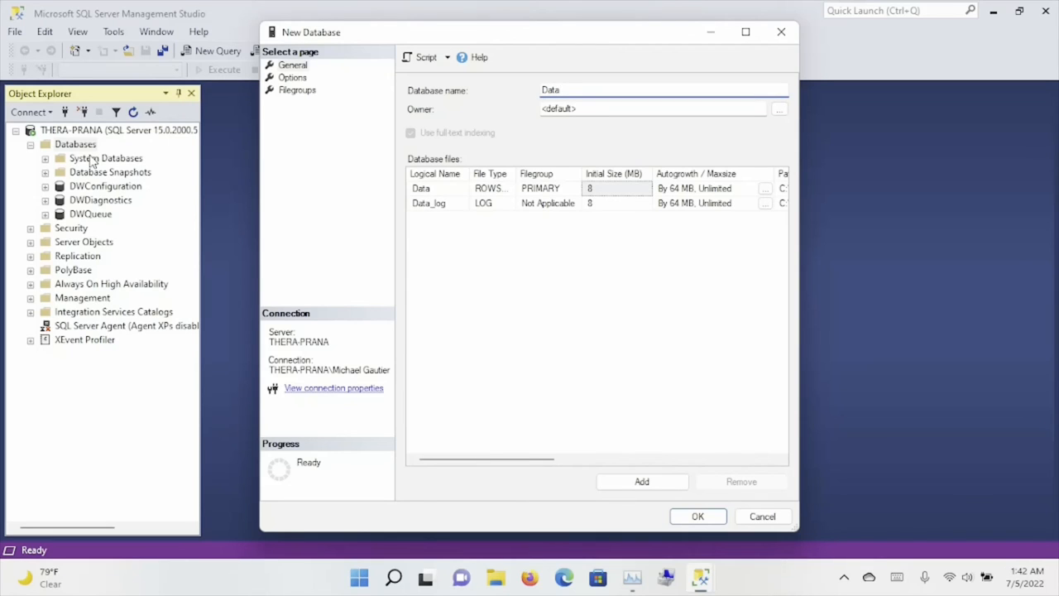
pyautogui.write('AfterAll')
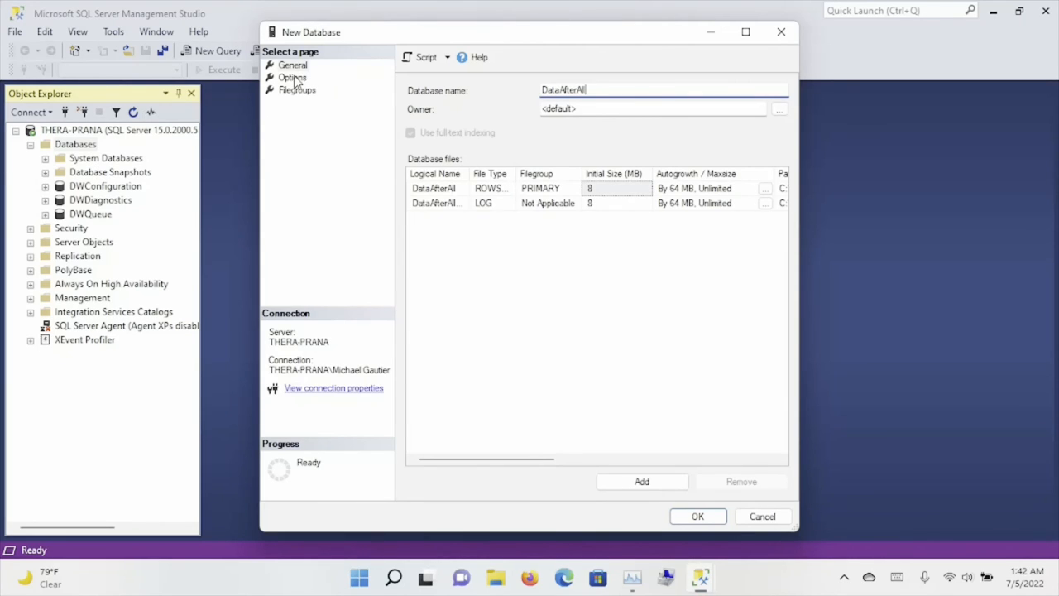
# Browse the maximized Options page, then view Filegroups showing PRIMARY with 1 file.
pyautogui.click(292, 77)
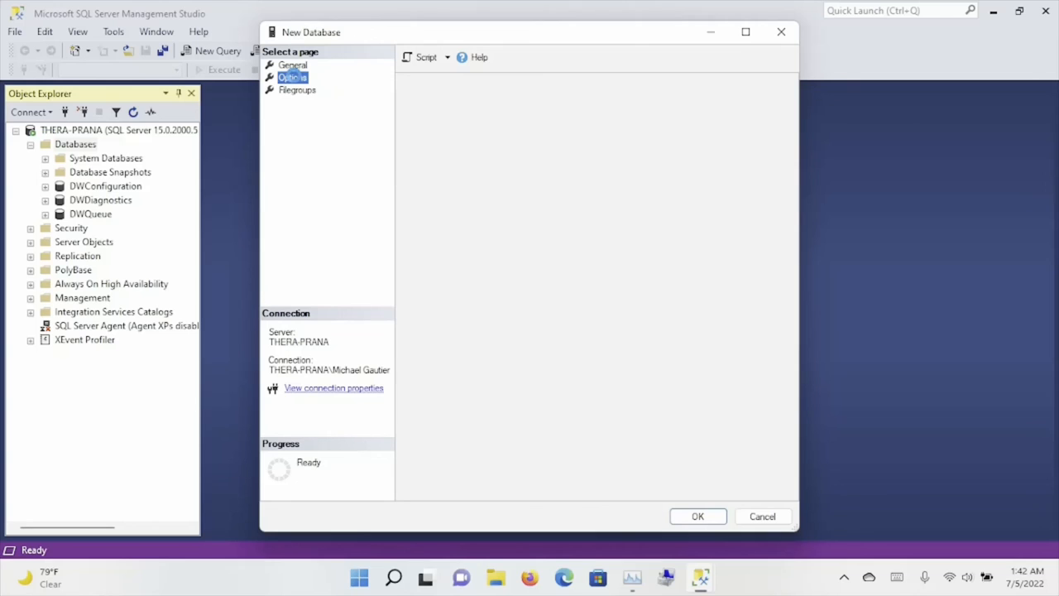
pyautogui.click(291, 77)
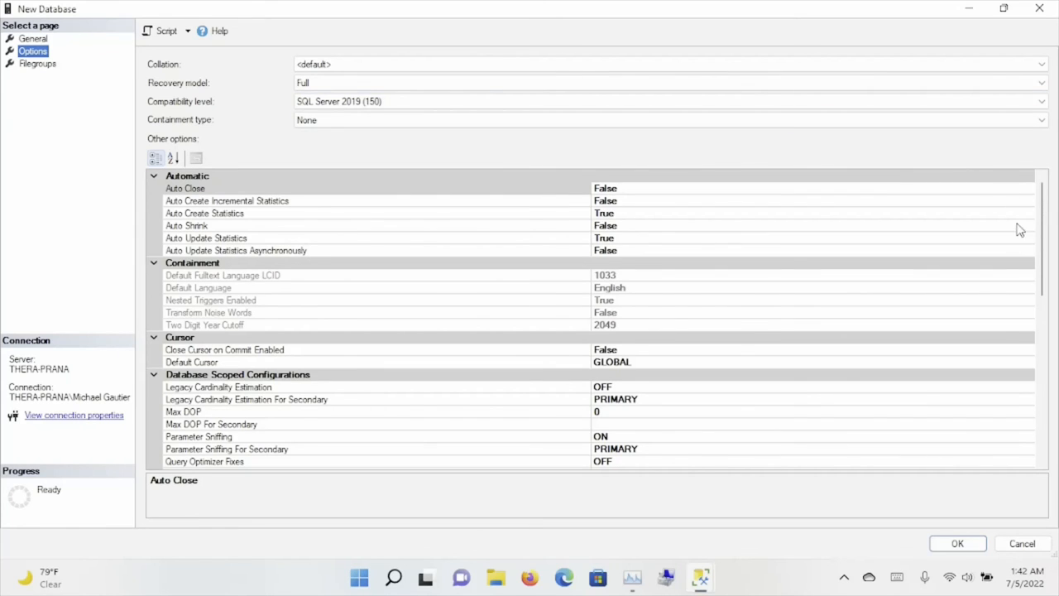
pyautogui.scroll(-3)
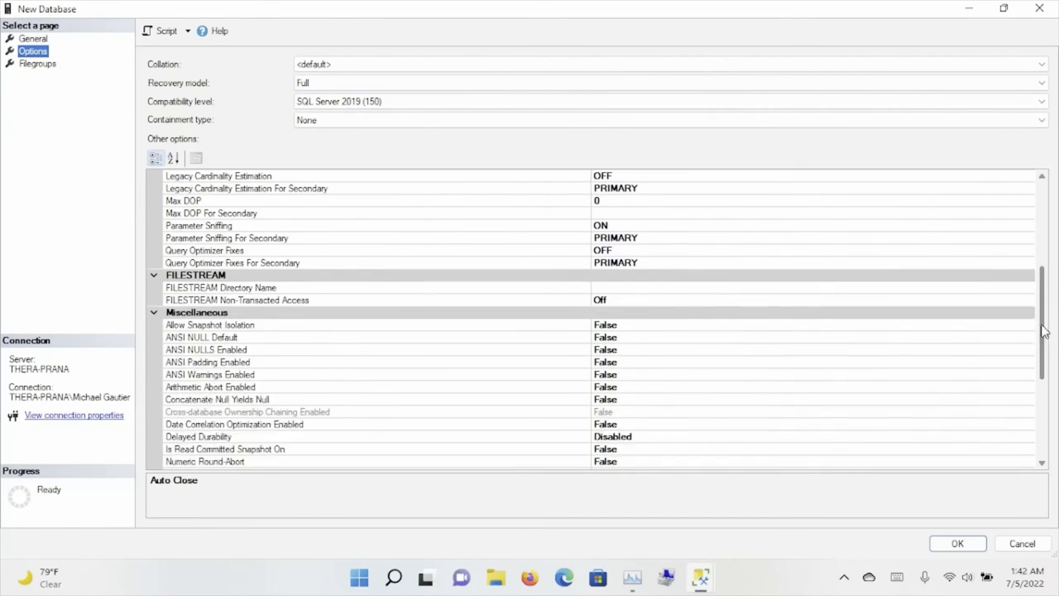
pyautogui.scroll(-3)
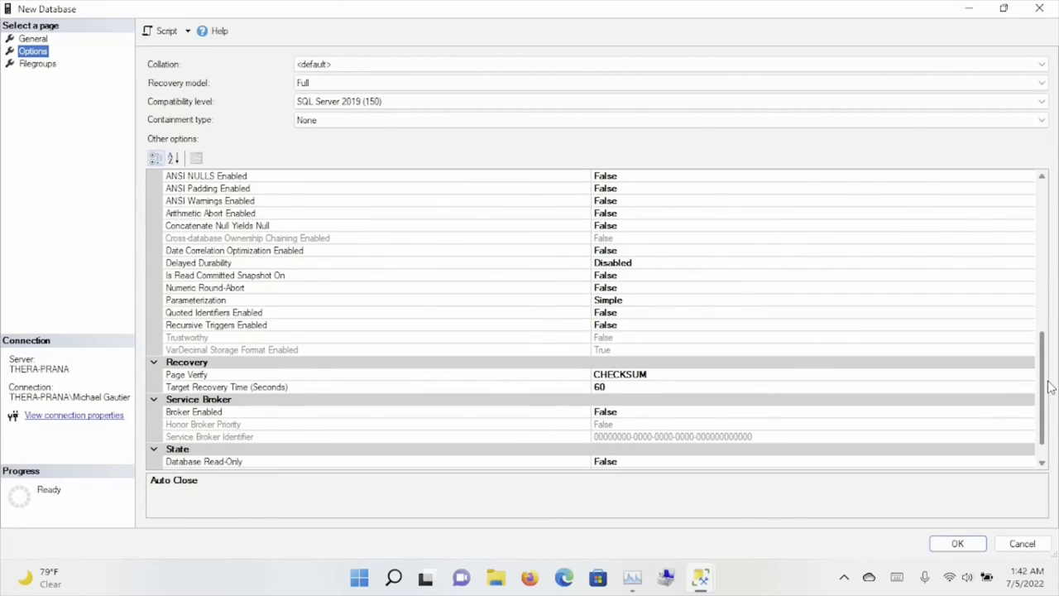
pyautogui.scroll(-3)
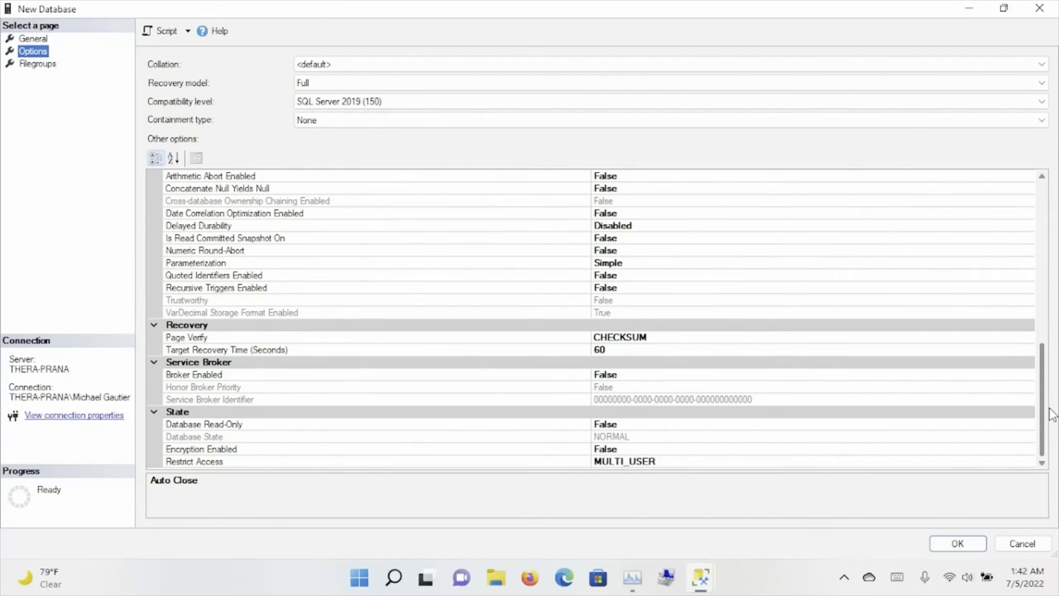
pyautogui.scroll(3)
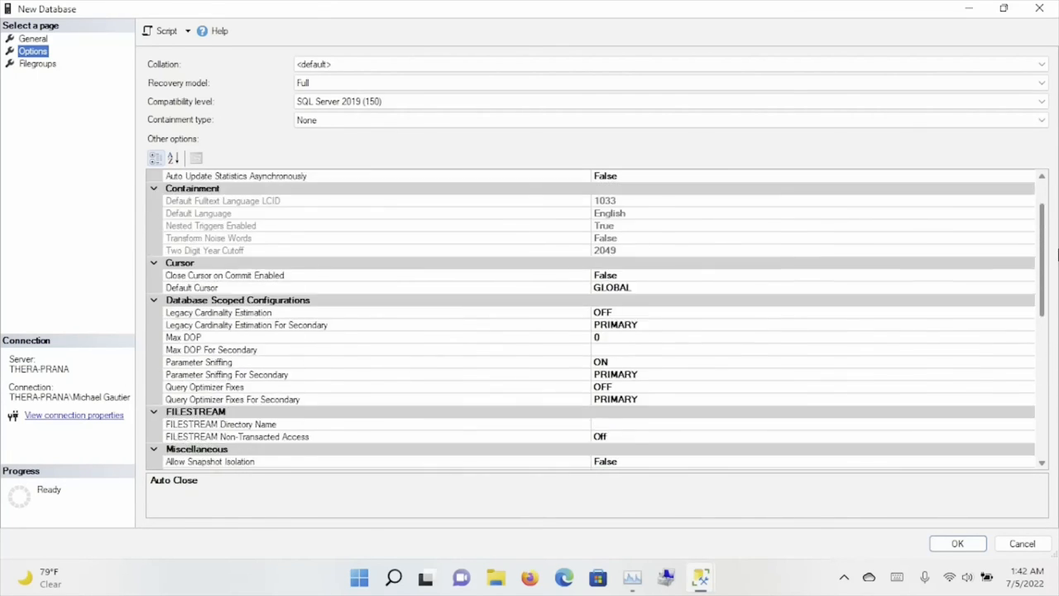
pyautogui.scroll(3)
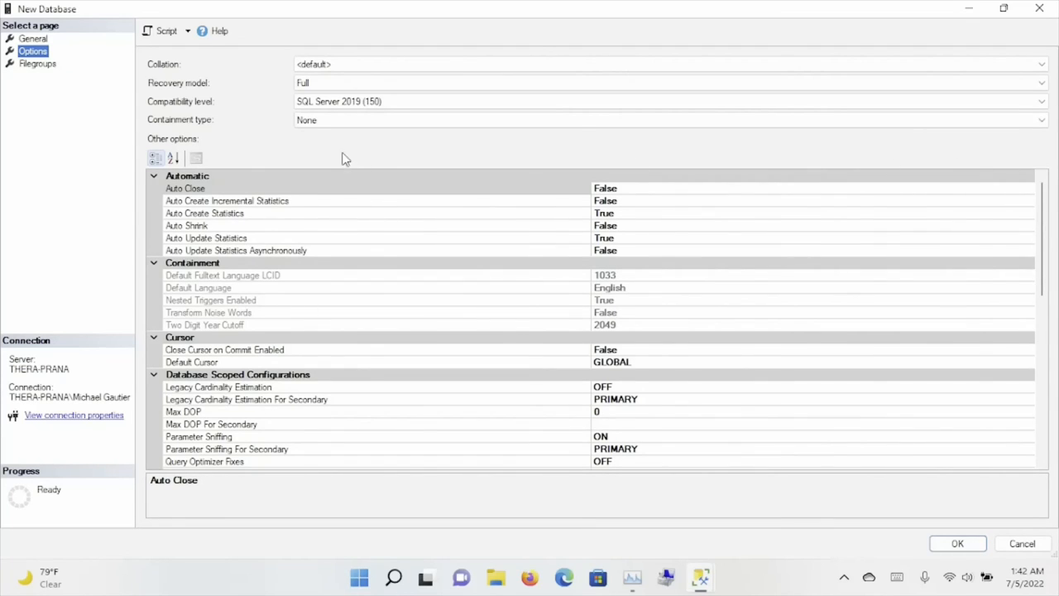
pyautogui.click(37, 64)
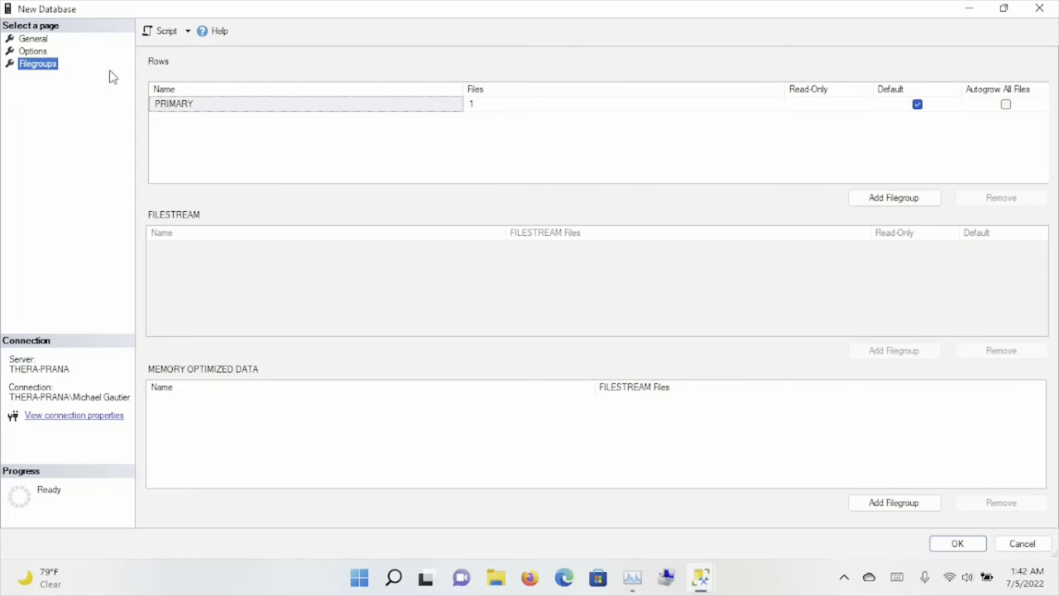
# Go back to the General page and confirm to create DataAfterAll.
pyautogui.click(33, 39)
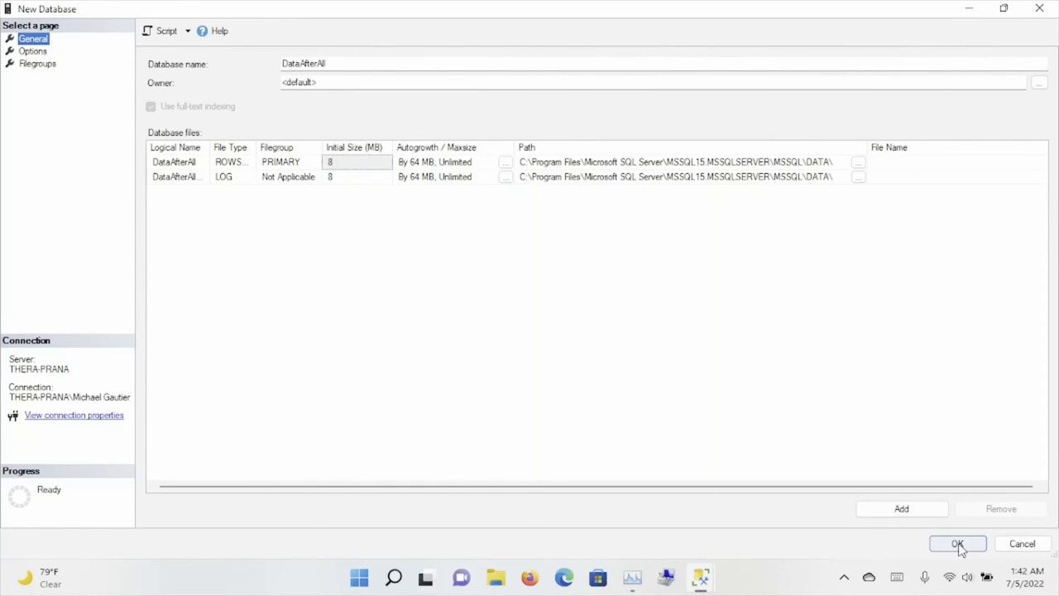
pyautogui.click(958, 544)
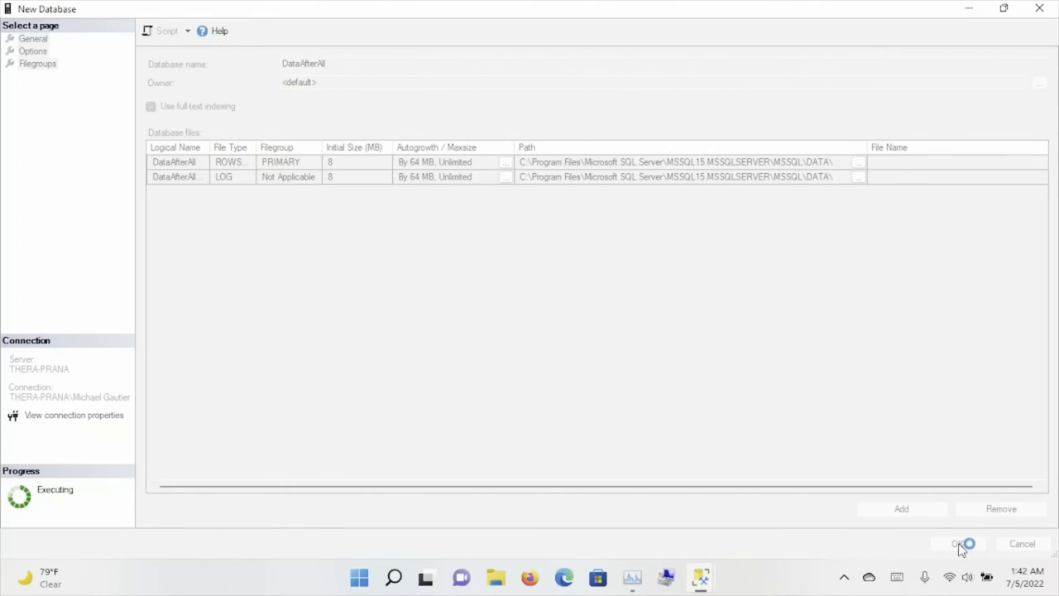
pyautogui.click(958, 544)
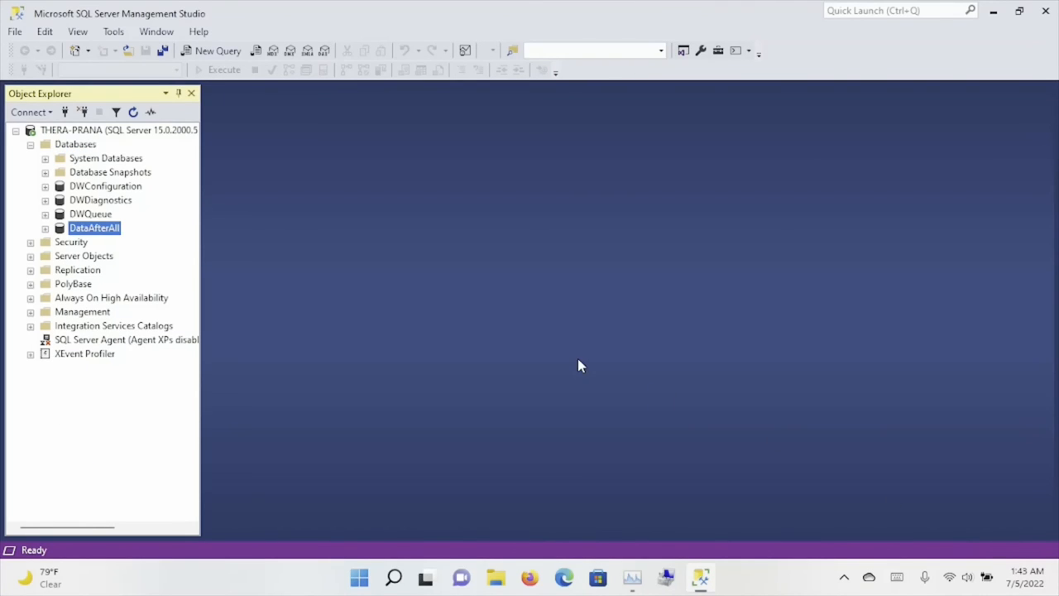
# Expand DataAfterAll and open a new table designer, dbo.Table_1, from Tables.
pyautogui.click(47, 227)
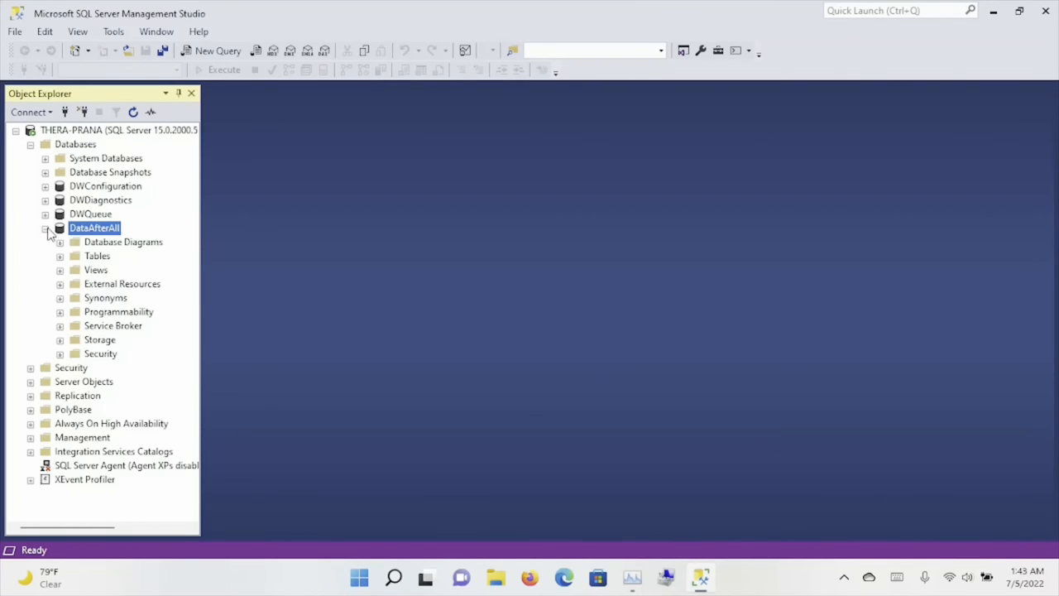
pyautogui.rightClick(97, 256)
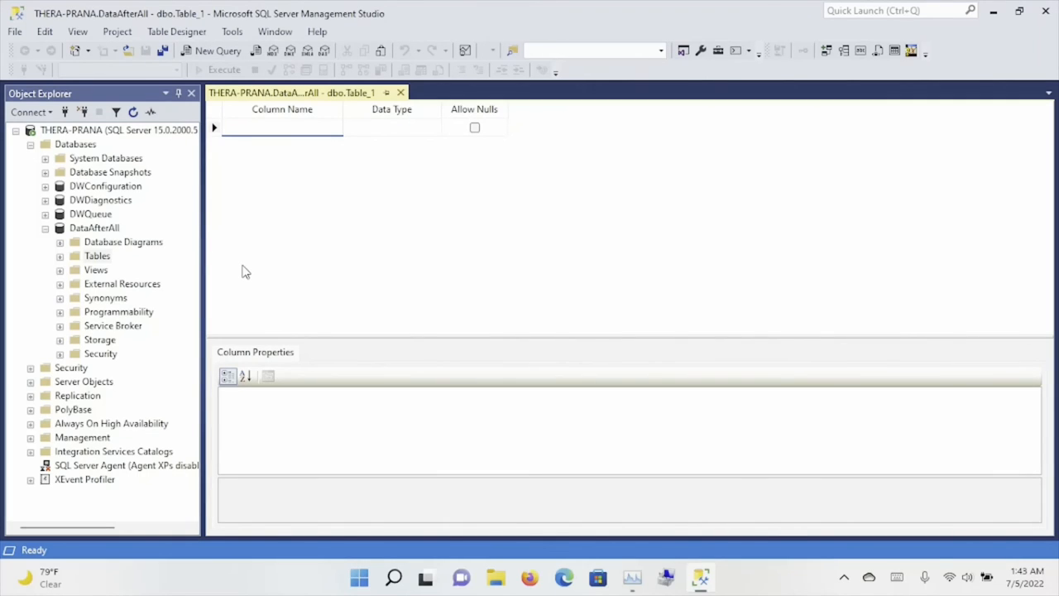
# Add an Id column of type bigint with Allow Nulls unchecked.
pyautogui.click(282, 126)
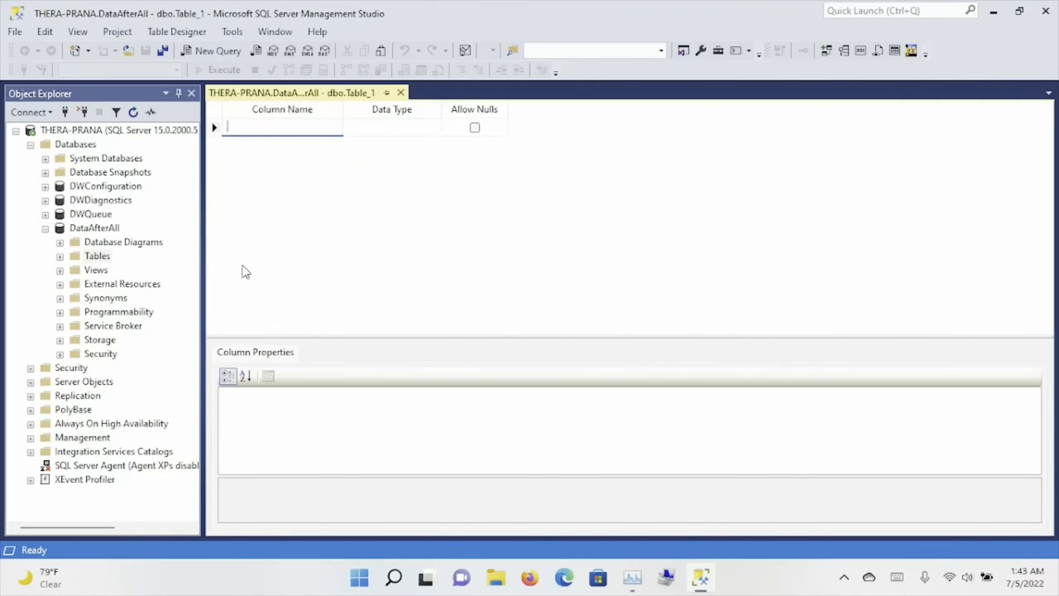
pyautogui.write('Id')
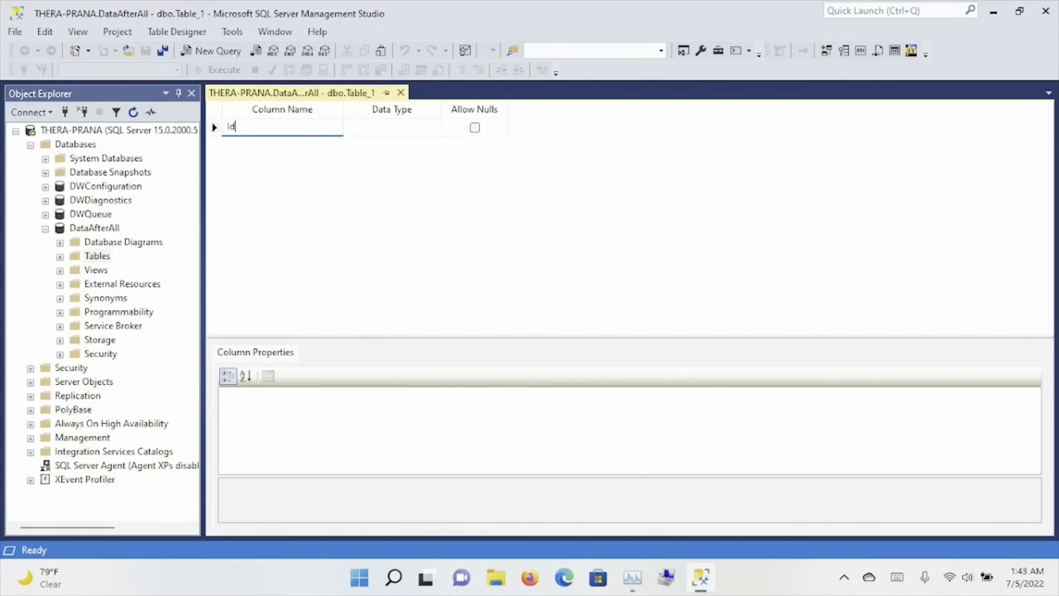
pyautogui.click(392, 126)
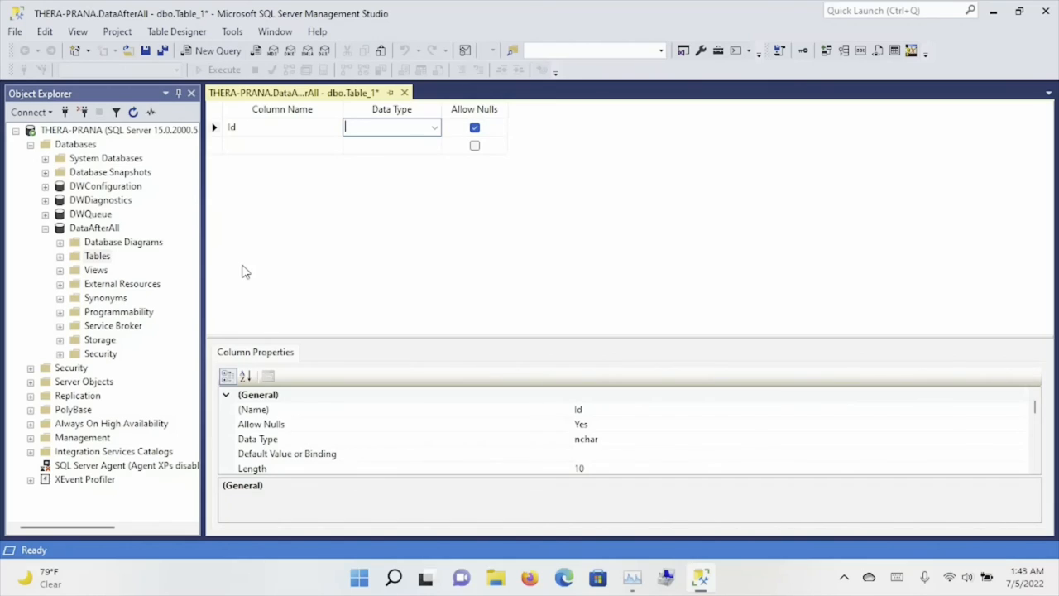
pyautogui.moveTo(330, 118)
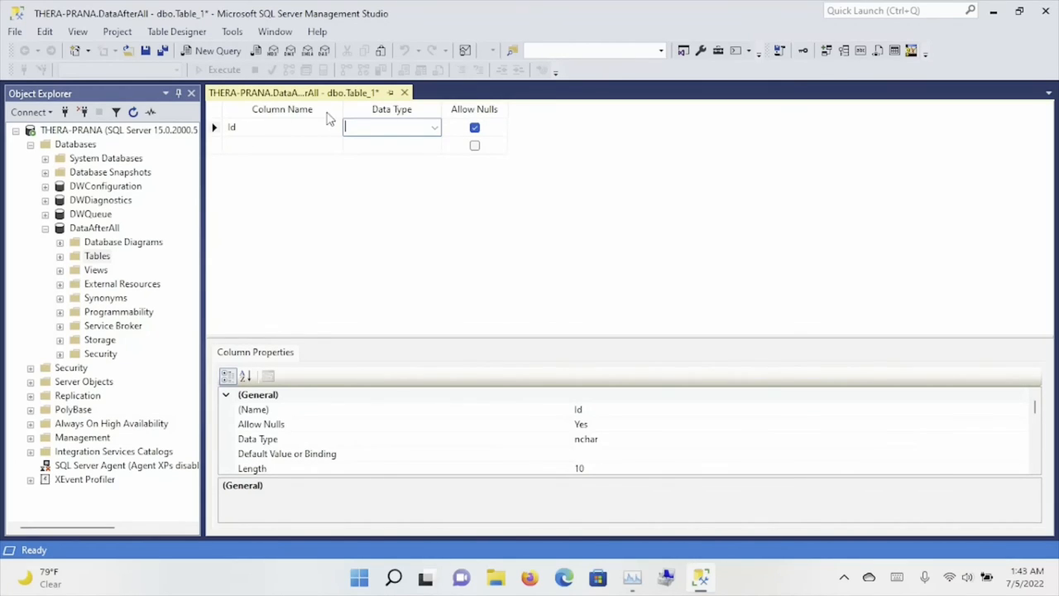
pyautogui.click(435, 127)
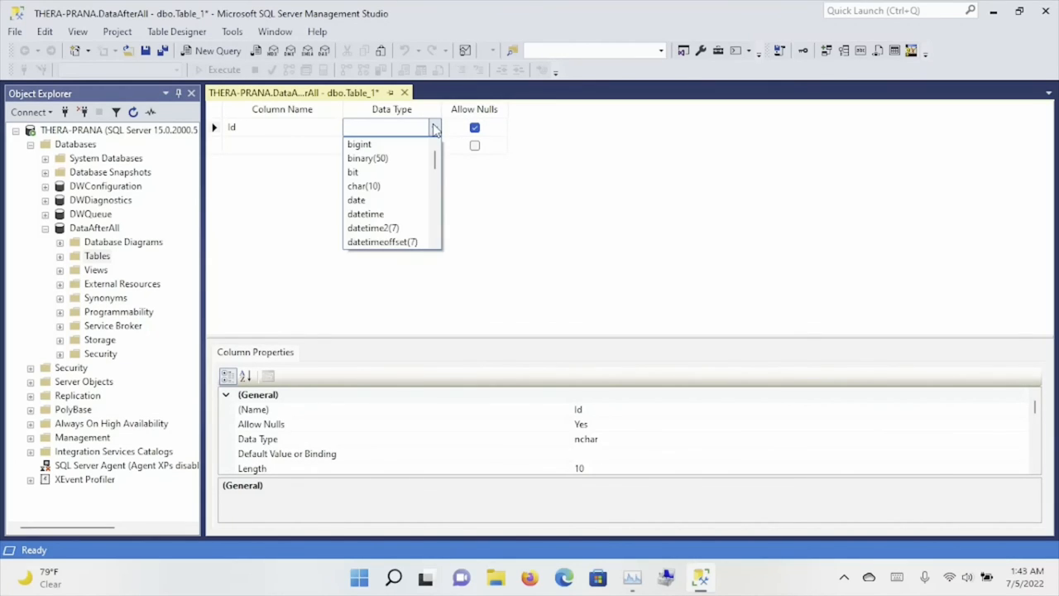
pyautogui.moveTo(359, 144)
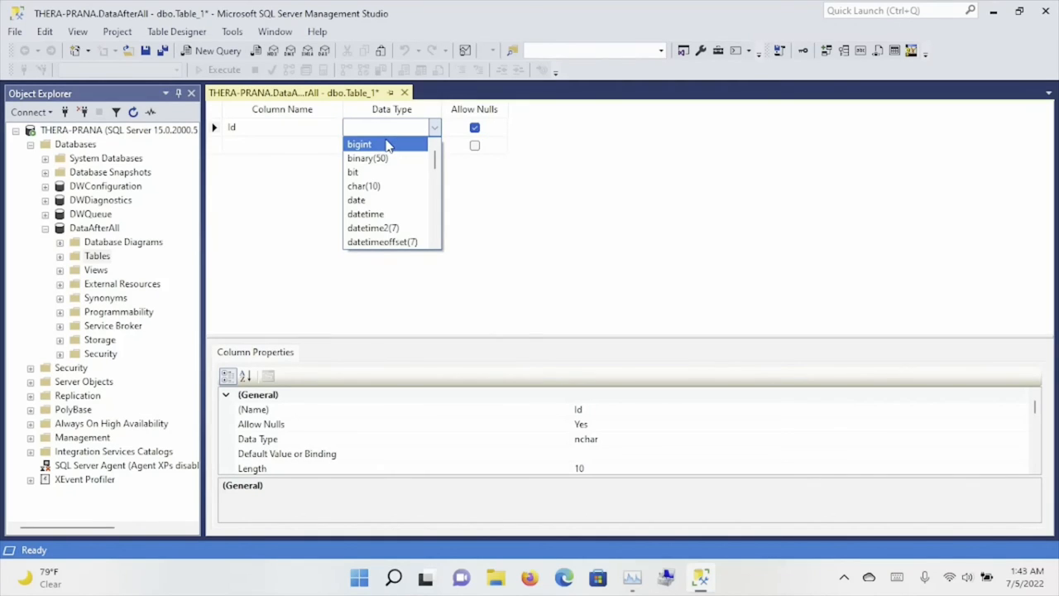
pyautogui.click(359, 143)
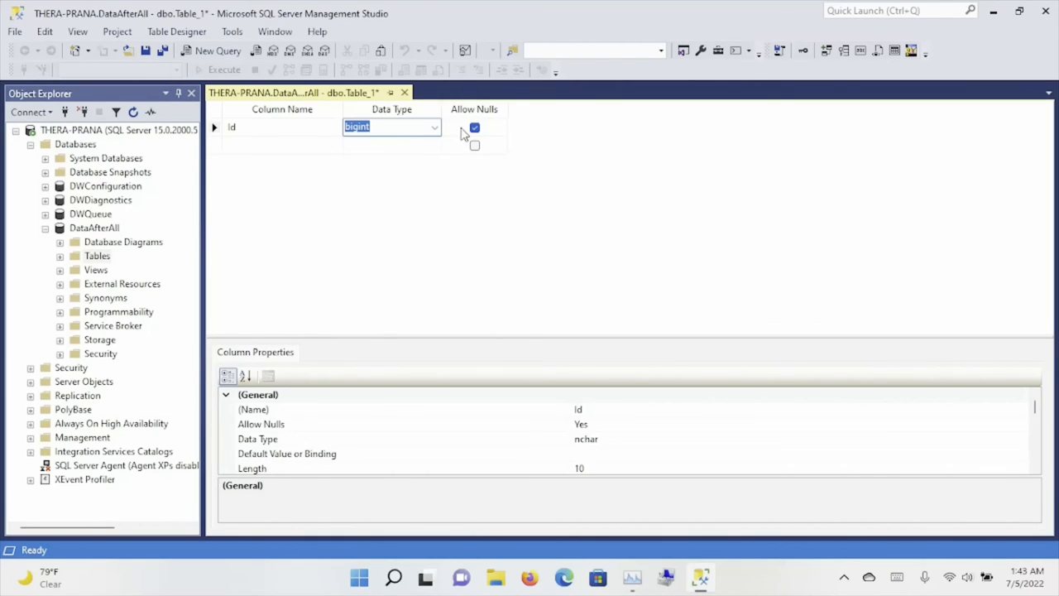
pyautogui.click(474, 127)
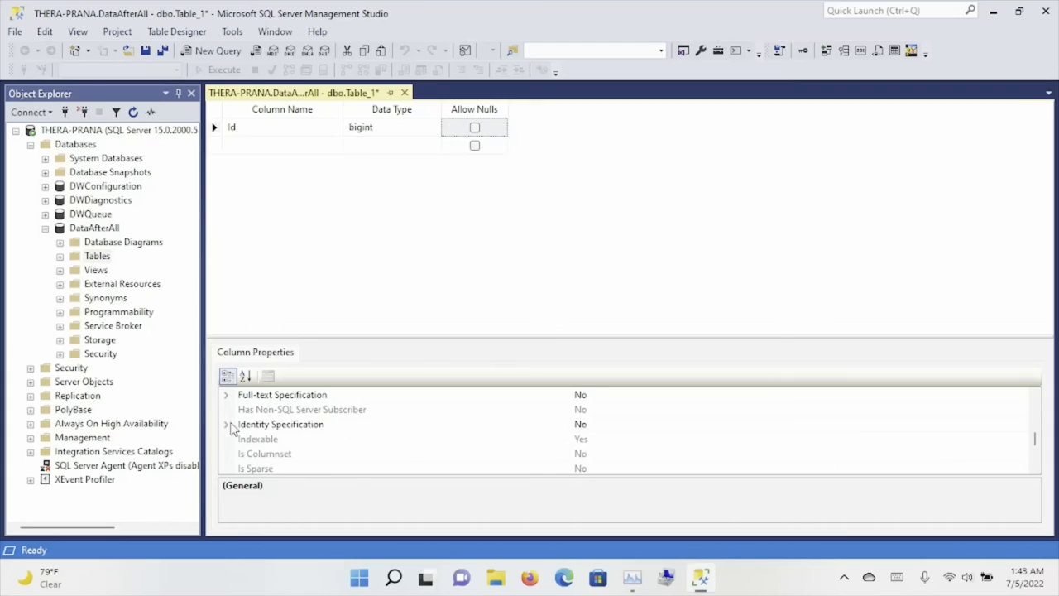
# Make Id an identity column, add non-null Name nvarchar(256), and save the table.
pyautogui.click(226, 423)
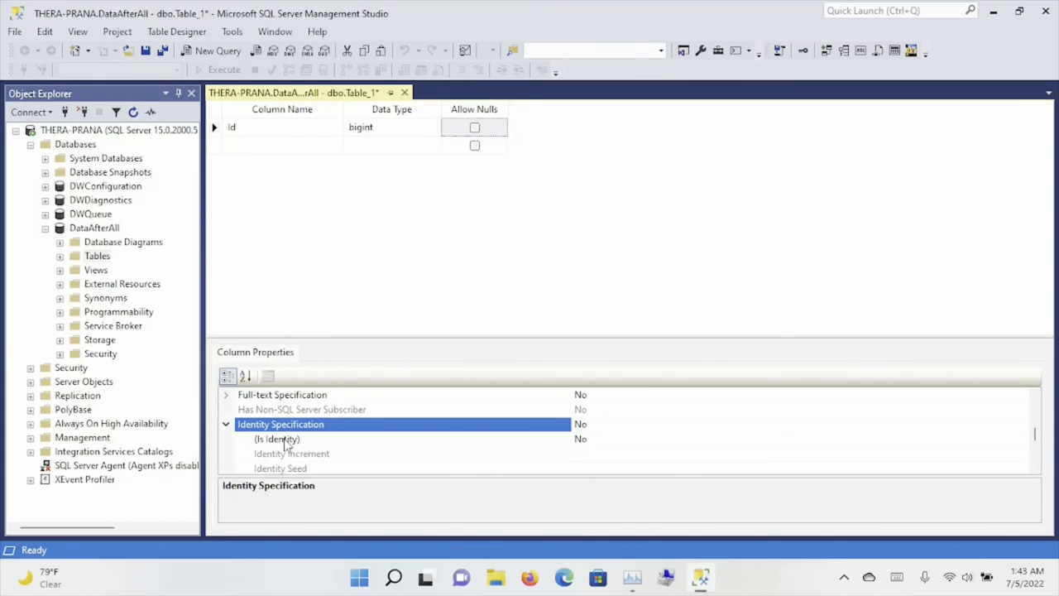
pyautogui.click(277, 439)
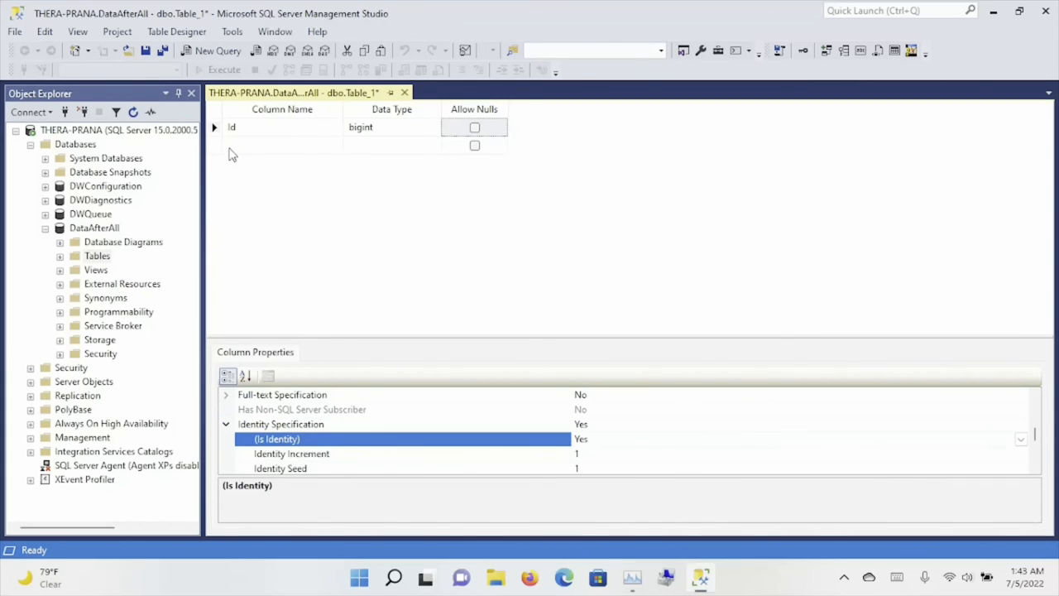
pyautogui.moveTo(220, 136)
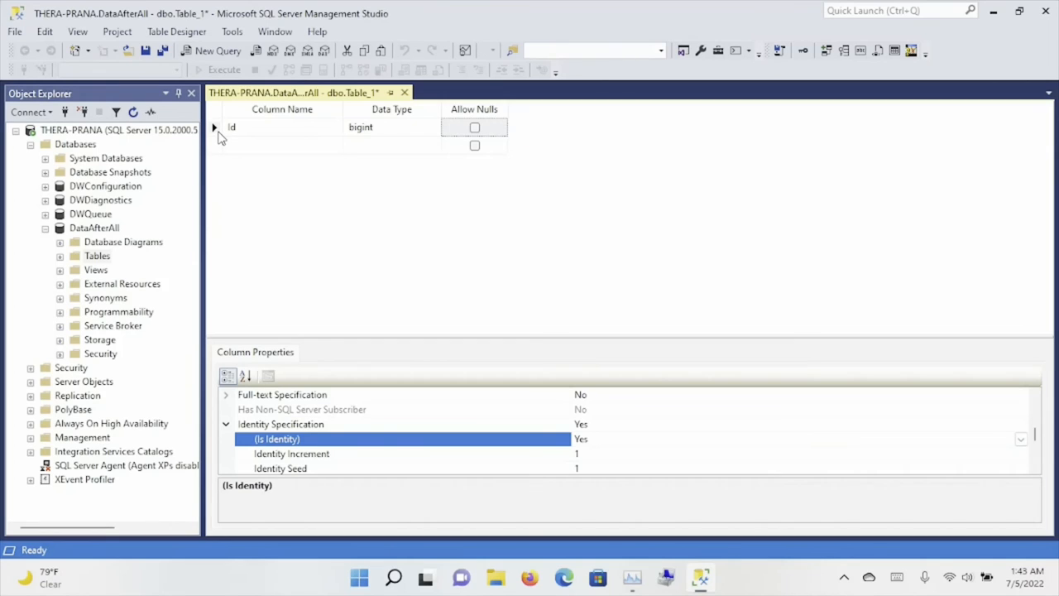
pyautogui.moveTo(818, 90)
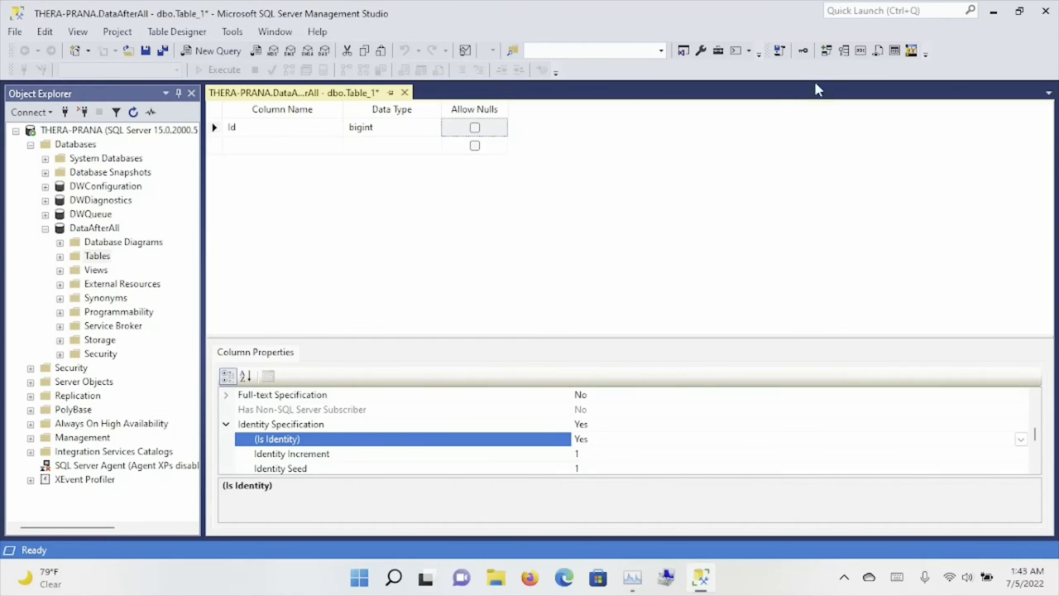
pyautogui.moveTo(802, 51)
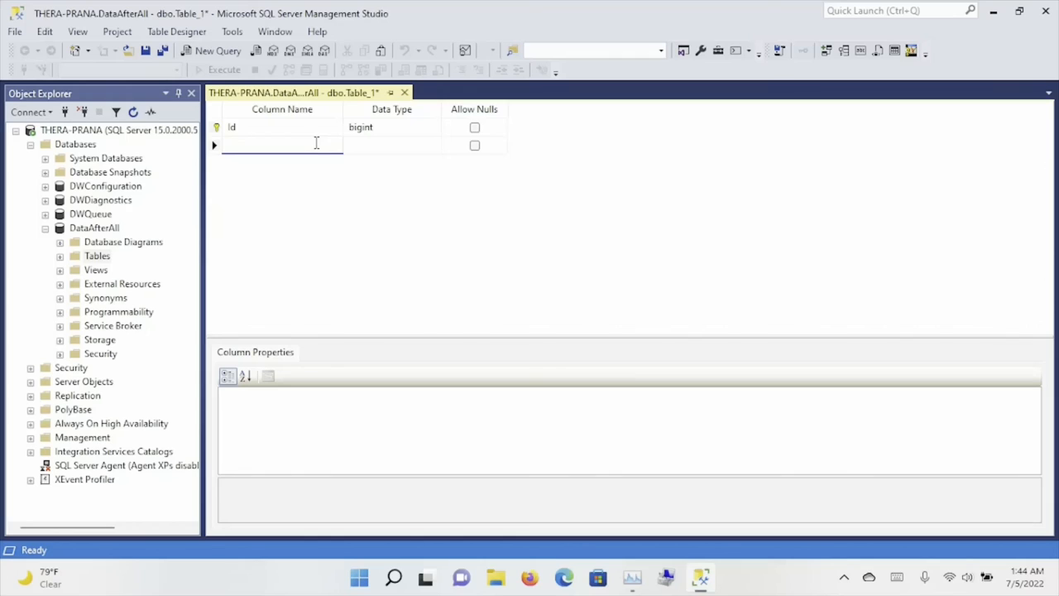
pyautogui.write('Name')
pyautogui.click(393, 145)
pyautogui.write('va')
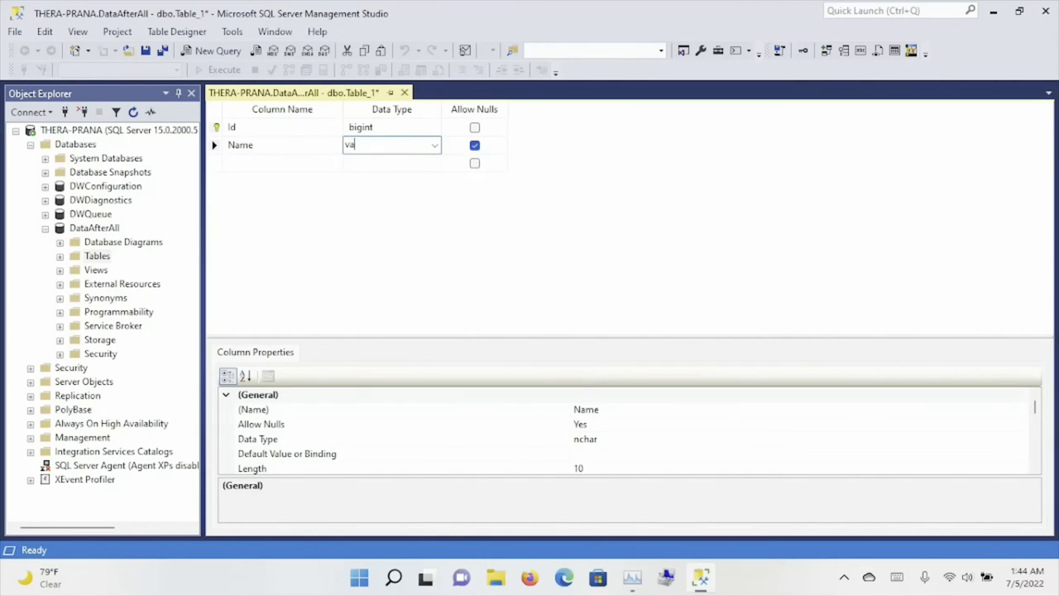
pyautogui.write('nvarchar(50)')
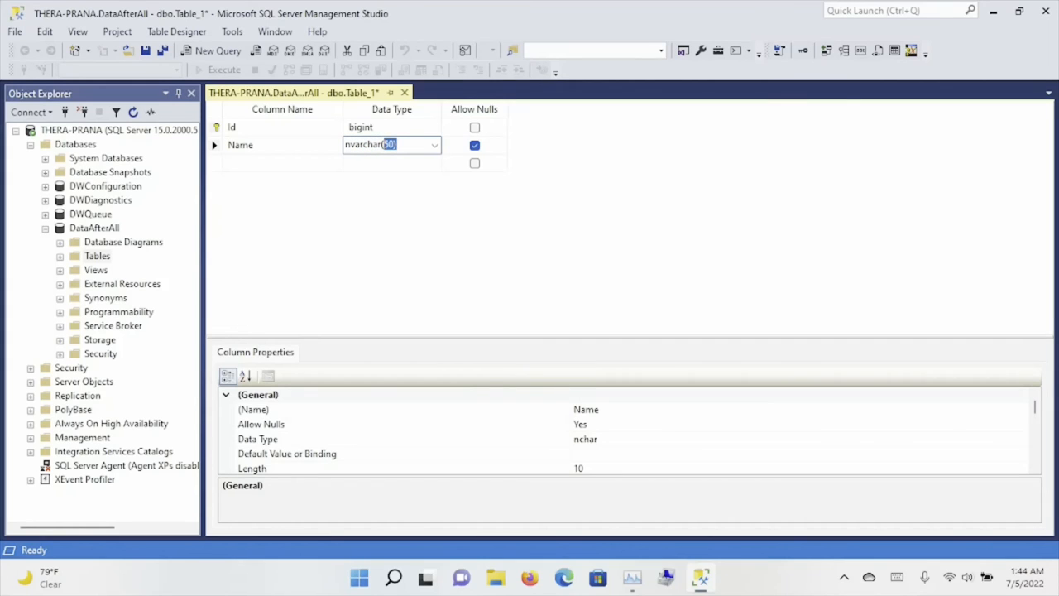
pyautogui.press('Delete')
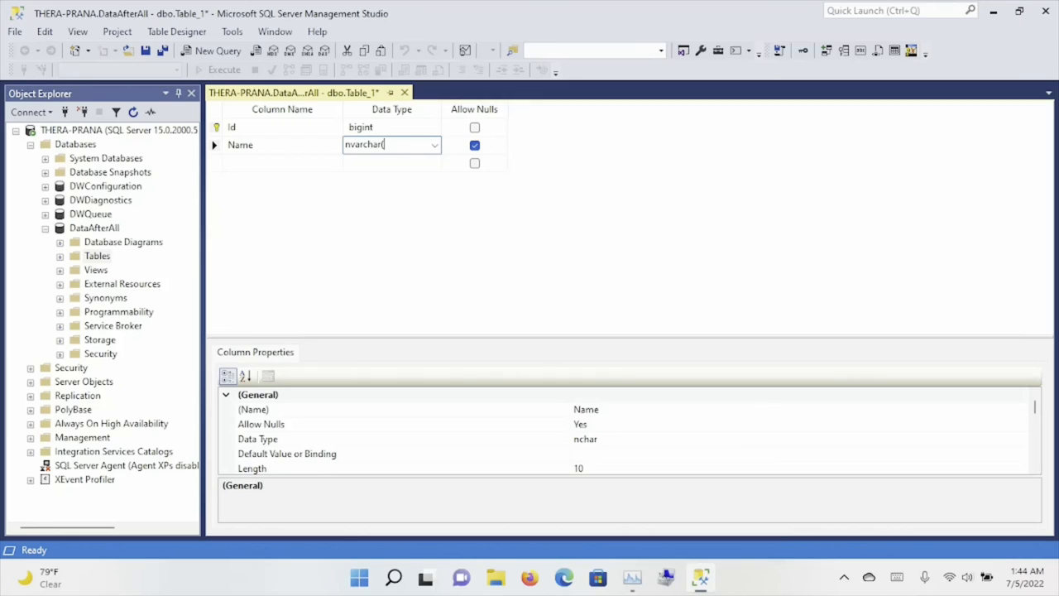
pyautogui.write('(256)')
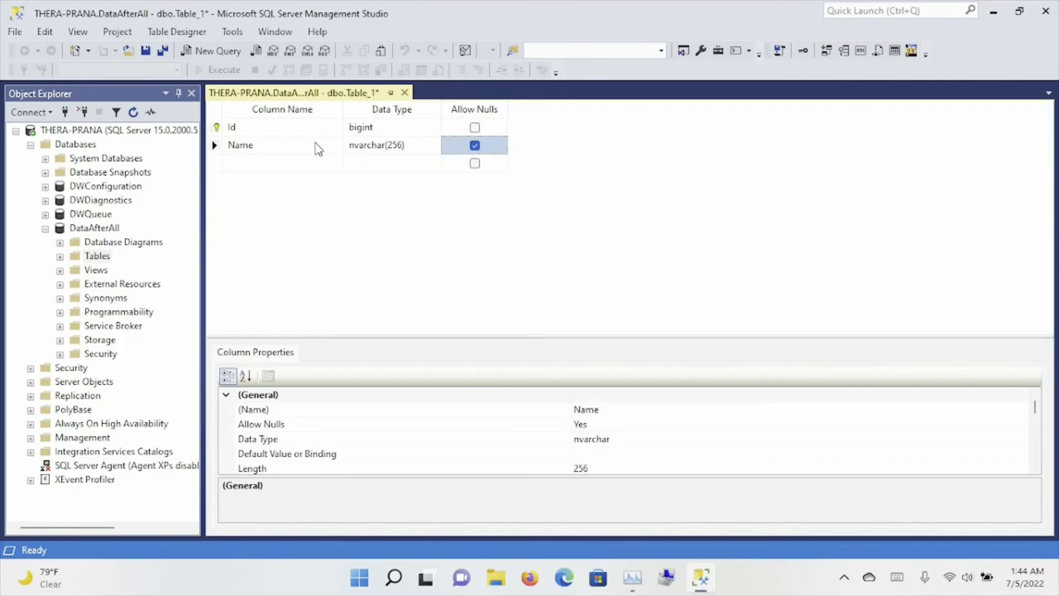
pyautogui.click(474, 145)
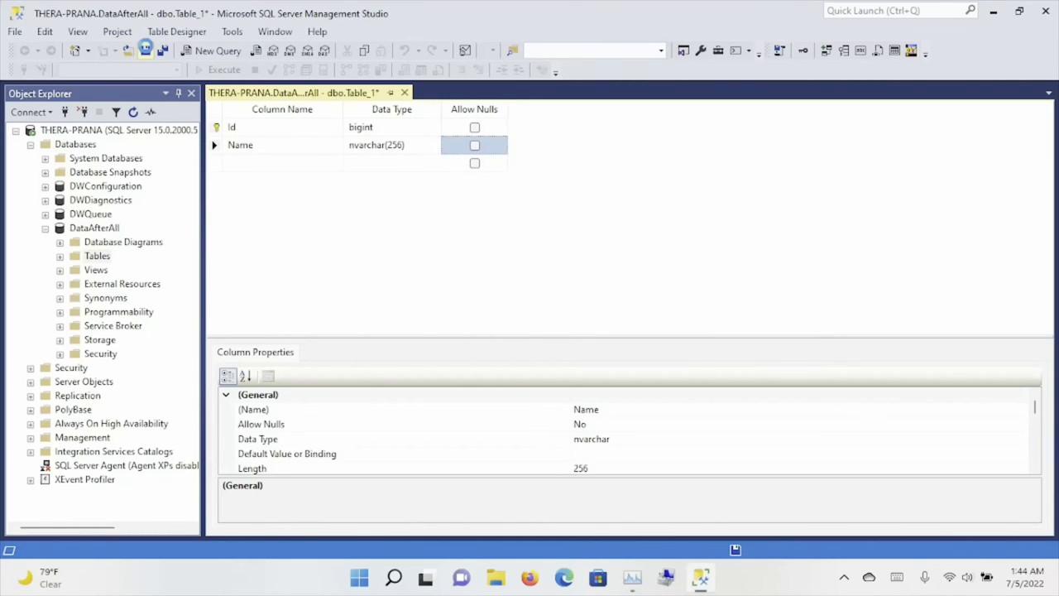
pyautogui.click(146, 50)
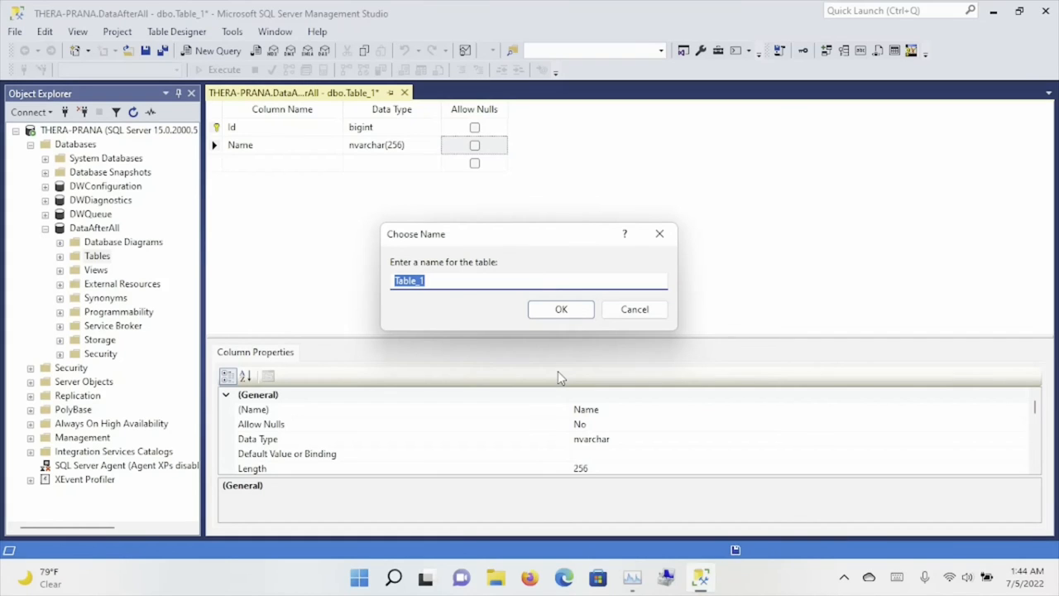
# Enter BasicName as the table name and confirm the save.
pyautogui.write('Names')
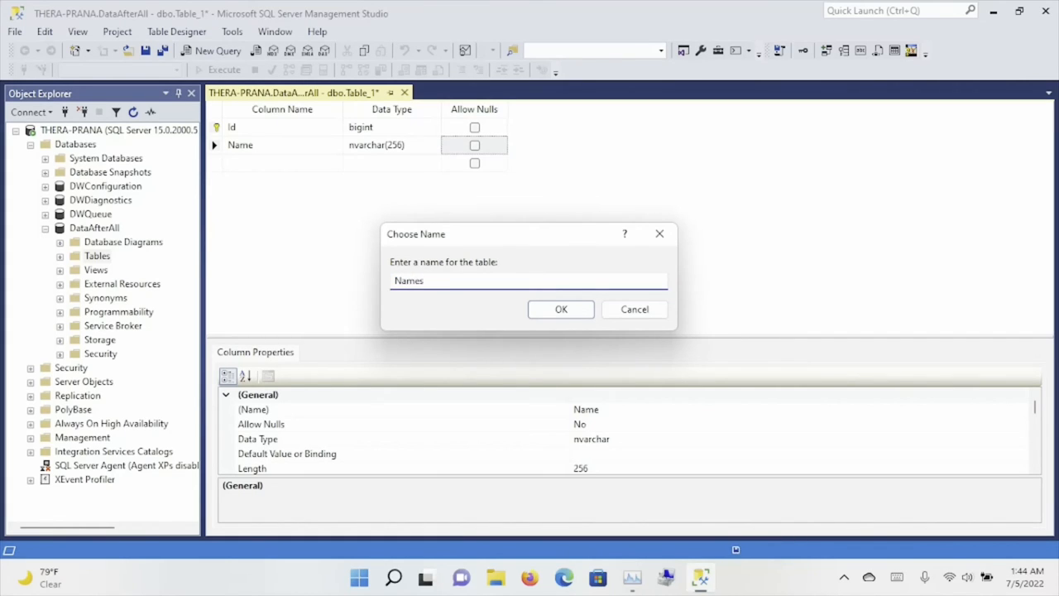
pyautogui.press('Backspace')
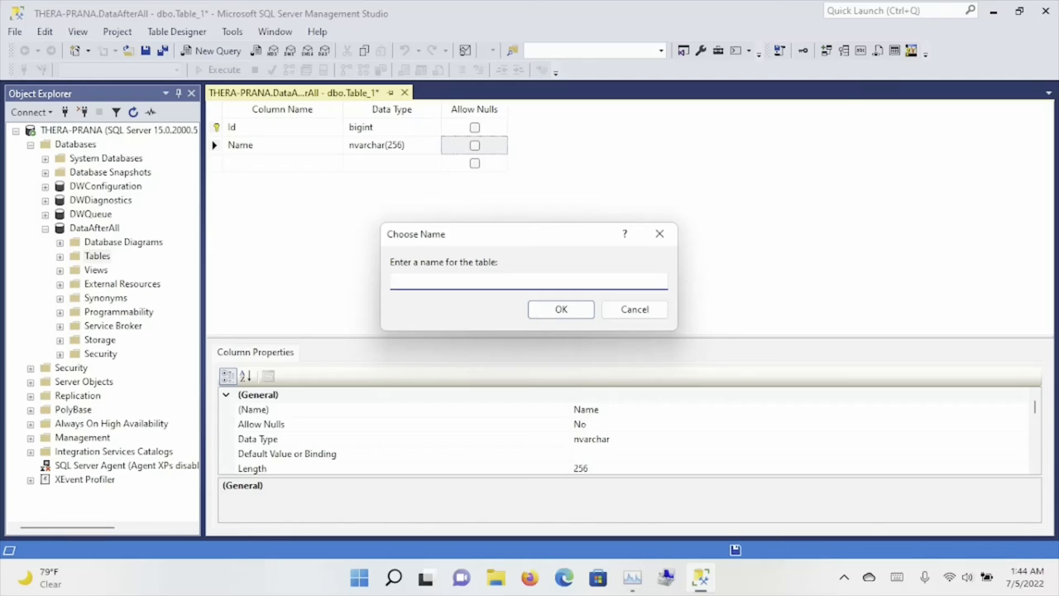
pyautogui.click(529, 281)
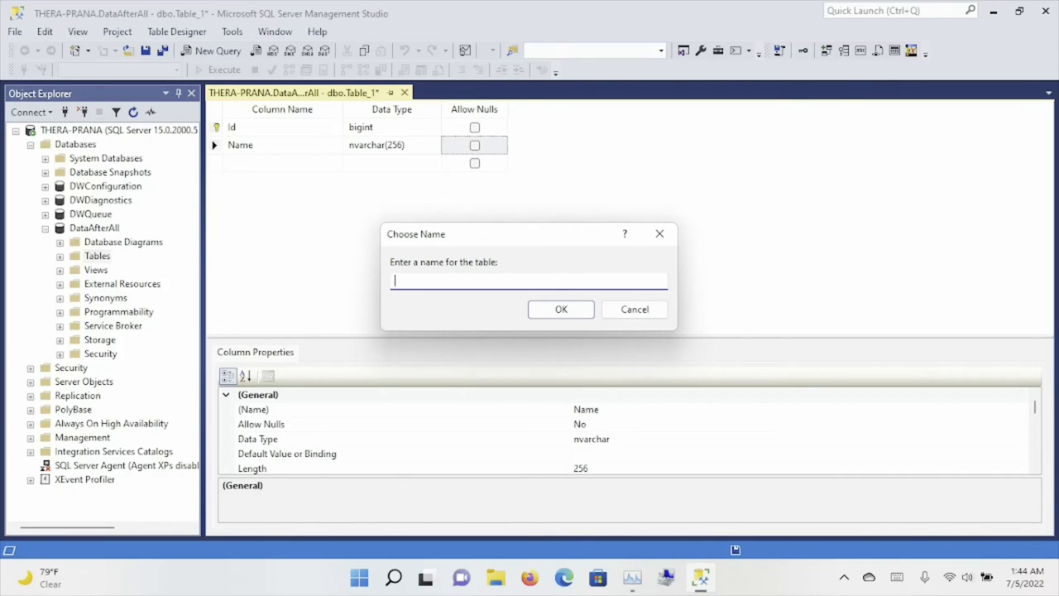
pyautogui.write('Basic')
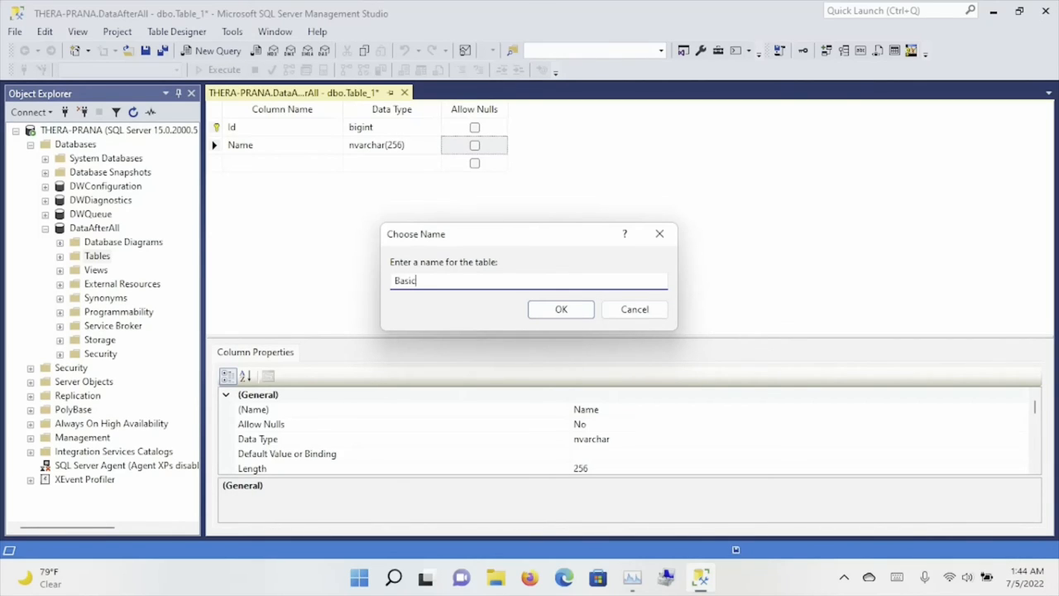
pyautogui.click(560, 309)
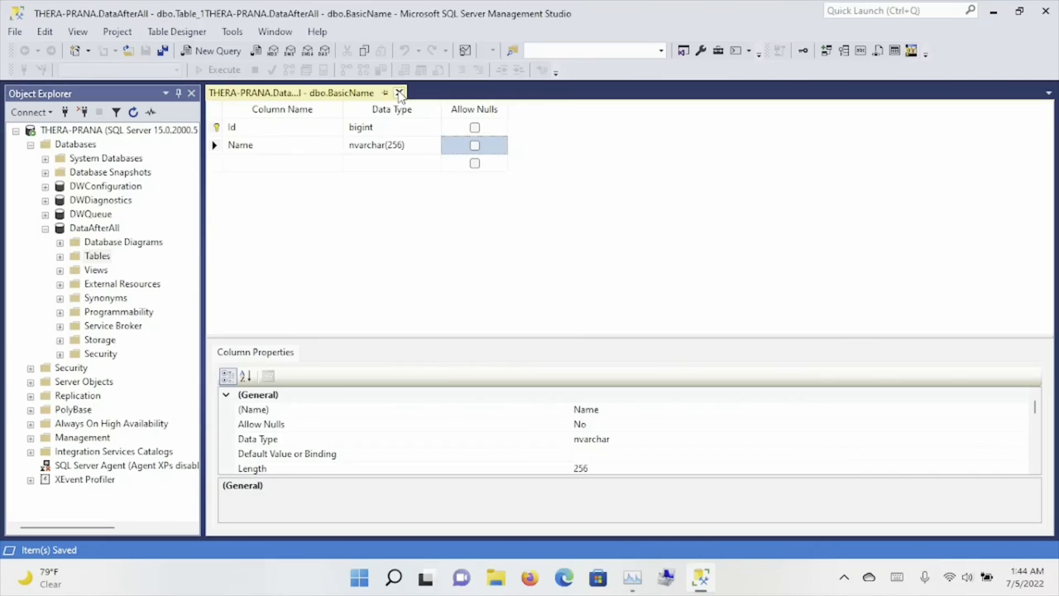
# Close the designer, expand then collapse DWConfiguration, and select dbo.BasicName for renaming.
pyautogui.click(400, 93)
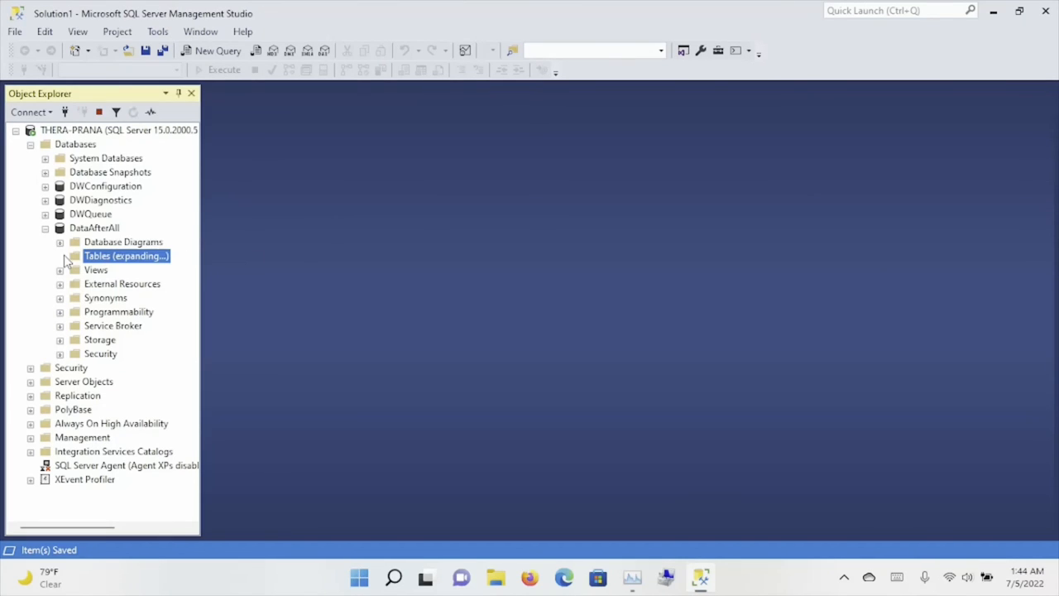
pyautogui.click(60, 255)
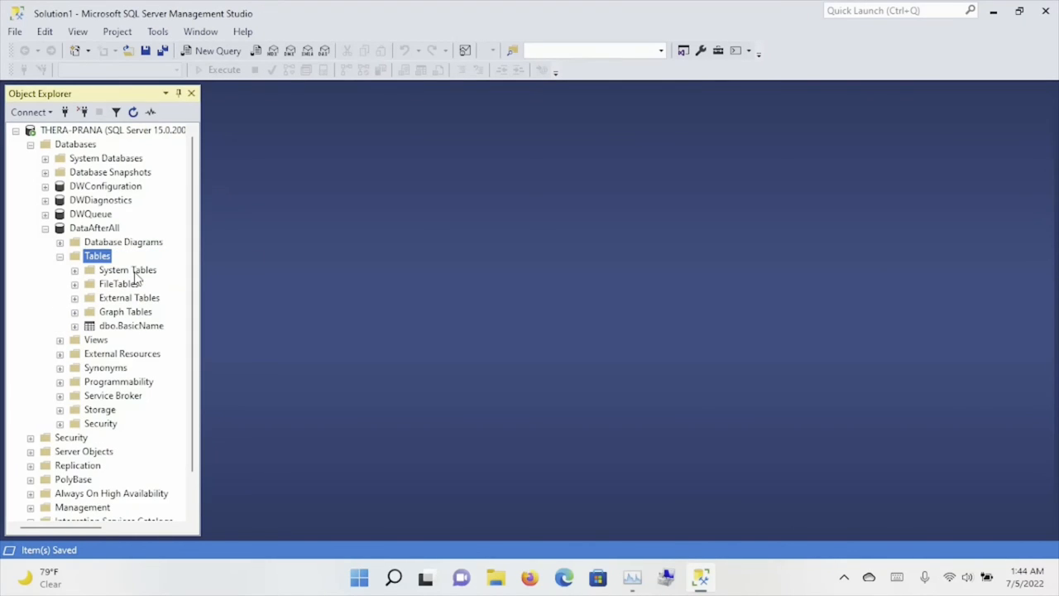
pyautogui.moveTo(620, 237)
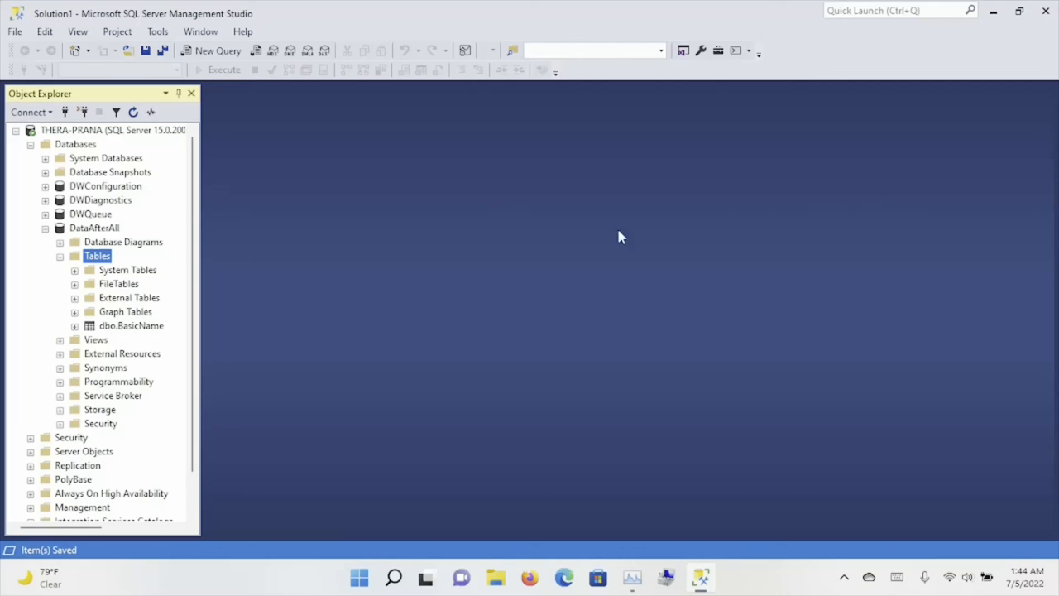
pyautogui.moveTo(145, 266)
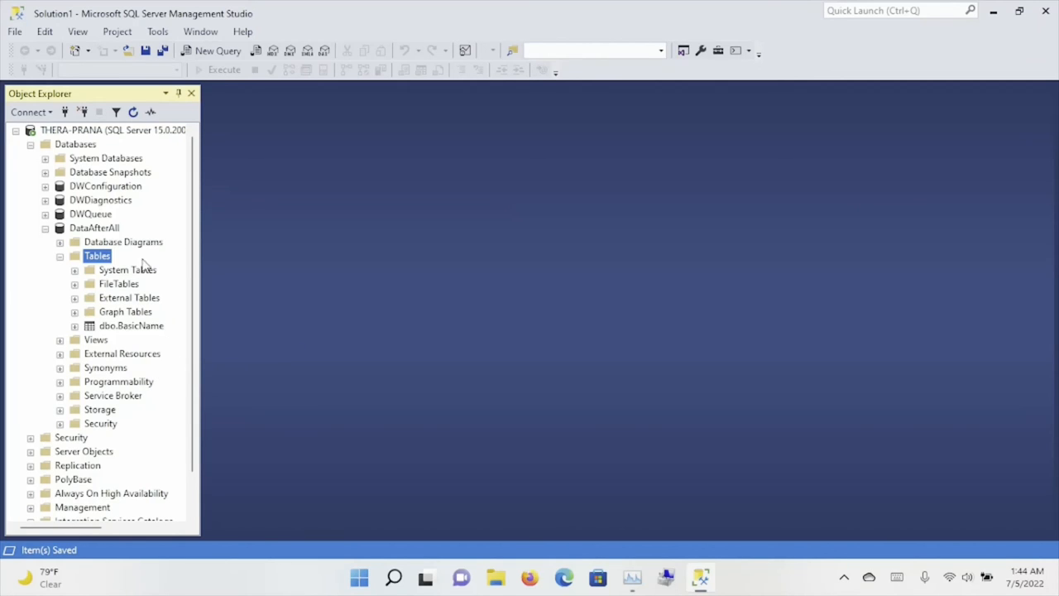
pyautogui.click(45, 186)
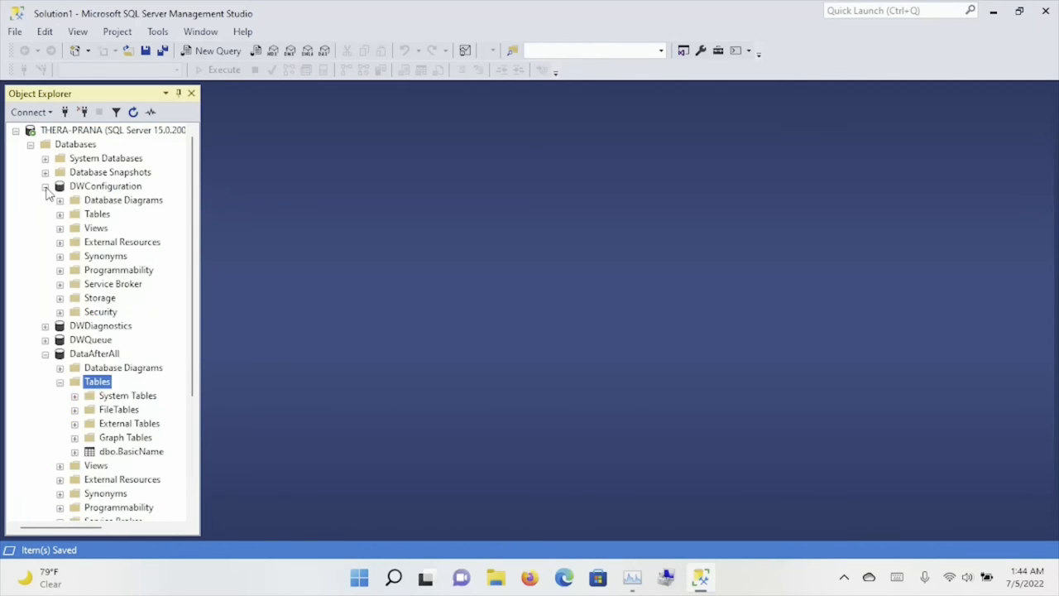
pyautogui.click(59, 213)
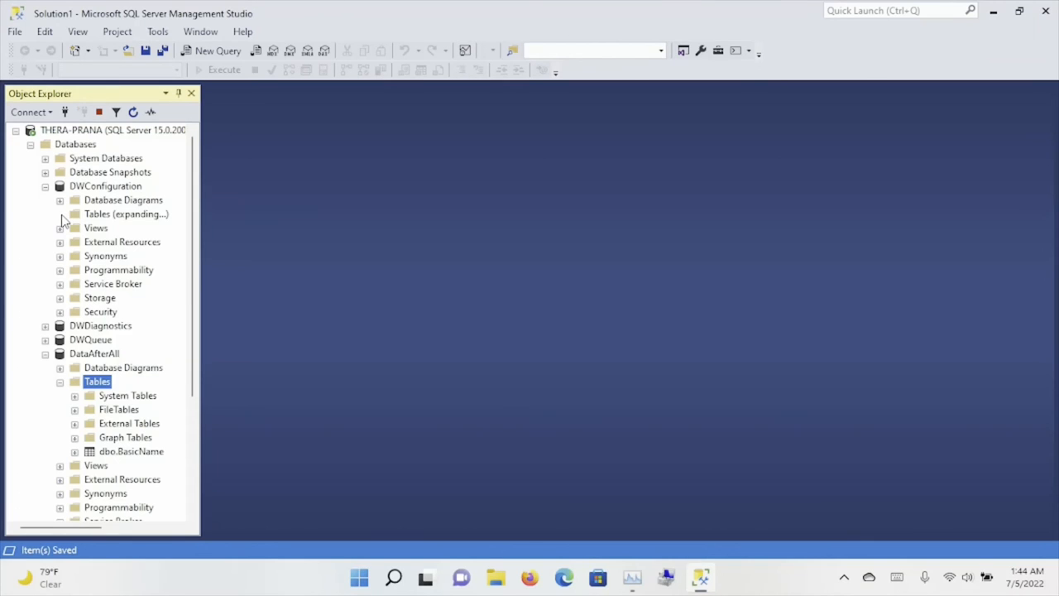
pyautogui.click(59, 213)
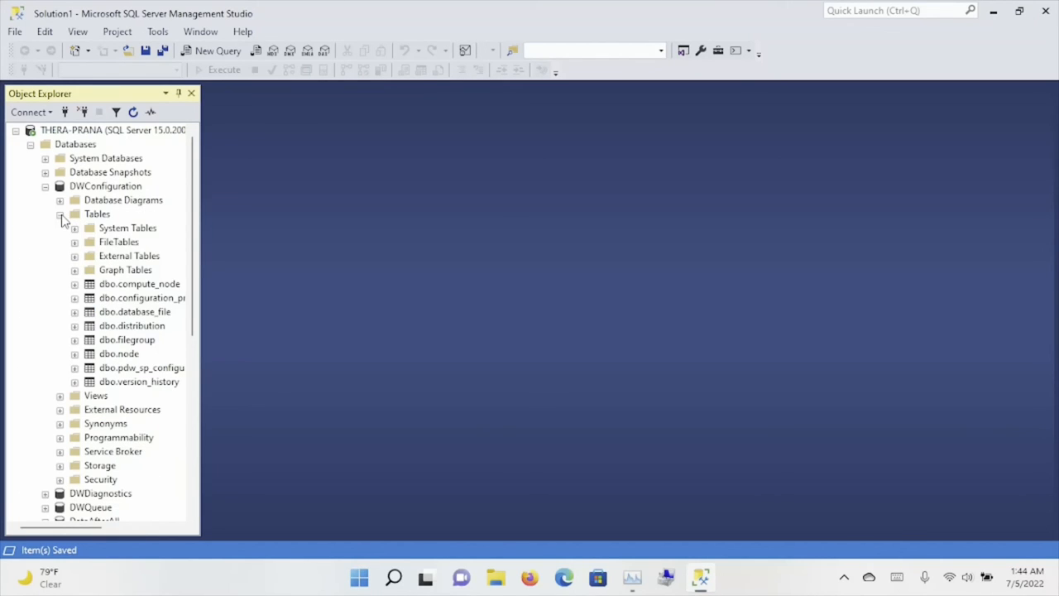
pyautogui.click(60, 214)
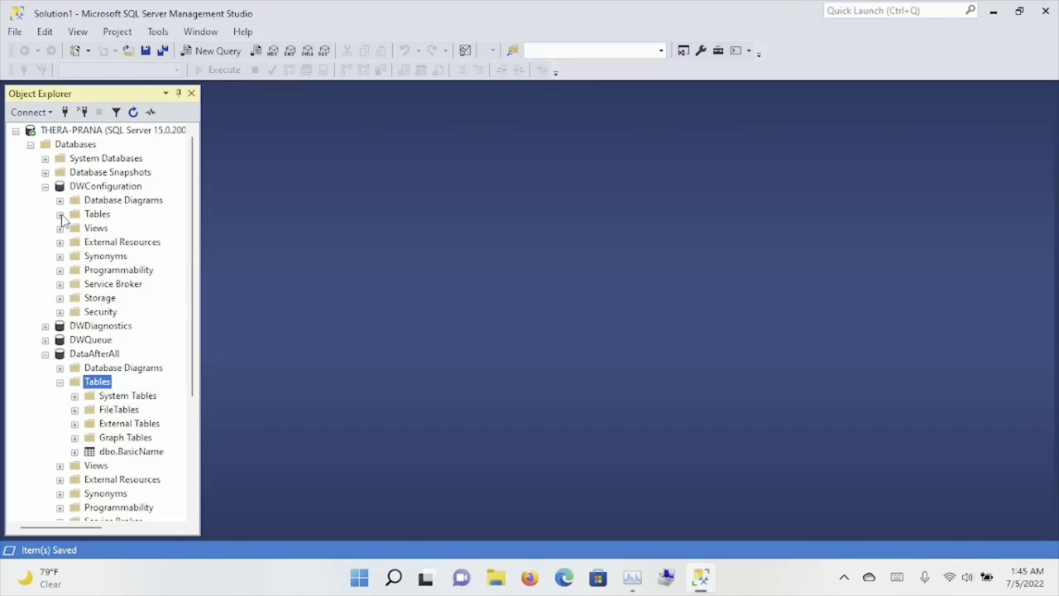
pyautogui.click(45, 186)
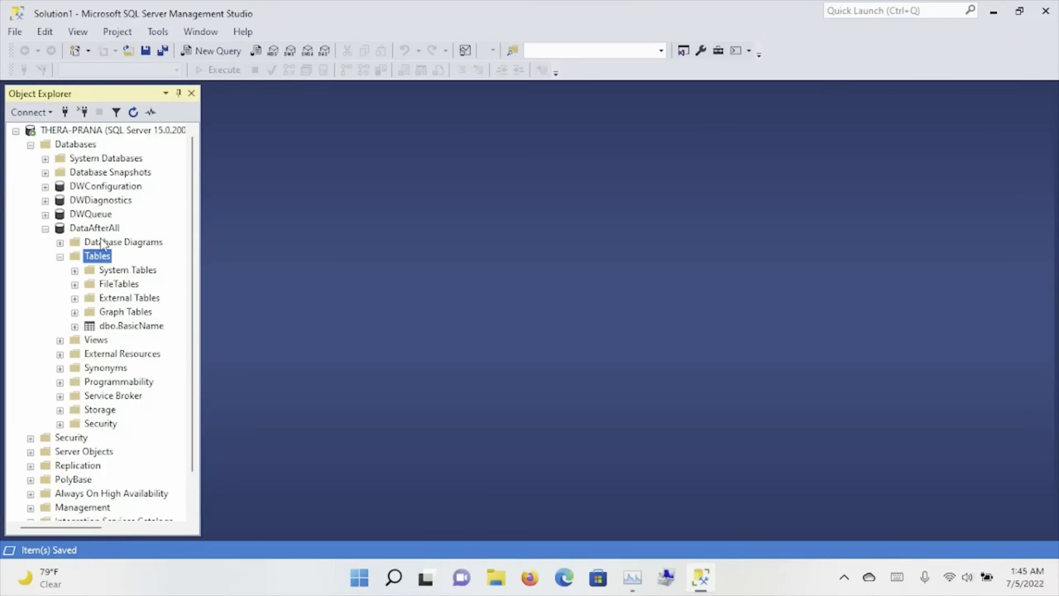
pyautogui.click(131, 325)
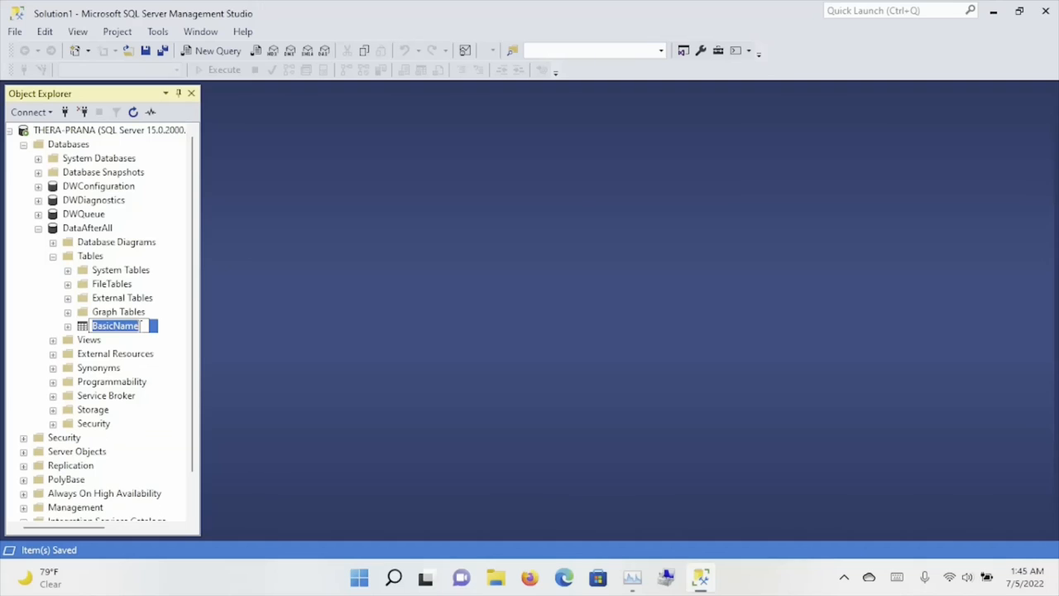
# Rename the table dbo.BasicName to basic_name and accept the warning.
pyautogui.write('basic_')
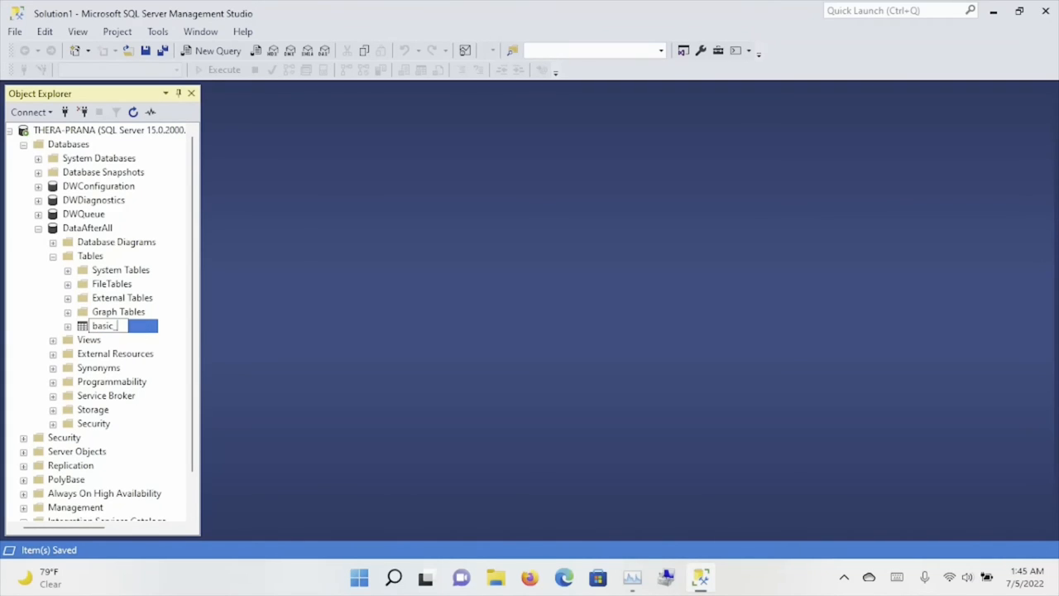
pyautogui.press('Return')
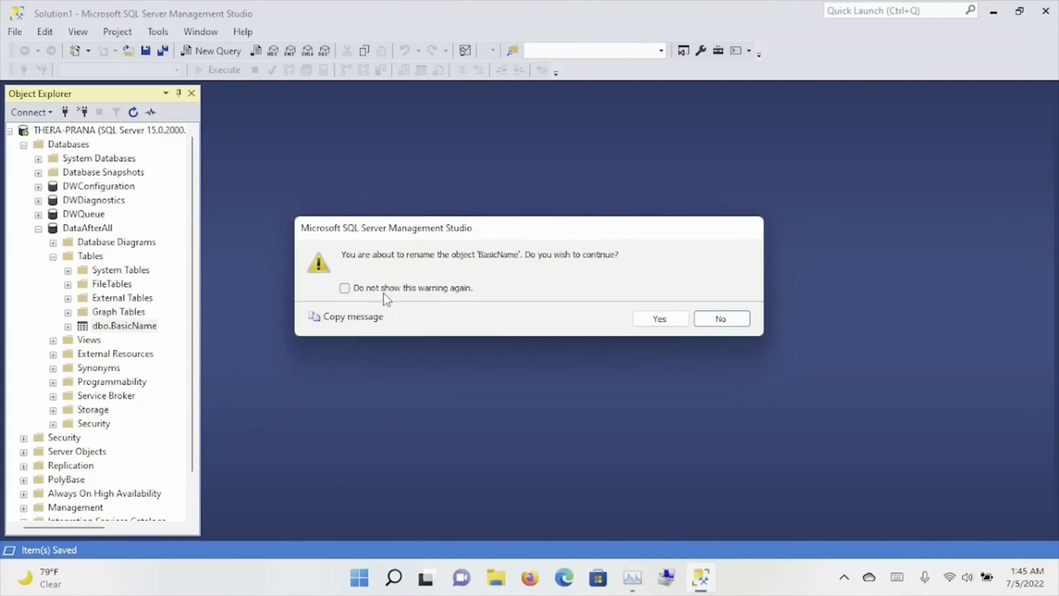
pyautogui.click(660, 319)
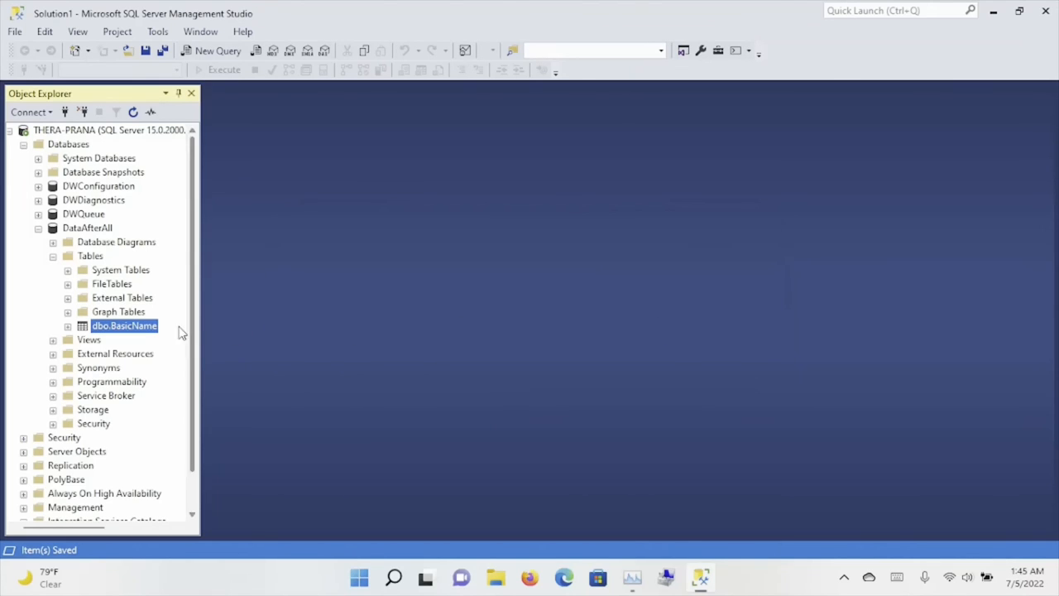
# Expand dbo.basic_name and its Indexes, selecting PK_BasicName for renaming.
pyautogui.click(69, 325)
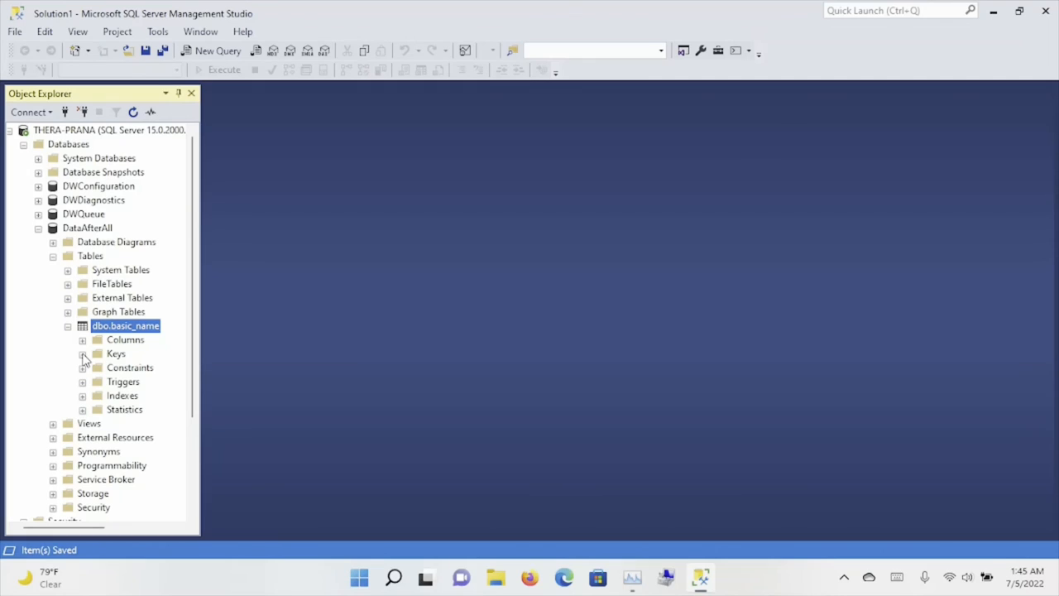
pyautogui.click(83, 395)
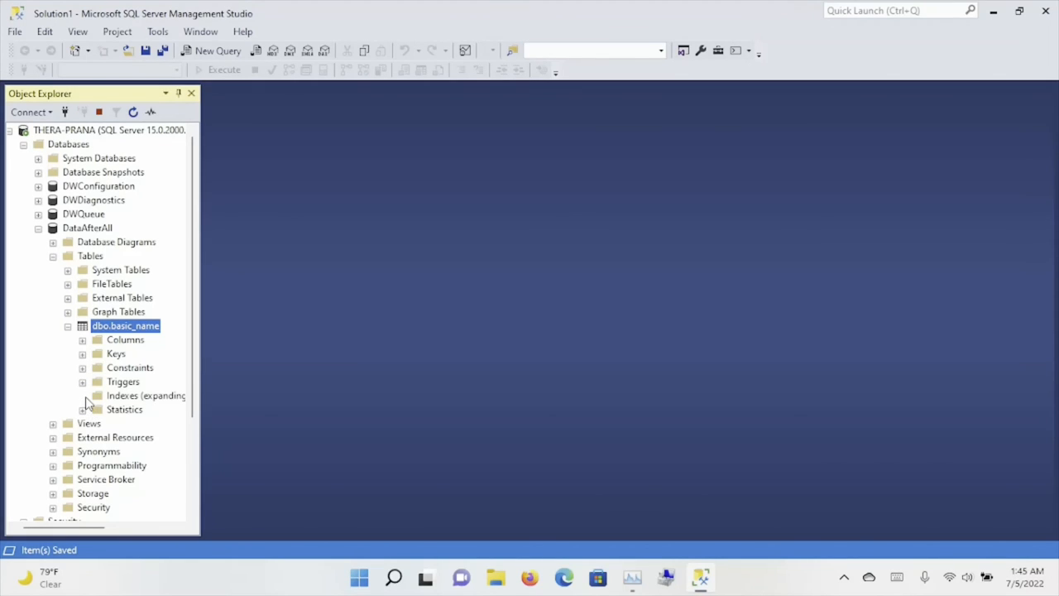
pyautogui.click(82, 396)
pyautogui.write('p')
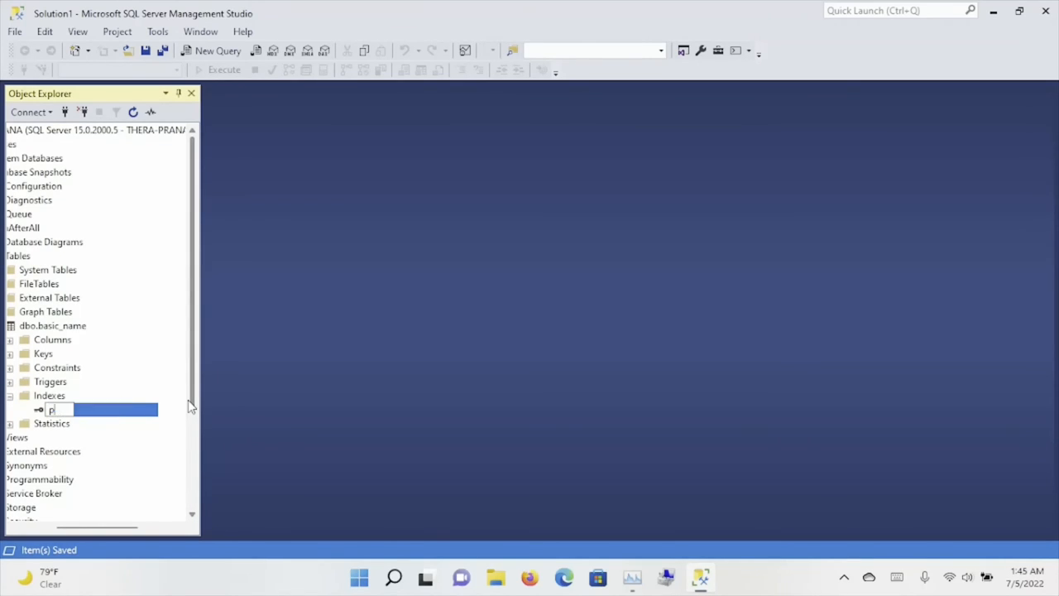
# Rename the primary key PK_BasicName to pk_basic_name and confirm the rename.
pyautogui.write('k_basic_name')
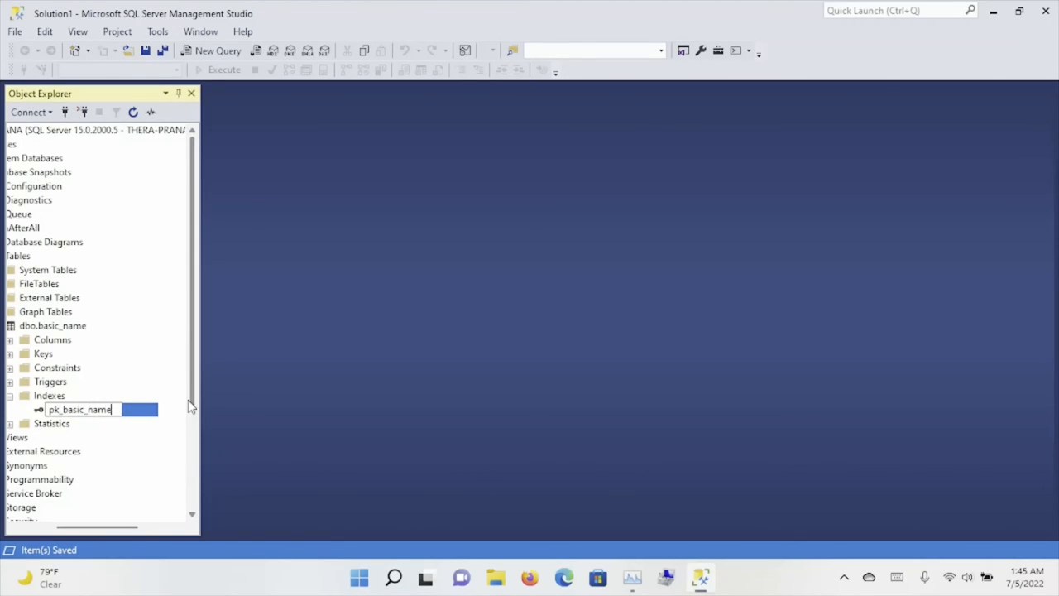
pyautogui.press('Return')
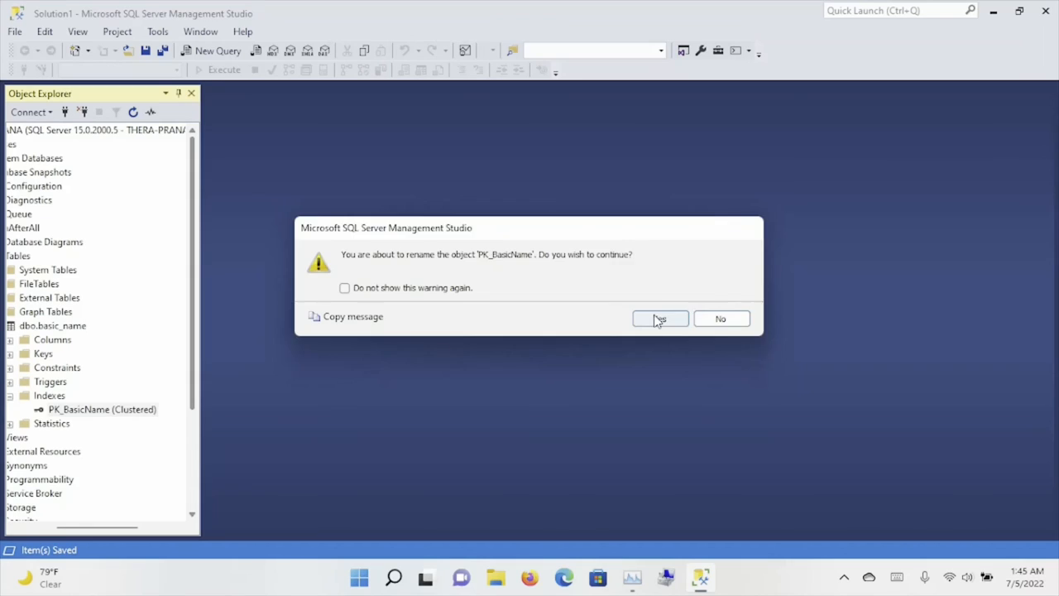
pyautogui.click(660, 318)
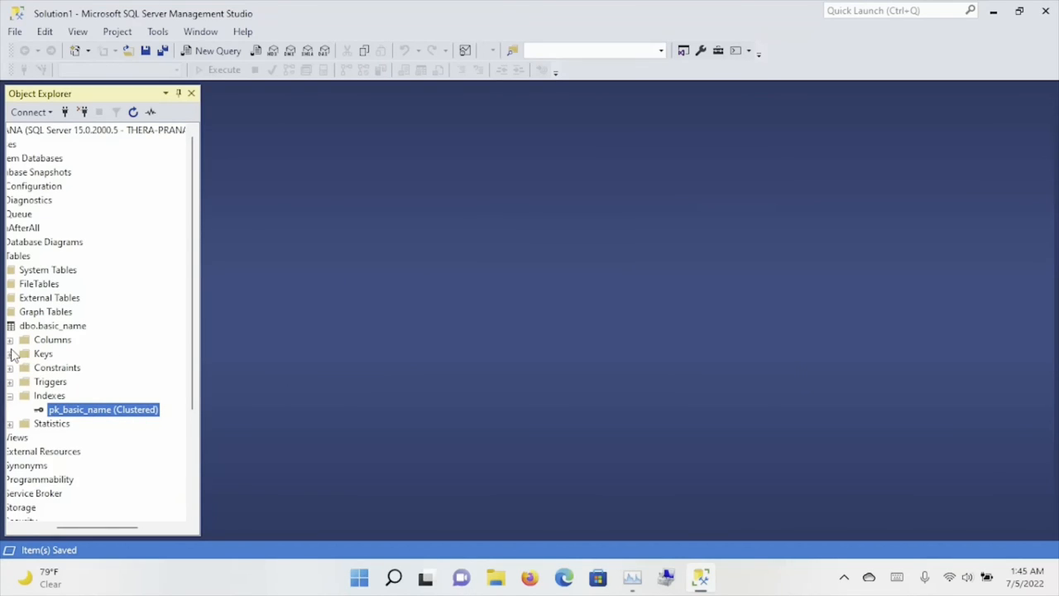
# Expand the table's Keys, Constraints and Columns nodes in Object Explorer to show Id and Name.
pyautogui.click(10, 354)
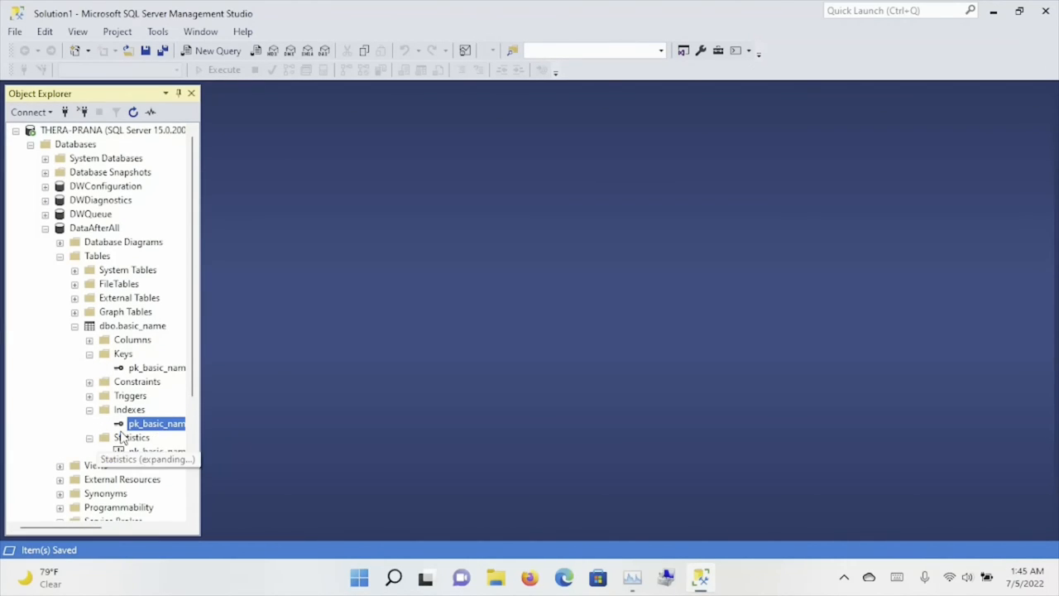
pyautogui.click(89, 437)
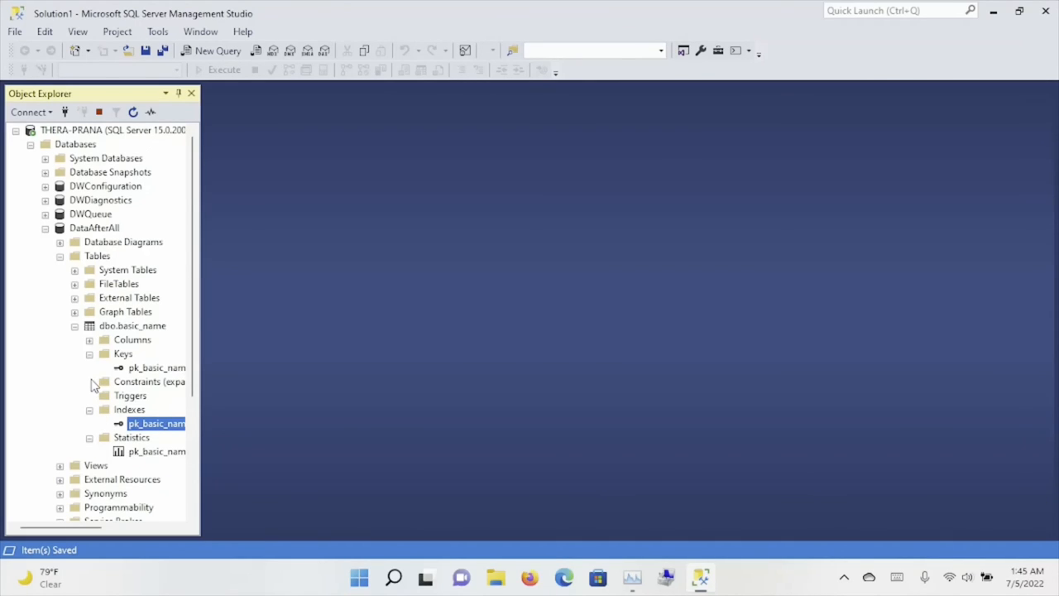
pyautogui.click(90, 339)
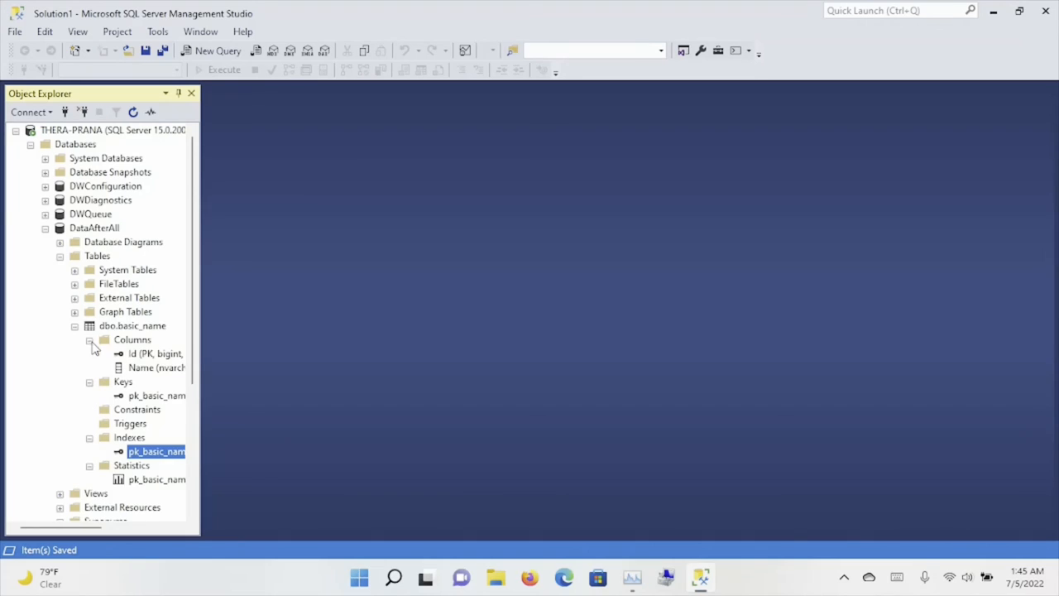